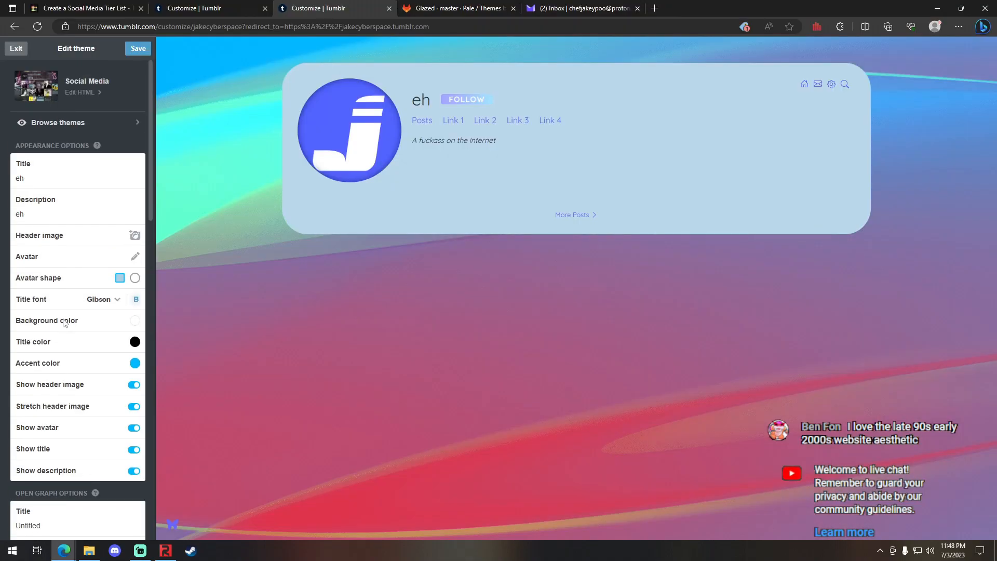
- Save the Tumblr theme, check the restyled blog, and return to the TierMaker tab
{"action": "left_click", "coordinate": [137, 48]}
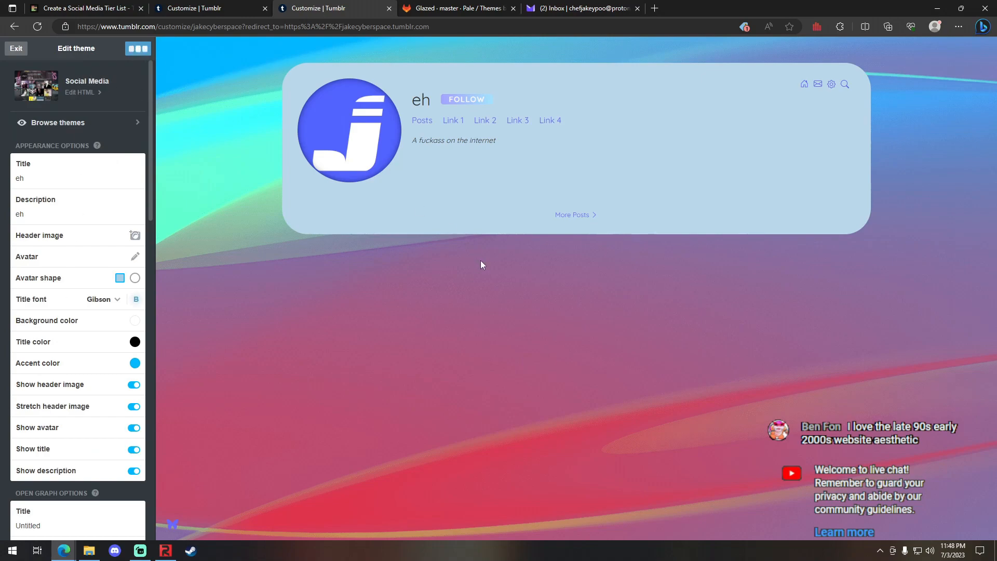
{"action": "left_click", "coordinate": [83, 8]}
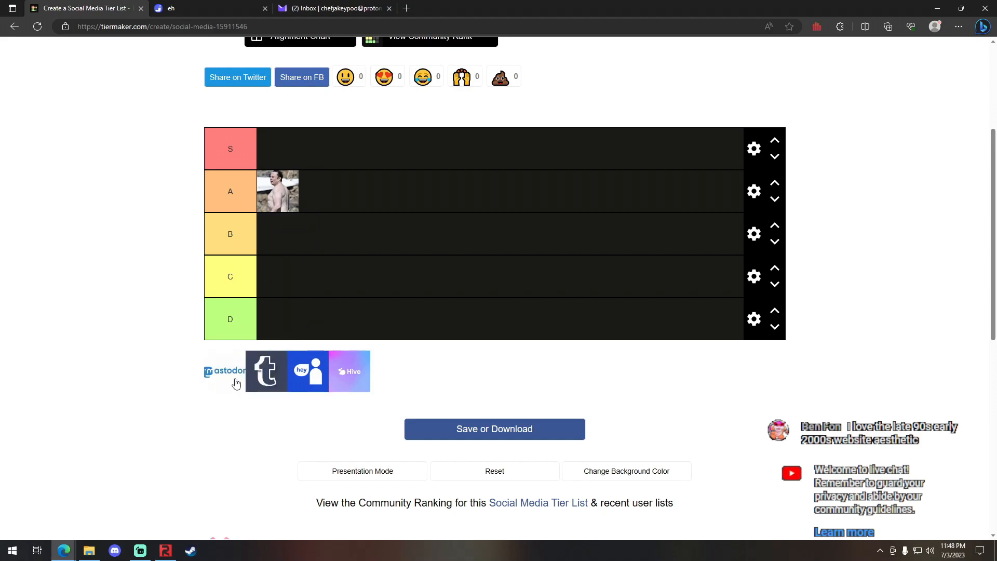
{"action": "left_click", "coordinate": [172, 9]}
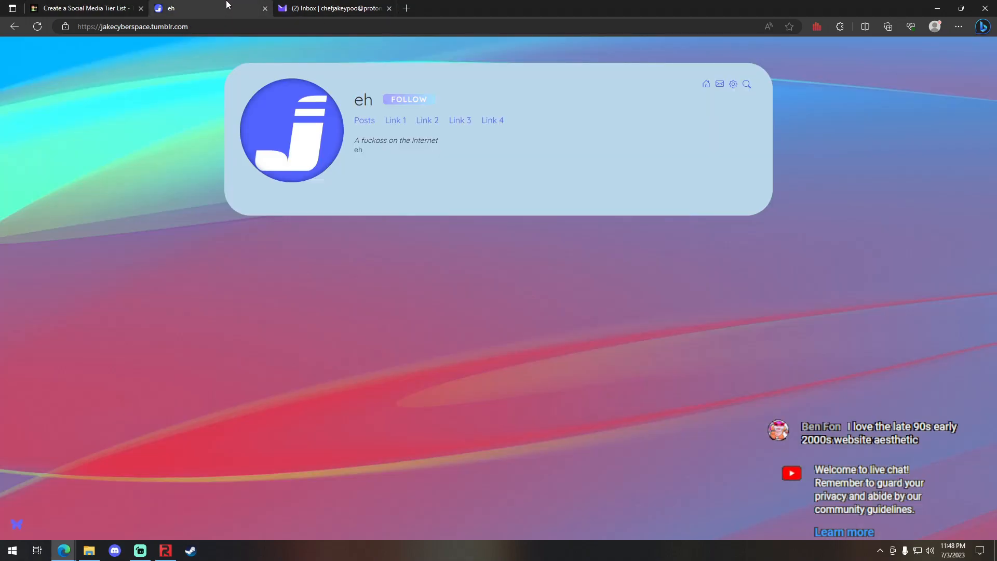
{"action": "left_click", "coordinate": [83, 9]}
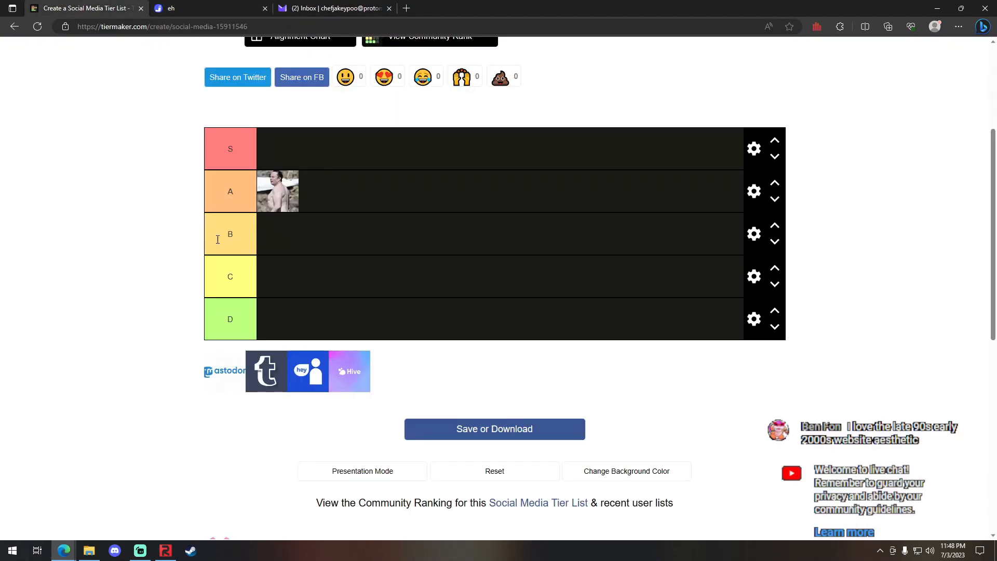
{"action": "mouse_move", "coordinate": [389, 183]}
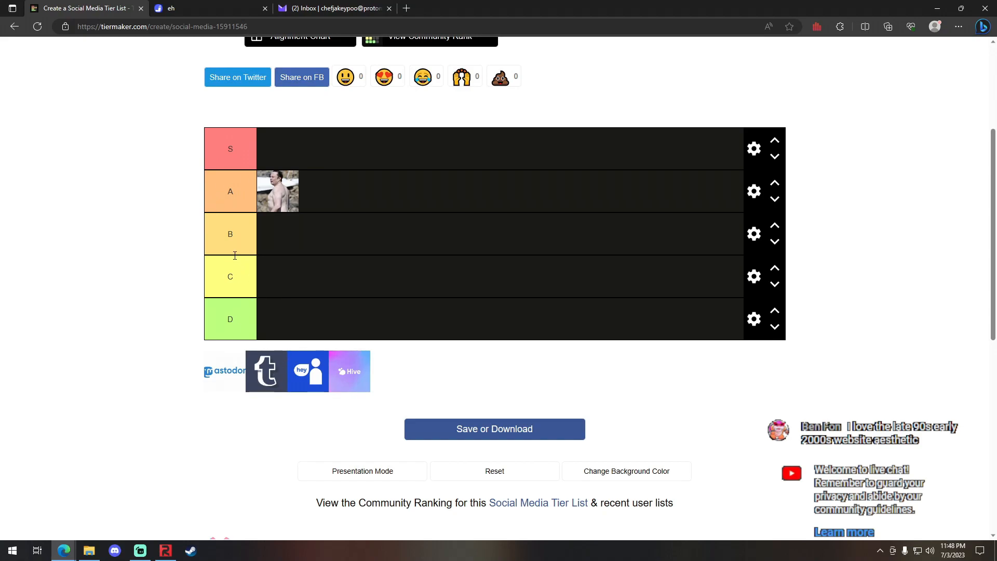
{"action": "mouse_move", "coordinate": [274, 388]}
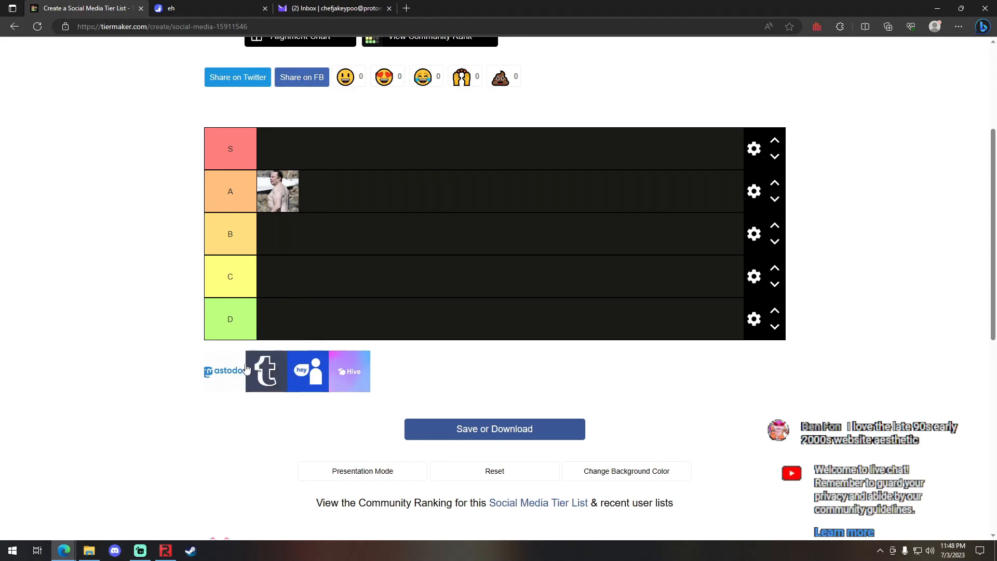
- Rank the Tumblr logo in the B row and drop the Hive logo onto the list
{"action": "left_click_drag", "start_coordinate": [266, 371], "coordinate": [293, 254]}
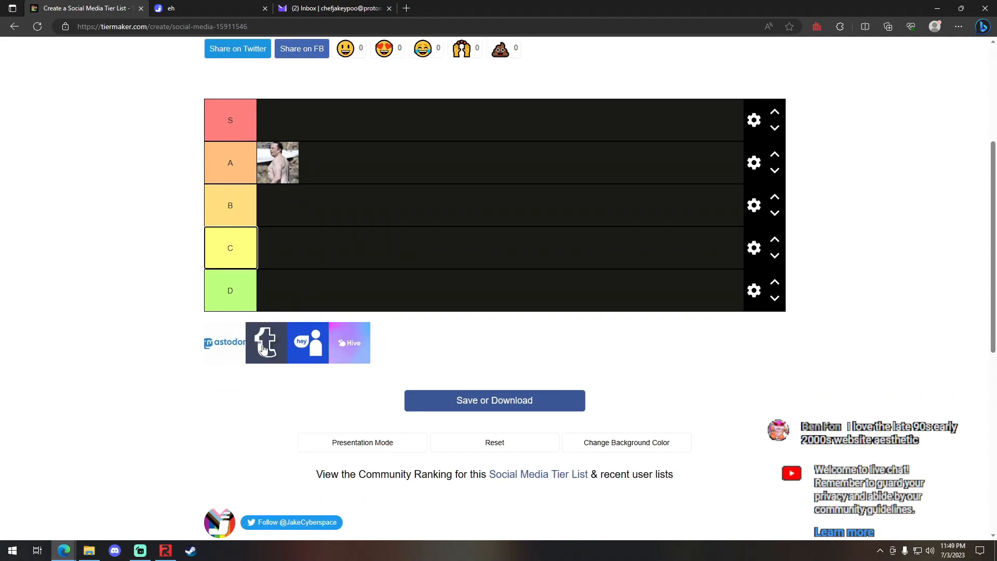
{"action": "left_click_drag", "start_coordinate": [266, 341], "coordinate": [276, 205]}
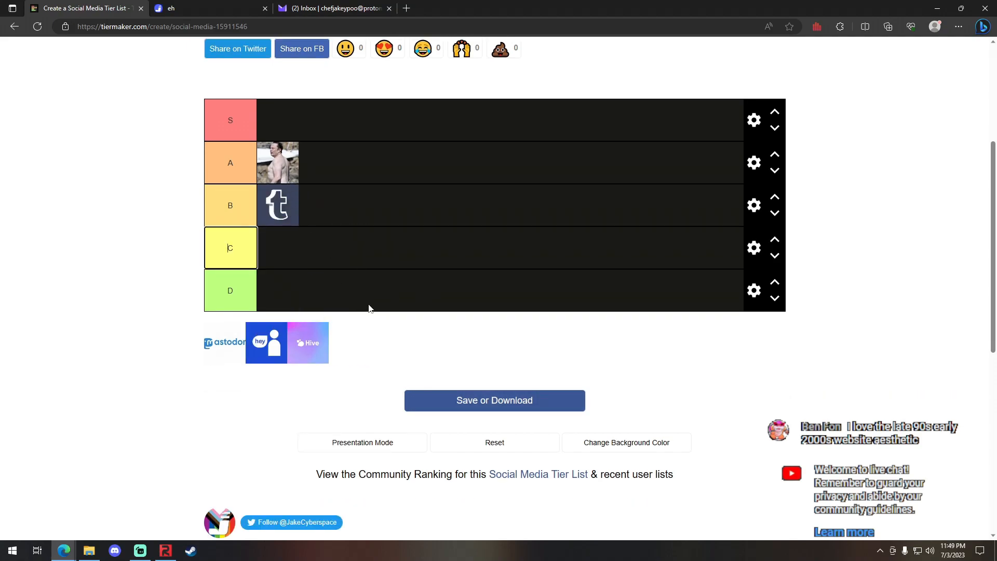
{"action": "left_click_drag", "start_coordinate": [276, 205], "coordinate": [276, 248]}
{"action": "type", "text": "B"}
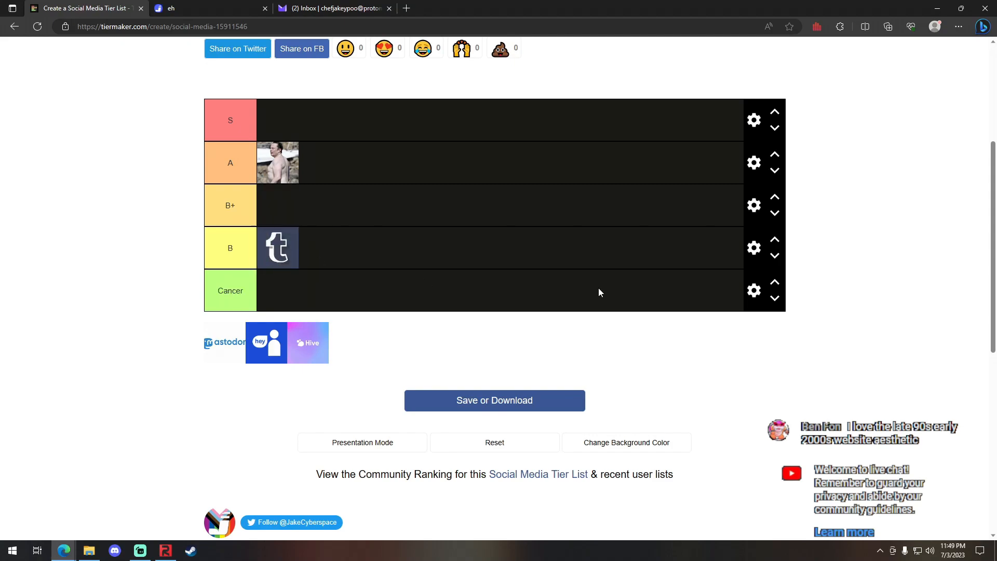
{"action": "mouse_move", "coordinate": [289, 231]}
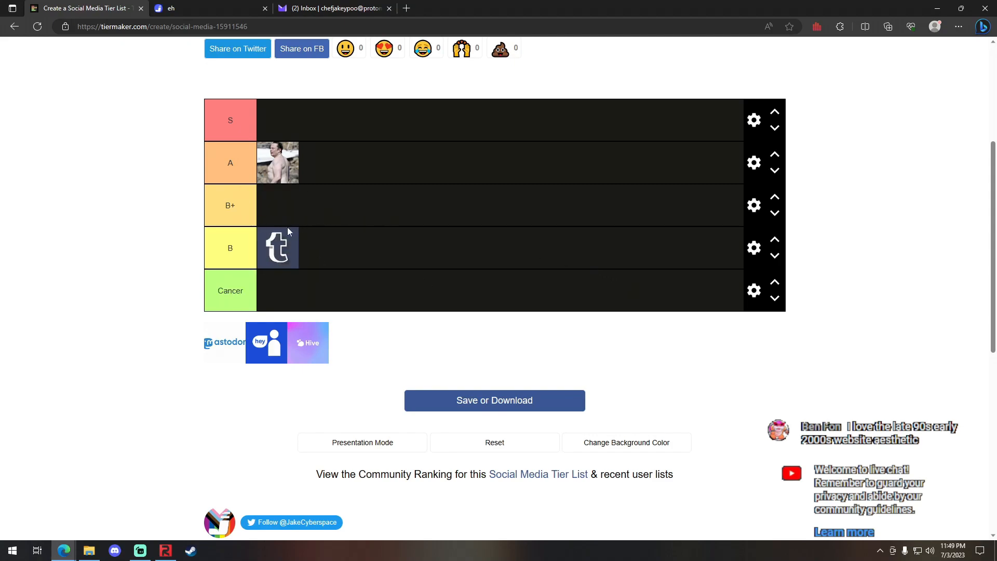
{"action": "mouse_move", "coordinate": [228, 365]}
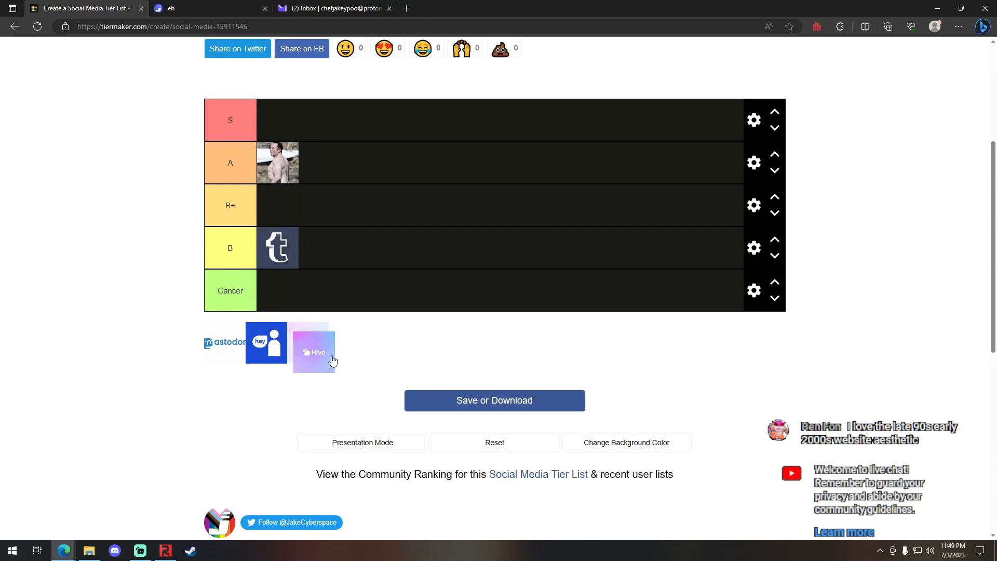
{"action": "left_click_drag", "start_coordinate": [312, 352], "coordinate": [277, 205]}
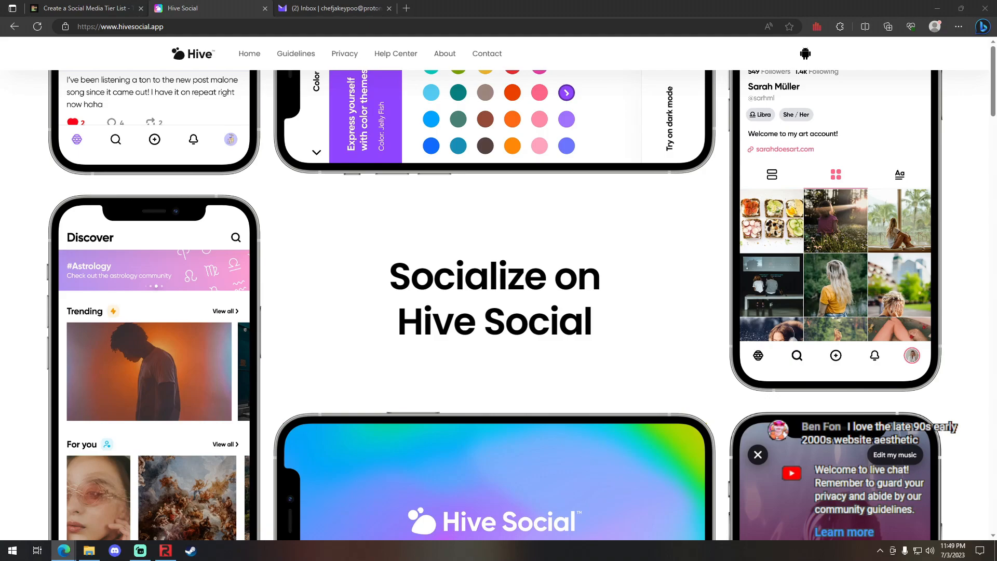
- Scroll down through the Hive Social homepage to read its pitch
{"action": "scroll", "scroll_direction": "down", "scroll_amount": 3}
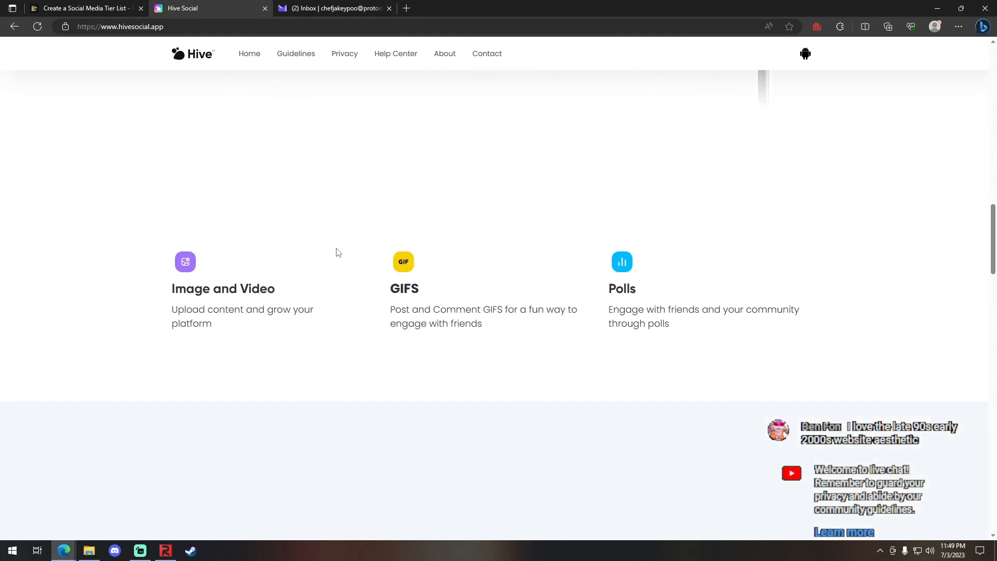
{"action": "scroll", "scroll_direction": "down", "scroll_amount": 3}
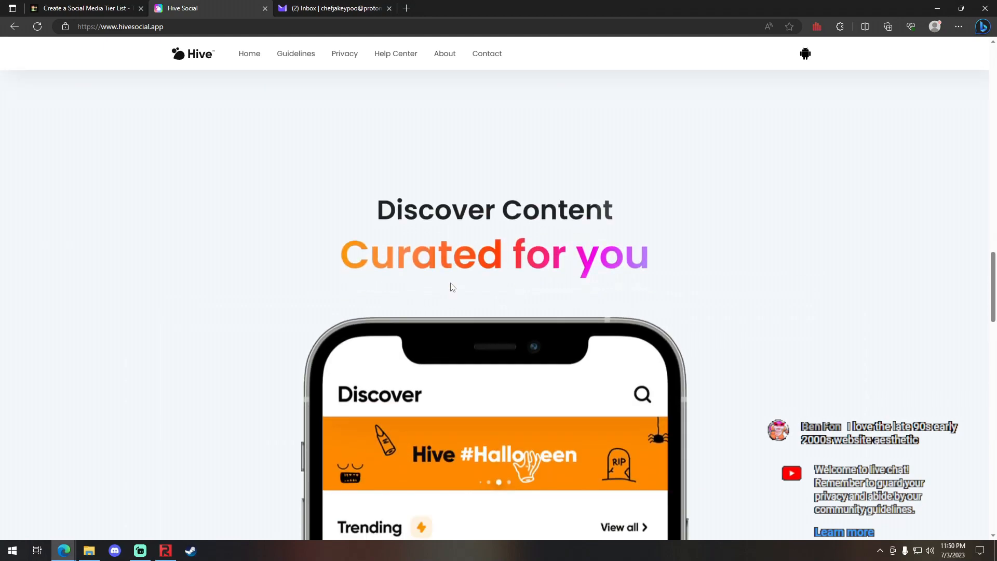
{"action": "scroll", "scroll_direction": "down", "scroll_amount": 3}
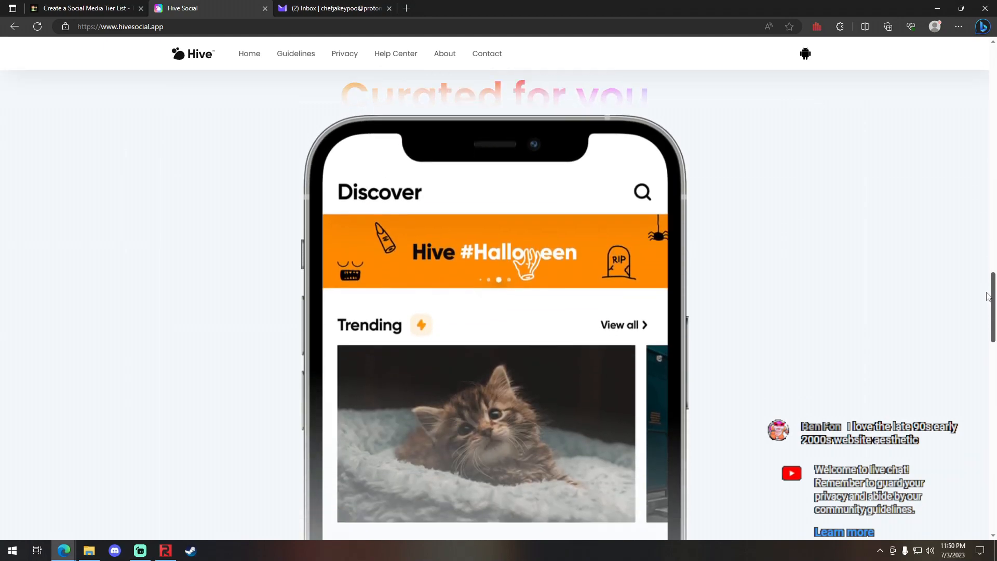
{"action": "scroll", "scroll_direction": "down", "scroll_amount": 3}
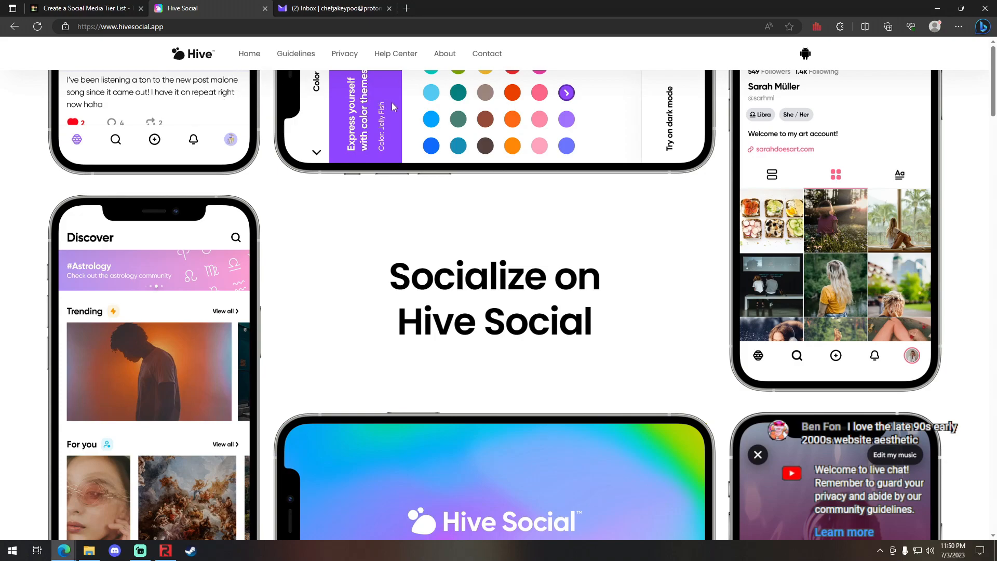
{"action": "mouse_move", "coordinate": [422, 106]}
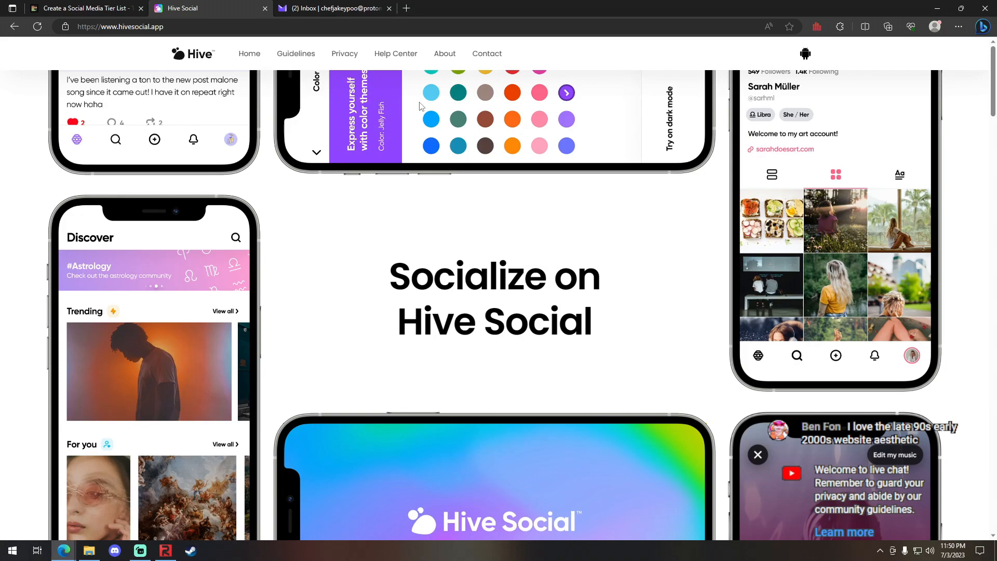
{"action": "mouse_move", "coordinate": [343, 54]}
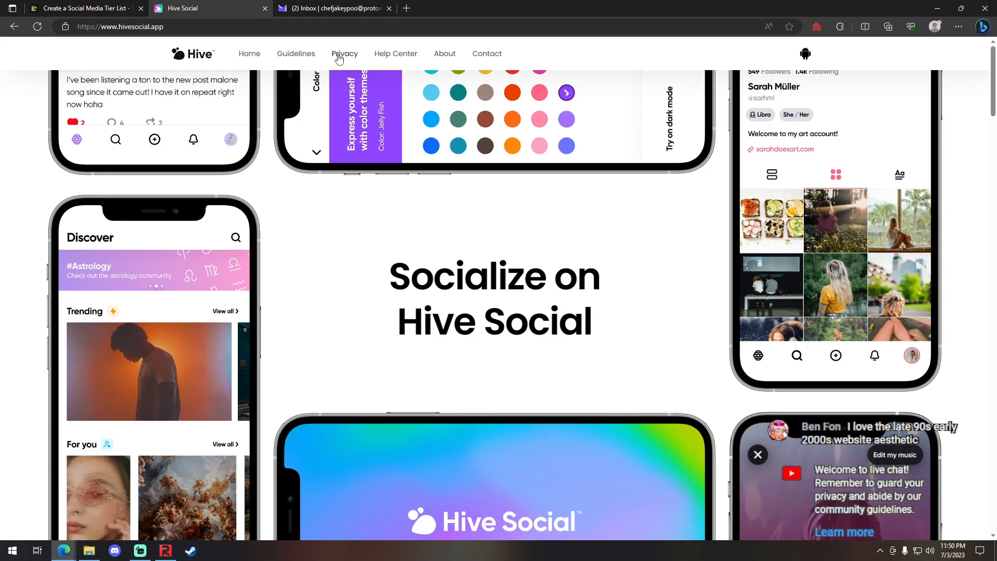
{"action": "scroll", "scroll_direction": "down", "scroll_amount": 3}
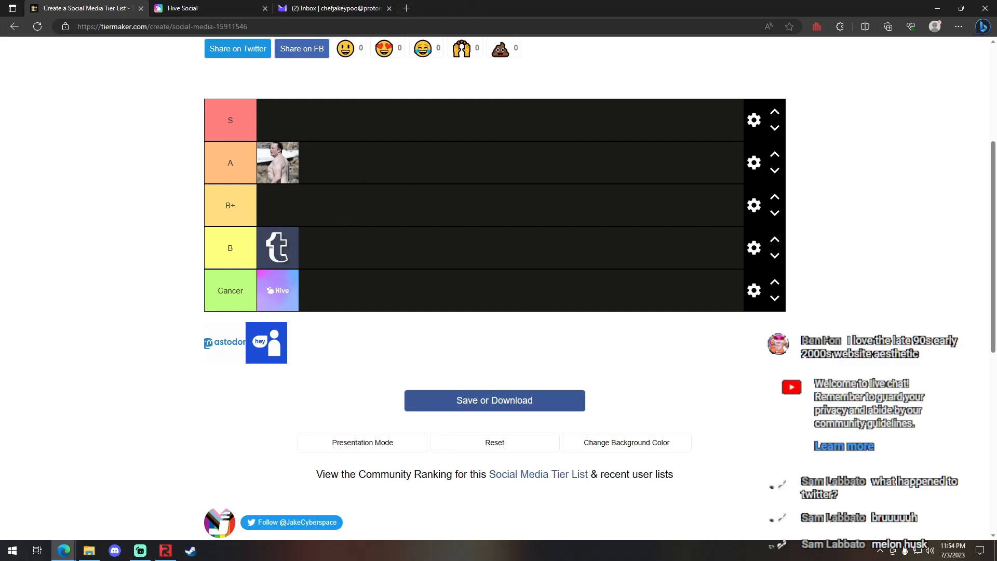
{"action": "mouse_move", "coordinate": [227, 353]}
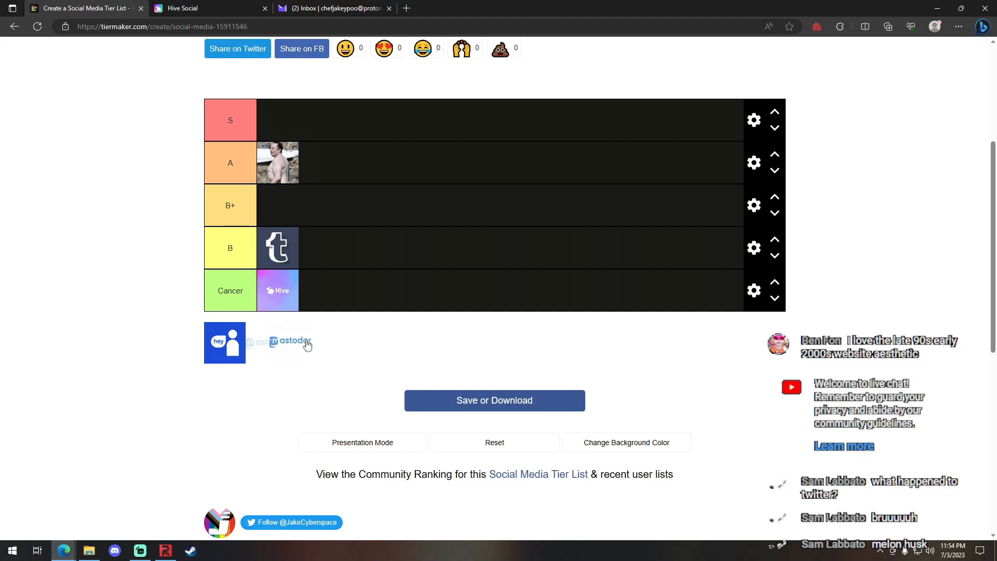
- Rank the Mastodon logo in the B+ row
{"action": "left_click_drag", "start_coordinate": [288, 342], "coordinate": [278, 205]}
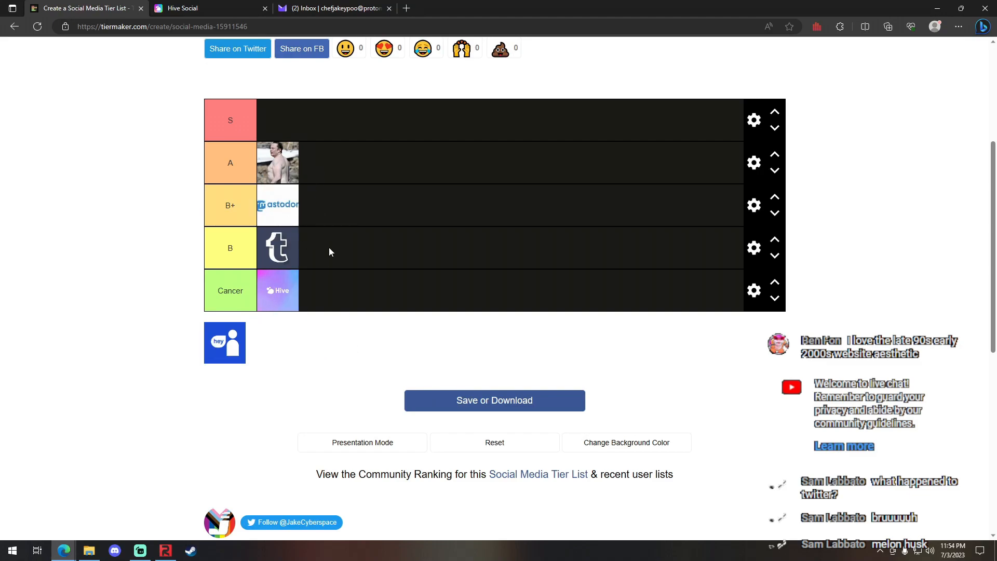
{"action": "mouse_move", "coordinate": [108, 453]}
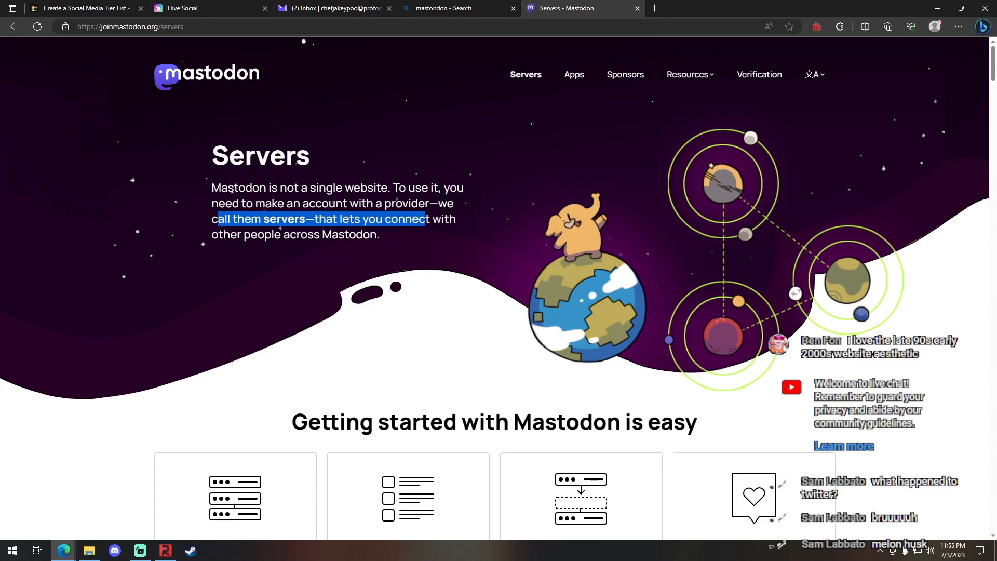
- Read the joinmastodon.org explanations of choosing a server and following across servers
{"action": "scroll", "scroll_direction": "down", "scroll_amount": 3}
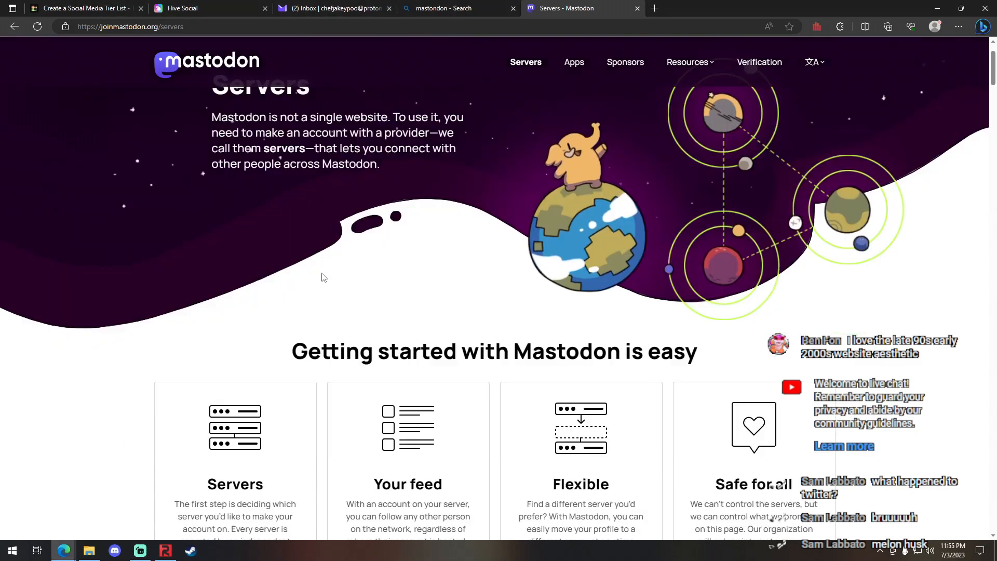
{"action": "scroll", "scroll_direction": "down", "scroll_amount": 3}
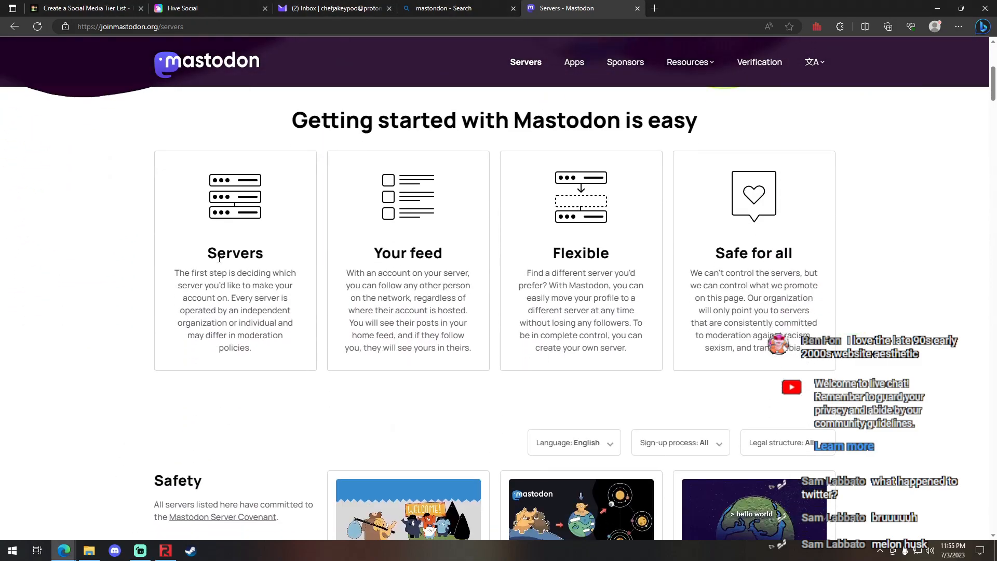
{"action": "left_click_drag", "start_coordinate": [192, 273], "coordinate": [289, 311]}
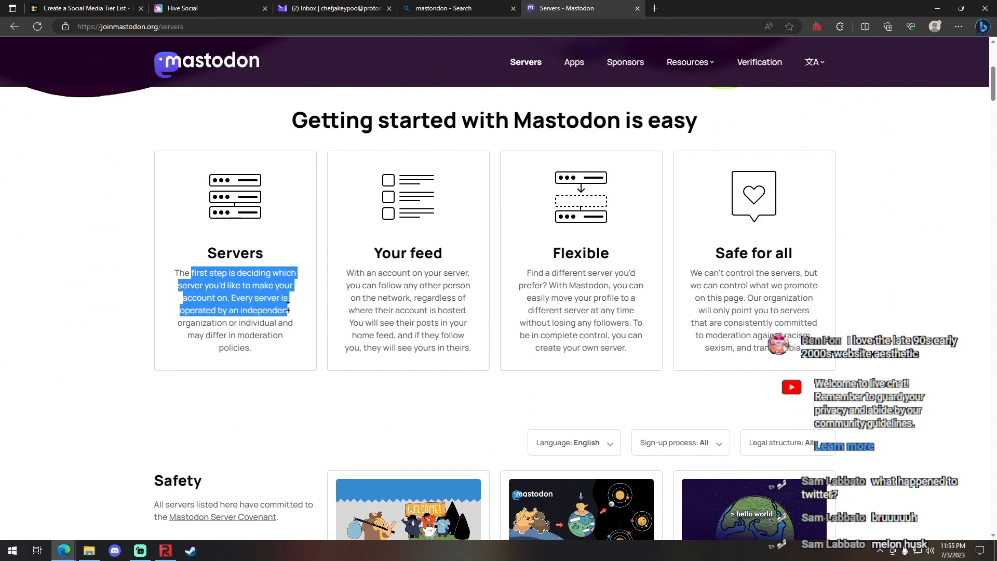
{"action": "left_click_drag", "start_coordinate": [287, 310], "coordinate": [293, 341]}
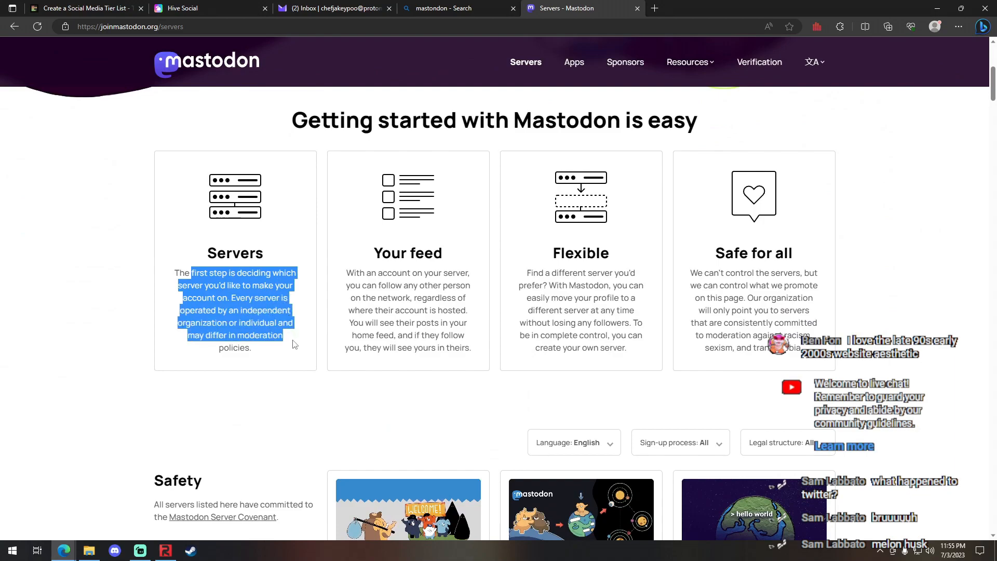
{"action": "left_click", "coordinate": [318, 386]}
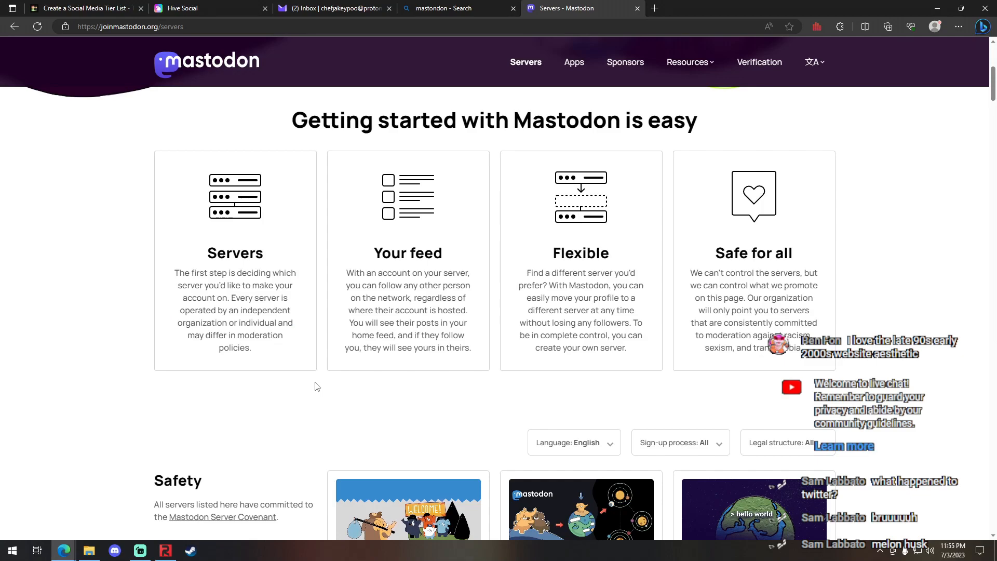
{"action": "mouse_move", "coordinate": [312, 335]}
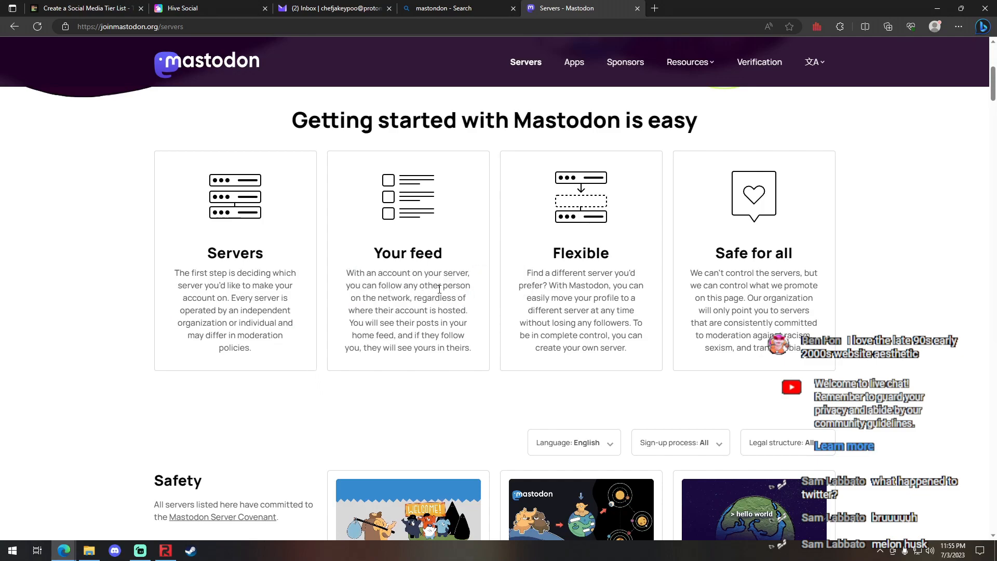
{"action": "left_click_drag", "start_coordinate": [353, 298], "coordinate": [467, 335]}
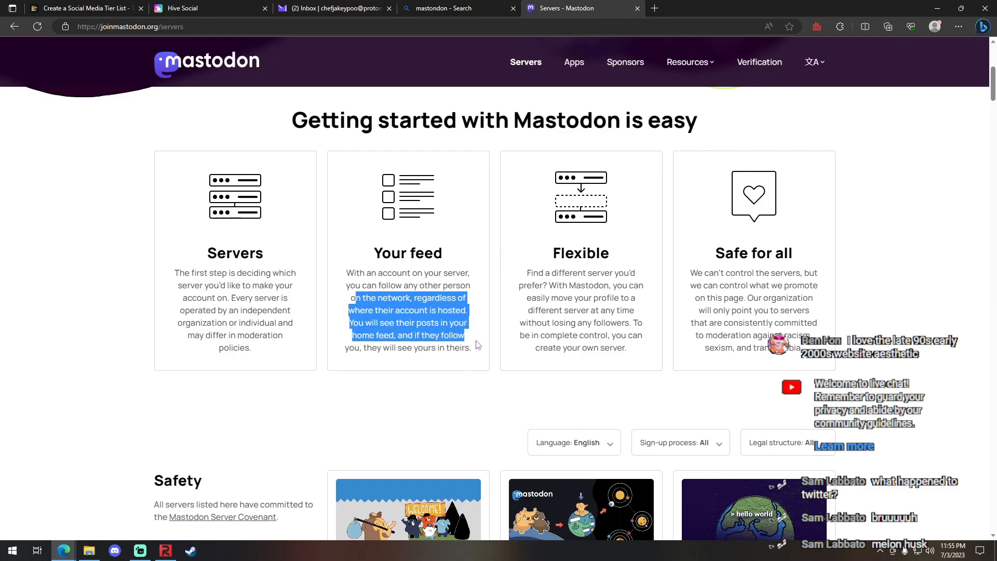
{"action": "left_click", "coordinate": [392, 278]}
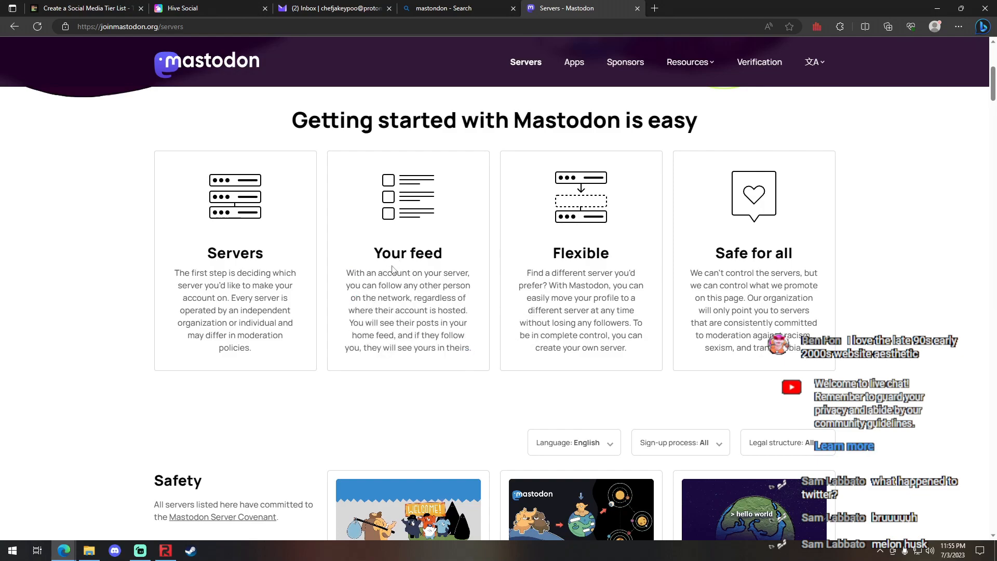
{"action": "mouse_move", "coordinate": [420, 285]}
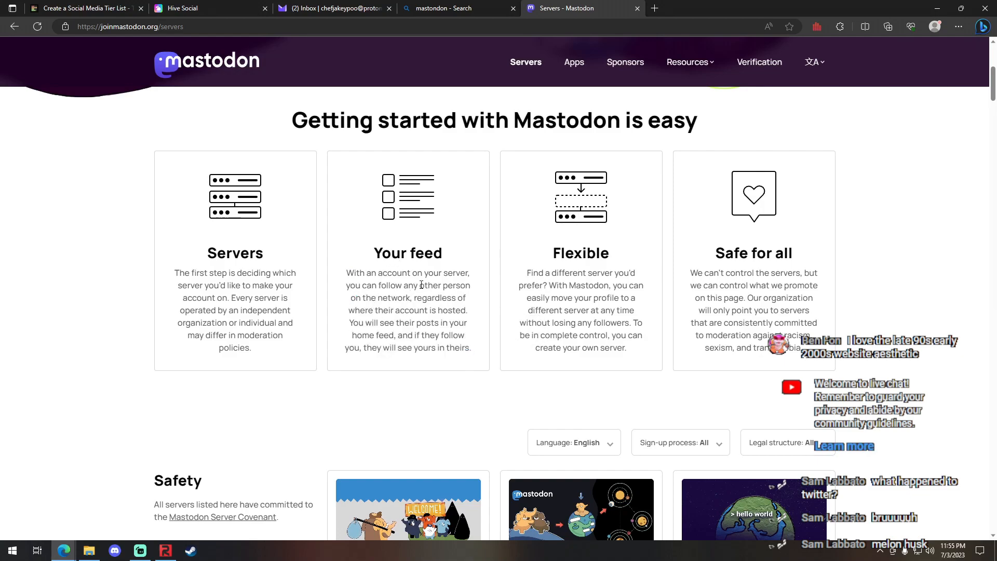
{"action": "mouse_move", "coordinate": [338, 267]}
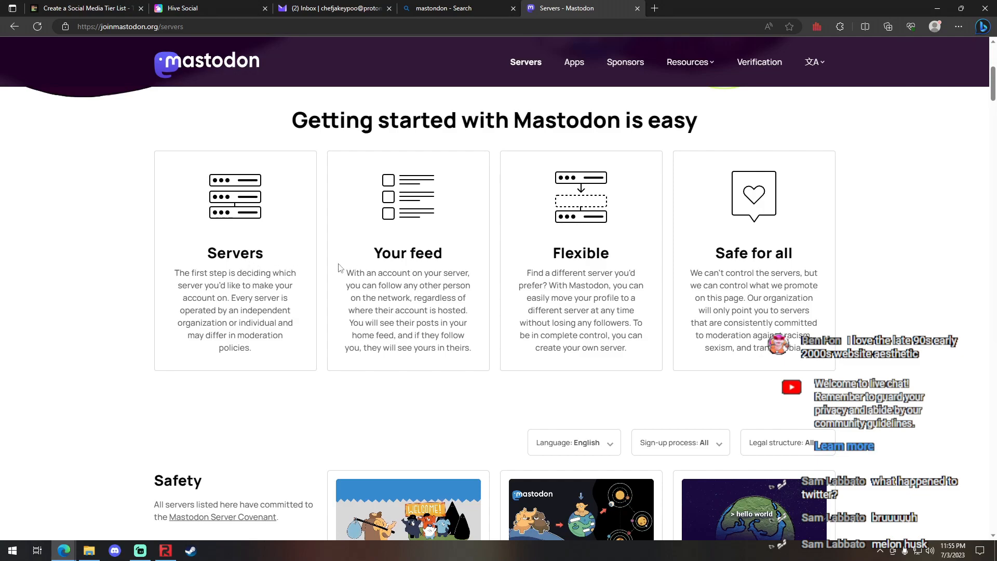
{"action": "mouse_move", "coordinate": [440, 280]}
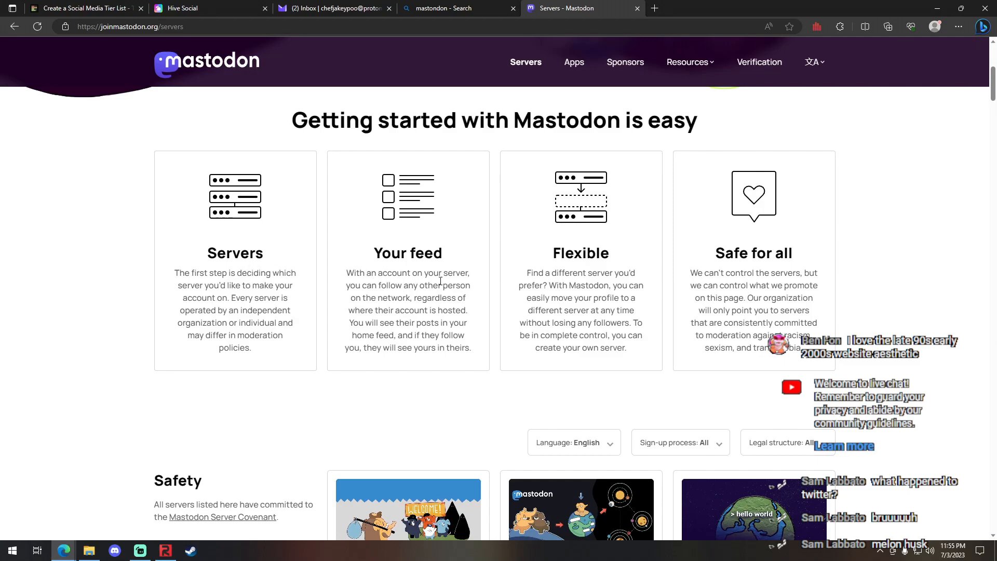
{"action": "mouse_move", "coordinate": [436, 282]}
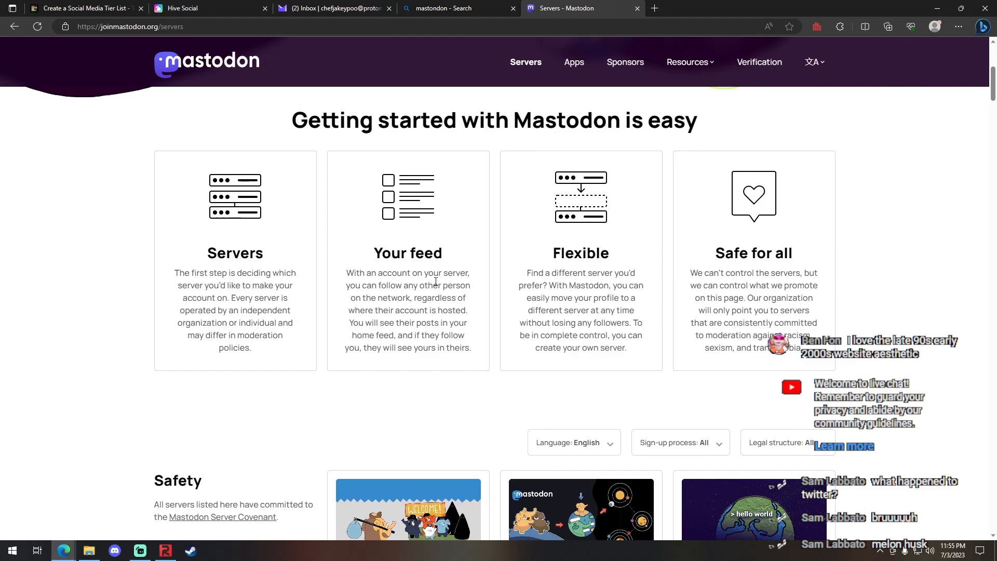
{"action": "mouse_move", "coordinate": [420, 286]}
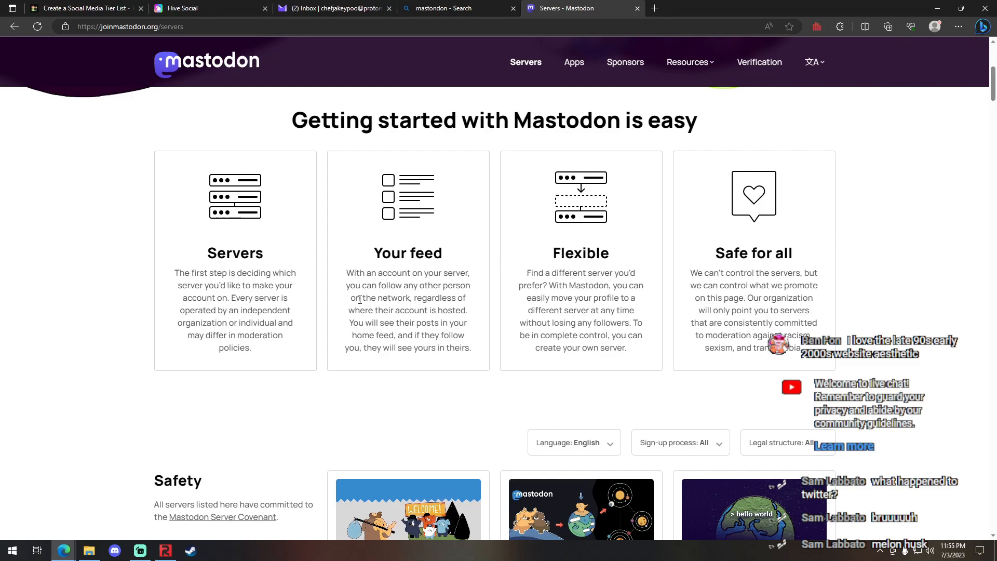
{"action": "mouse_move", "coordinate": [531, 424]}
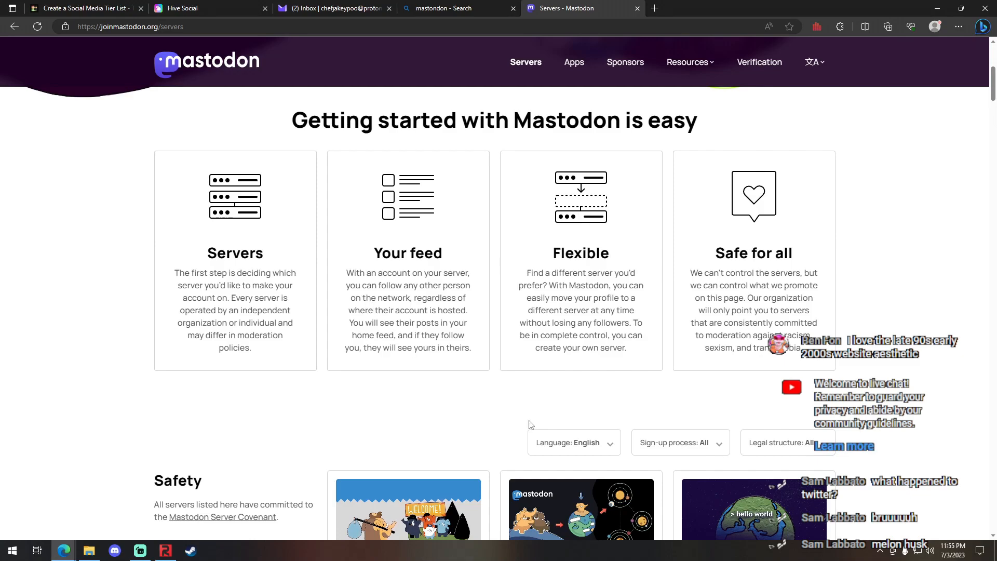
{"action": "mouse_move", "coordinate": [391, 319]}
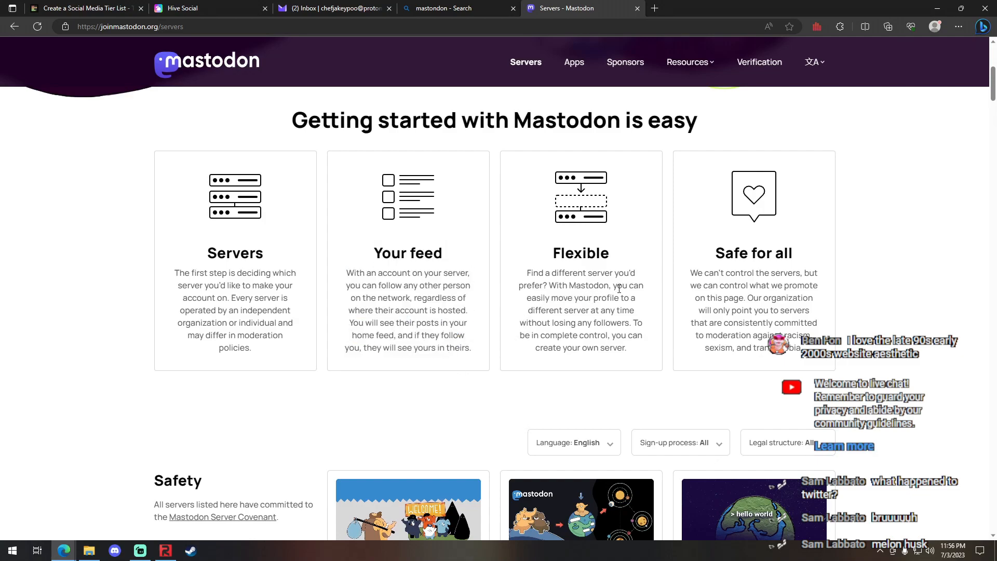
- Read the Safe for all description and scroll down through the Servers directory
{"action": "left_click_drag", "start_coordinate": [528, 311], "coordinate": [629, 323]}
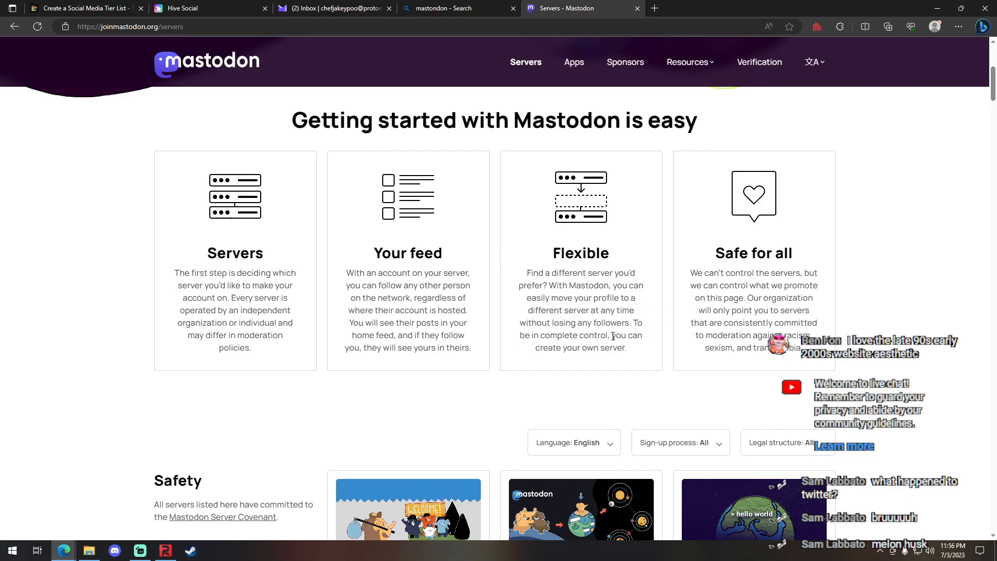
{"action": "scroll", "scroll_direction": "down", "scroll_amount": 3}
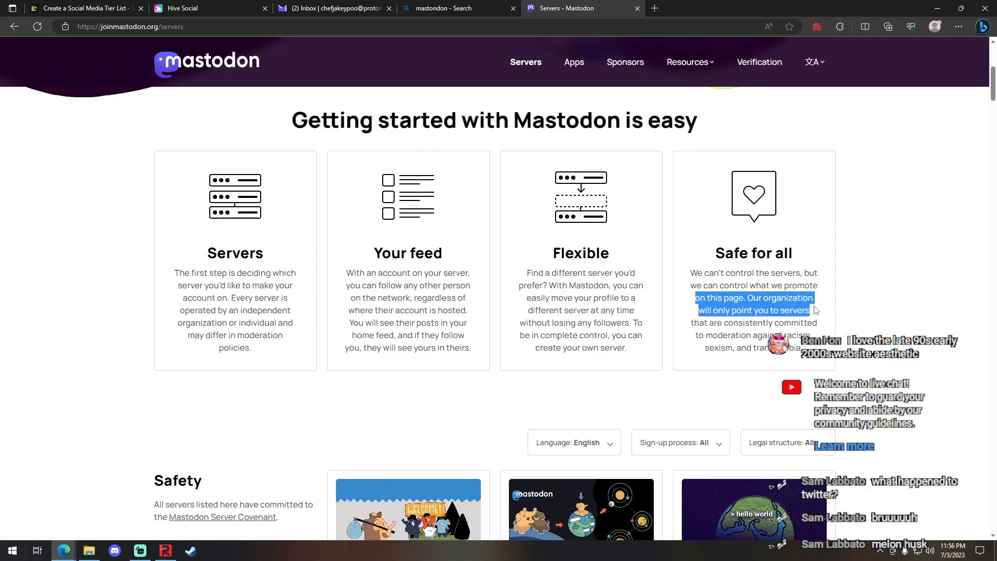
{"action": "left_click_drag", "start_coordinate": [816, 310], "coordinate": [816, 326]}
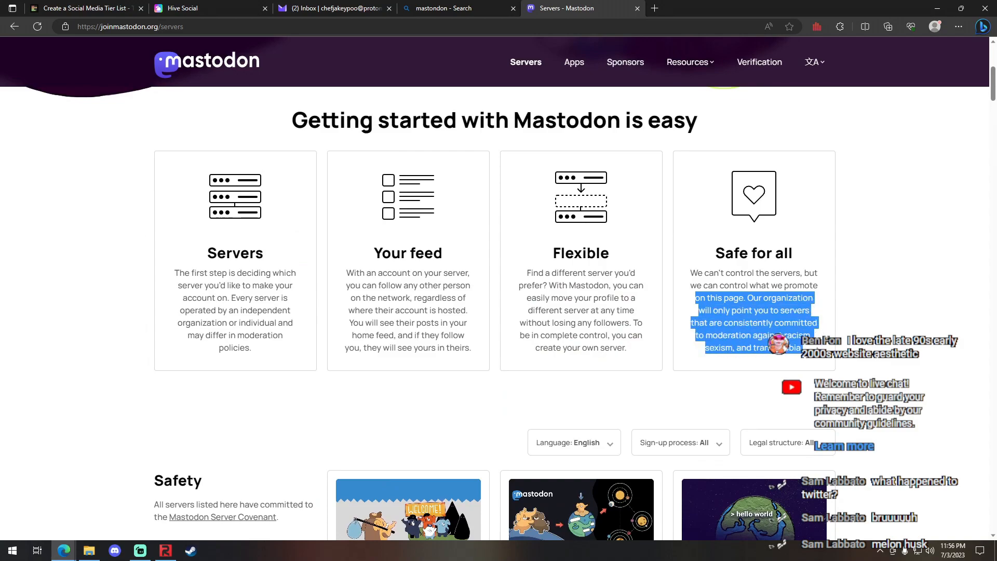
{"action": "scroll", "scroll_direction": "down", "scroll_amount": 3}
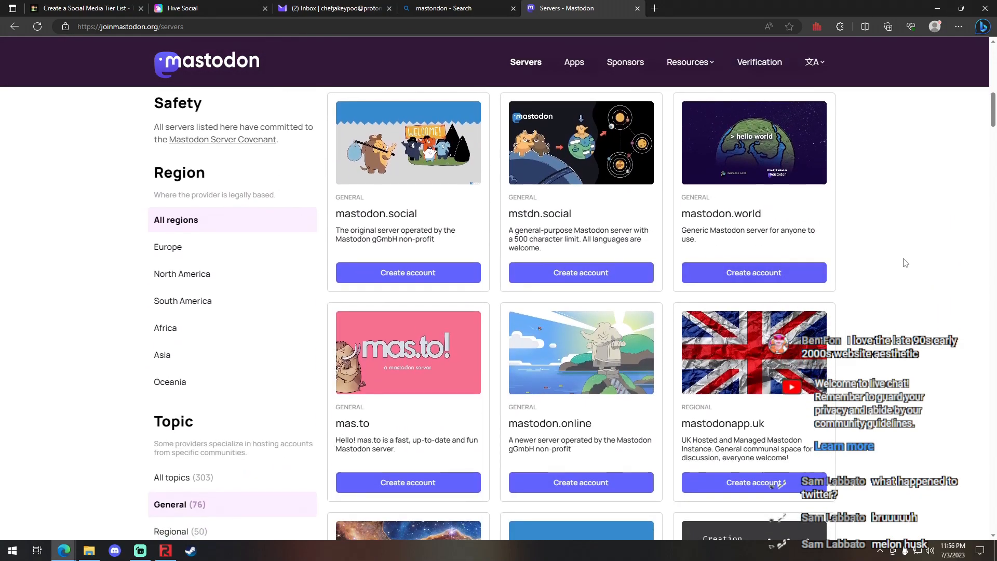
{"action": "scroll", "scroll_direction": "down", "scroll_amount": 3}
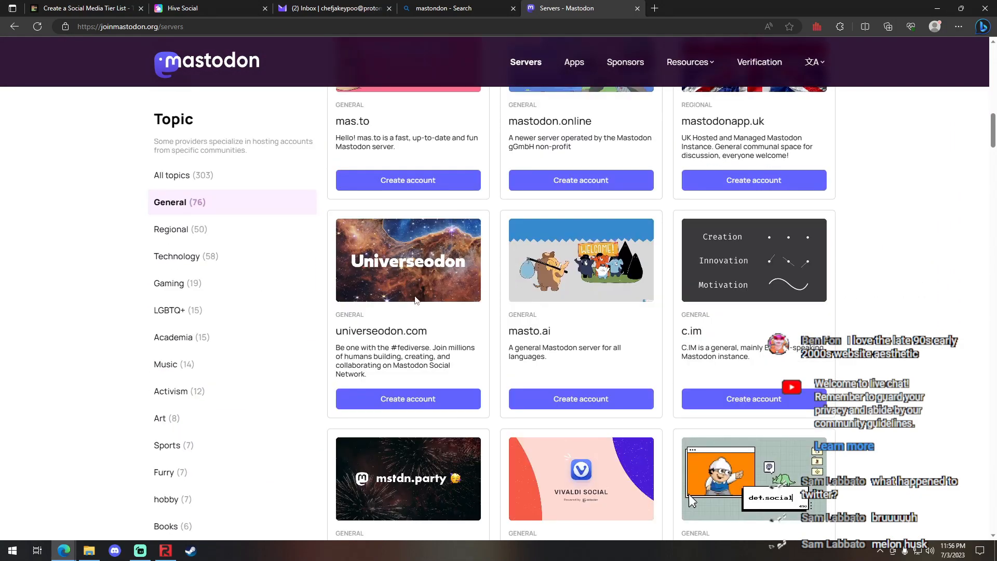
{"action": "scroll", "scroll_direction": "down", "scroll_amount": 3}
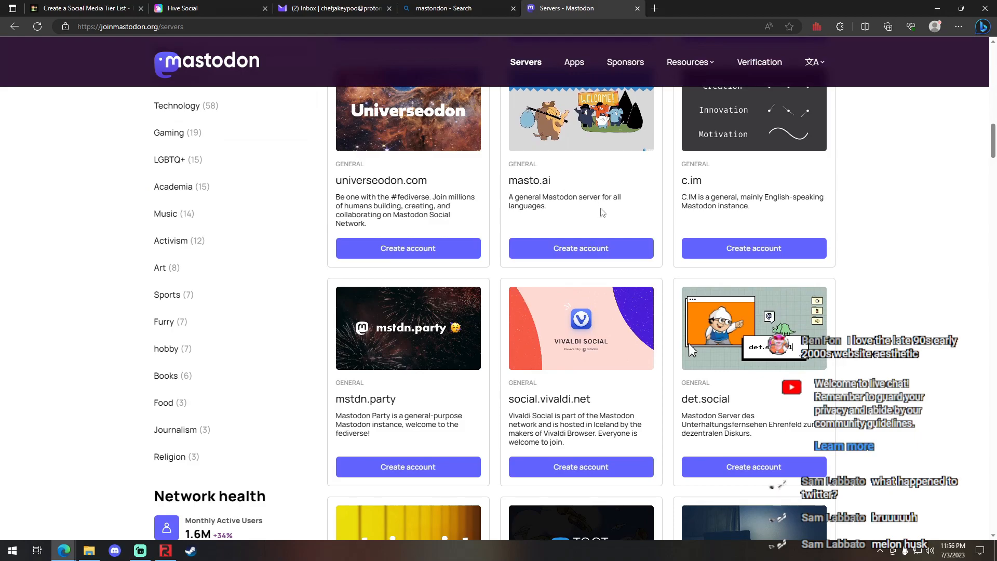
{"action": "scroll", "scroll_direction": "down", "scroll_amount": 3}
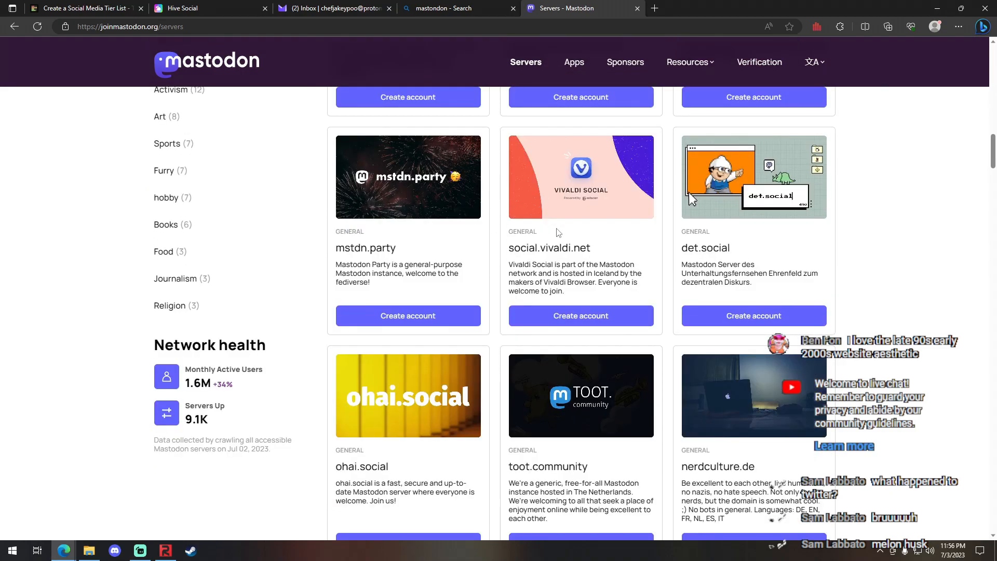
- Browse the server list and start creating an account on mastodon.social
{"action": "scroll", "scroll_direction": "down", "scroll_amount": 3}
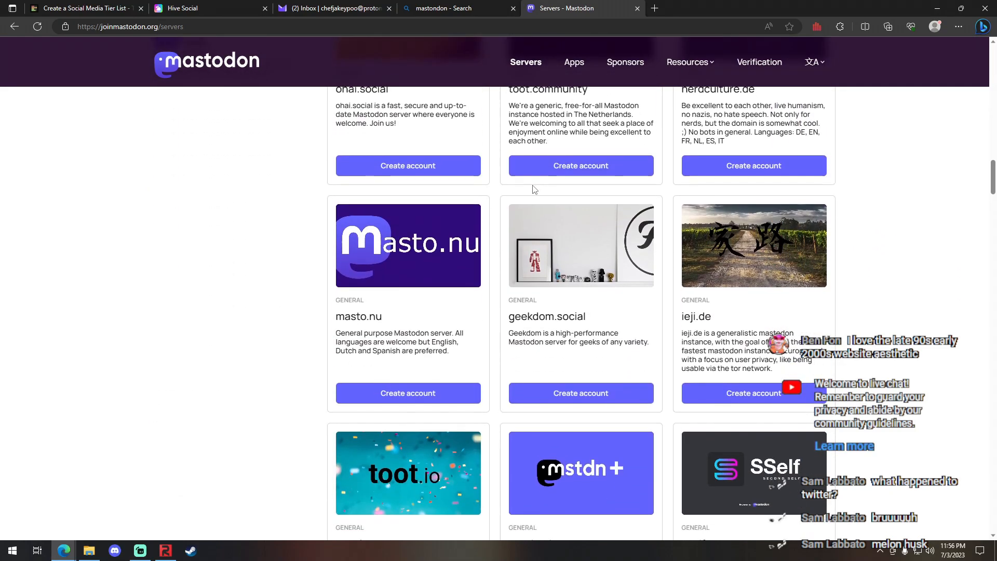
{"action": "scroll", "scroll_direction": "down", "scroll_amount": 3}
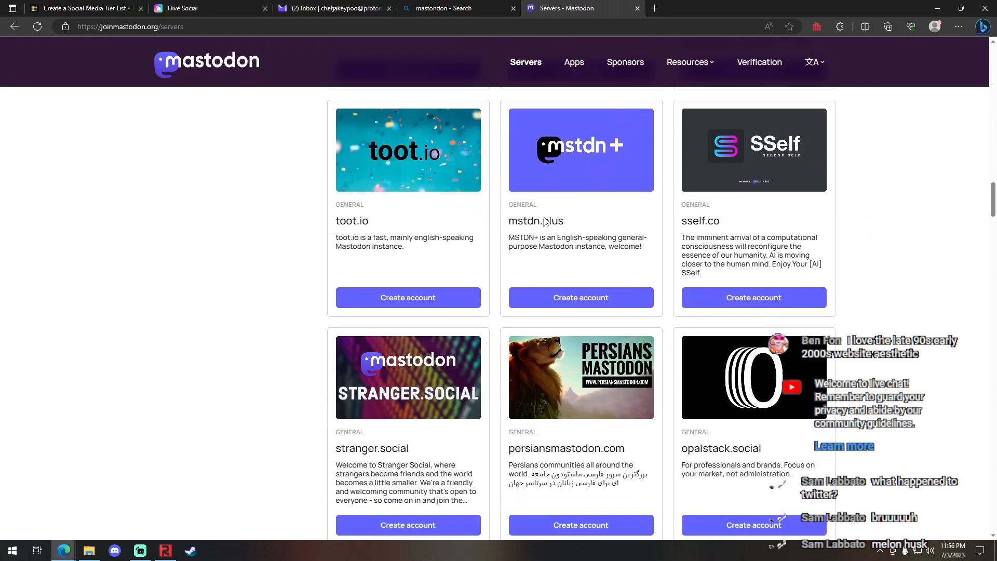
{"action": "scroll", "scroll_direction": "up", "scroll_amount": 3}
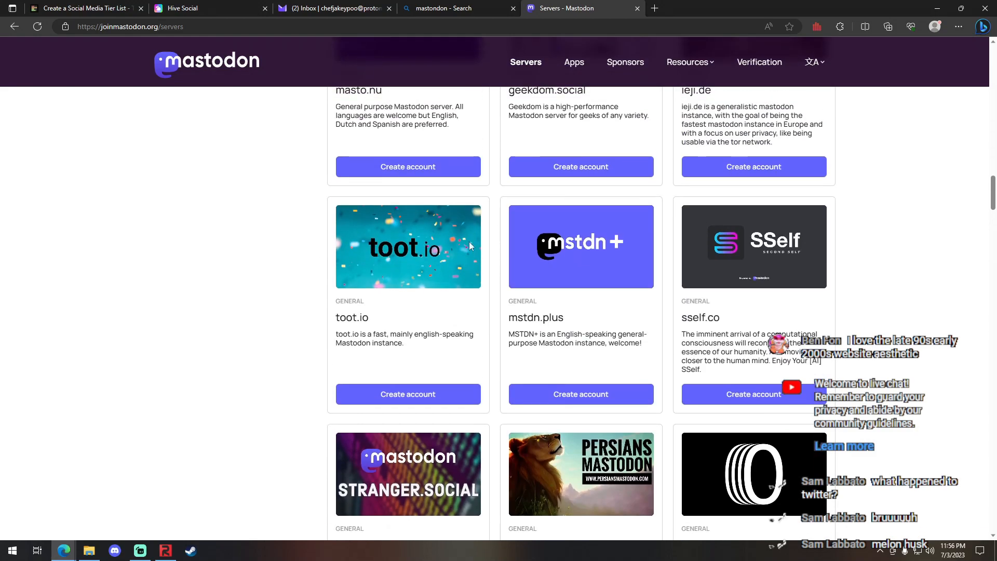
{"action": "double_click", "coordinate": [351, 318]}
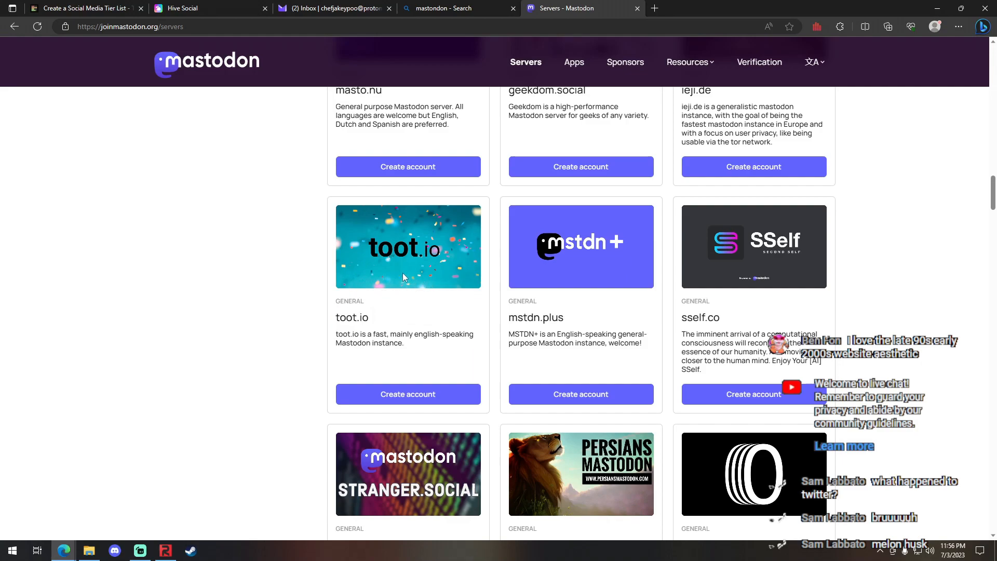
{"action": "scroll", "scroll_direction": "down", "scroll_amount": 3}
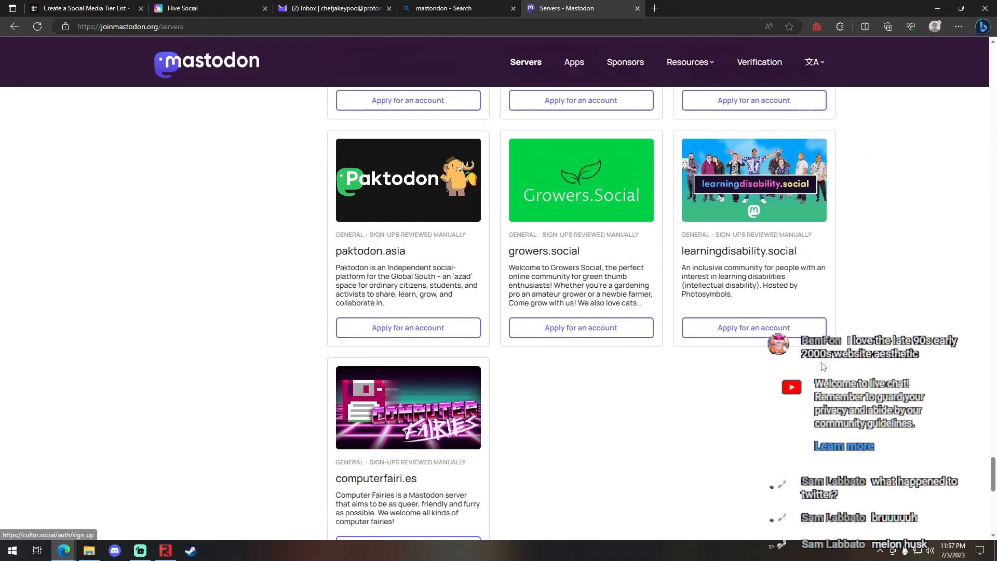
{"action": "scroll", "scroll_direction": "down", "scroll_amount": 3}
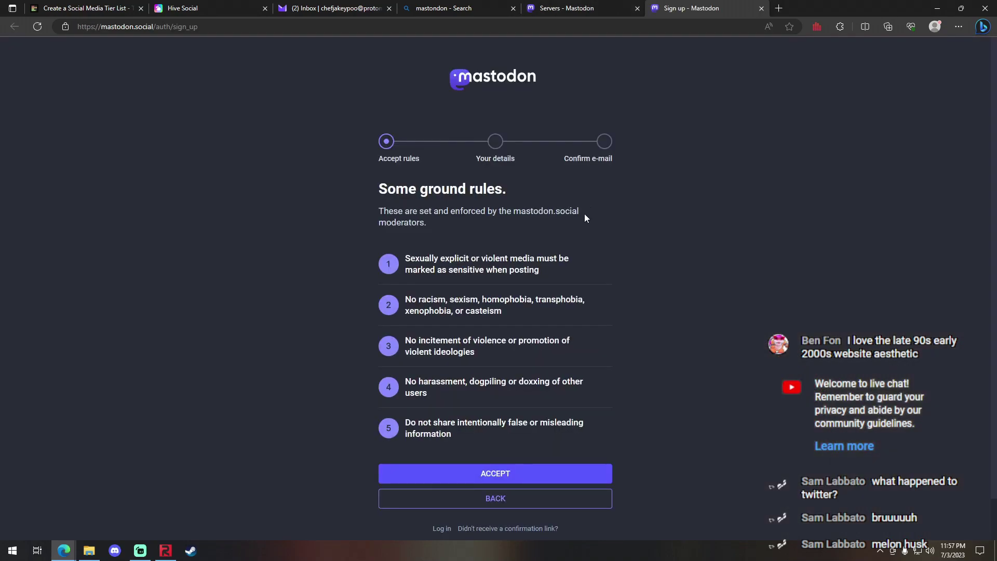
- Accept the ground rules, sign up as JakeCyberspace, confirm the e-mail link and pass hCaptcha
{"action": "left_click", "coordinate": [494, 473]}
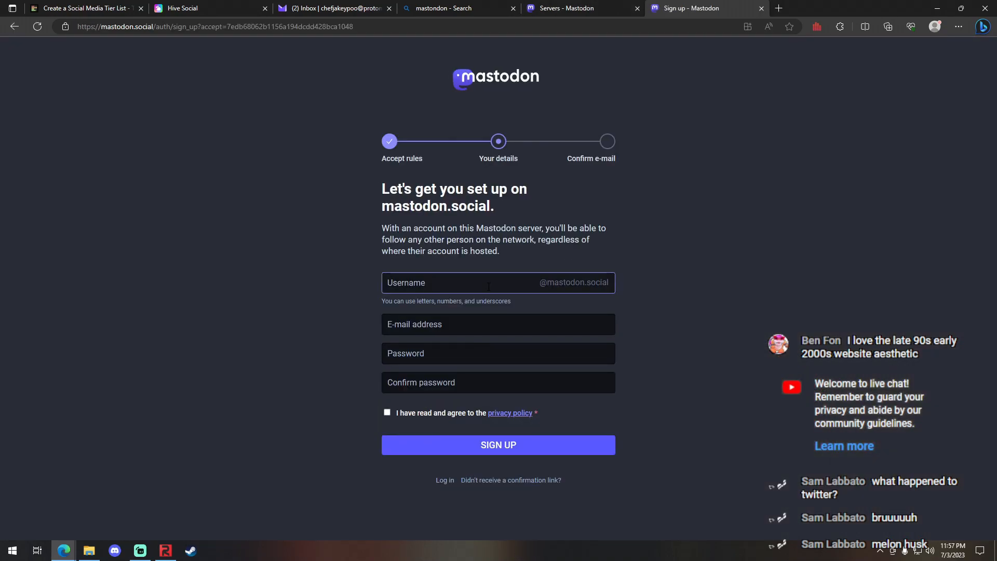
{"action": "type", "text": "JakeCyberspace"}
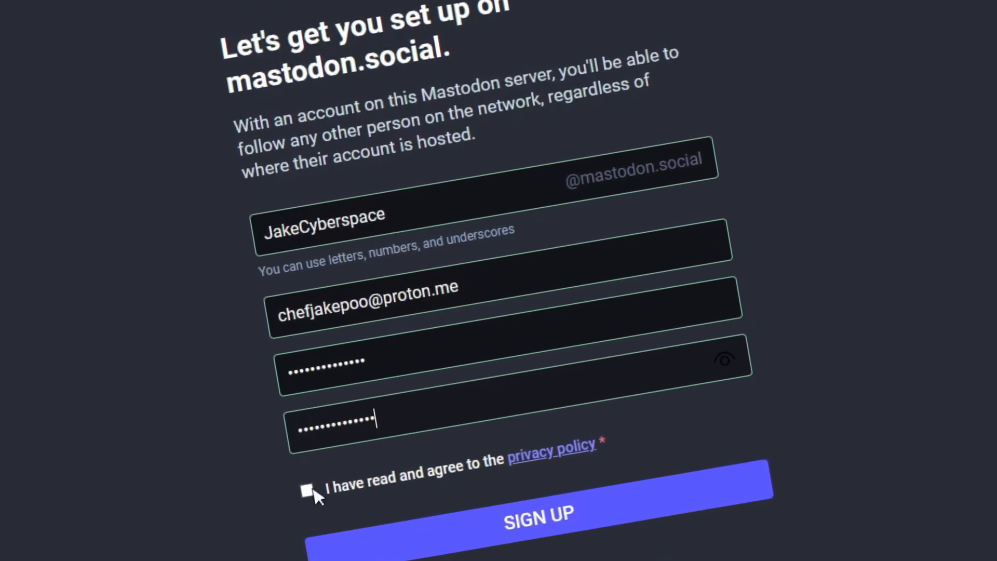
{"action": "left_click", "coordinate": [310, 490]}
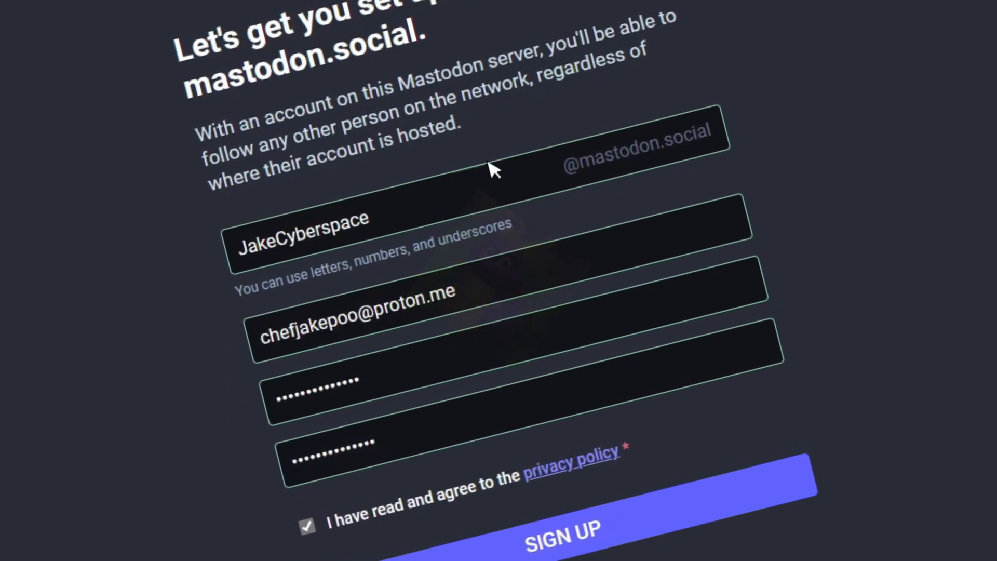
{"action": "left_click", "coordinate": [564, 546]}
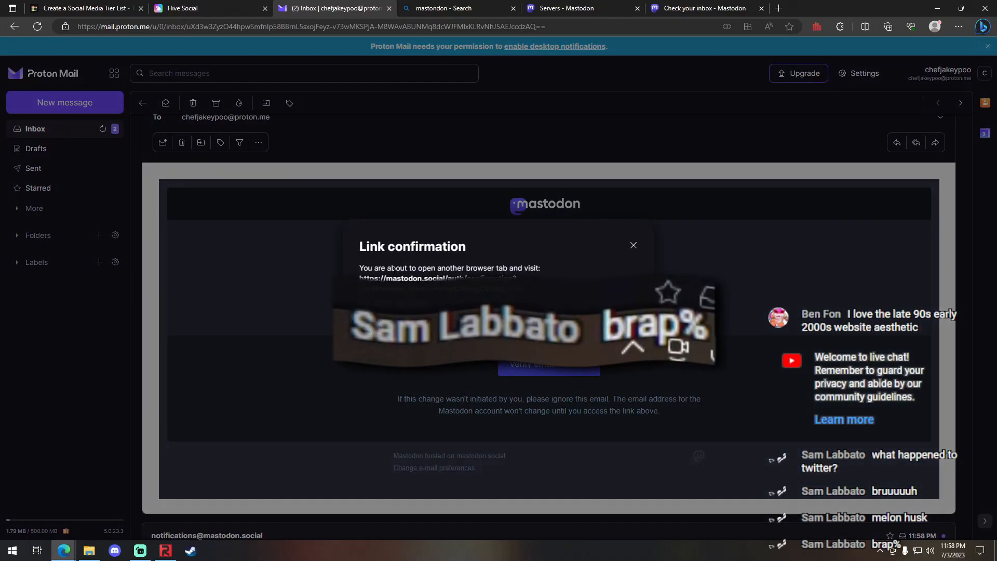
{"action": "left_click", "coordinate": [548, 369]}
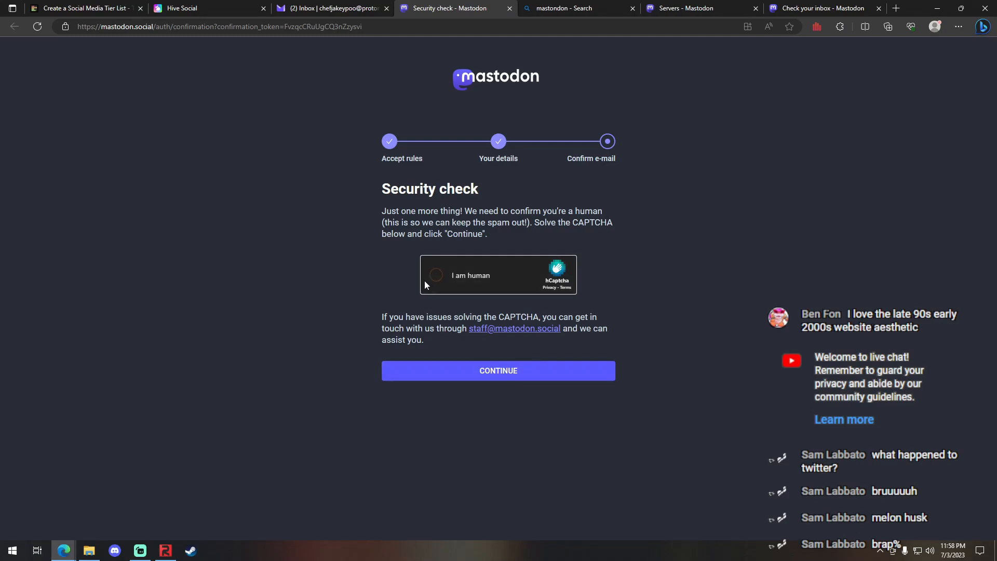
{"action": "left_click", "coordinate": [499, 371]}
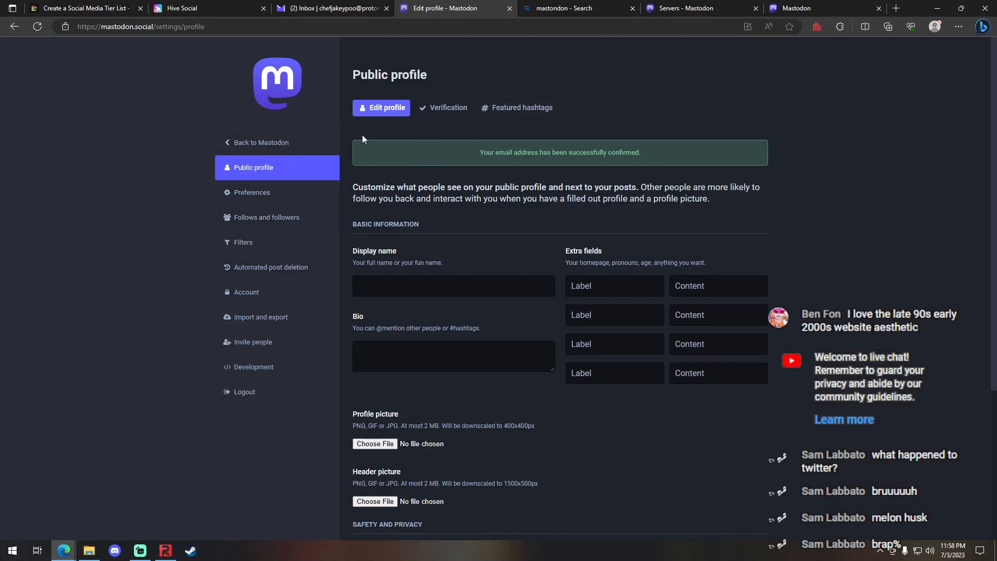
- Fill in the profile bio 'A fuckass on the internet'
{"action": "left_click", "coordinate": [453, 285]}
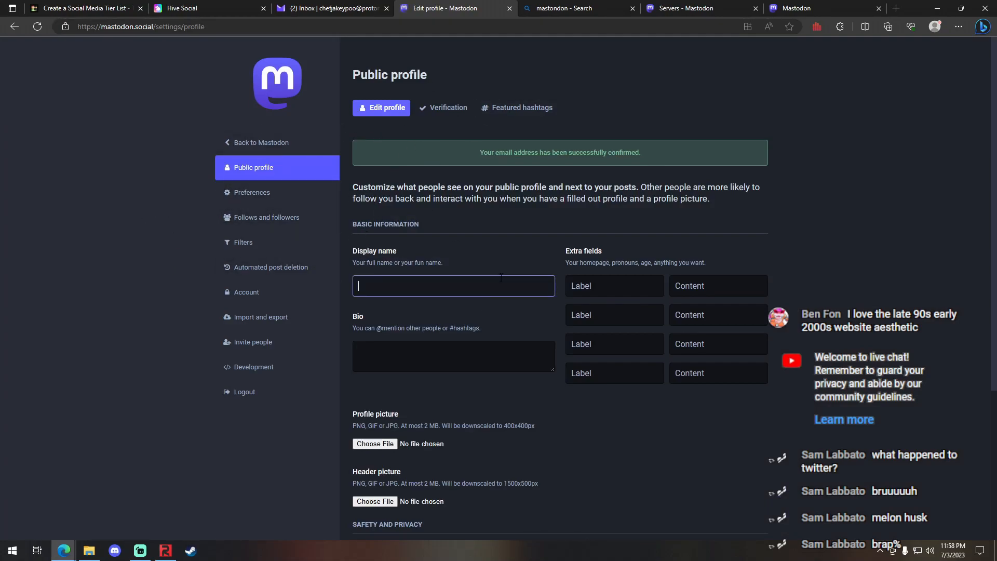
{"action": "type", "text": "A fuckass o"}
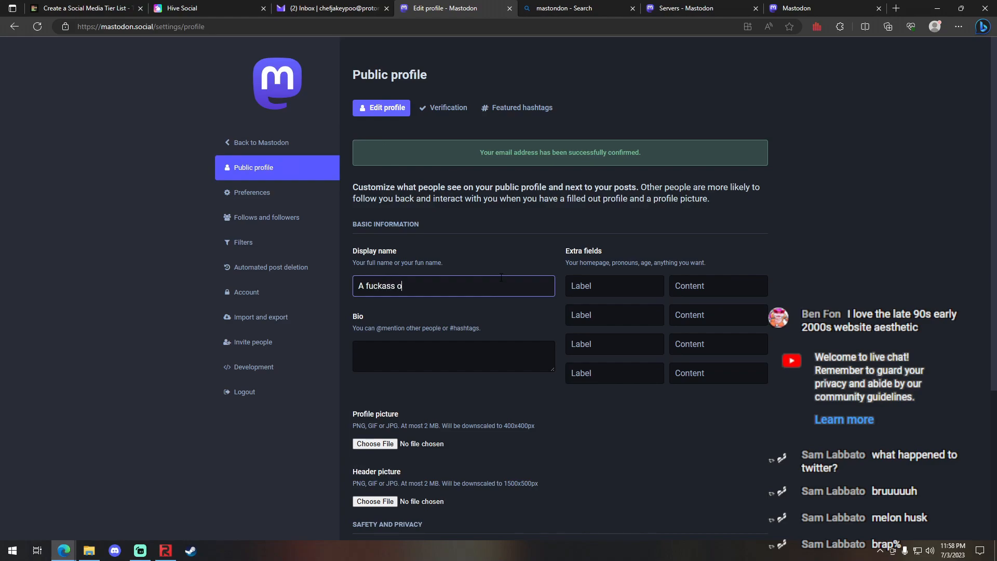
{"action": "type", "text": "n the internet"}
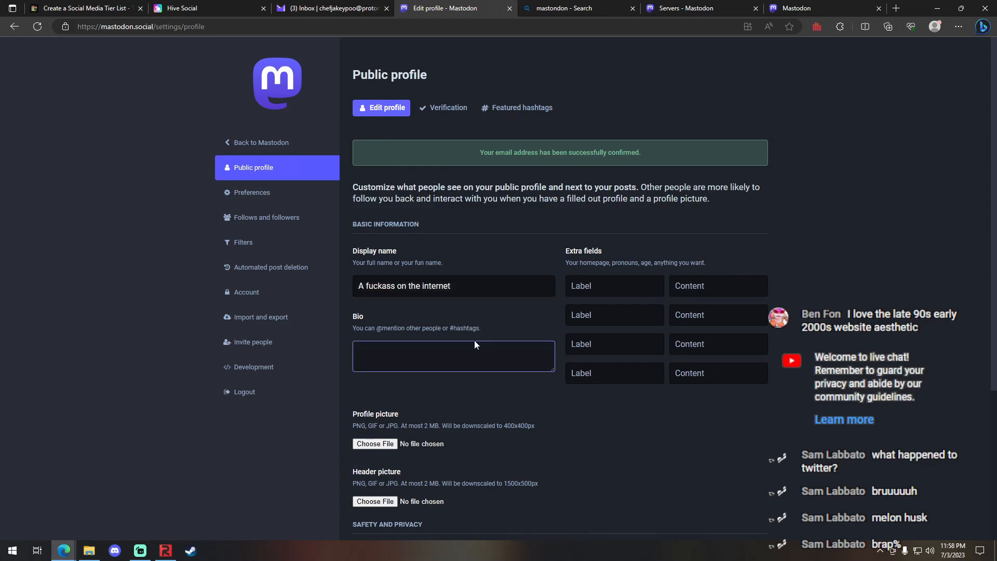
{"action": "type", "text": "A fuckass on th"}
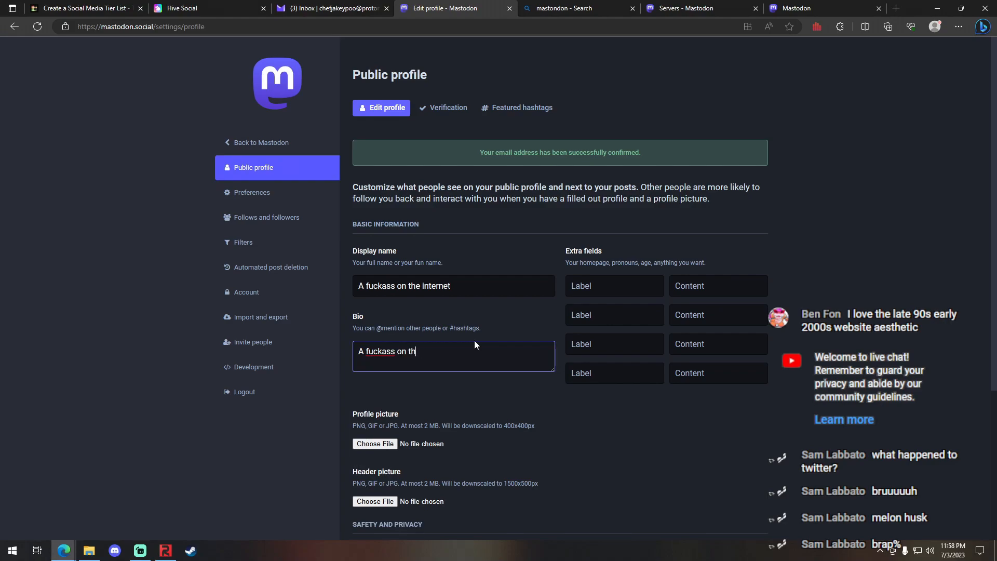
{"action": "type", "text": "e internet"}
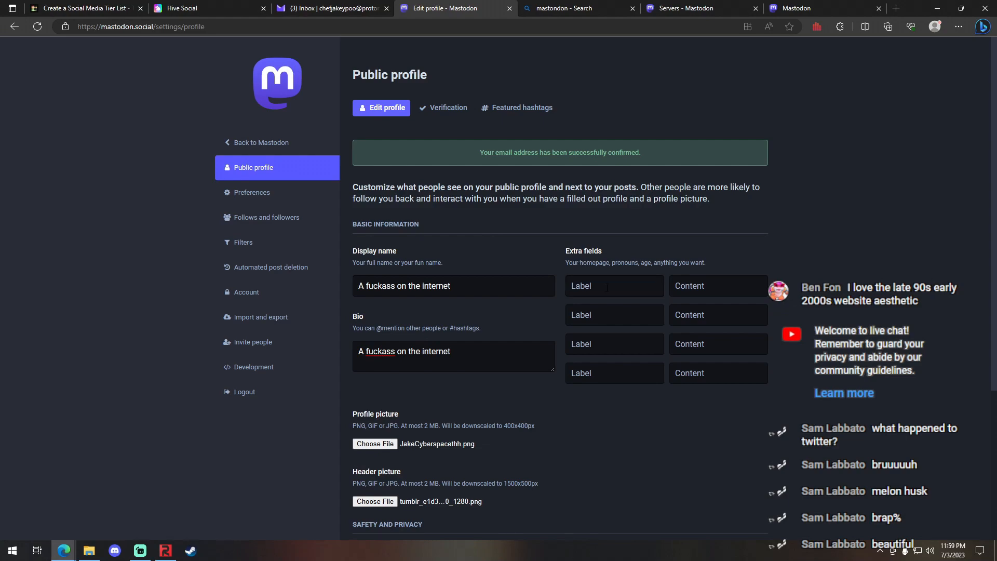
{"action": "type", "text": "MY ASCT"}
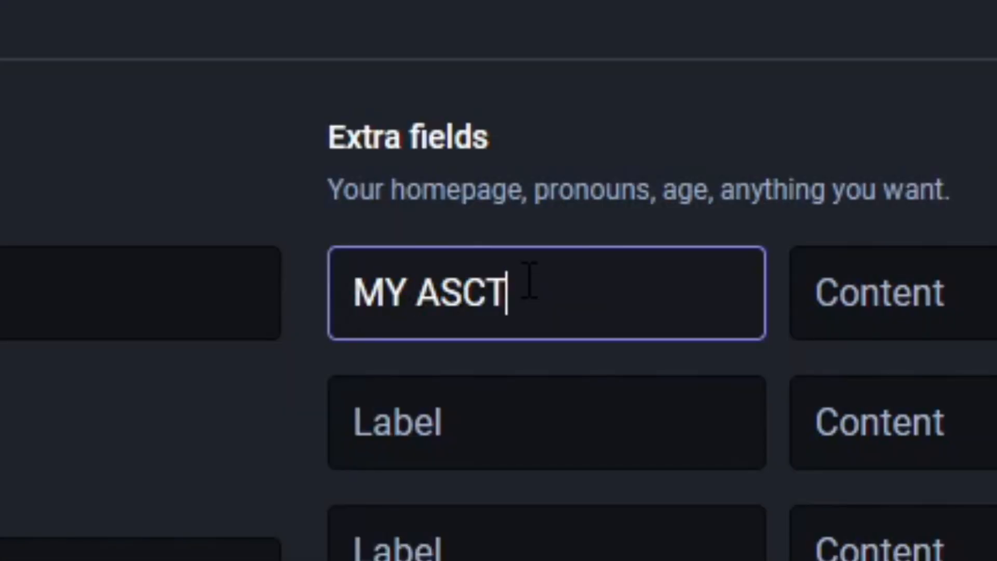
{"action": "key", "text": "Backspace"}
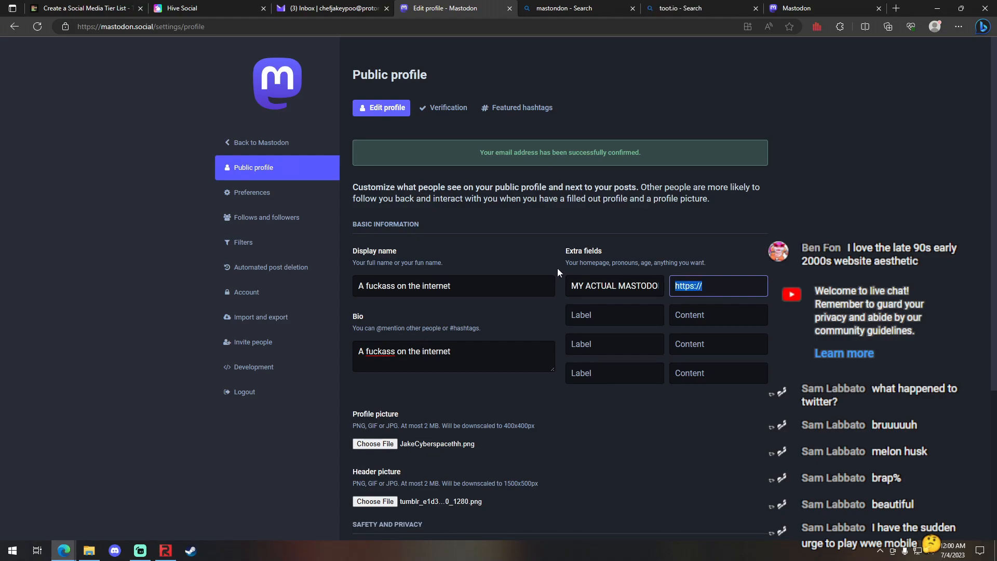
{"action": "type", "text": "toot.io/@JakeCyberspace"}
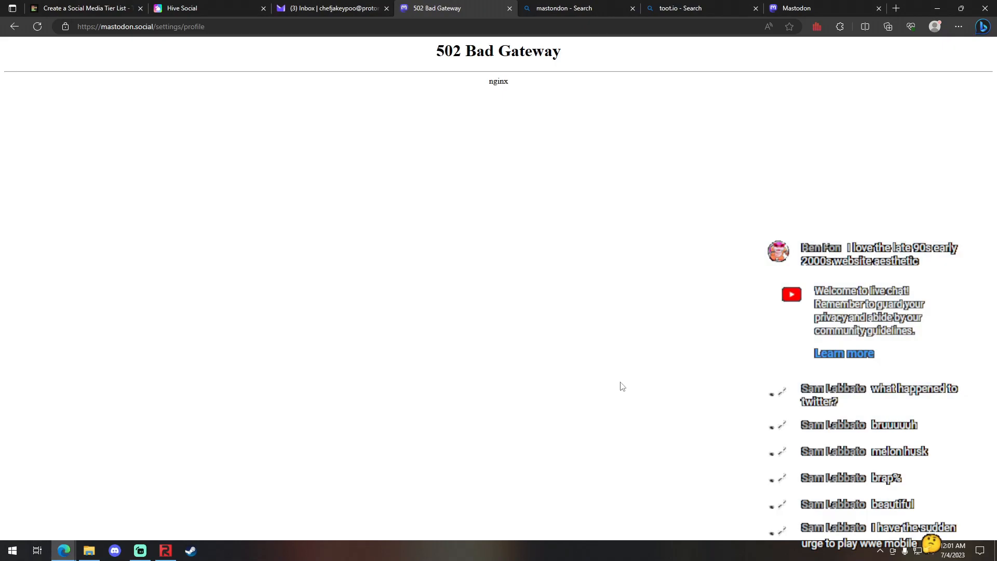
{"action": "mouse_move", "coordinate": [384, 63]}
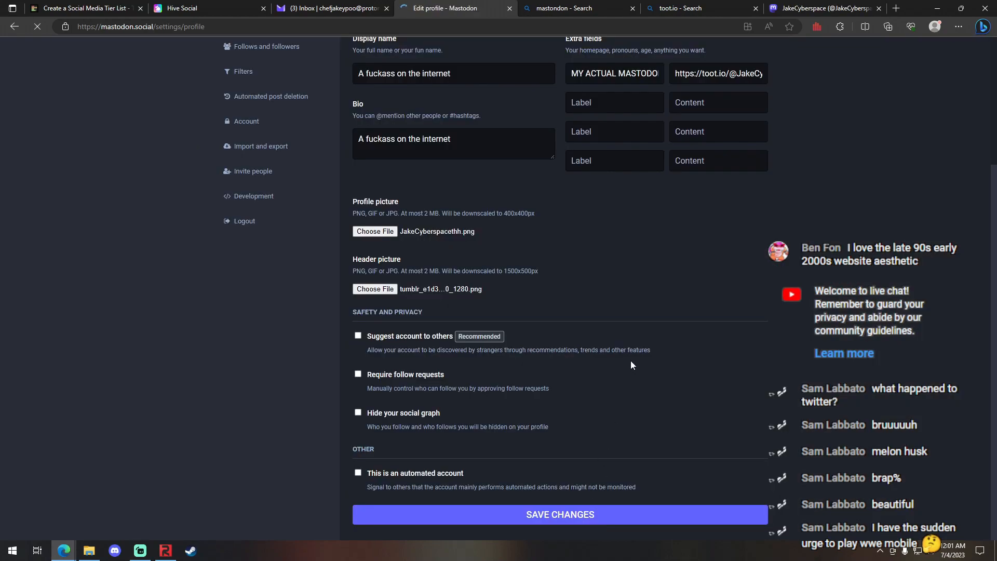
{"action": "left_click", "coordinate": [560, 514]}
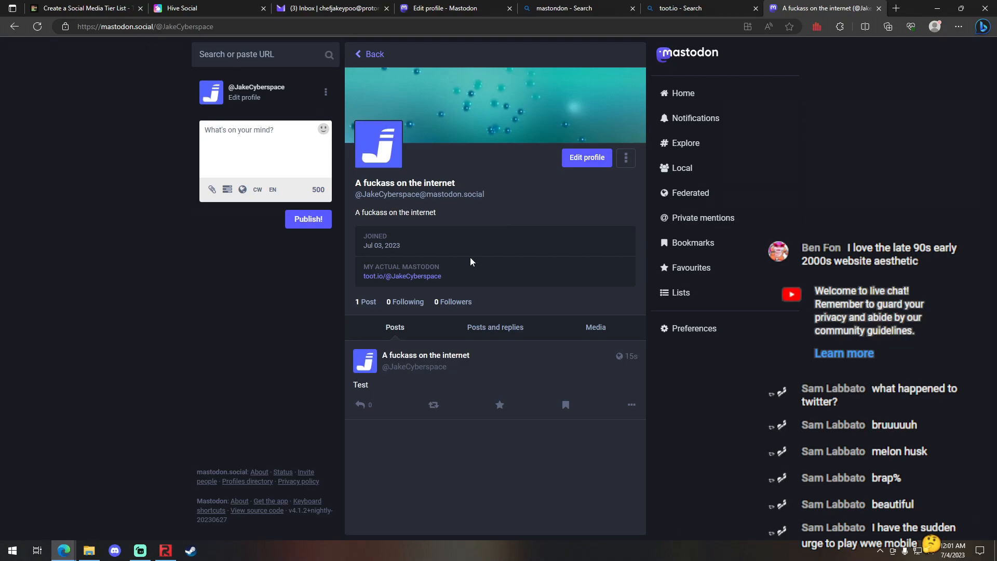
- Visit the toot.io profile and browse its trending hashtags and a top tag's posts
{"action": "left_click", "coordinate": [402, 276]}
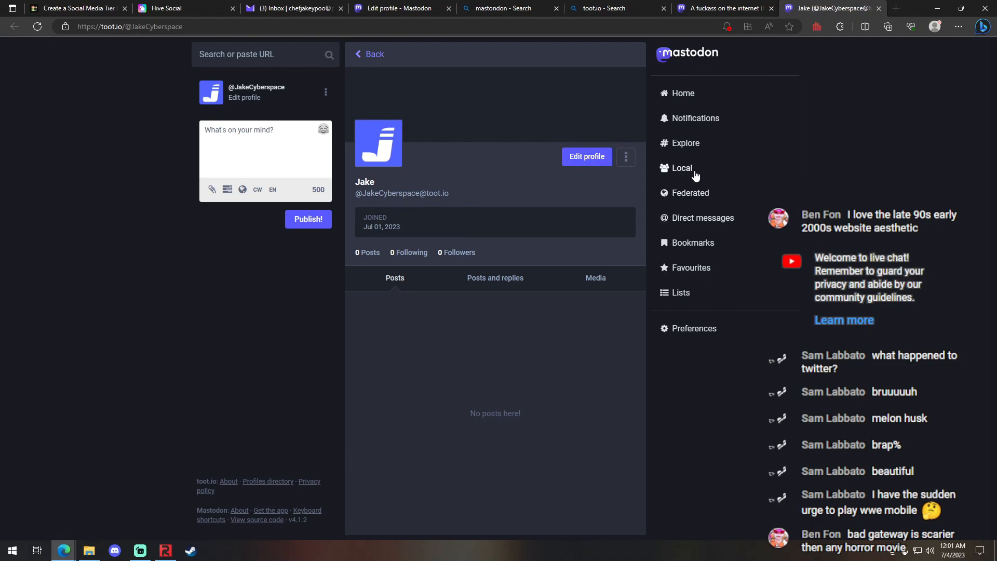
{"action": "double_click", "coordinate": [401, 193]}
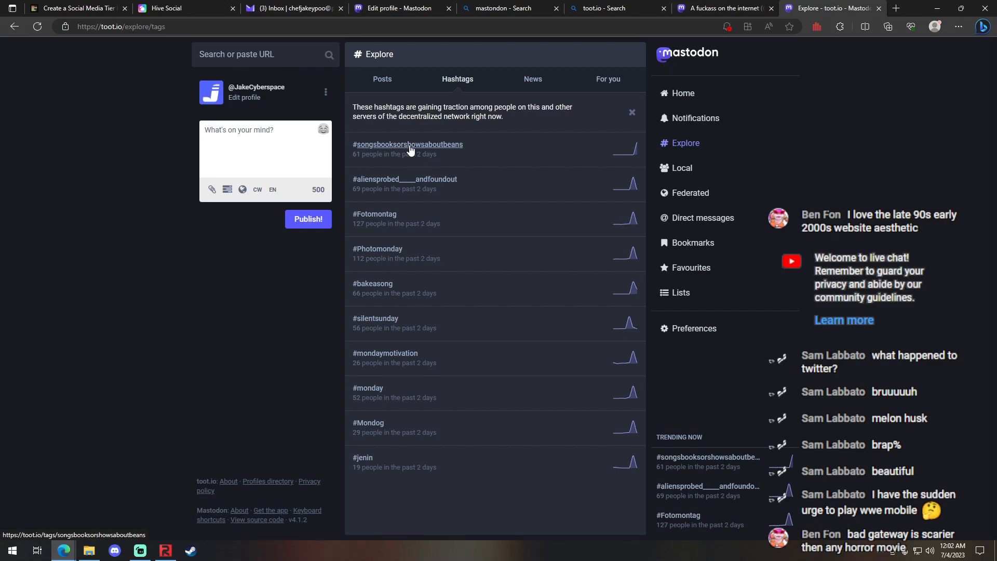
{"action": "left_click", "coordinate": [407, 144]}
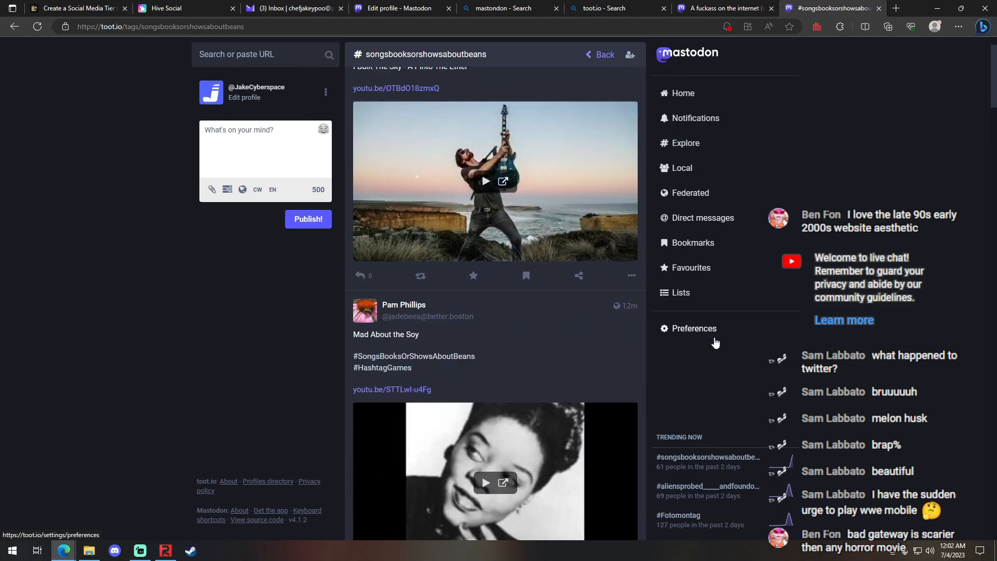
{"action": "left_click", "coordinate": [686, 142]}
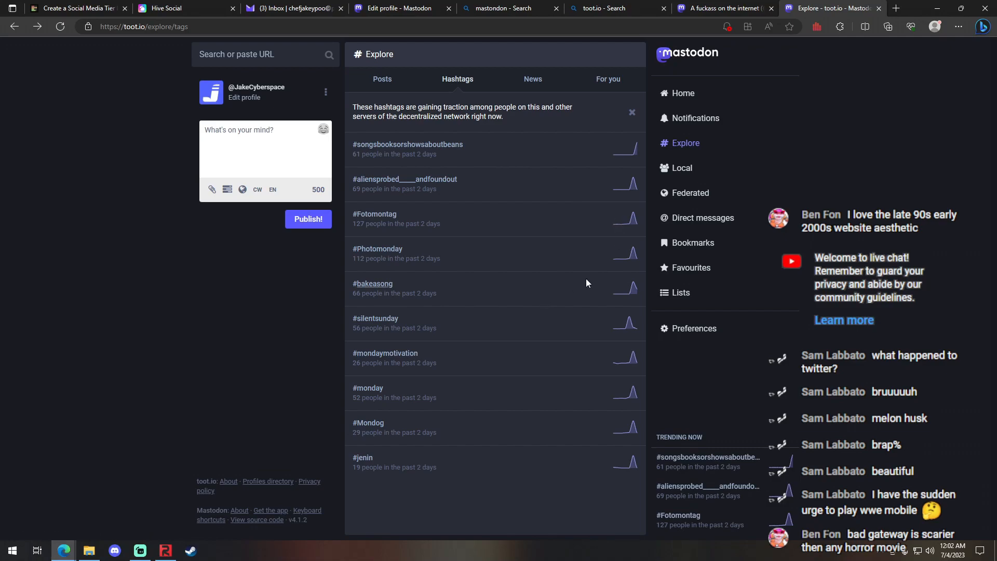
{"action": "mouse_move", "coordinate": [504, 149]}
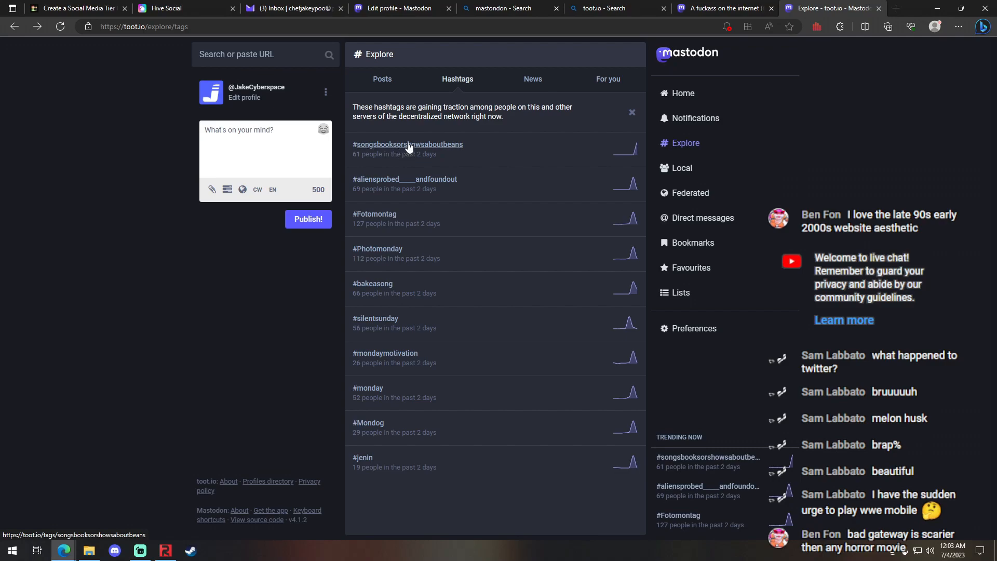
{"action": "mouse_move", "coordinate": [688, 119]}
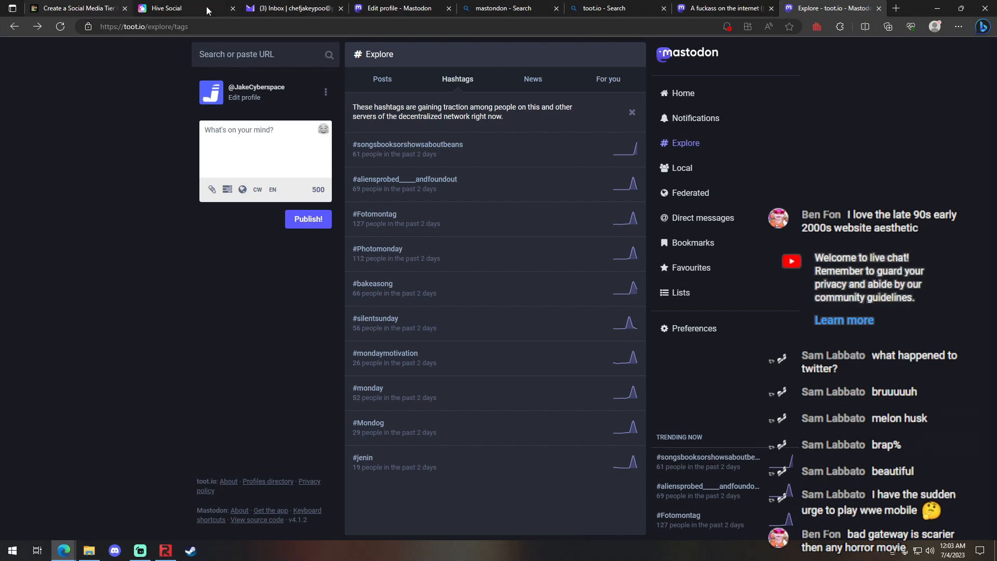
- Close the Hive Social, Mastodon, search and toot.io tabs
{"action": "left_click", "coordinate": [230, 8]}
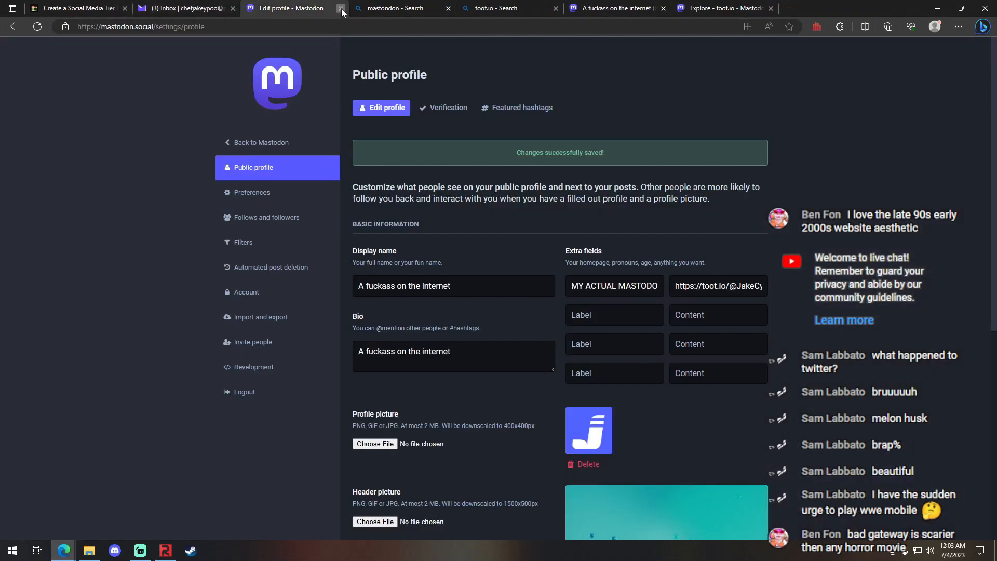
{"action": "left_click", "coordinate": [341, 8]}
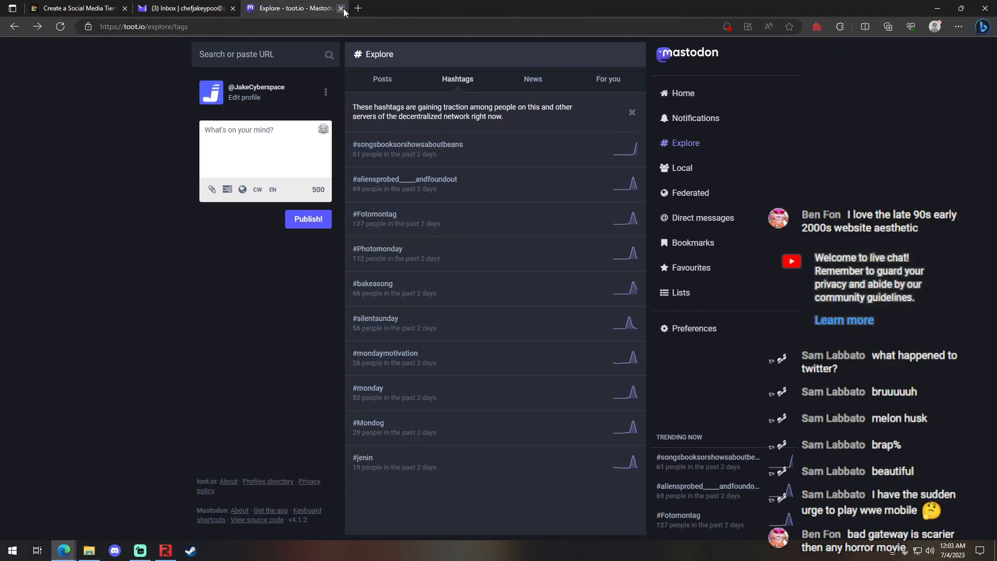
{"action": "left_click", "coordinate": [341, 8]}
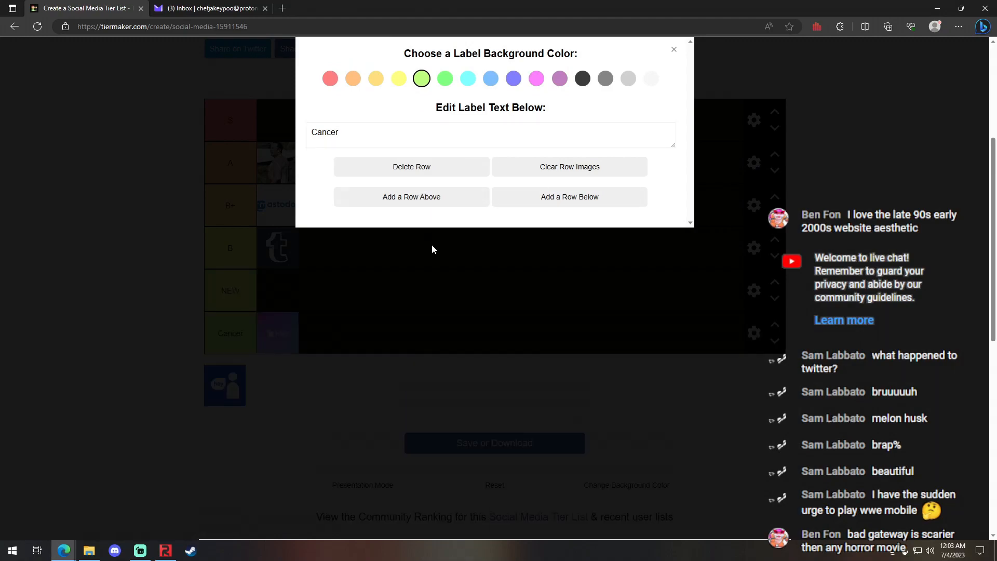
{"action": "mouse_move", "coordinate": [673, 49]}
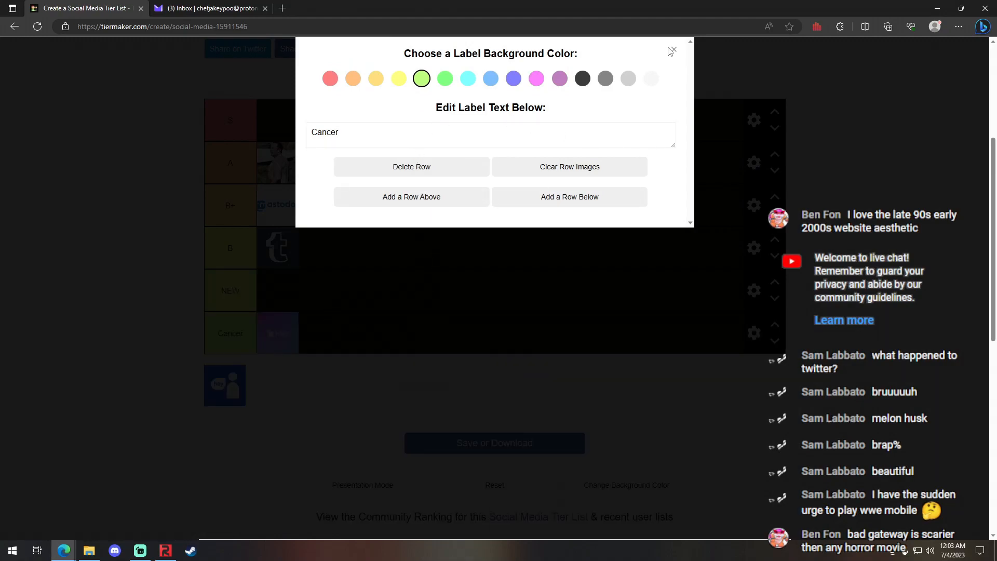
- Label the NEW row C and move Tumblr down into it
{"action": "left_click", "coordinate": [671, 50]}
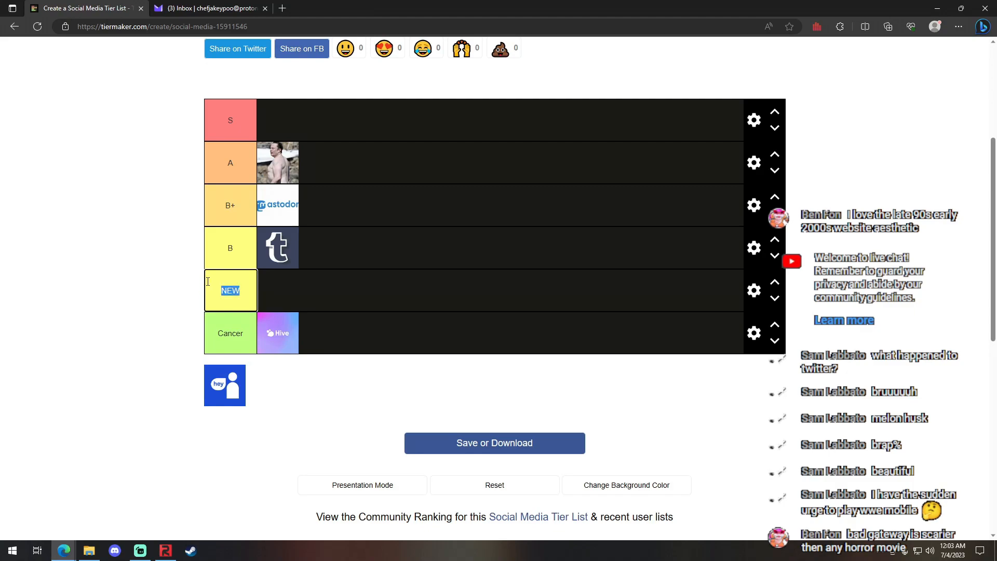
{"action": "type", "text": "C"}
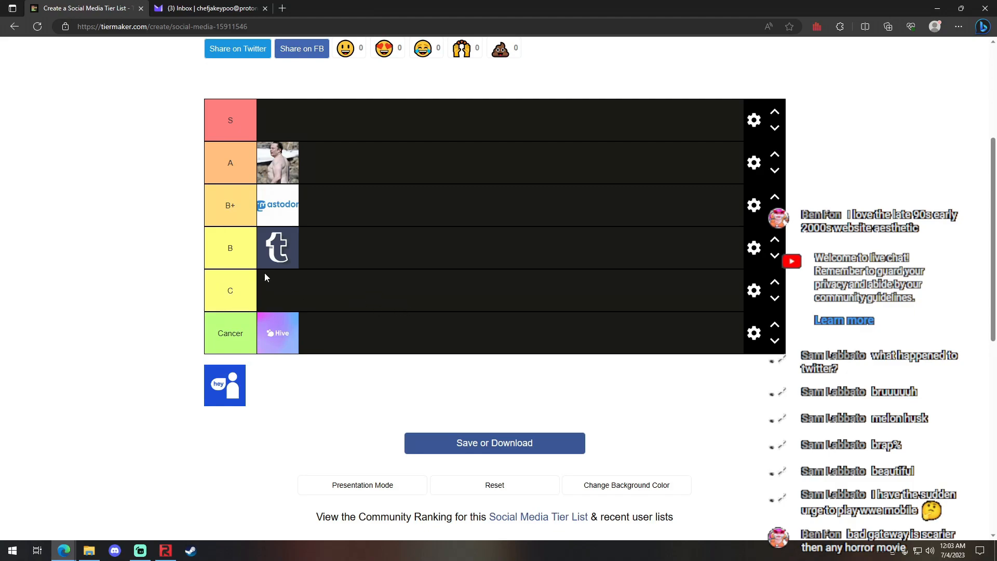
{"action": "left_click_drag", "start_coordinate": [277, 247], "coordinate": [277, 289]}
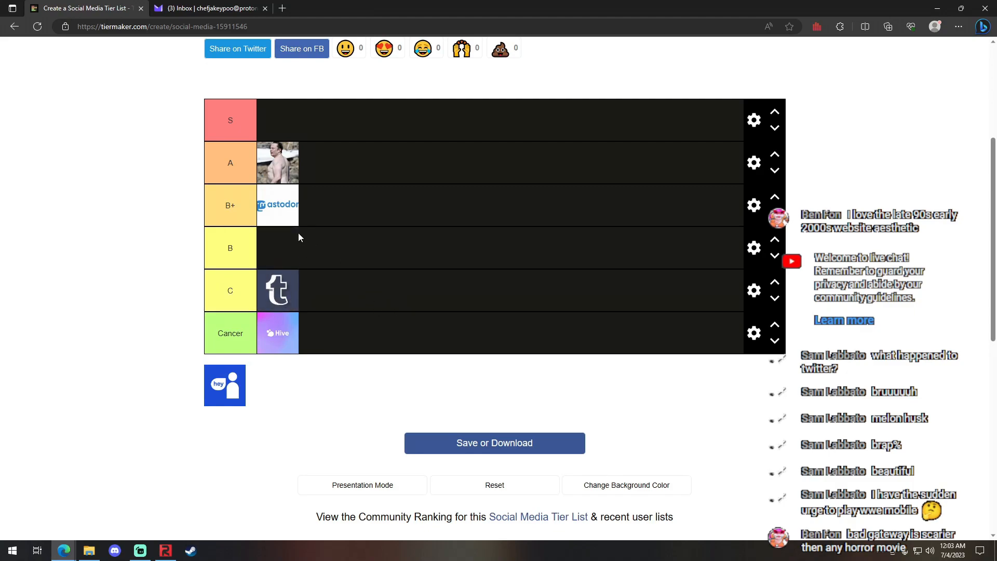
- Move Mastodon up to row A, briefly trying the S row first
{"action": "left_click_drag", "start_coordinate": [277, 204], "coordinate": [328, 162]}
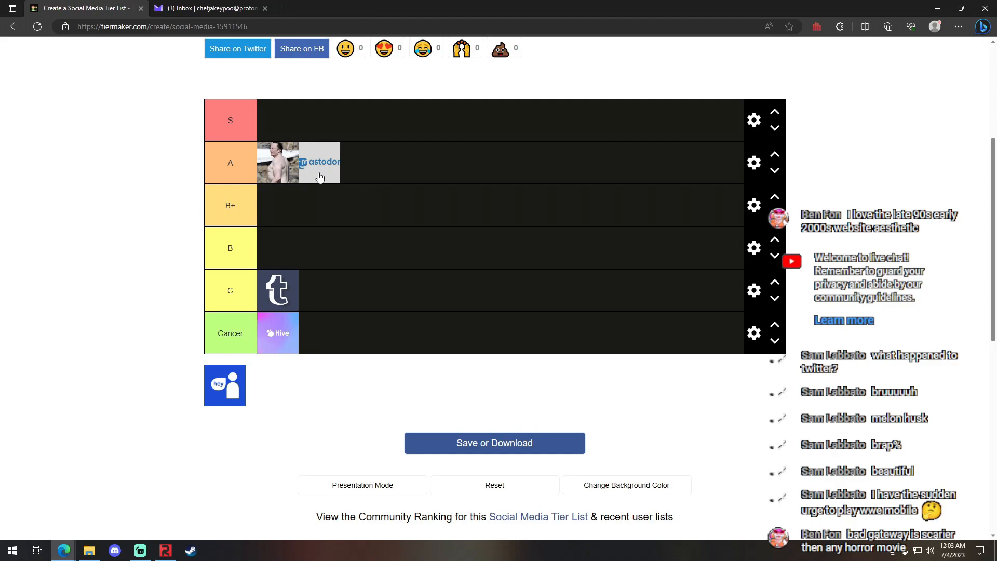
{"action": "left_click_drag", "start_coordinate": [320, 161], "coordinate": [291, 119]}
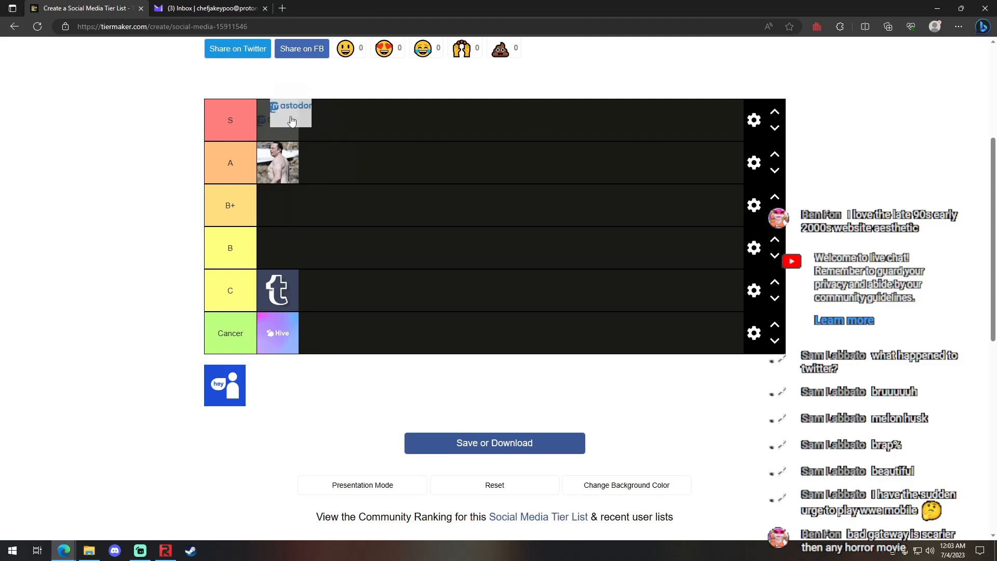
{"action": "left_click_drag", "start_coordinate": [291, 113], "coordinate": [321, 185]}
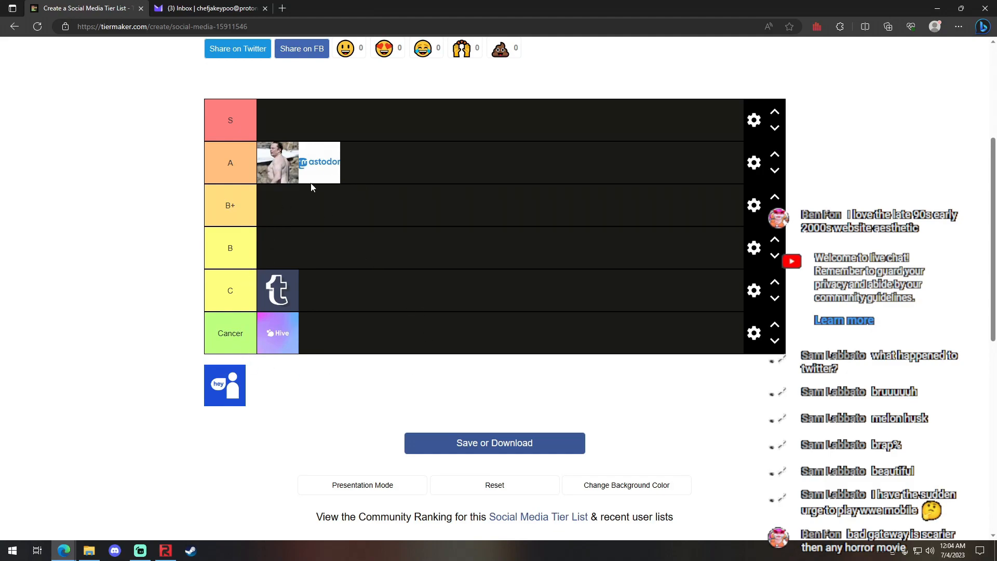
{"action": "mouse_move", "coordinate": [277, 172]}
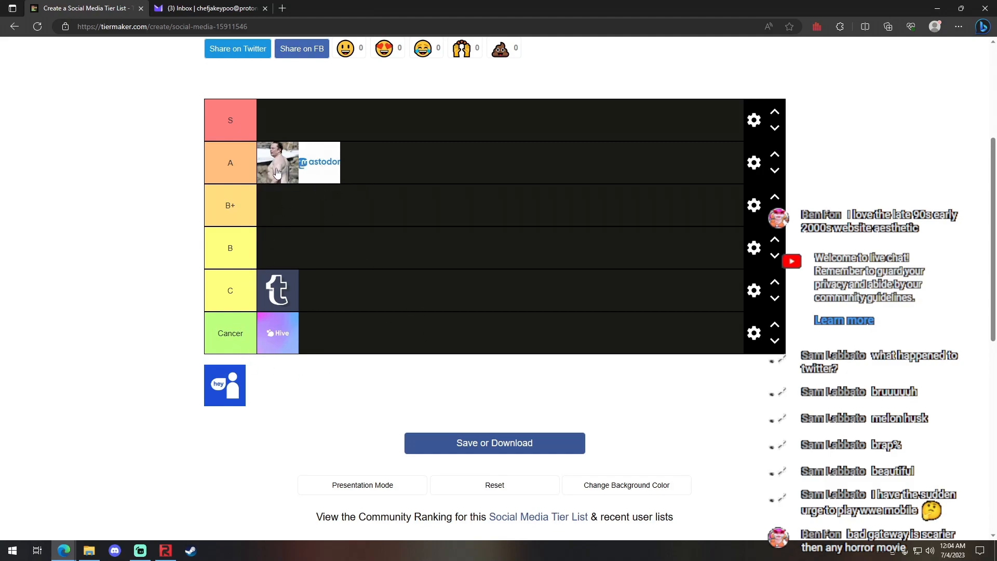
{"action": "mouse_move", "coordinate": [175, 408]}
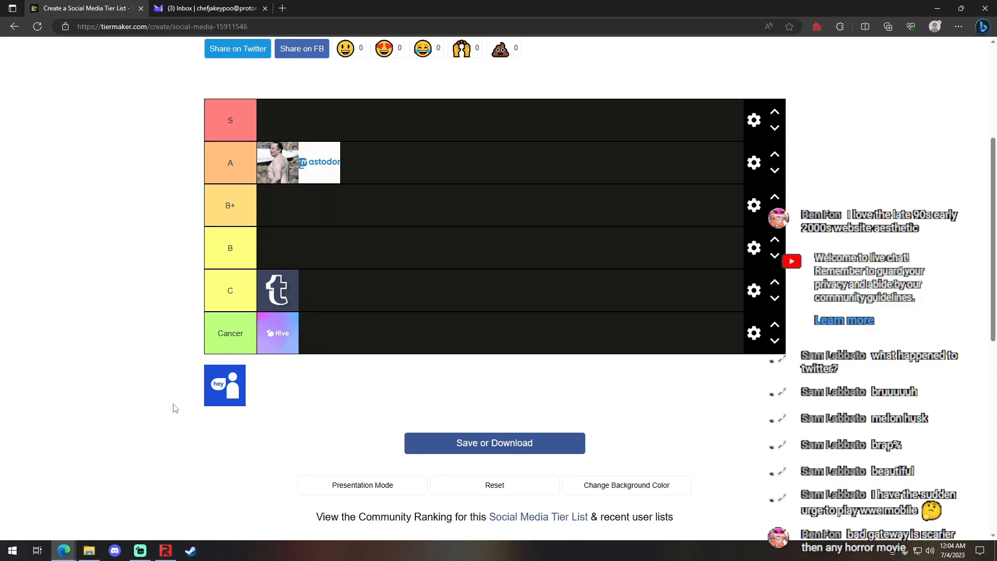
{"action": "left_click_drag", "start_coordinate": [225, 384], "coordinate": [278, 248]}
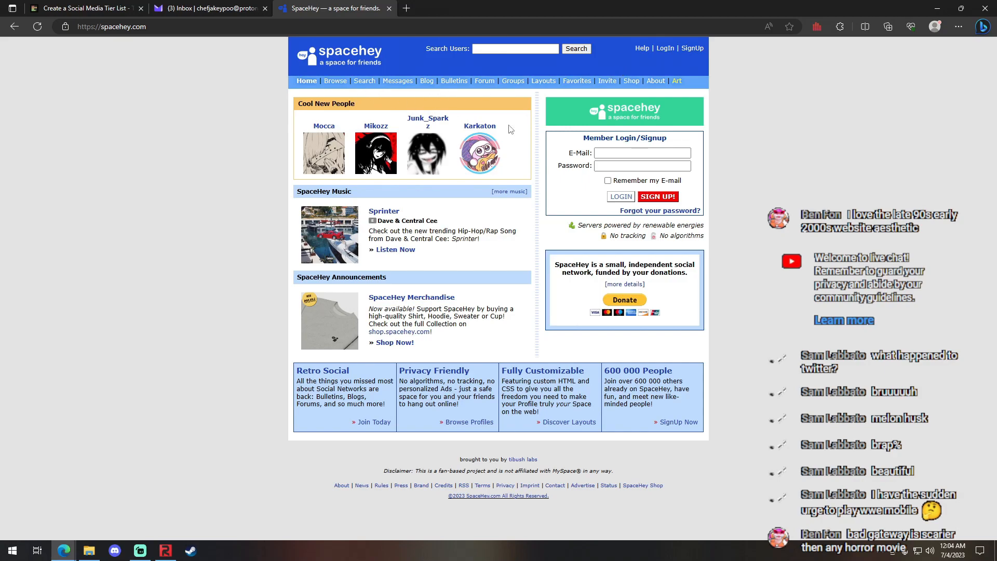
{"action": "mouse_move", "coordinate": [535, 141]}
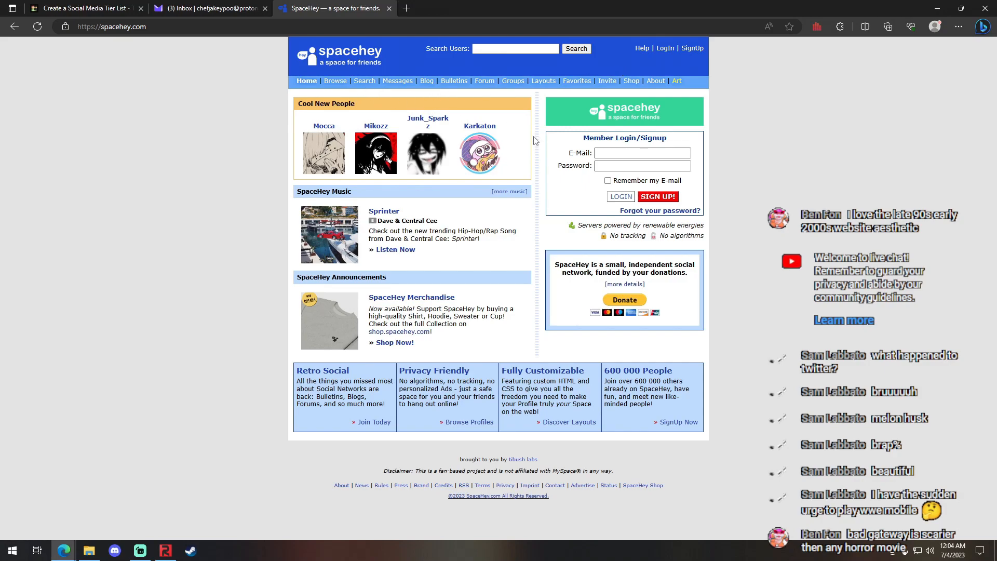
{"action": "mouse_move", "coordinate": [529, 140]}
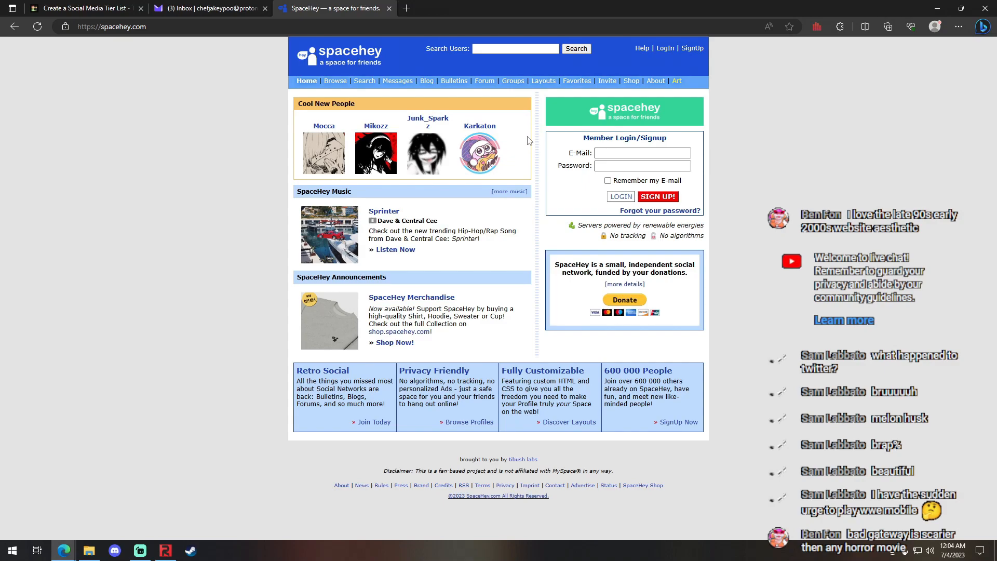
{"action": "mouse_move", "coordinate": [822, 195]}
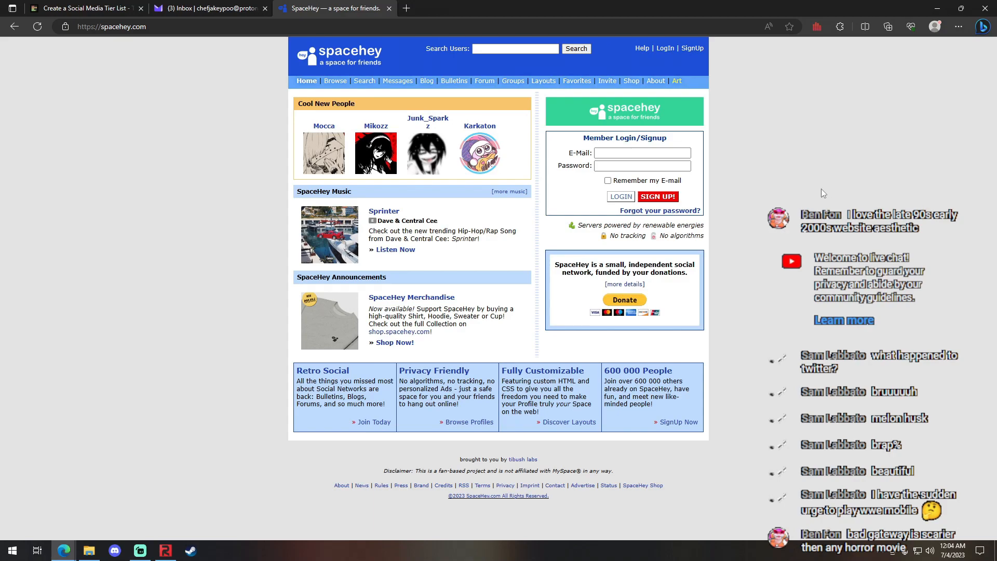
{"action": "mouse_move", "coordinate": [816, 191]}
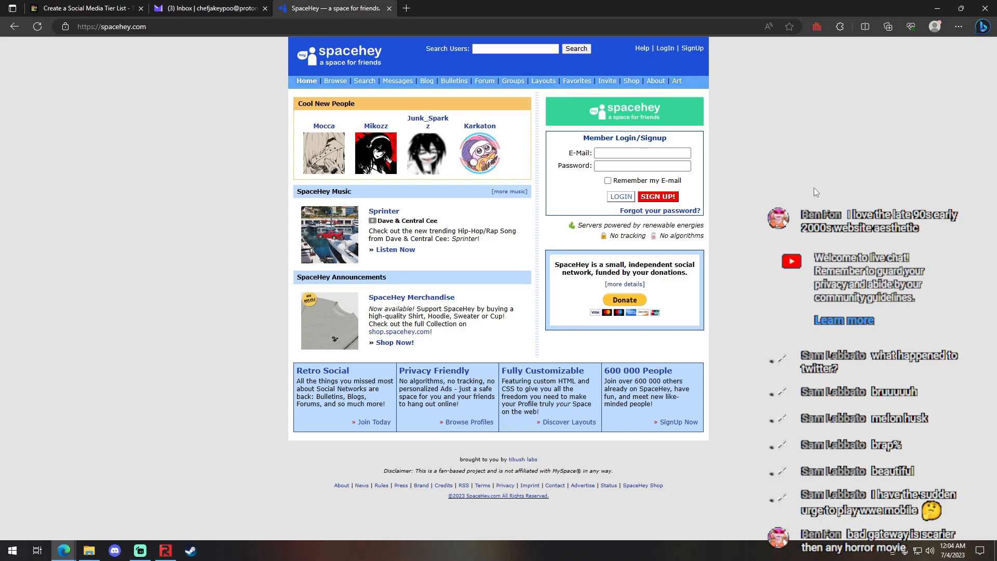
{"action": "mouse_move", "coordinate": [668, 164]}
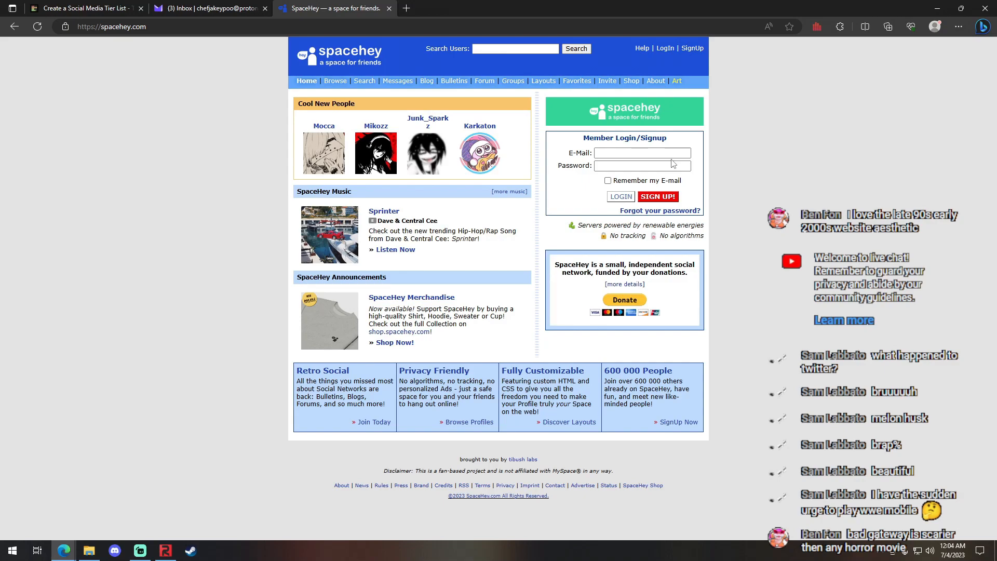
{"action": "mouse_move", "coordinate": [614, 132]}
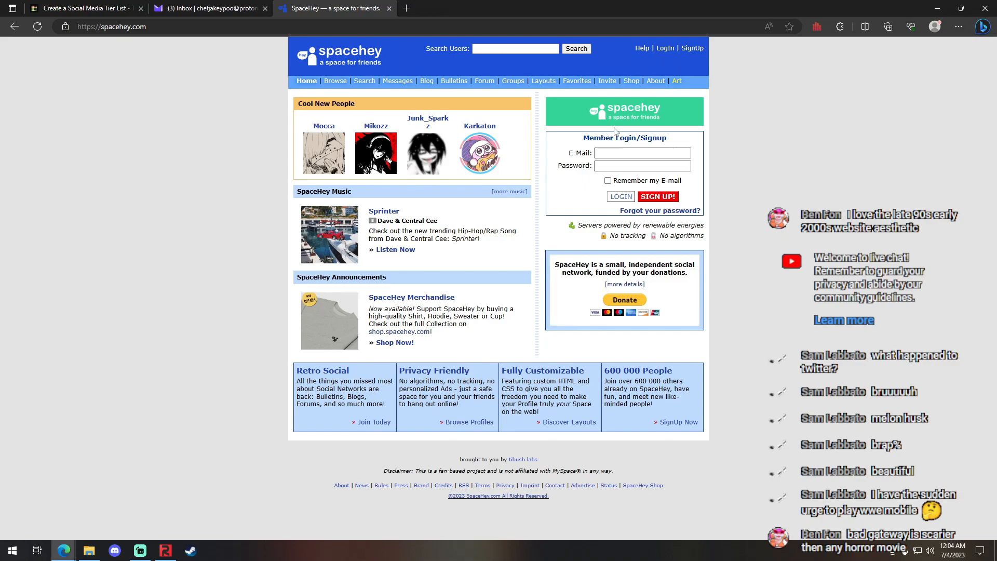
{"action": "mouse_move", "coordinate": [650, 203]}
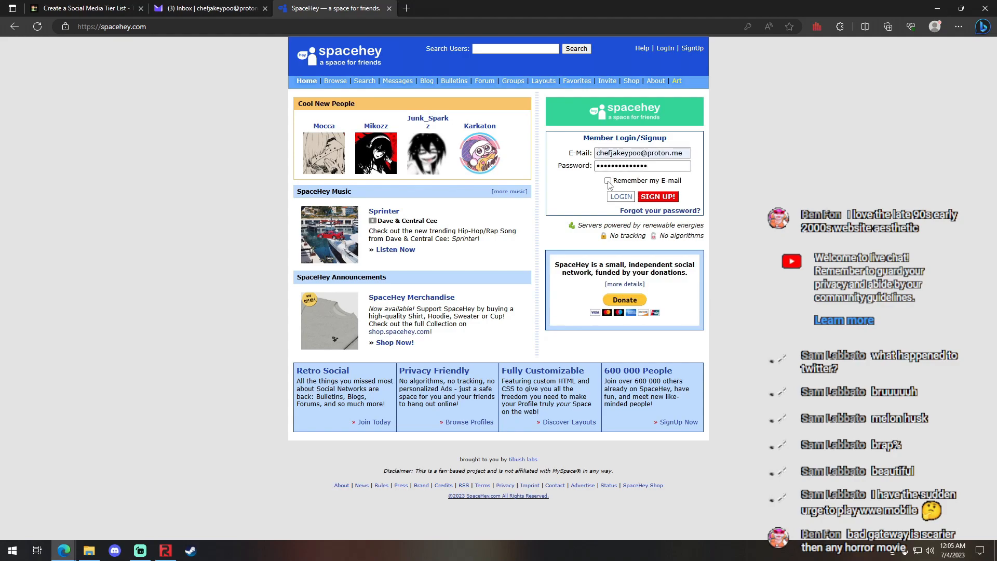
- Remember the e-mail, agree to the terms and submit the SpaceHey signup form
{"action": "left_click", "coordinate": [608, 181]}
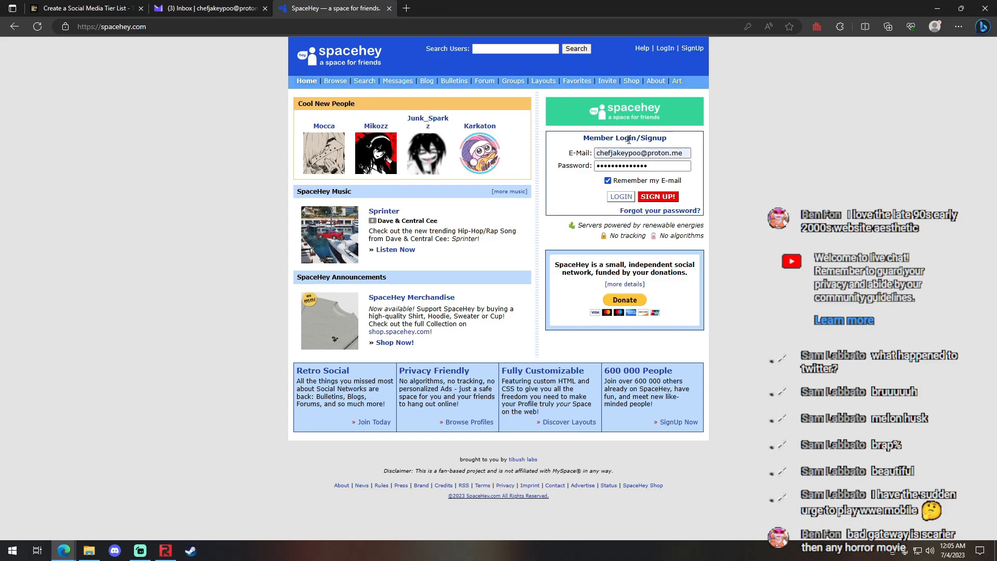
{"action": "left_click", "coordinate": [619, 197]}
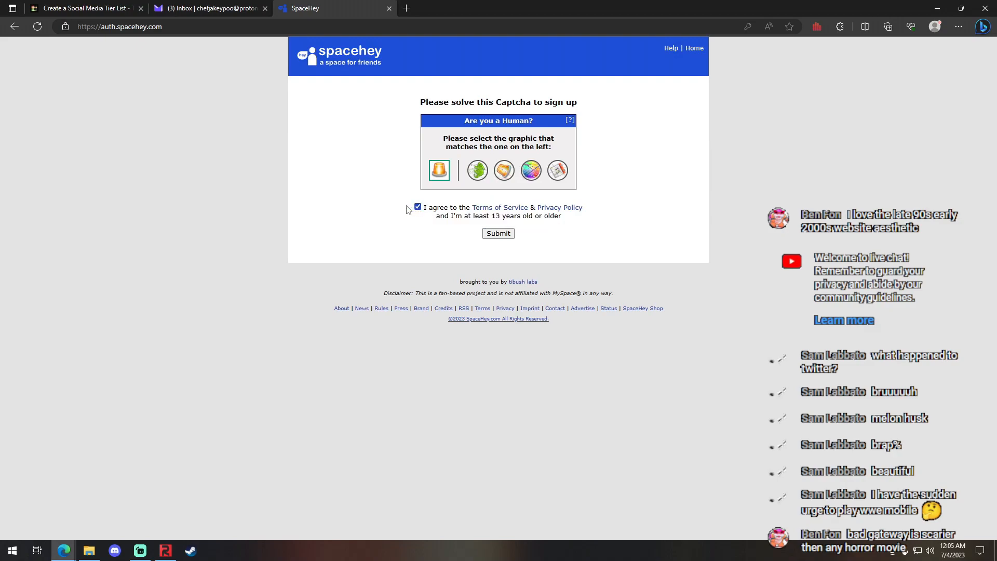
{"action": "mouse_move", "coordinate": [556, 143]}
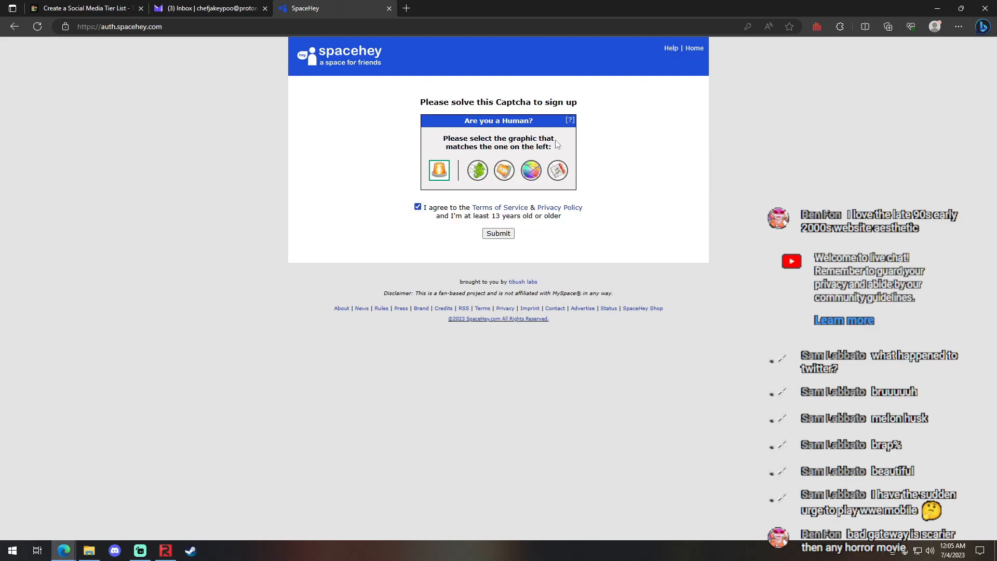
{"action": "left_click", "coordinate": [439, 170]}
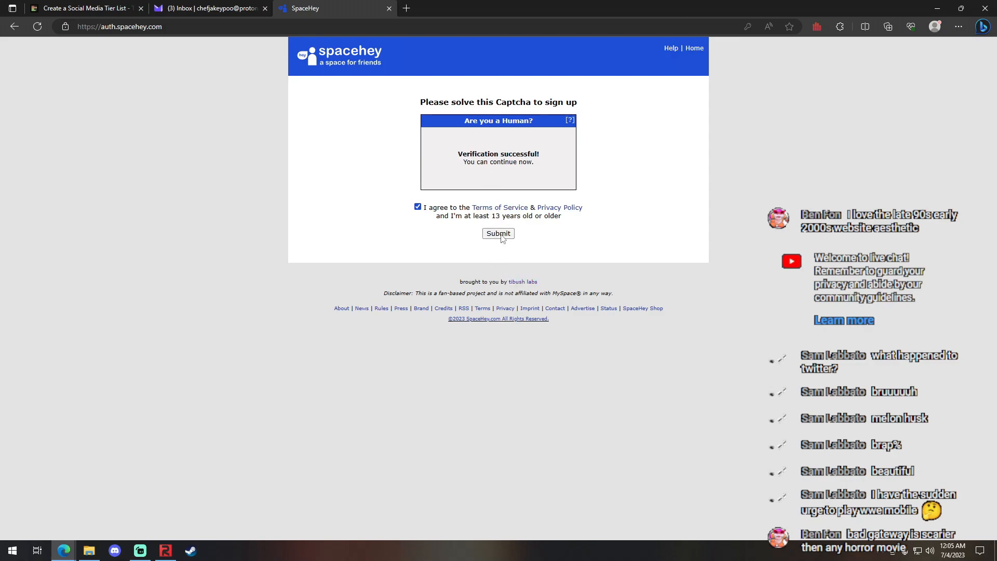
{"action": "left_click", "coordinate": [499, 233]}
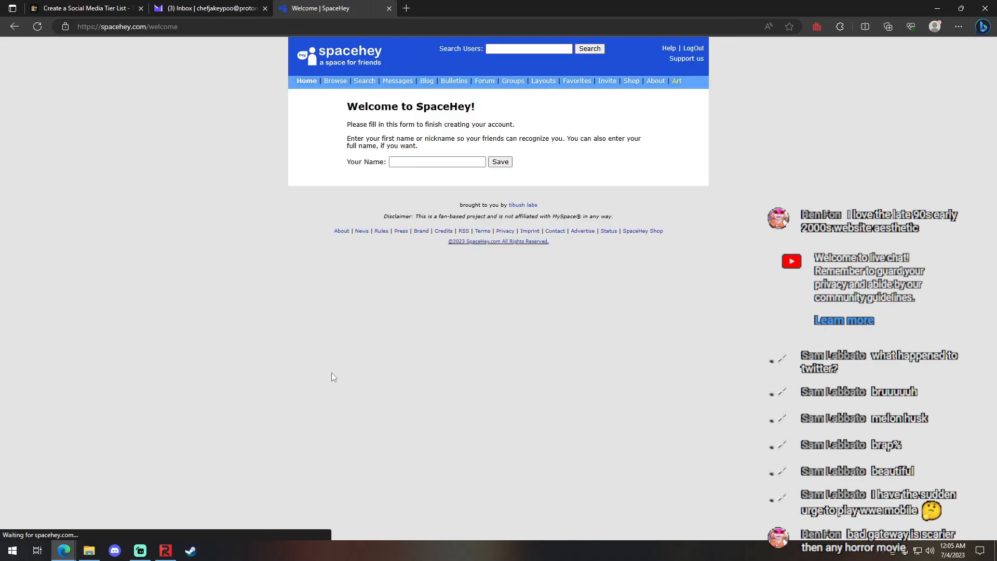
- Save the display name JakeCyberspace and start verifying the account's email address
{"action": "type", "text": "JakeCyberspace"}
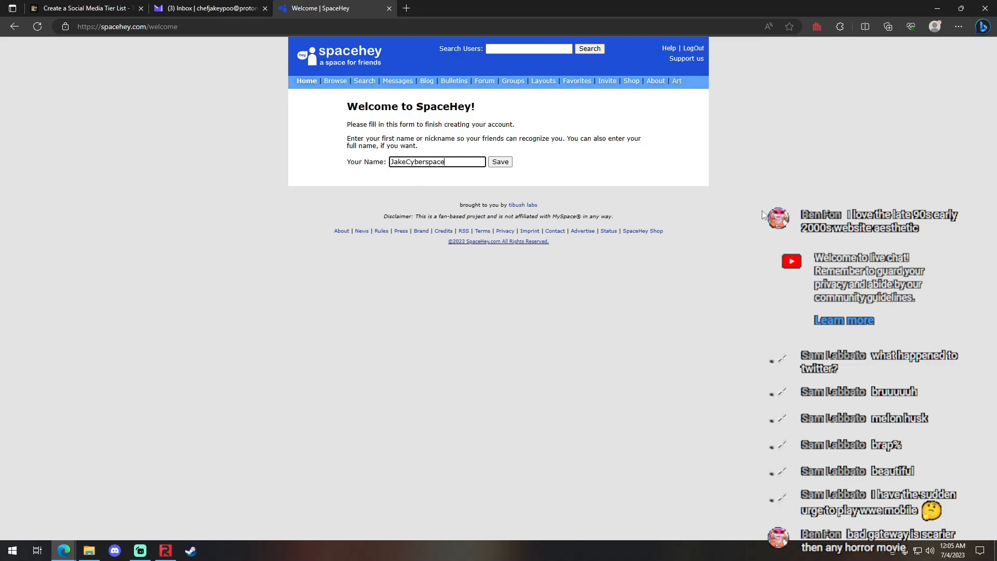
{"action": "left_click", "coordinate": [499, 161]}
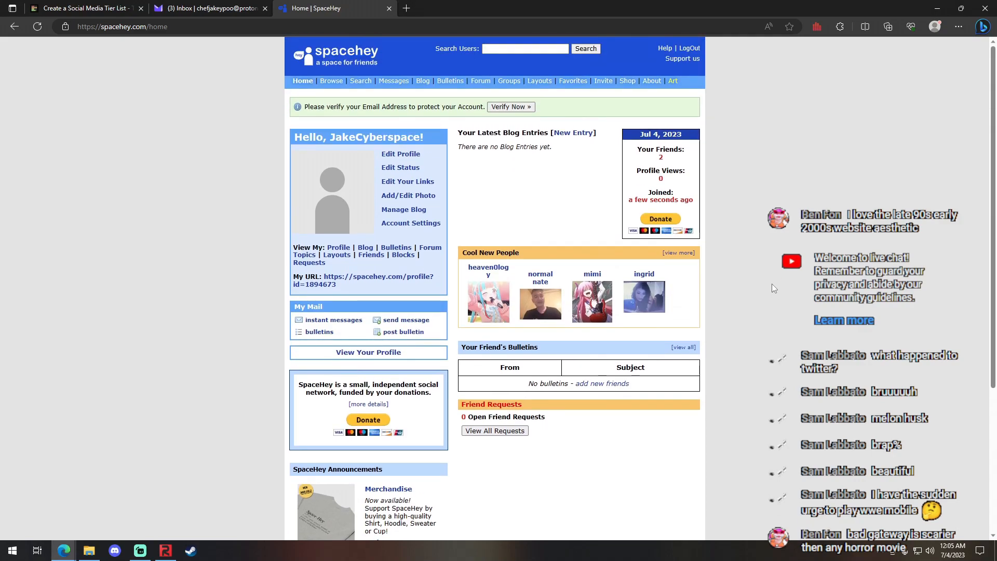
{"action": "mouse_move", "coordinate": [728, 259]}
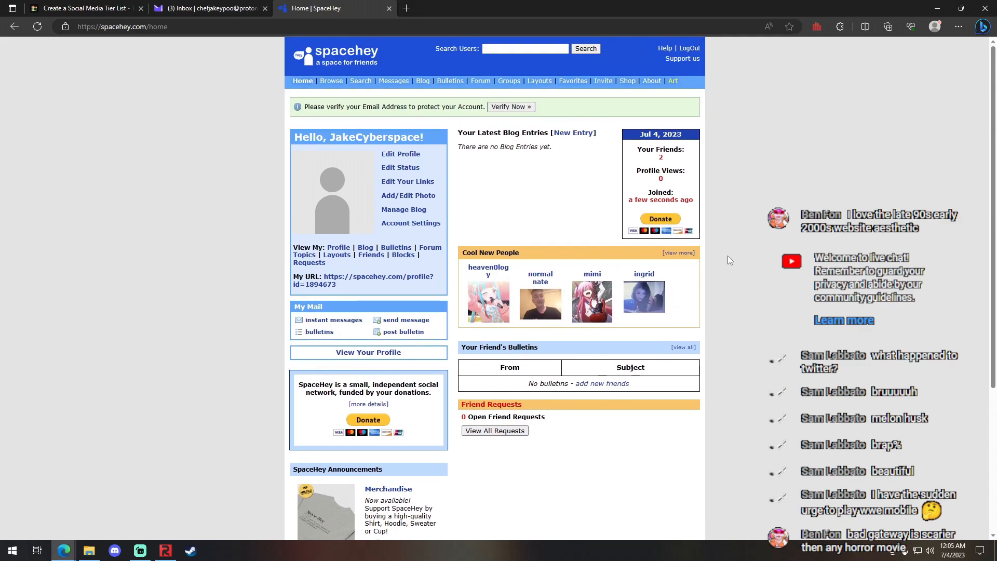
{"action": "left_click", "coordinate": [511, 106]}
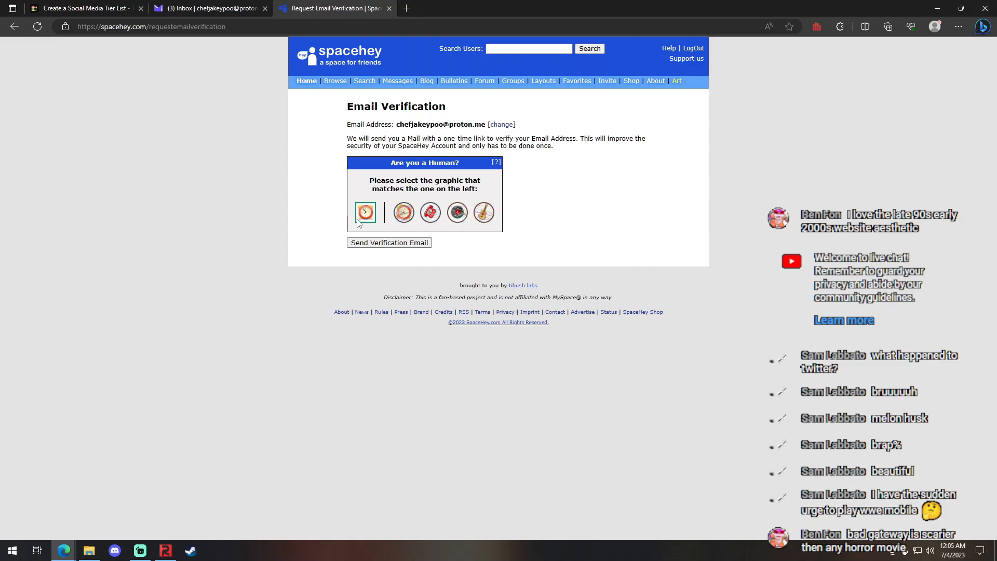
- Pass the human check, send the verification email and confirm the Proton Mail verification link, returning home
{"action": "left_click", "coordinate": [389, 243]}
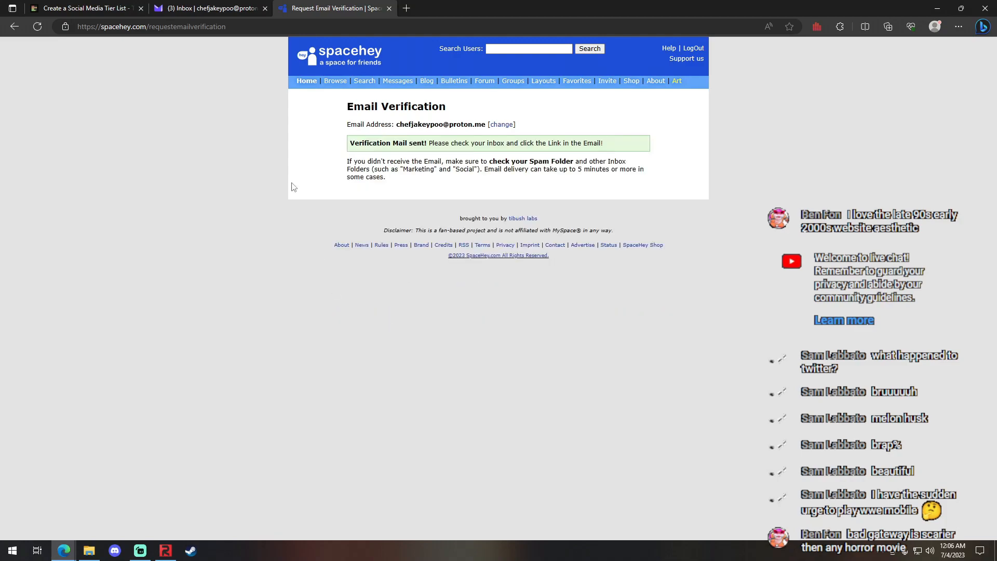
{"action": "left_click", "coordinate": [215, 8]}
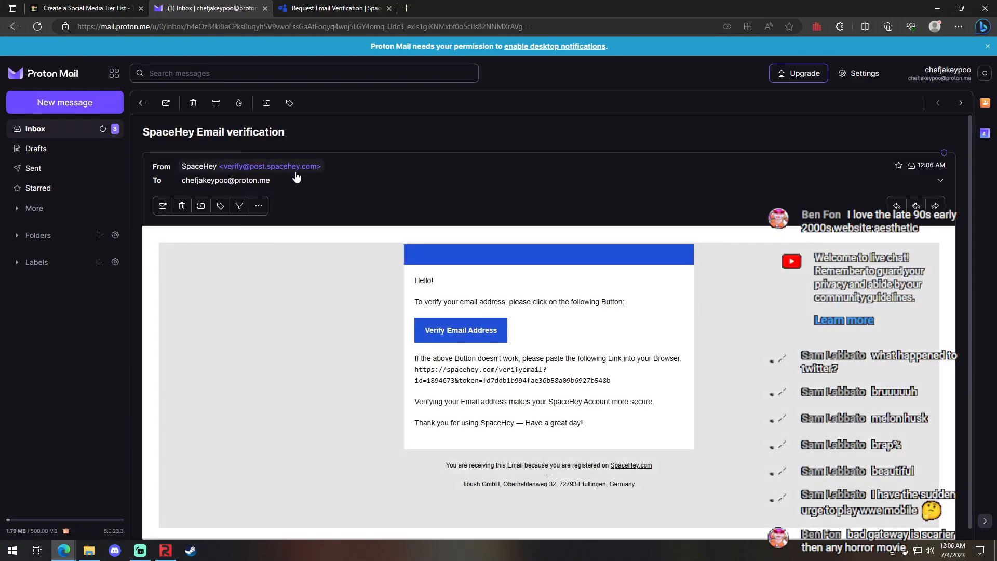
{"action": "left_click", "coordinate": [461, 330]}
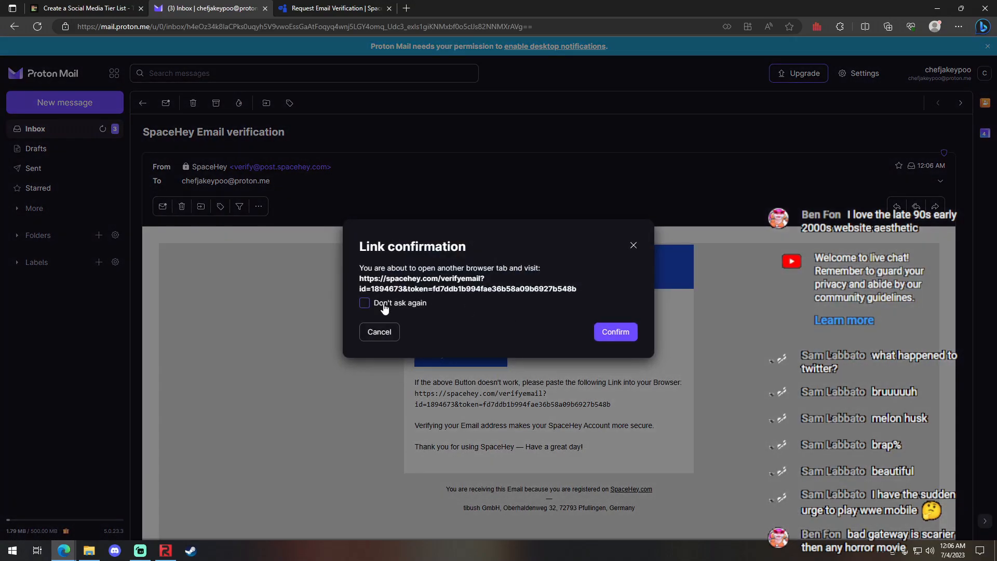
{"action": "left_click", "coordinate": [615, 332]}
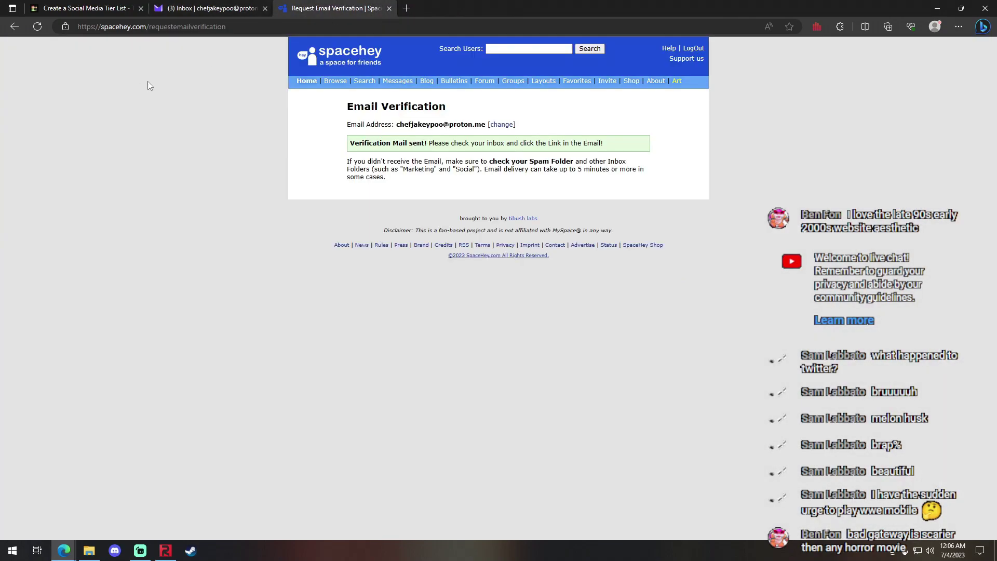
{"action": "left_click", "coordinate": [351, 54]}
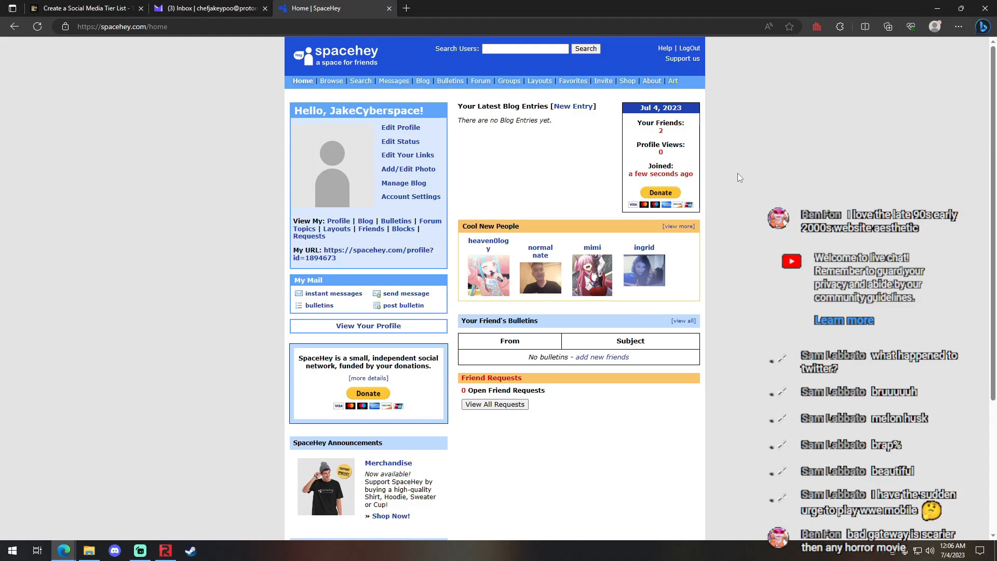
{"action": "mouse_move", "coordinate": [770, 262]}
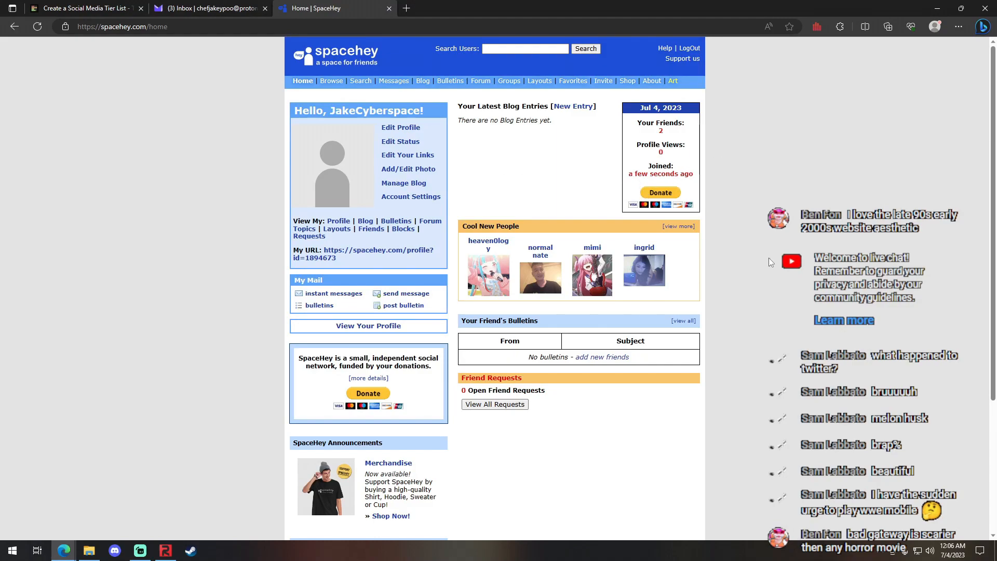
{"action": "mouse_move", "coordinate": [765, 266]}
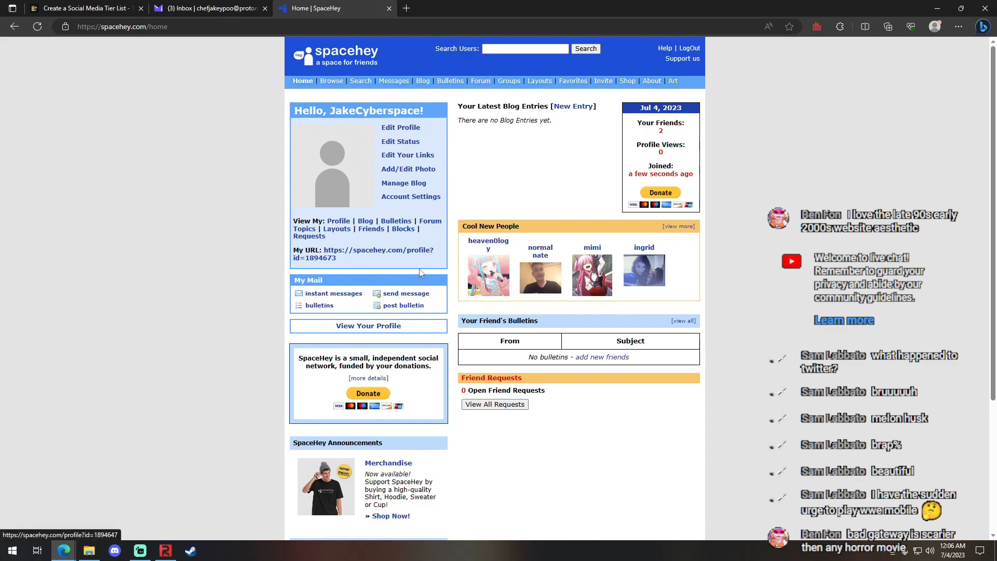
{"action": "mouse_move", "coordinate": [320, 305]}
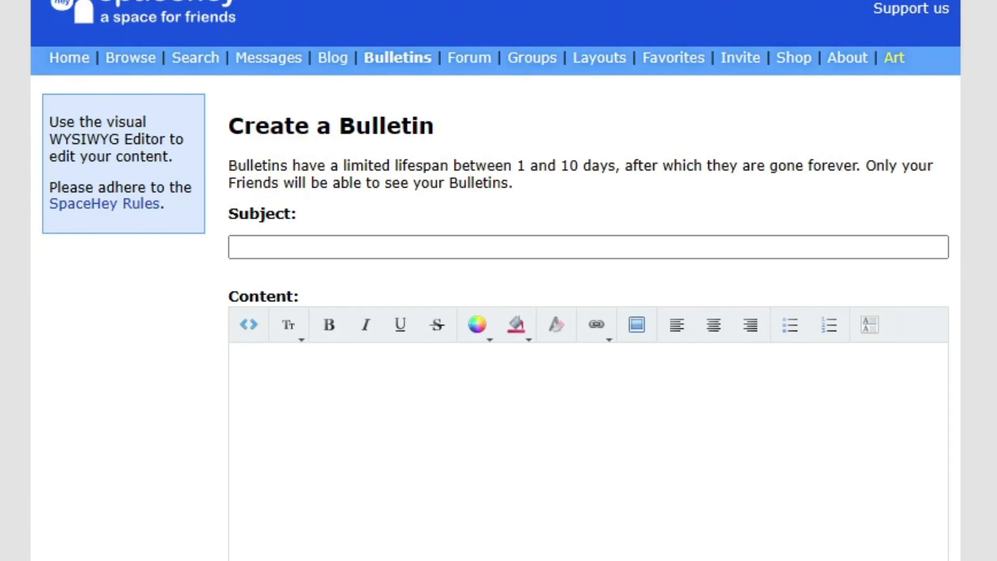
{"action": "left_click", "coordinate": [449, 354]}
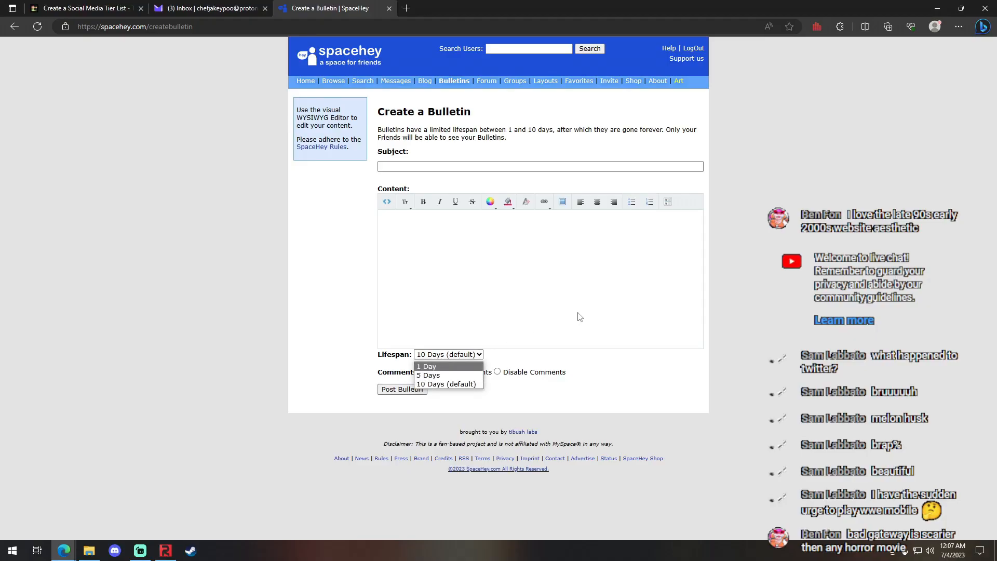
{"action": "left_click", "coordinate": [446, 384]}
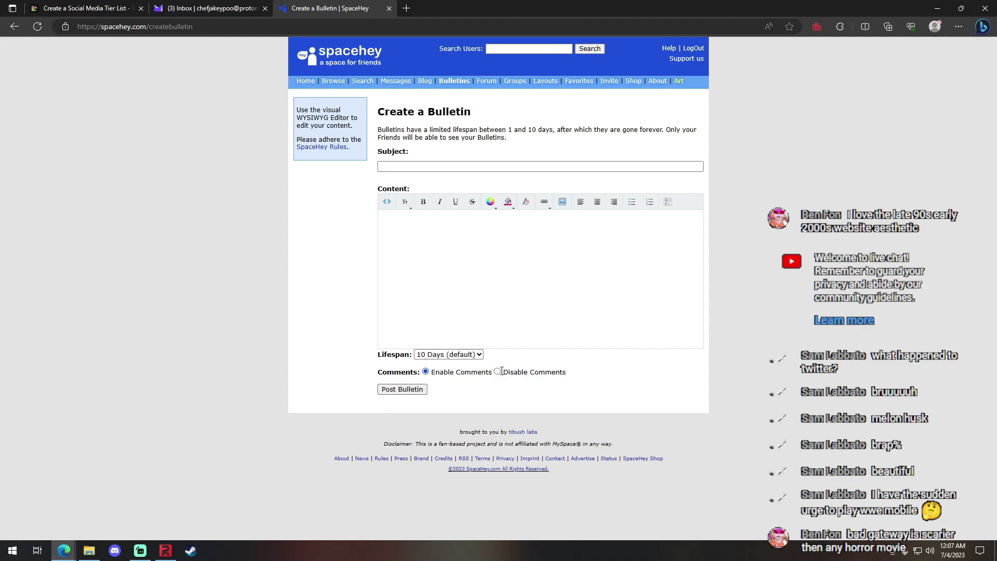
{"action": "mouse_move", "coordinate": [494, 335]}
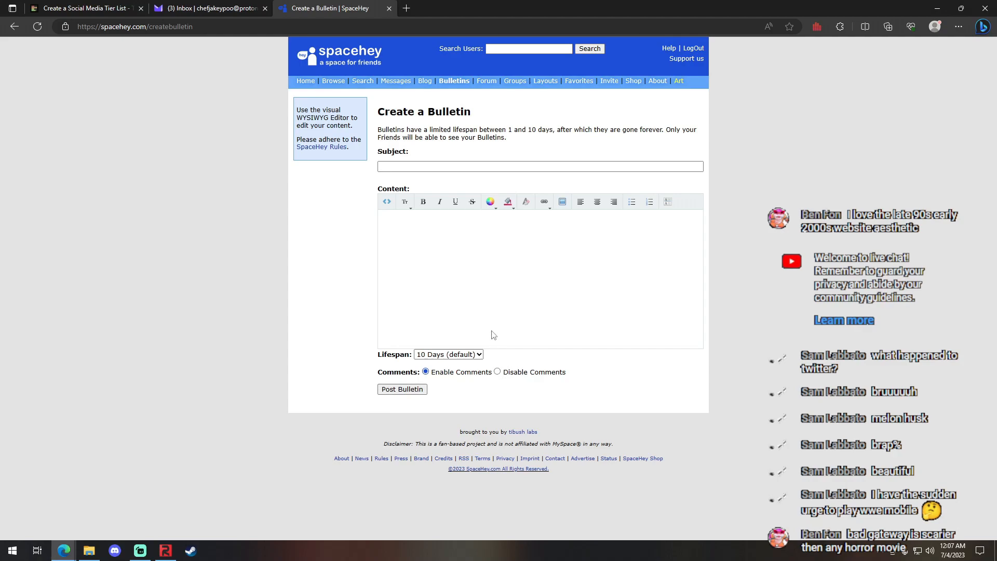
{"action": "mouse_move", "coordinate": [312, 88]}
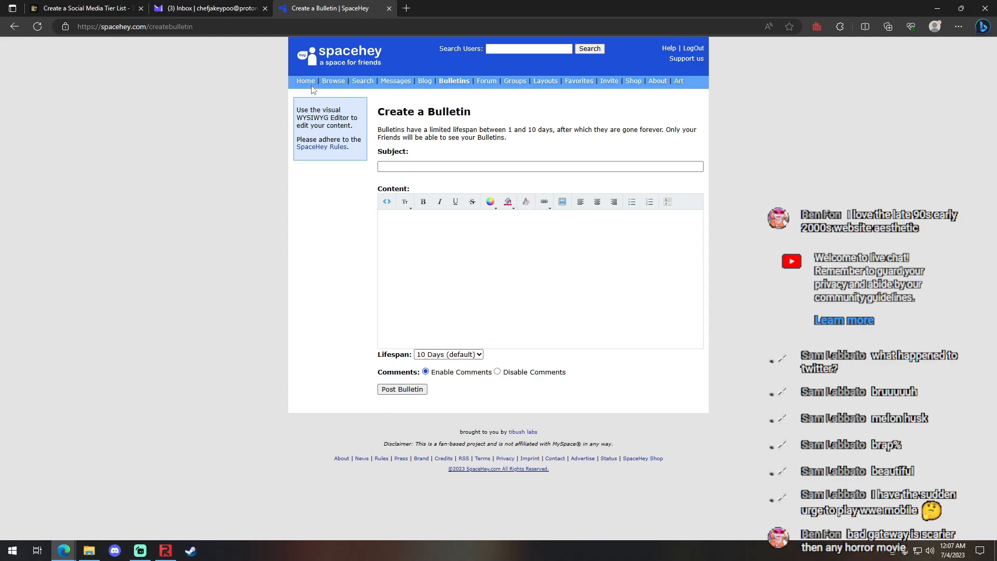
{"action": "mouse_move", "coordinate": [312, 85]}
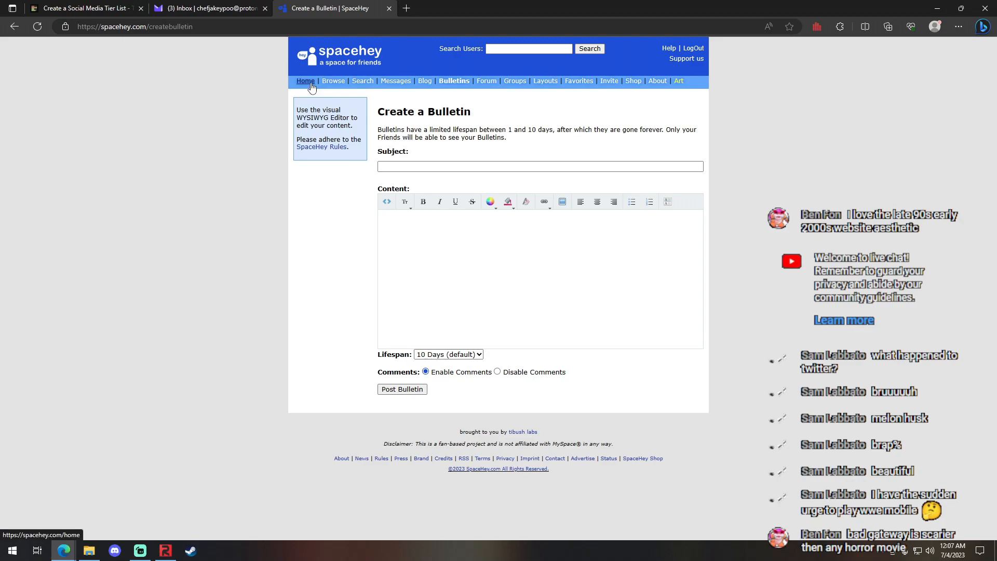
{"action": "left_click", "coordinate": [305, 81]}
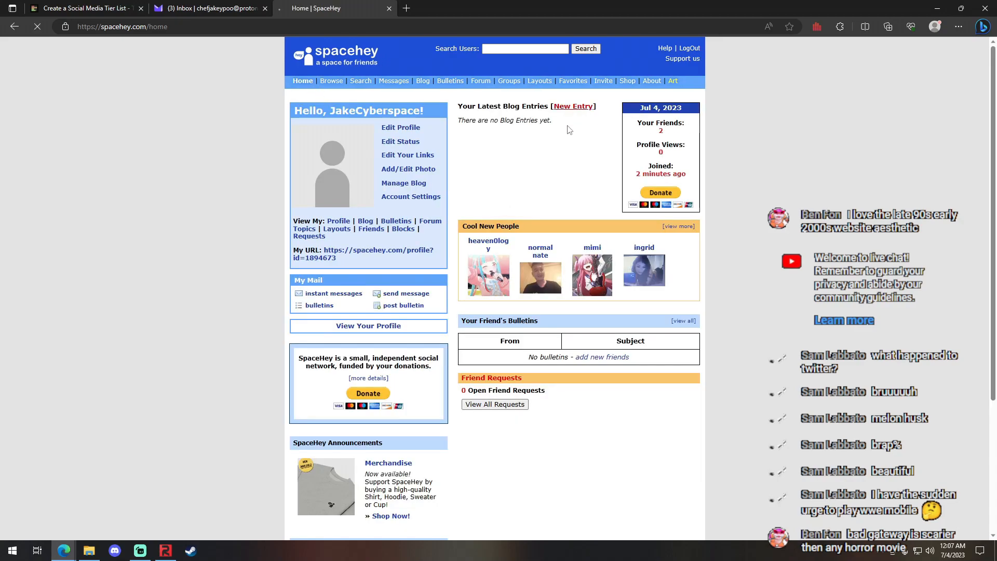
- Start a new blog entry titled 'Fuck twit...' filed under the Blogging category
{"action": "left_click", "coordinate": [573, 106]}
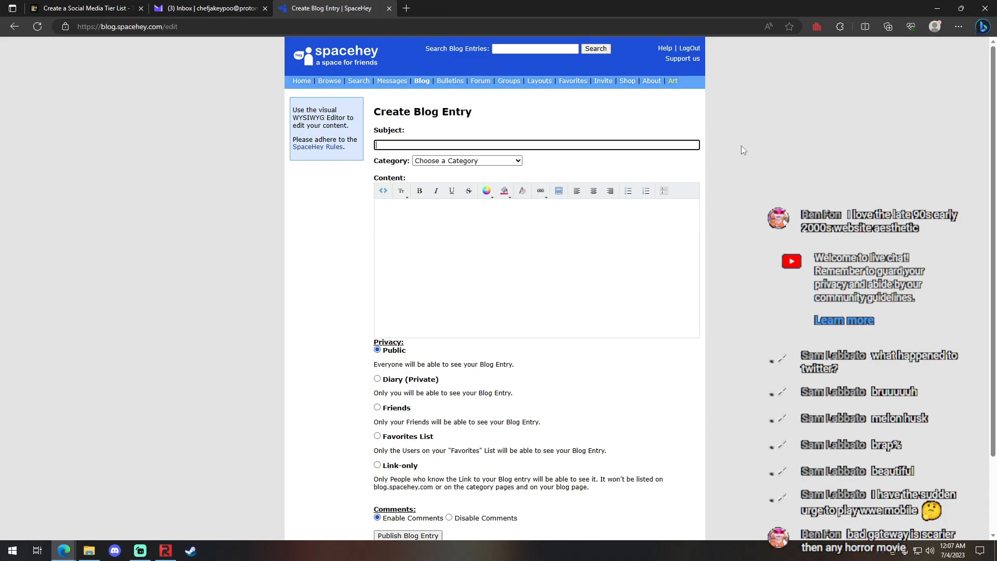
{"action": "type", "text": "Fuck twitter and elon's poly"}
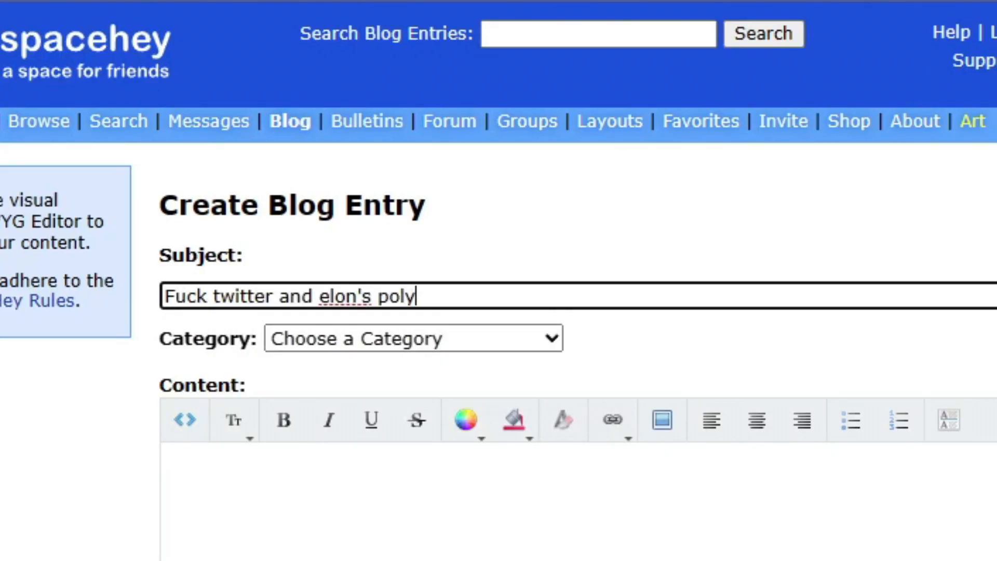
{"action": "left_click", "coordinate": [467, 160]}
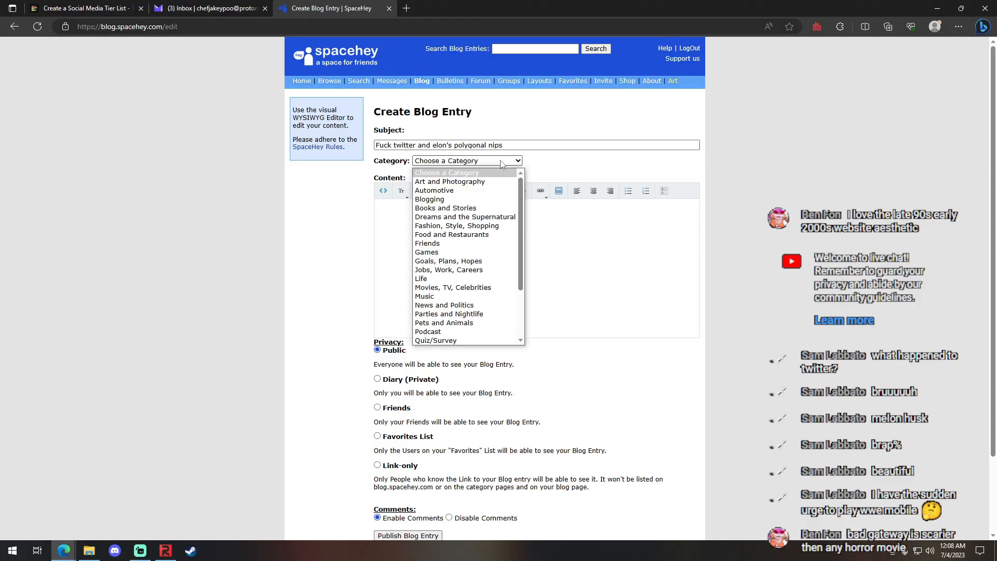
{"action": "left_click", "coordinate": [430, 198]}
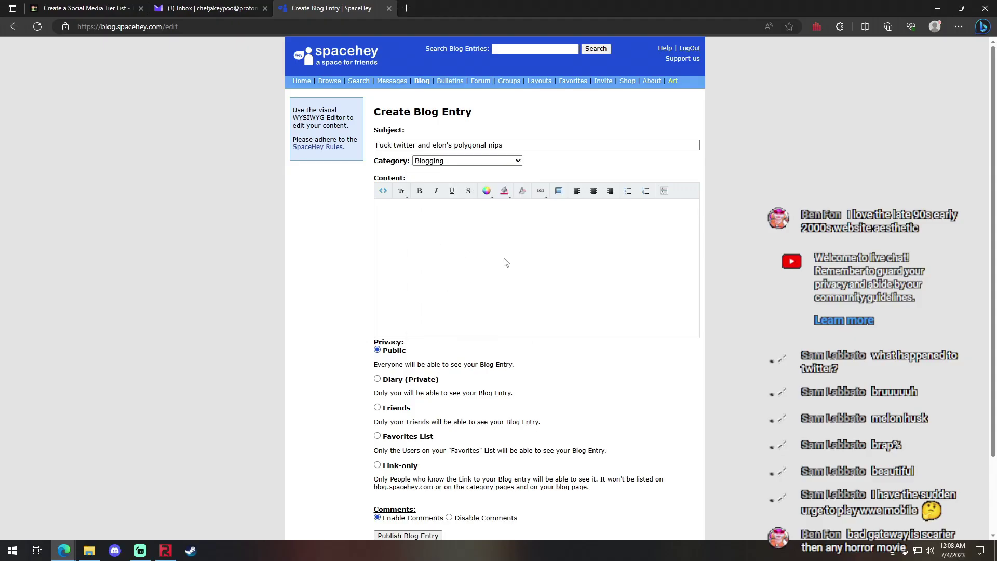
- Write the body 'Twitter is fecal matter :) But I will st... because reasons' and publish it
{"action": "type", "text": "Twitter"}
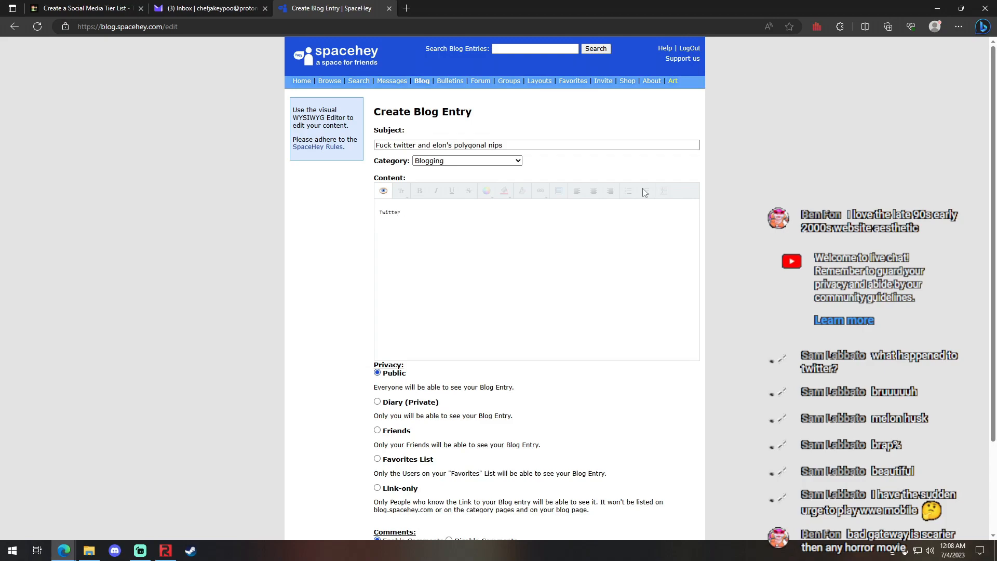
{"action": "type", "text": "is fecal matter :)"}
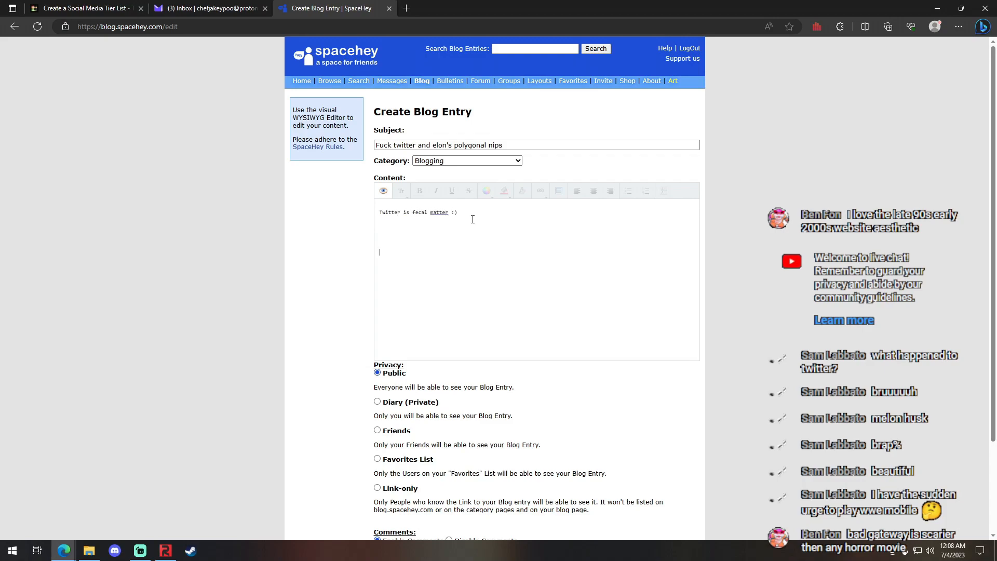
{"action": "type", "text": "But I will still be on there"}
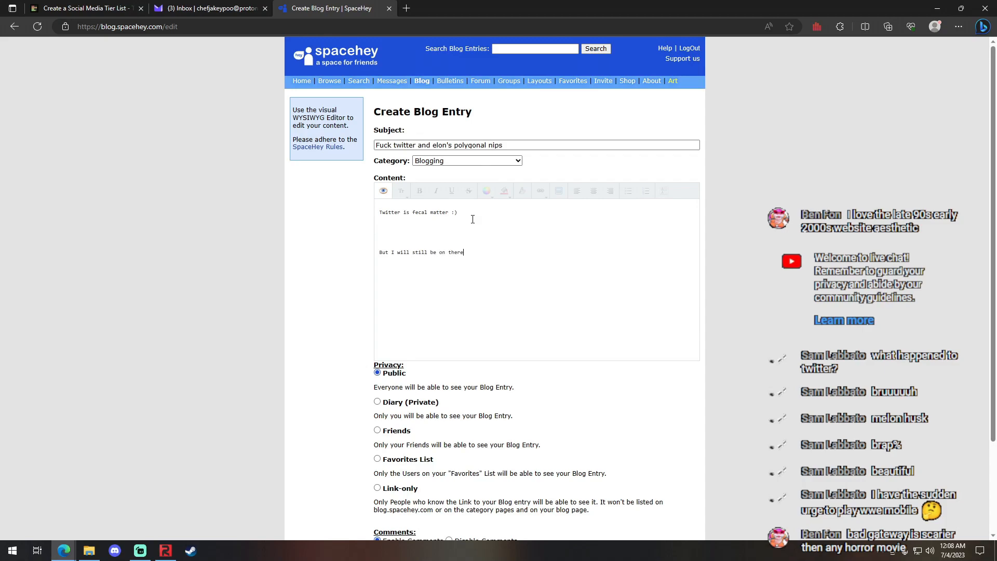
{"action": "type", "text": "because reasons"}
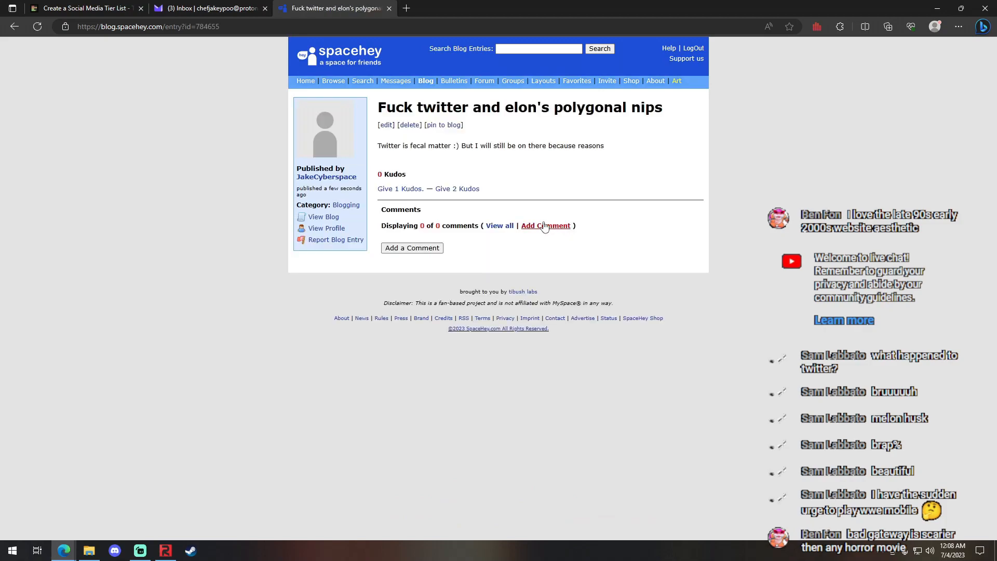
- Edit the entry so its second sentence is coloured red and struck through
{"action": "left_click", "coordinate": [385, 125]}
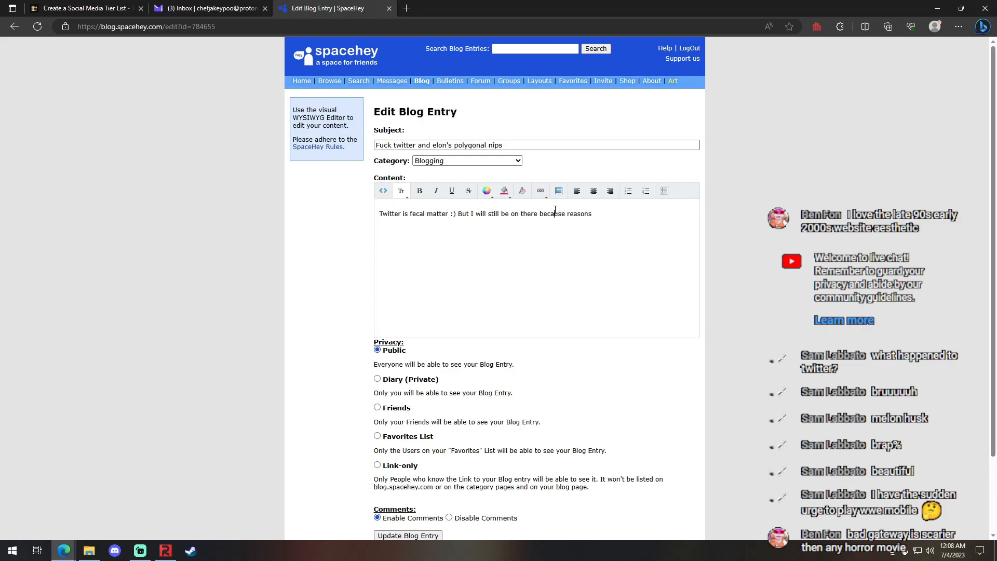
{"action": "left_click_drag", "start_coordinate": [458, 213], "coordinate": [591, 213]}
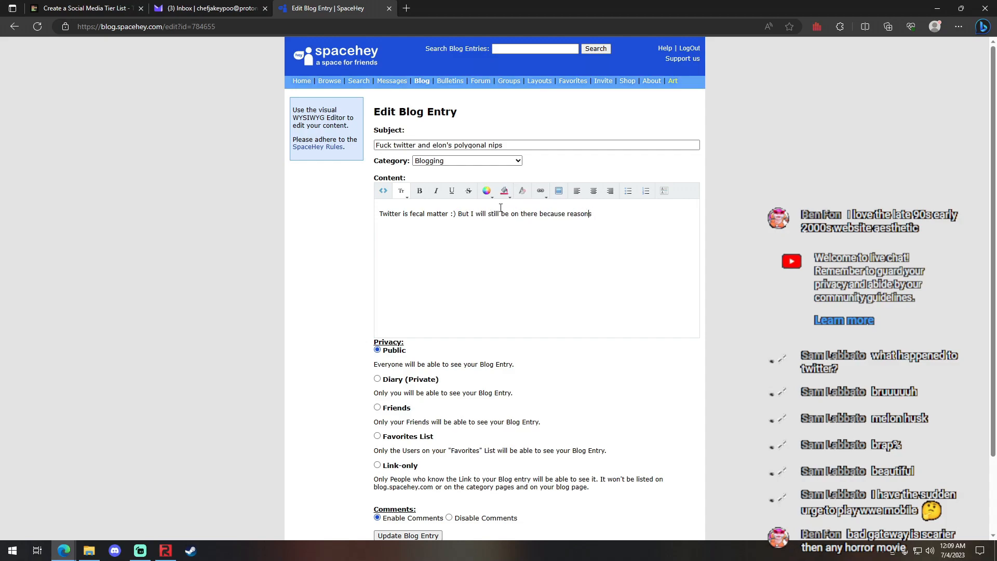
{"action": "left_click", "coordinate": [486, 191]}
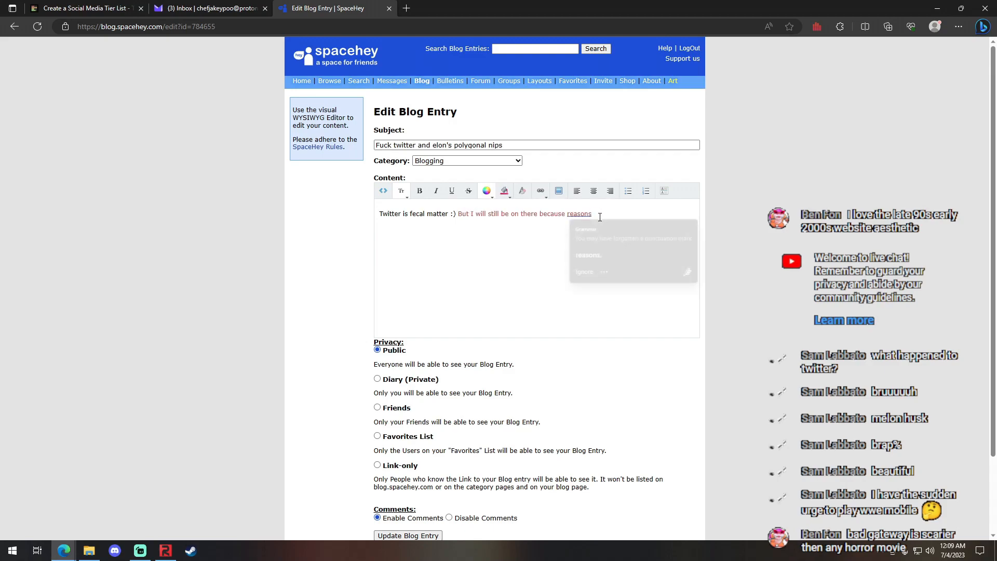
{"action": "left_click", "coordinate": [467, 191]}
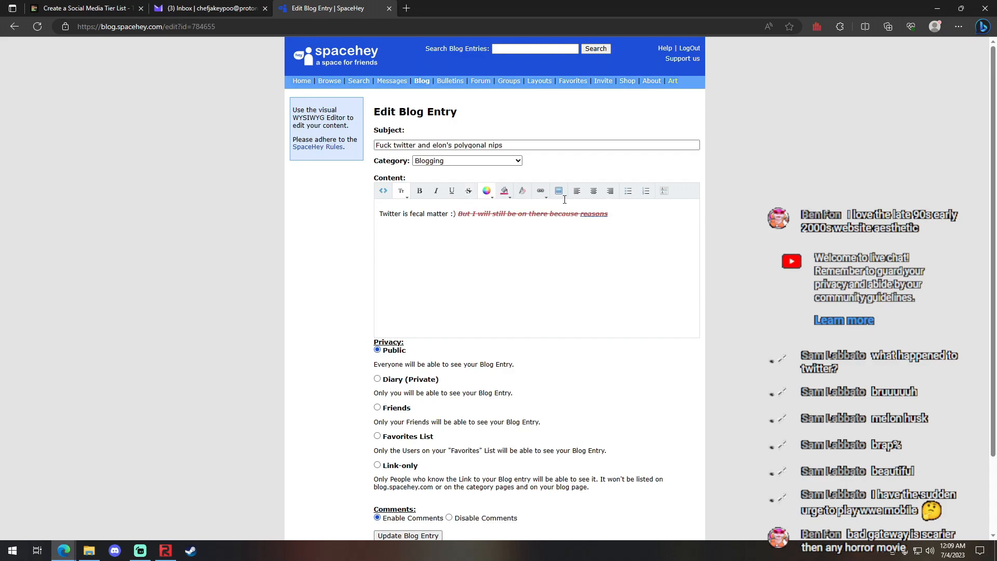
{"action": "mouse_move", "coordinate": [540, 191]}
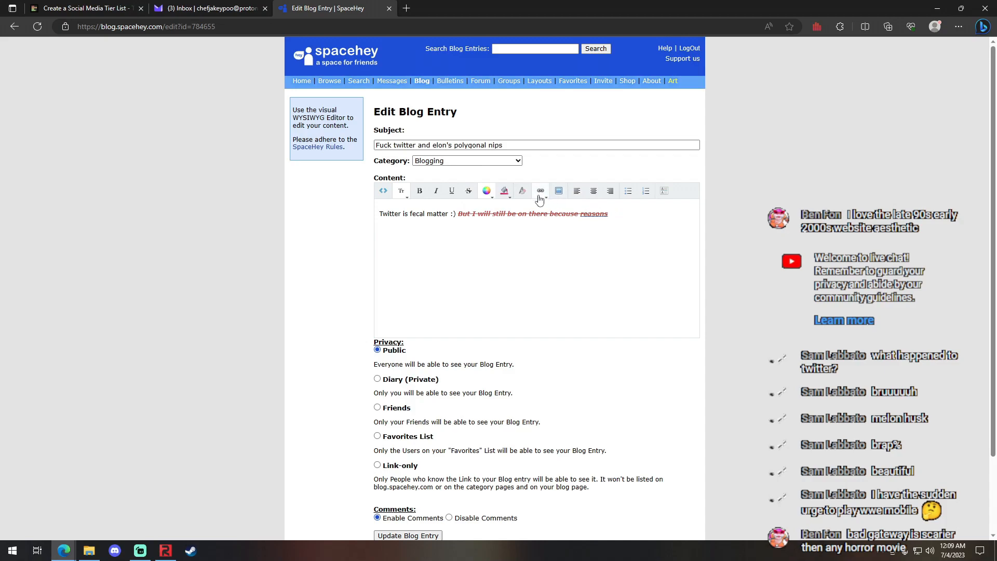
- Change the last word to 'reason' and update the blog entry
{"action": "left_click", "coordinate": [613, 214]}
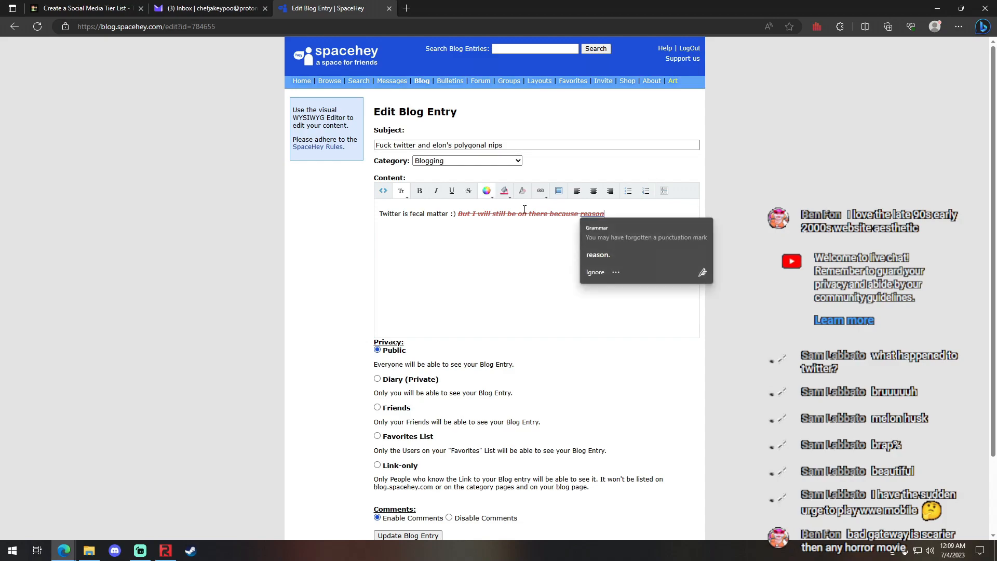
{"action": "scroll", "scroll_direction": "down", "scroll_amount": 3}
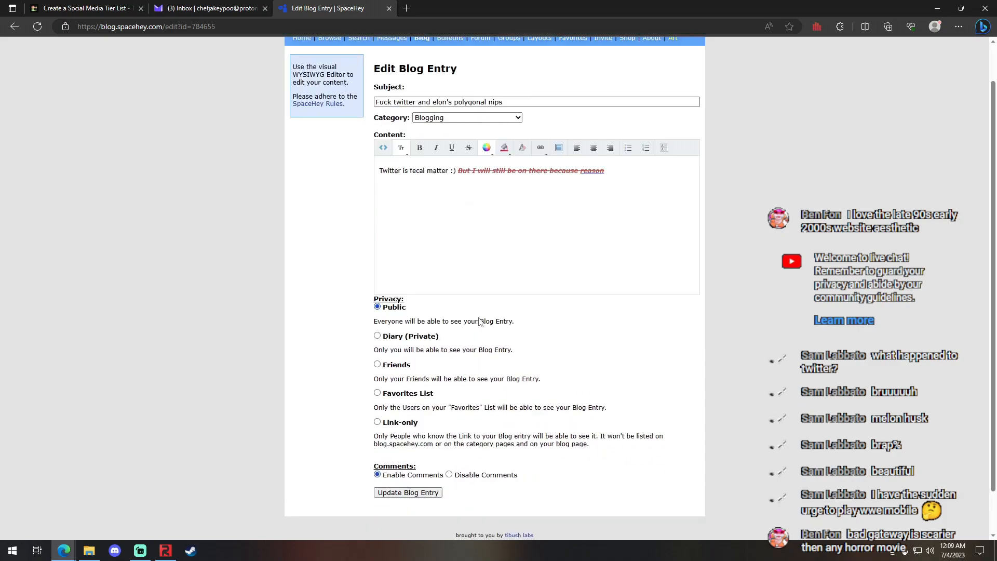
{"action": "left_click", "coordinate": [407, 492]}
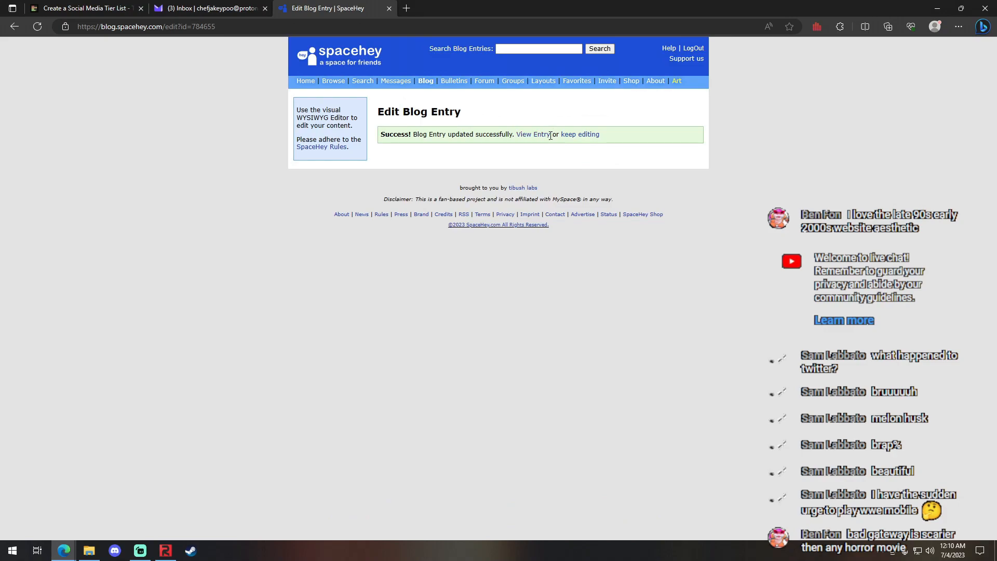
- View the updated entry, attempt to give it 2 kudos and back out of the self-kudos error
{"action": "left_click", "coordinate": [535, 134]}
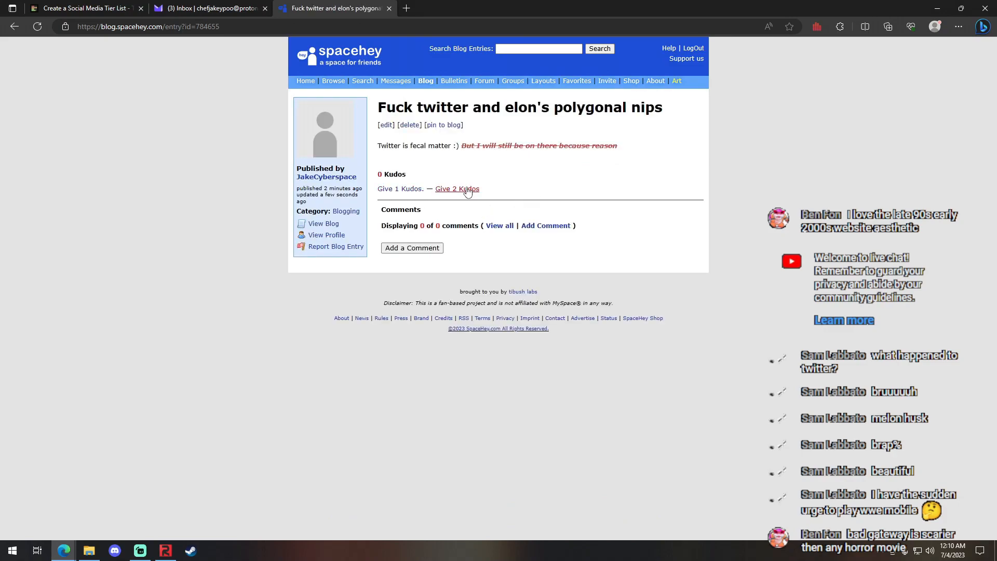
{"action": "left_click", "coordinate": [457, 188]}
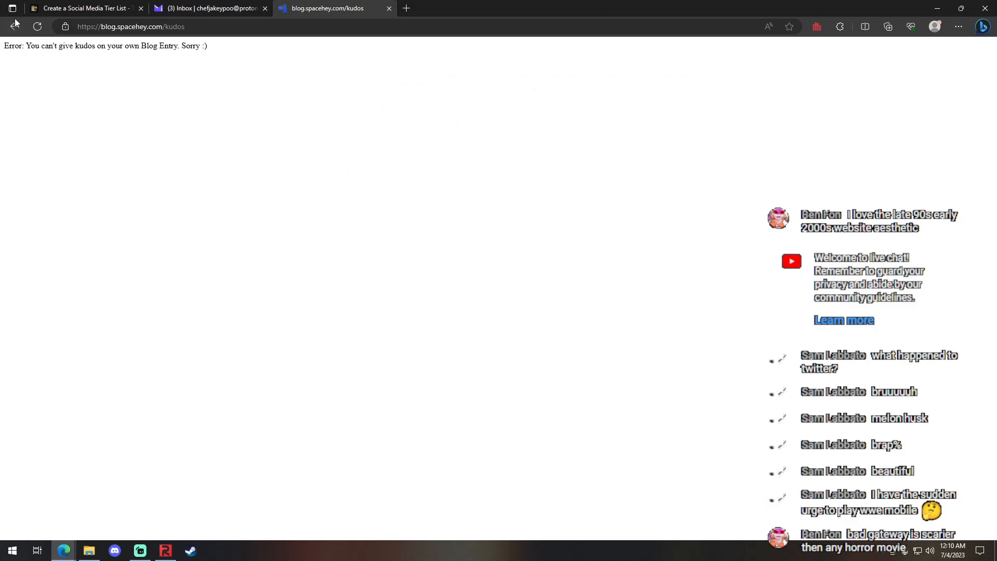
{"action": "left_click", "coordinate": [16, 25]}
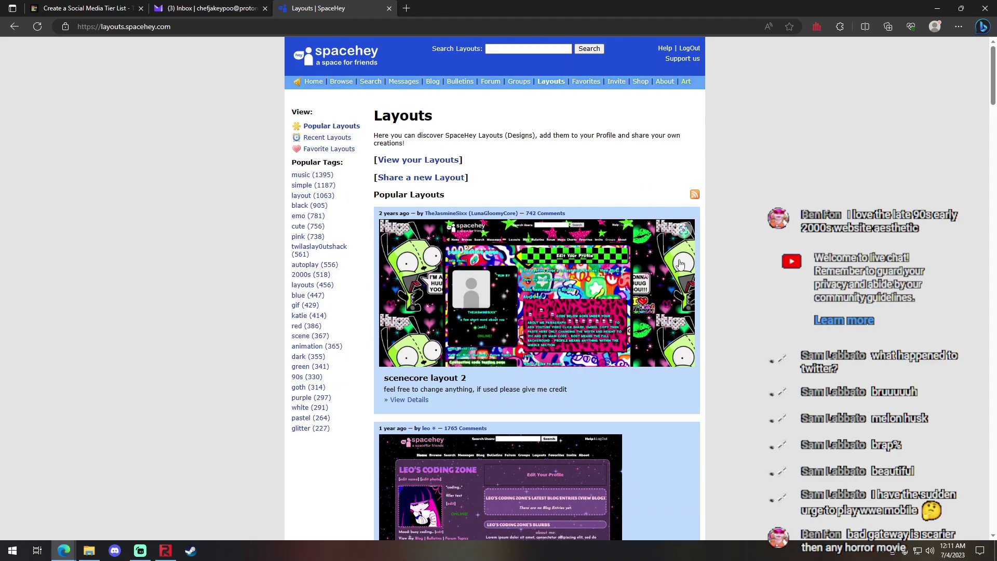
- Browse the first page of Popular Layouts and move on to page 2
{"action": "scroll", "scroll_direction": "down", "scroll_amount": 3}
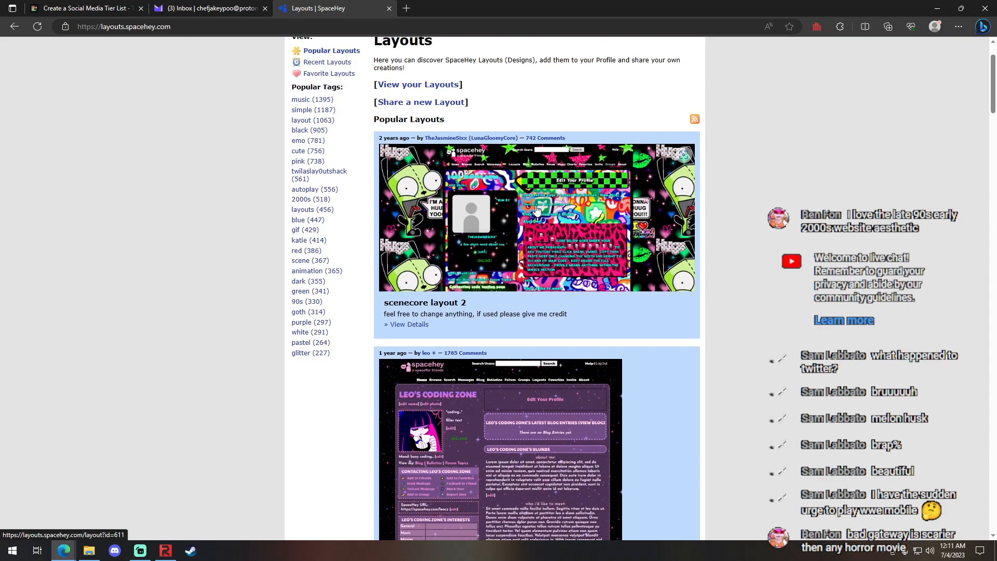
{"action": "mouse_move", "coordinate": [521, 189]}
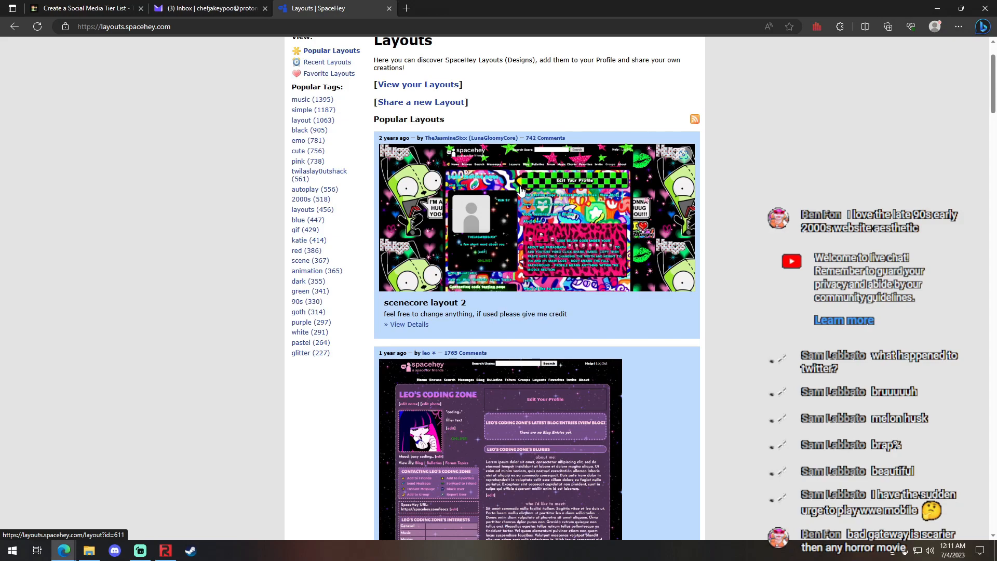
{"action": "scroll", "scroll_direction": "down", "scroll_amount": 3}
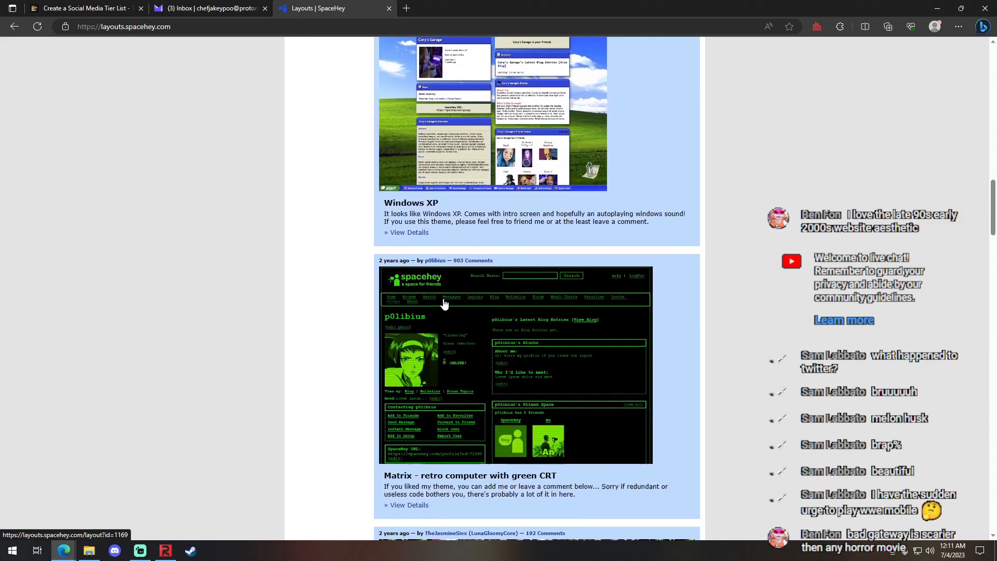
{"action": "scroll", "scroll_direction": "down", "scroll_amount": 3}
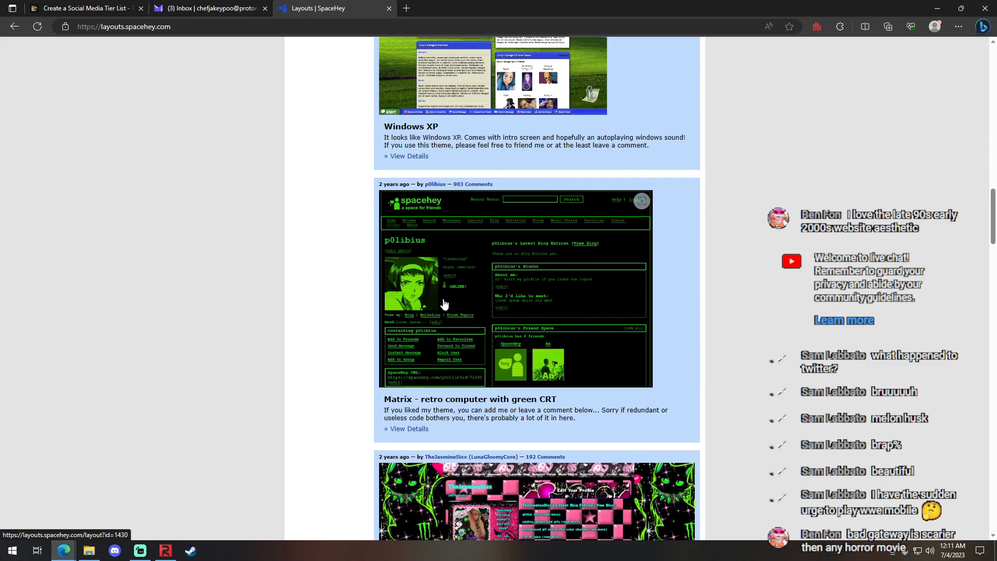
{"action": "scroll", "scroll_direction": "down", "scroll_amount": 3}
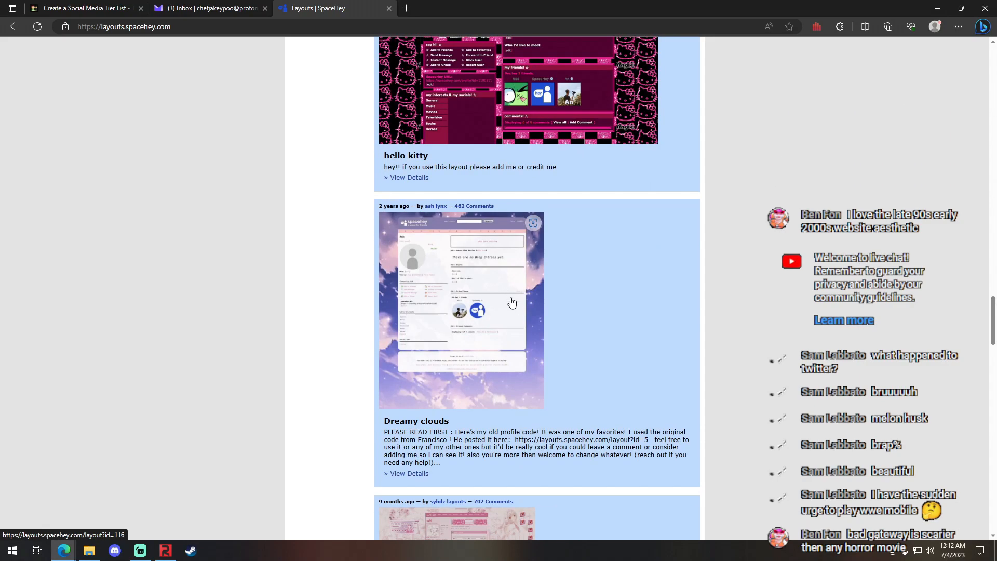
{"action": "scroll", "scroll_direction": "down", "scroll_amount": 3}
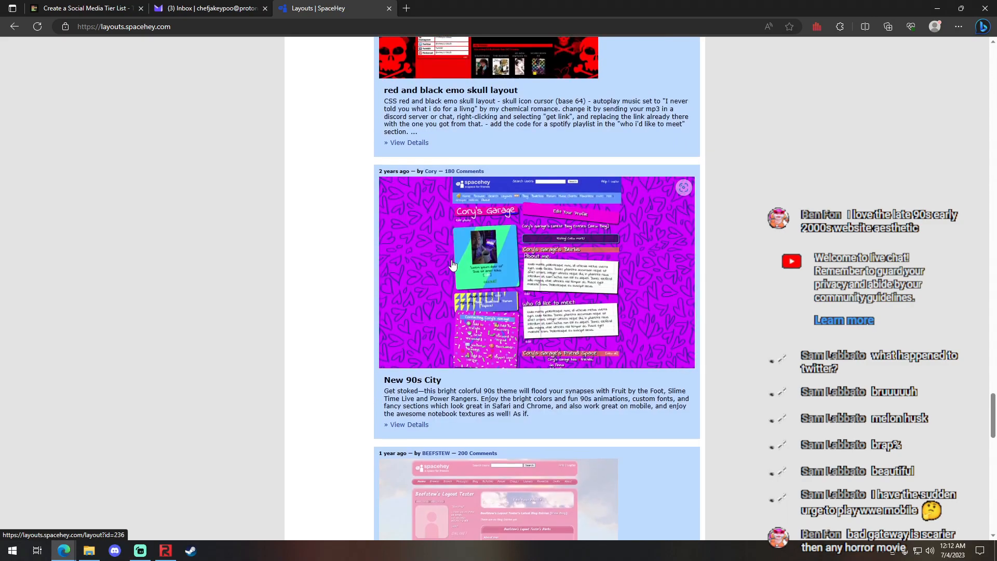
{"action": "scroll", "scroll_direction": "down", "scroll_amount": 3}
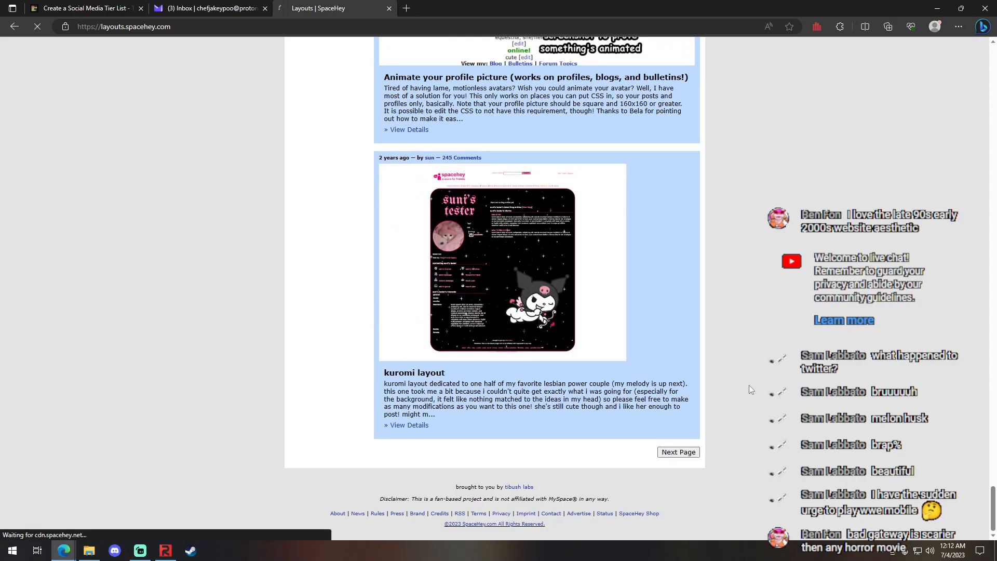
{"action": "left_click", "coordinate": [678, 452]}
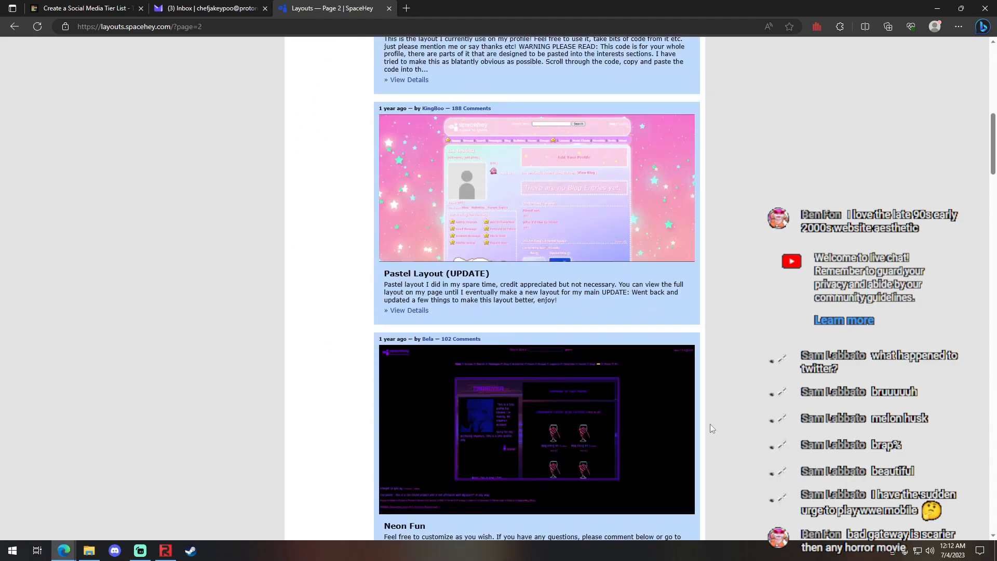
- Continue through the next layout pages to reach page 4 with the lightblue n white theme
{"action": "scroll", "scroll_direction": "down", "scroll_amount": 3}
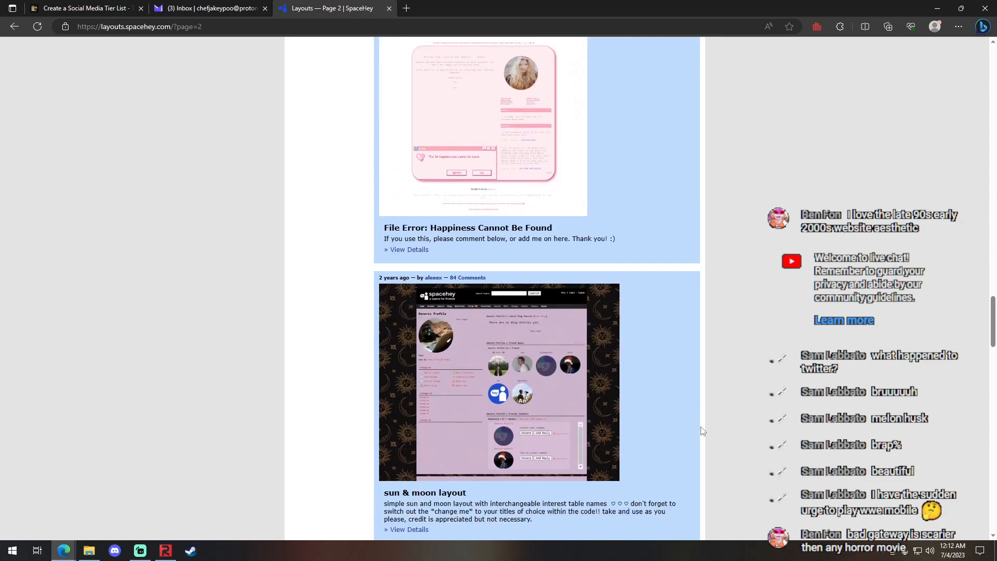
{"action": "scroll", "scroll_direction": "down", "scroll_amount": 3}
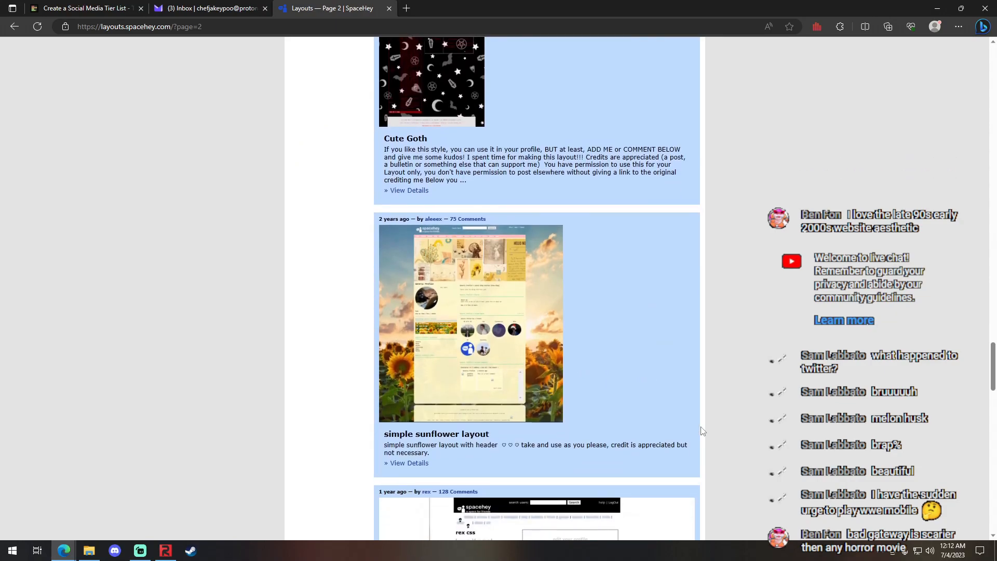
{"action": "scroll", "scroll_direction": "down", "scroll_amount": 3}
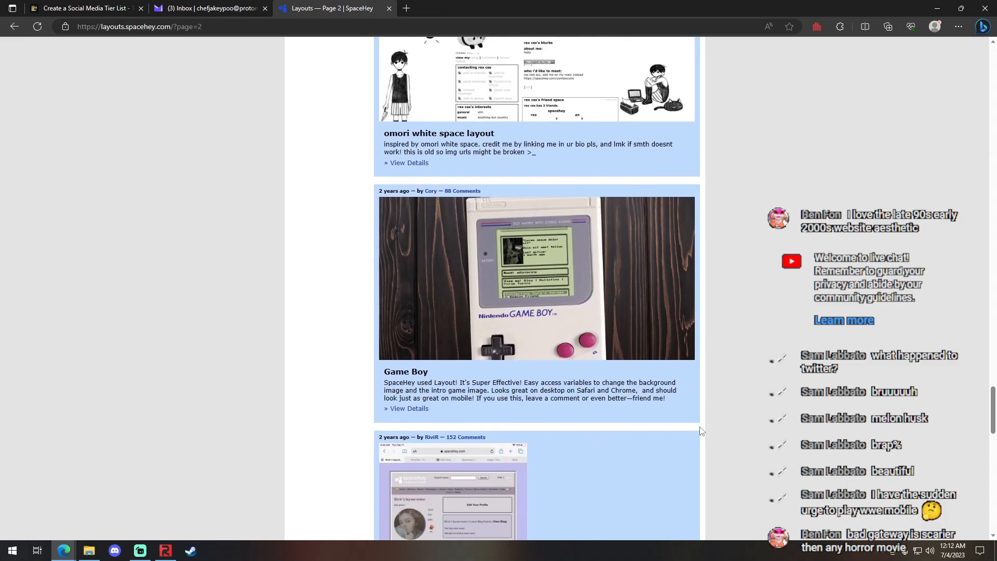
{"action": "scroll", "scroll_direction": "down", "scroll_amount": 3}
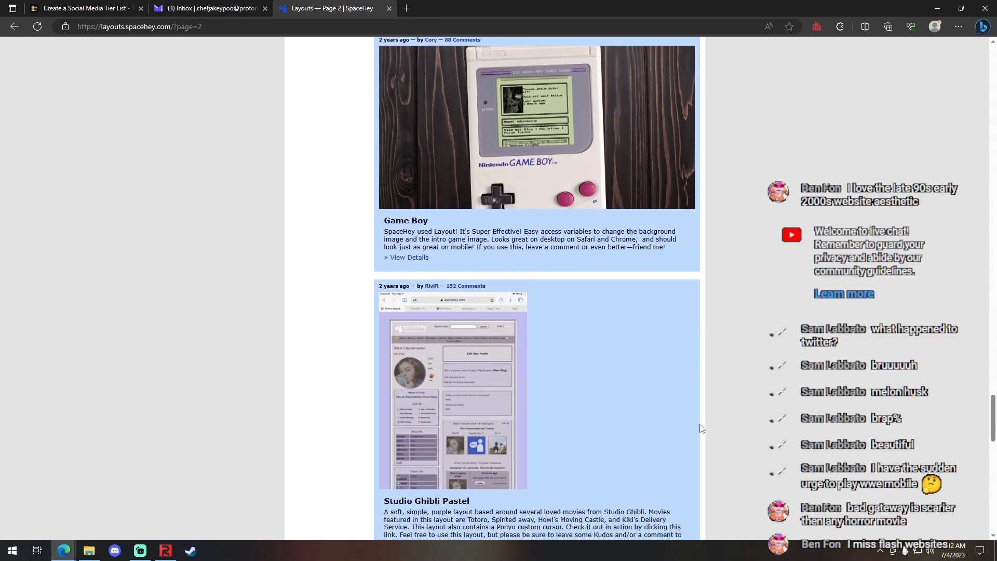
{"action": "scroll", "scroll_direction": "down", "scroll_amount": 3}
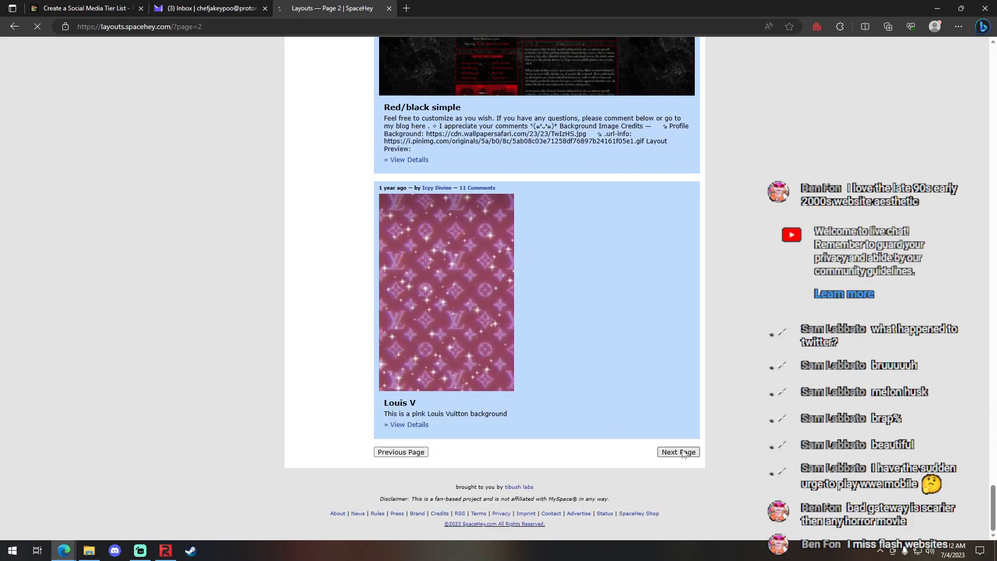
{"action": "left_click", "coordinate": [678, 451]}
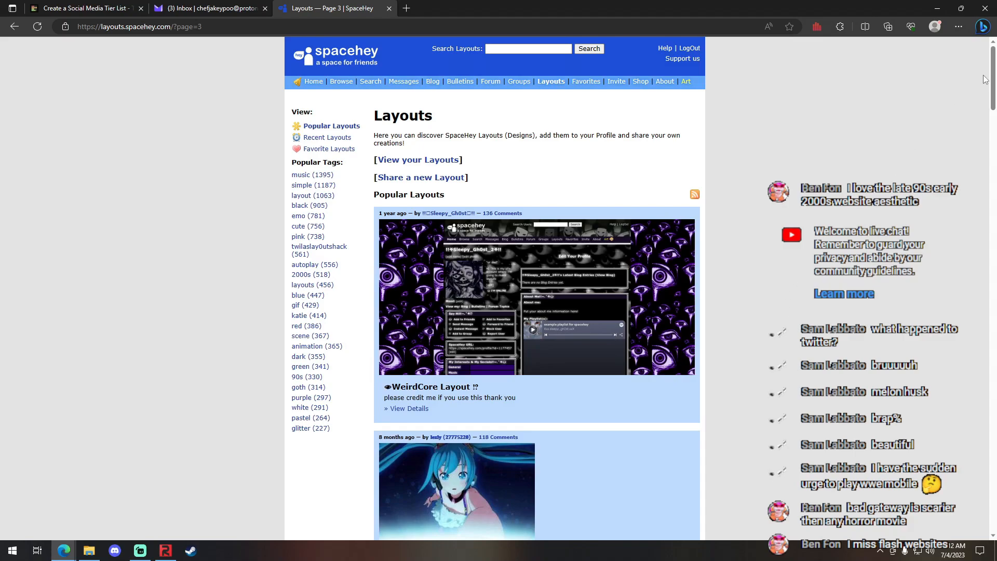
{"action": "scroll", "scroll_direction": "down", "scroll_amount": 3}
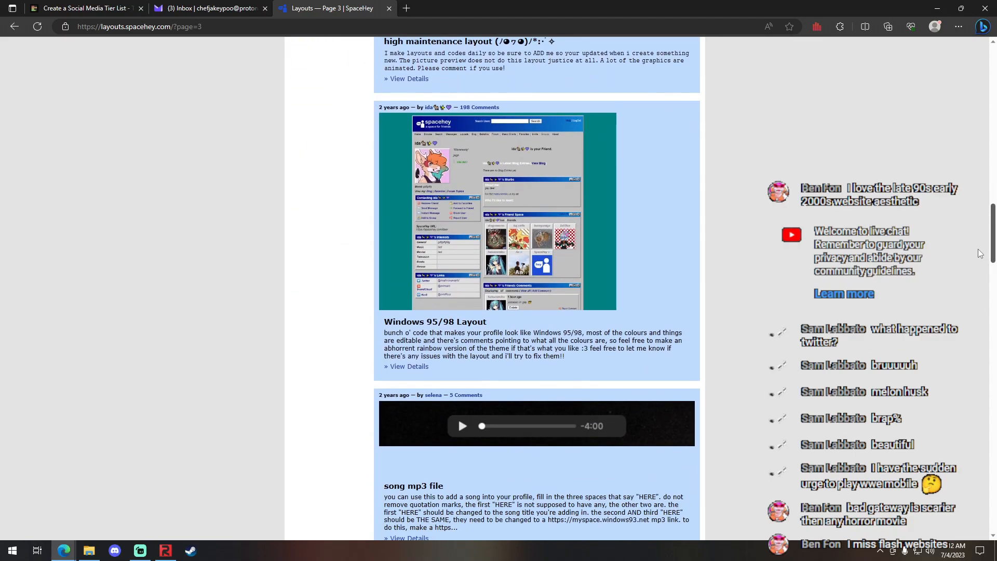
{"action": "scroll", "scroll_direction": "down", "scroll_amount": 3}
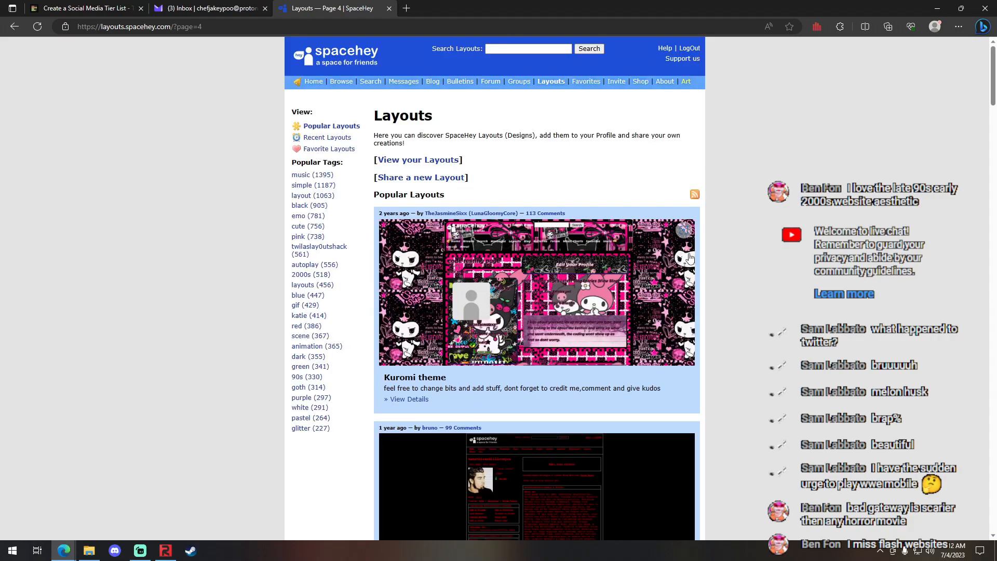
{"action": "scroll", "scroll_direction": "down", "scroll_amount": 3}
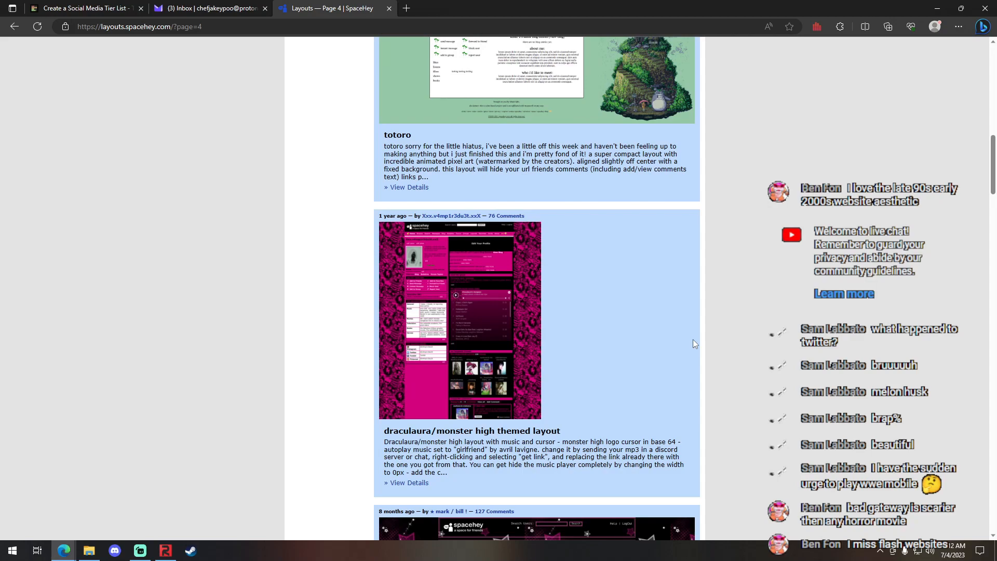
{"action": "scroll", "scroll_direction": "down", "scroll_amount": 3}
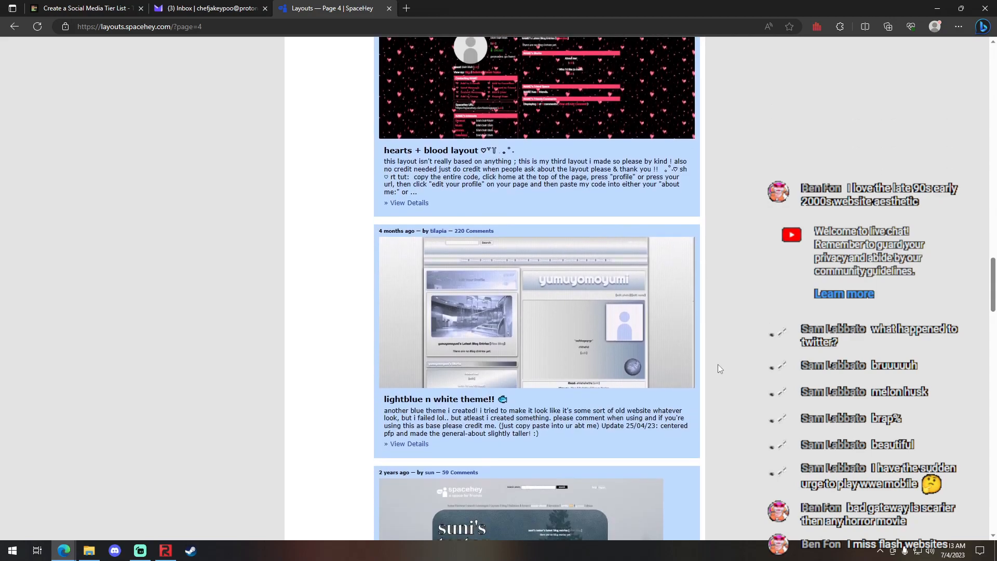
{"action": "mouse_move", "coordinate": [711, 347]}
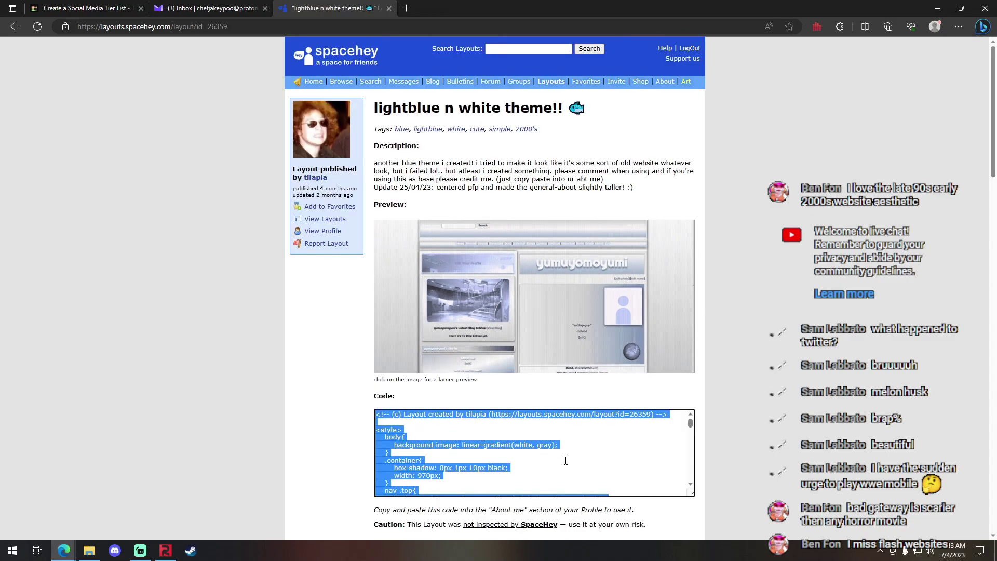
{"action": "mouse_move", "coordinate": [401, 240]}
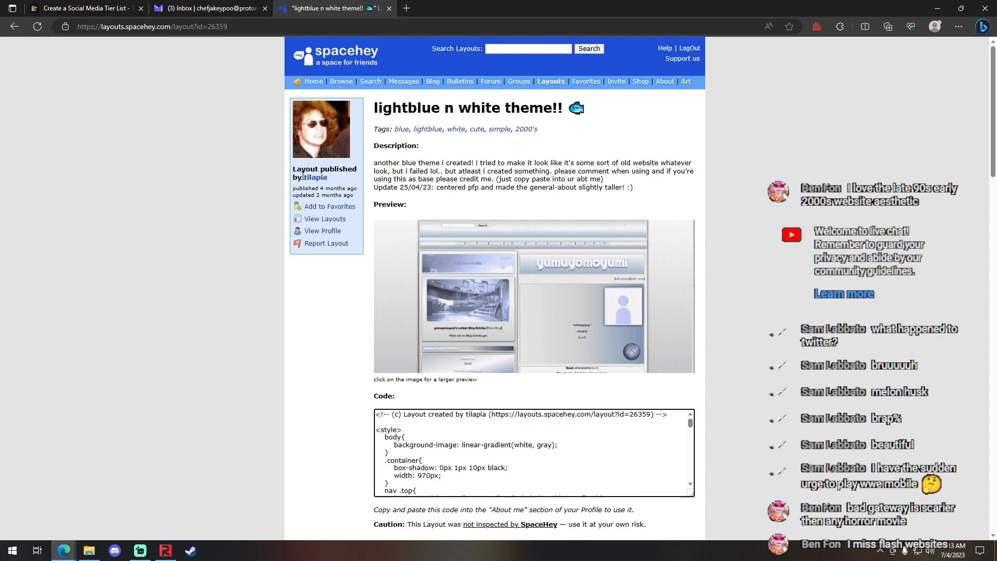
{"action": "mouse_move", "coordinate": [467, 398]}
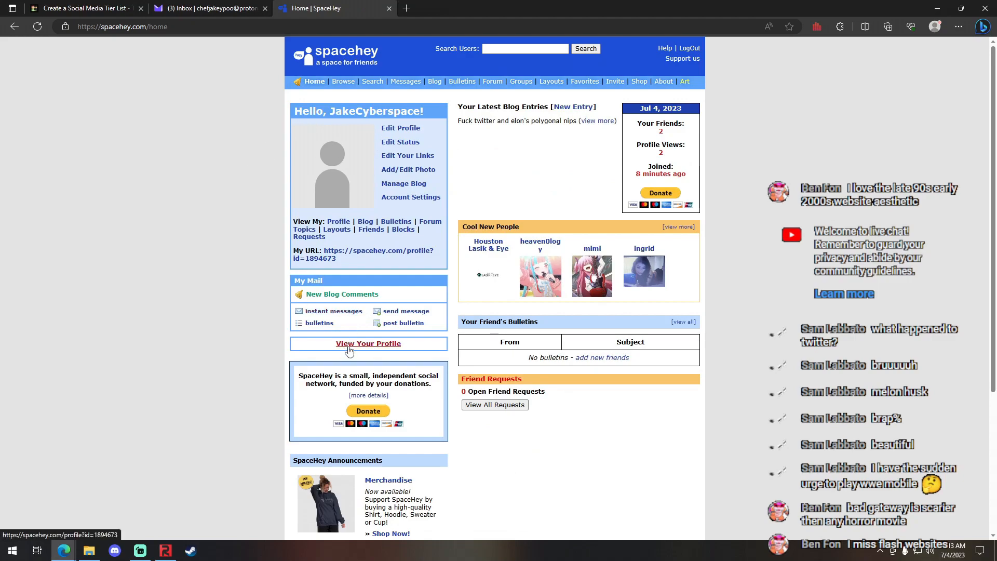
- Add the lightblue n white layout code to the profile's About me and save all changes
{"action": "left_click", "coordinate": [401, 128]}
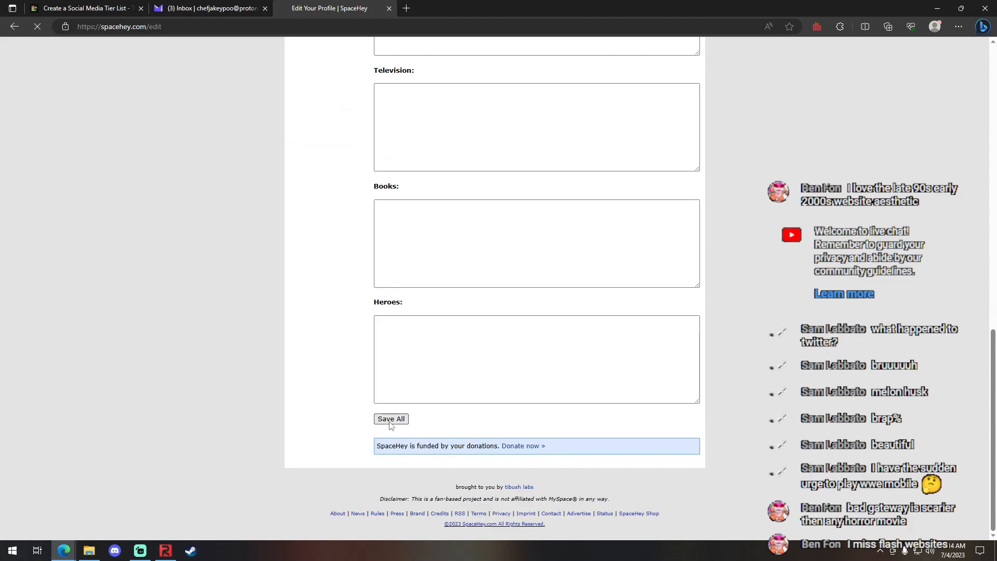
{"action": "left_click", "coordinate": [390, 418]}
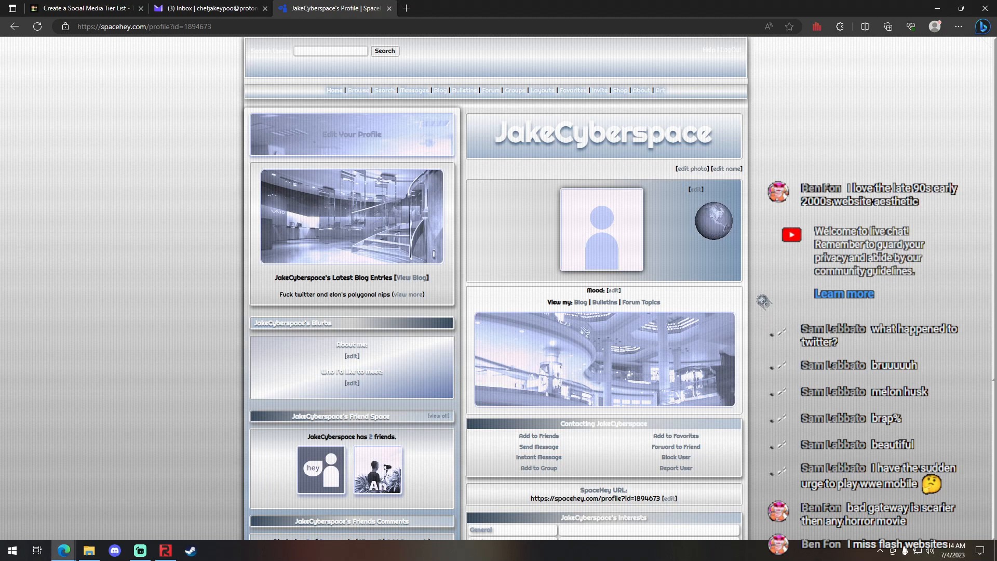
{"action": "scroll", "scroll_direction": "down", "scroll_amount": 3}
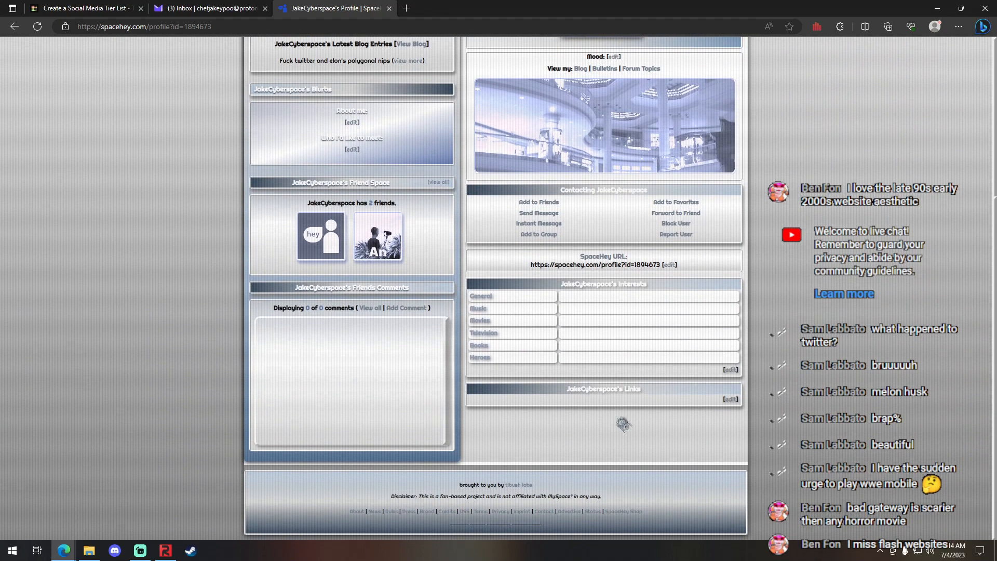
{"action": "mouse_move", "coordinate": [437, 405]}
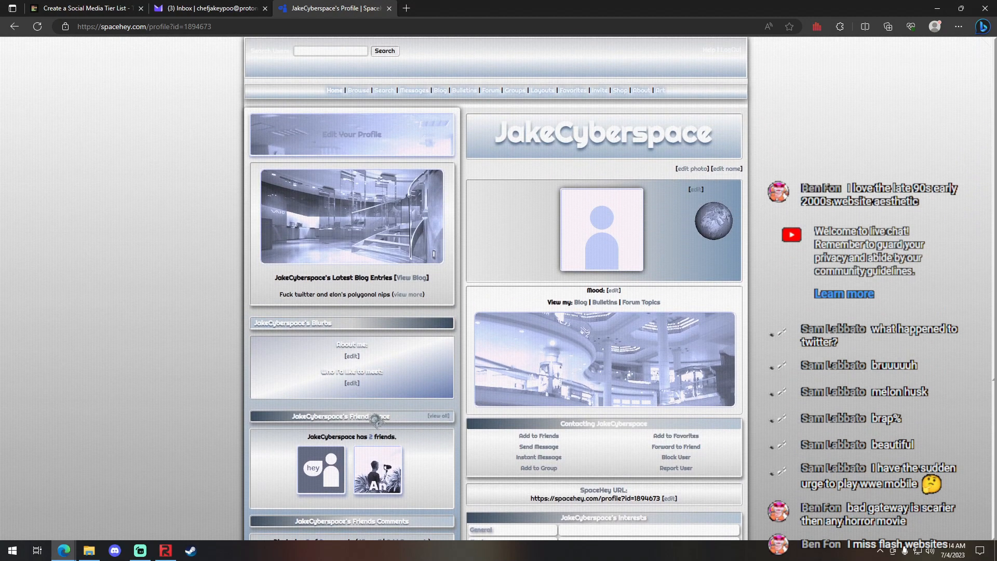
{"action": "mouse_move", "coordinate": [442, 422]}
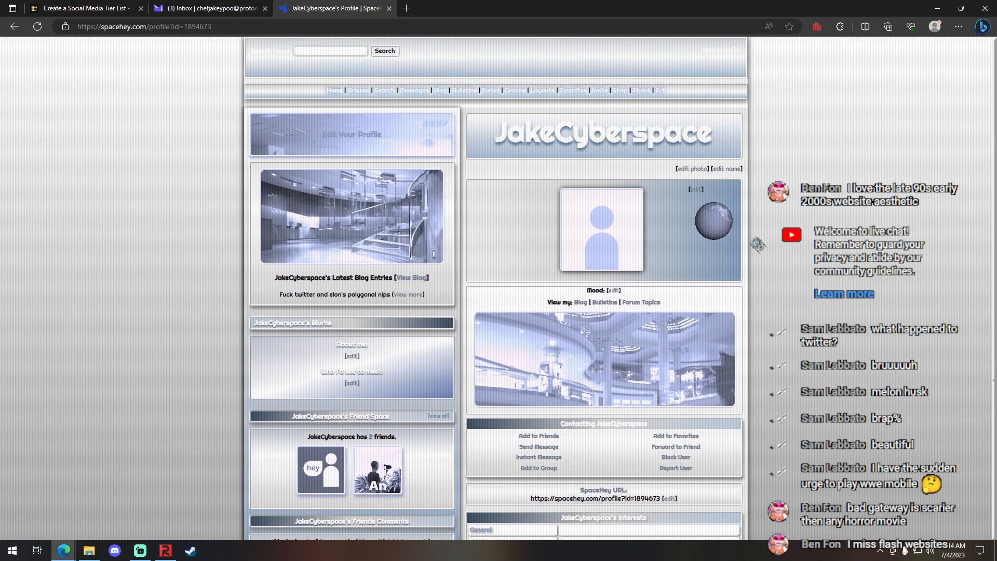
{"action": "mouse_move", "coordinate": [446, 299]}
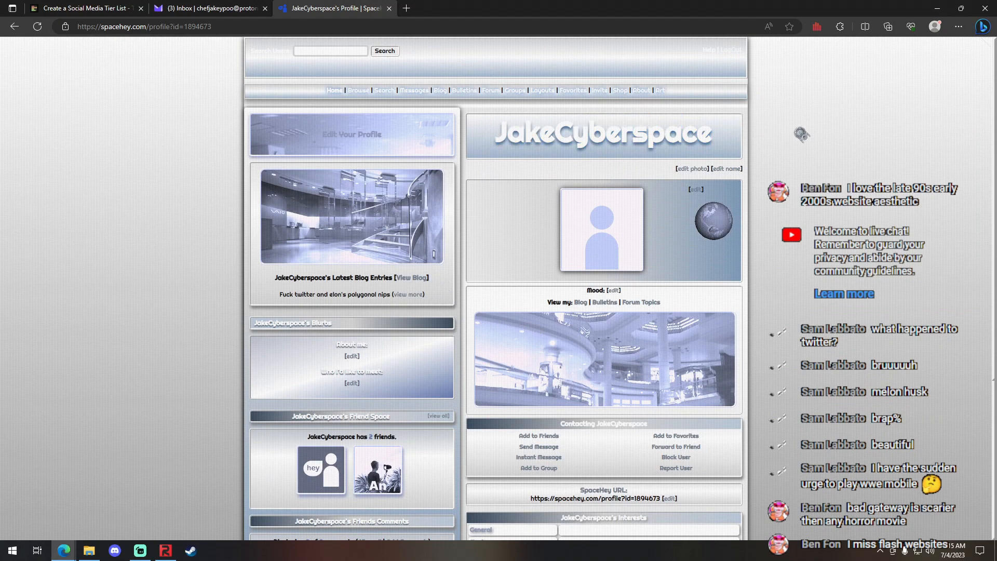
{"action": "right_click", "coordinate": [714, 220]}
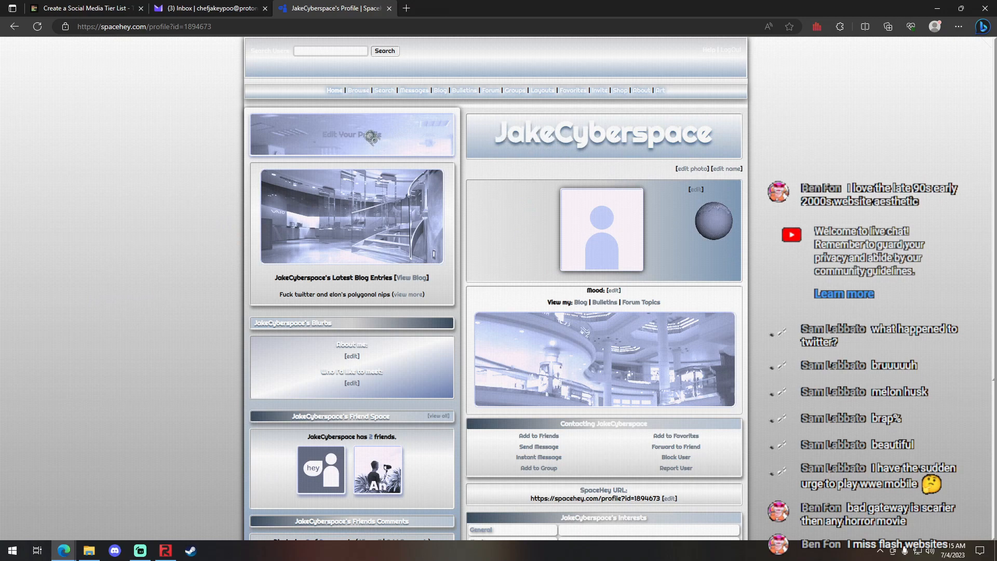
{"action": "mouse_move", "coordinate": [344, 141]}
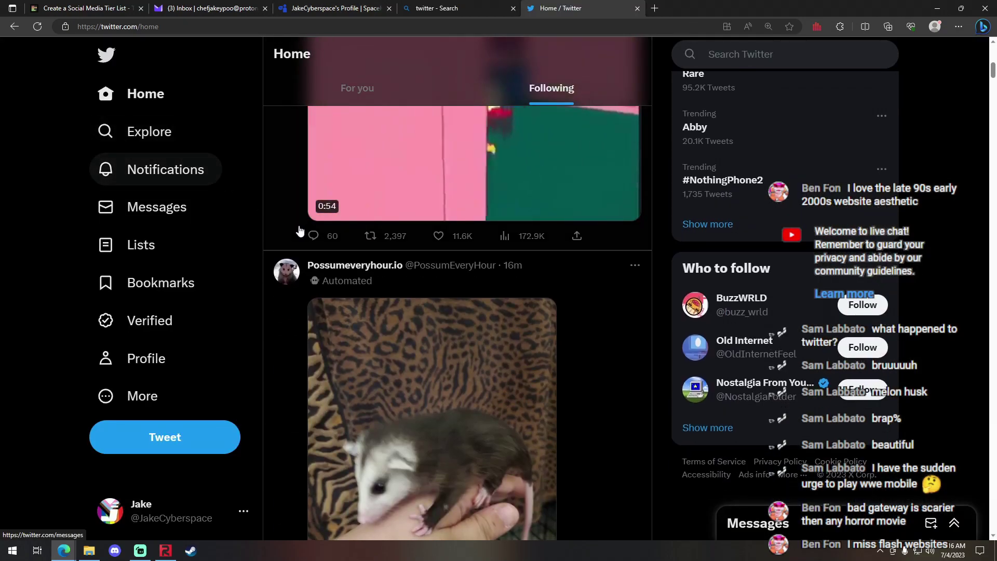
- Flip between the Twitter home feed and the SpaceHey profile, ending on An's blog entries page
{"action": "left_click", "coordinate": [333, 8]}
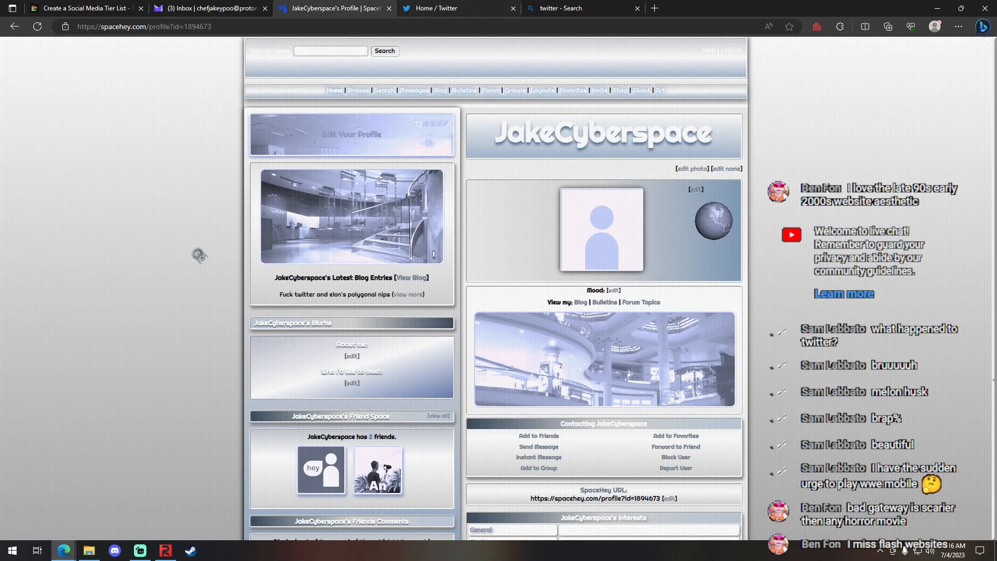
{"action": "left_click", "coordinate": [443, 8]}
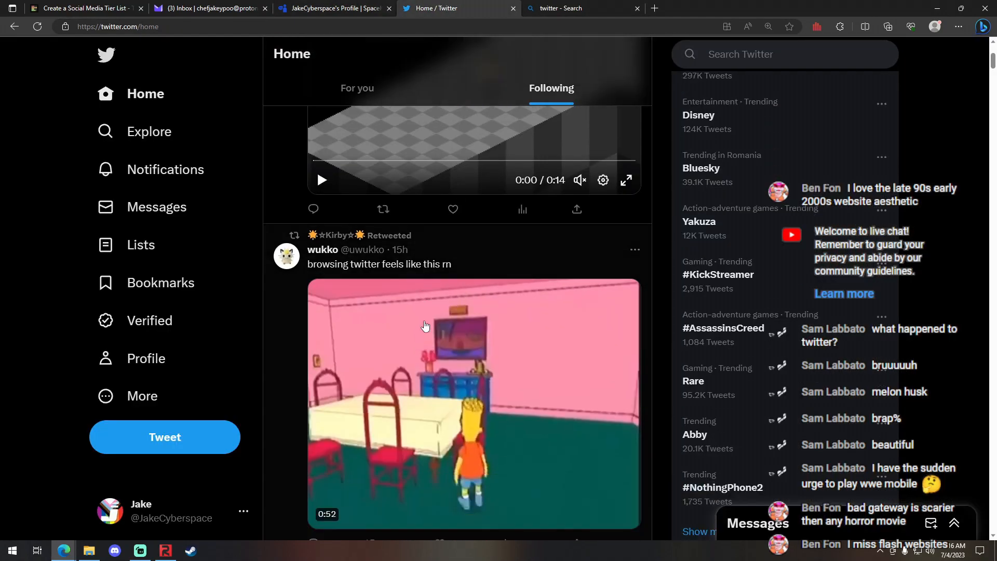
{"action": "scroll", "scroll_direction": "down", "scroll_amount": 3}
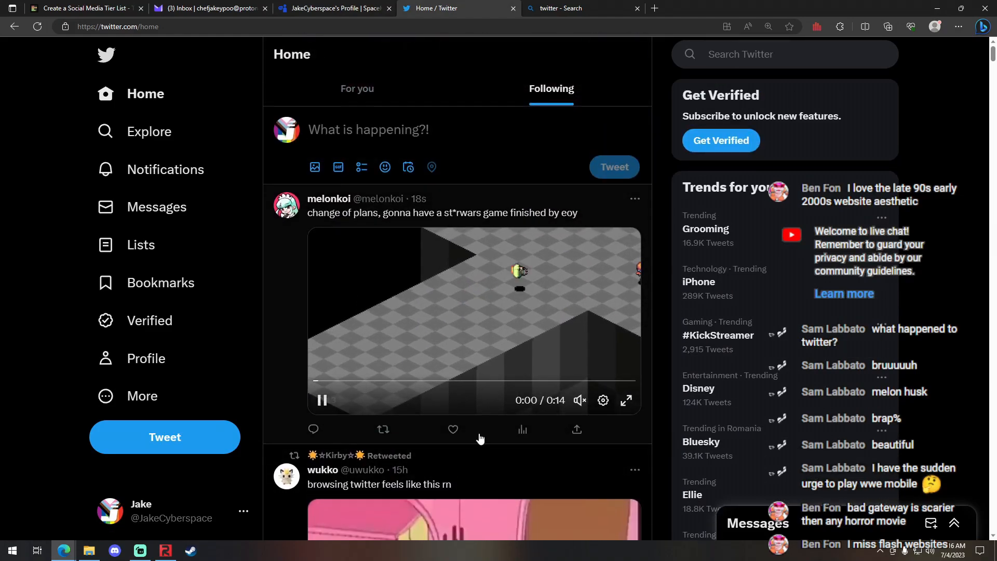
{"action": "left_click", "coordinate": [335, 9]}
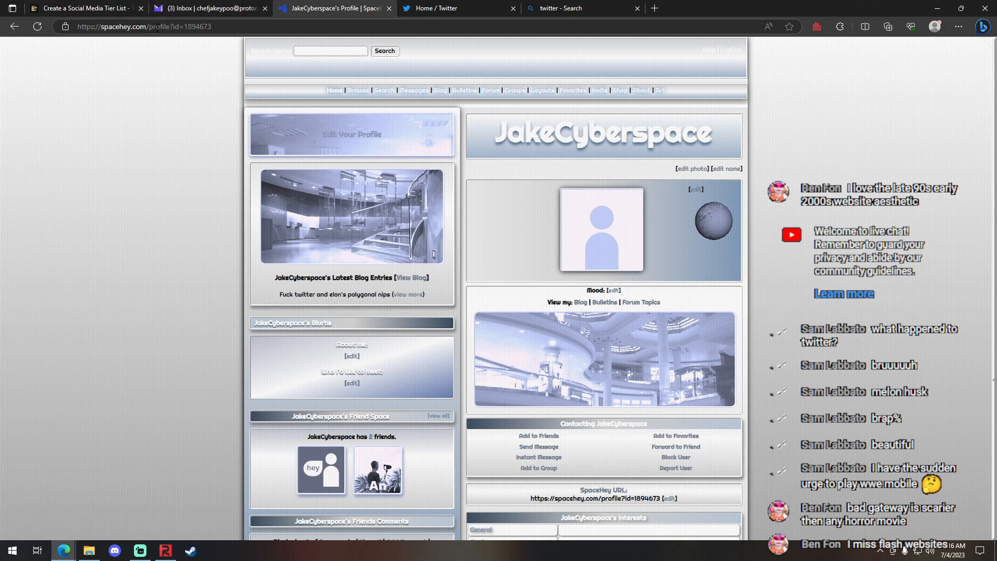
{"action": "mouse_move", "coordinate": [317, 166]}
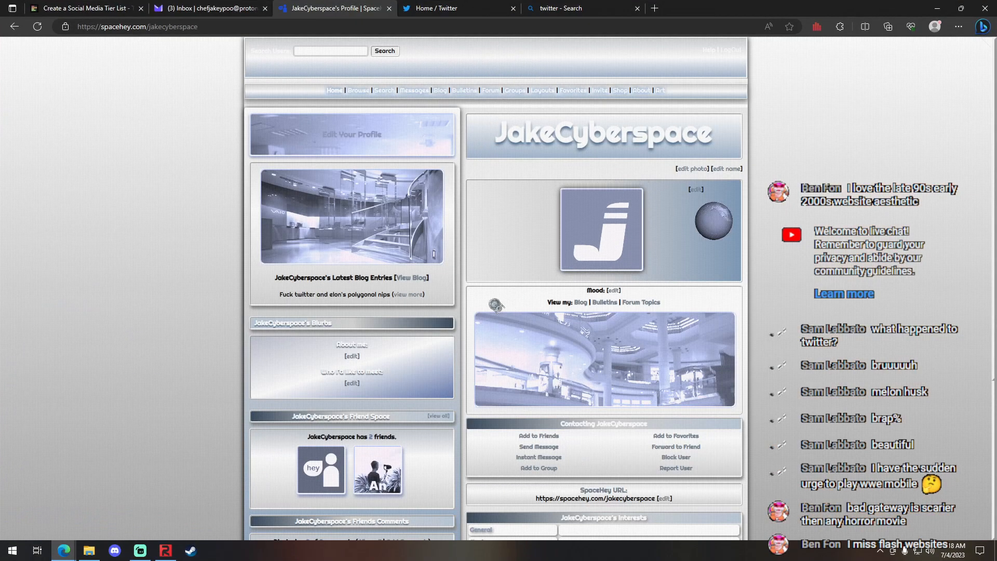
{"action": "scroll", "scroll_direction": "down", "scroll_amount": 3}
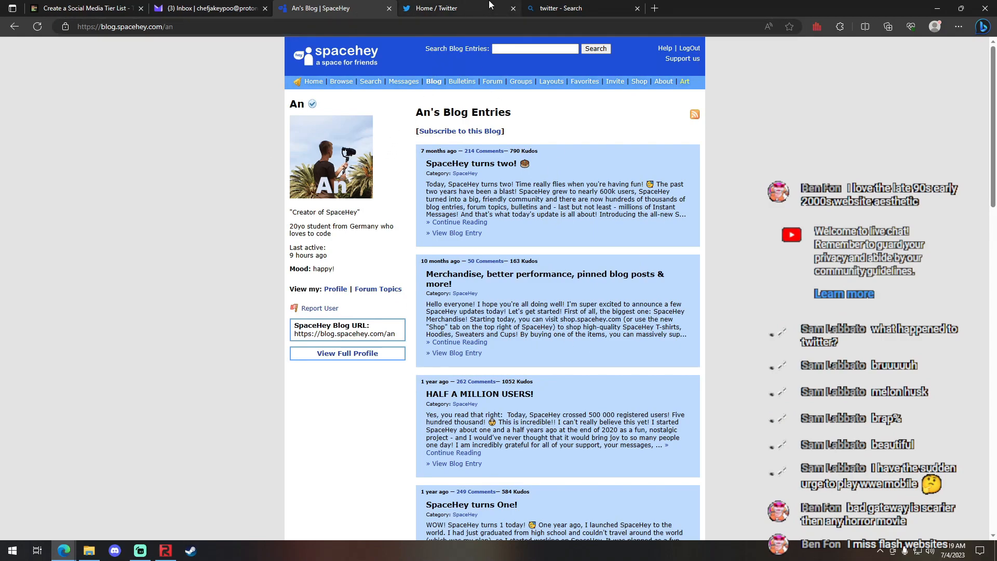
{"action": "left_click", "coordinate": [442, 8]}
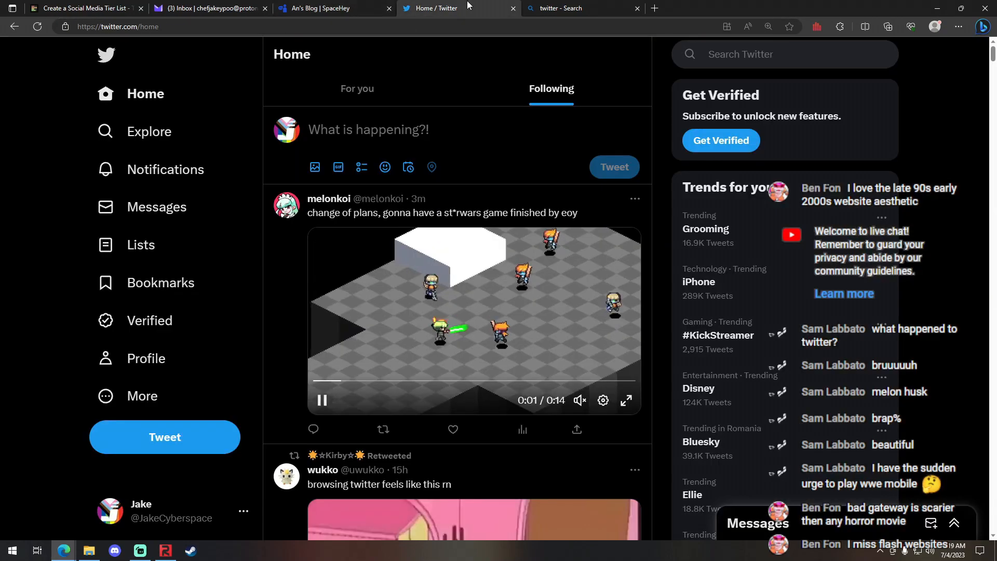
{"action": "left_click", "coordinate": [325, 9]}
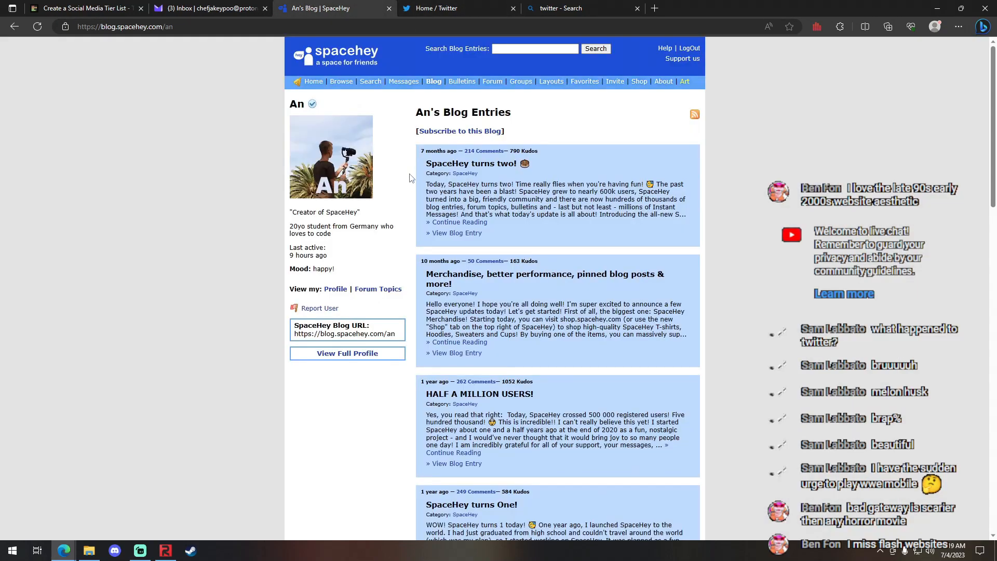
- On the social media tier list, move the SpaceHey logo from tier B up to B+
{"action": "left_click", "coordinate": [83, 6]}
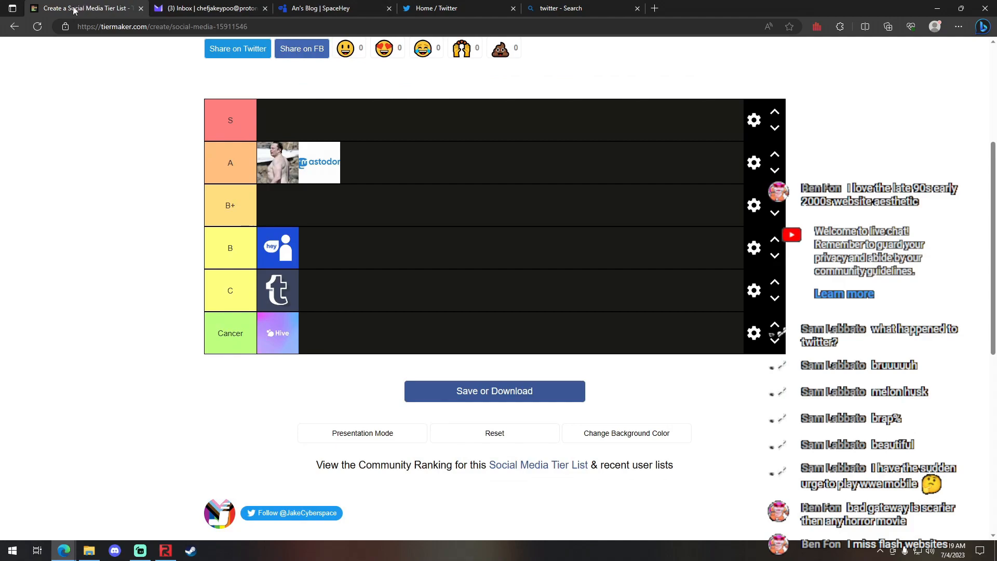
{"action": "mouse_move", "coordinate": [348, 213]}
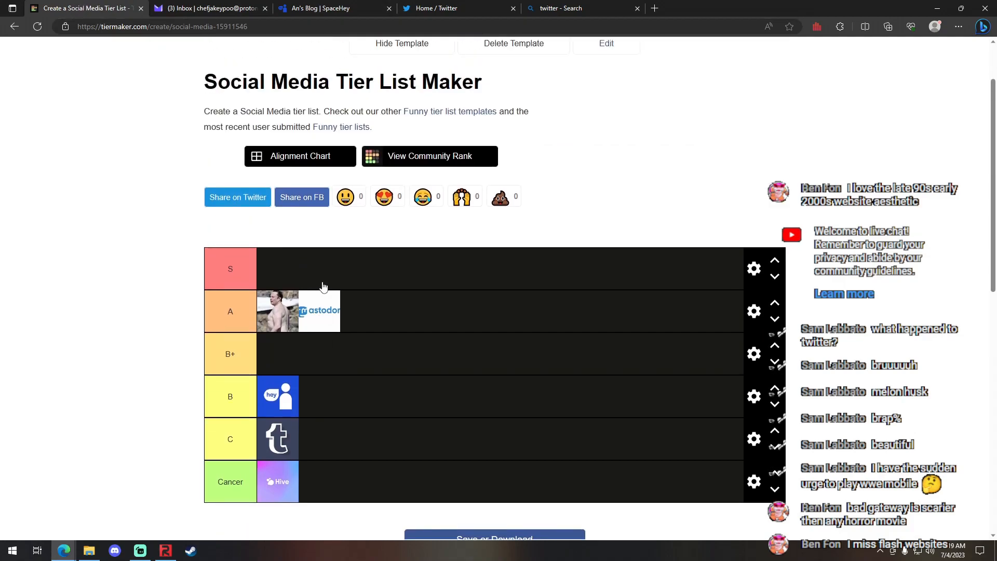
{"action": "scroll", "scroll_direction": "down", "scroll_amount": 3}
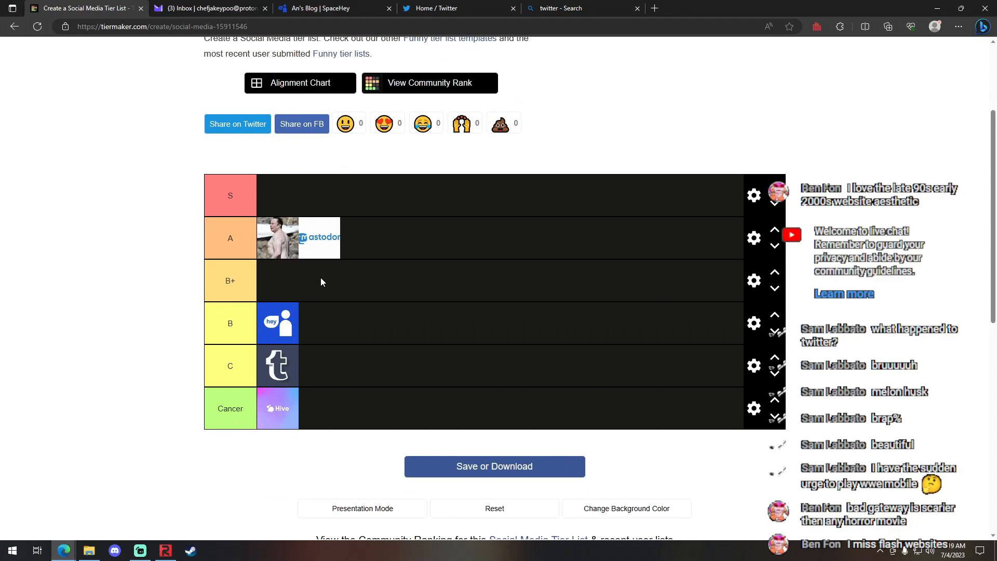
{"action": "mouse_move", "coordinate": [277, 334]}
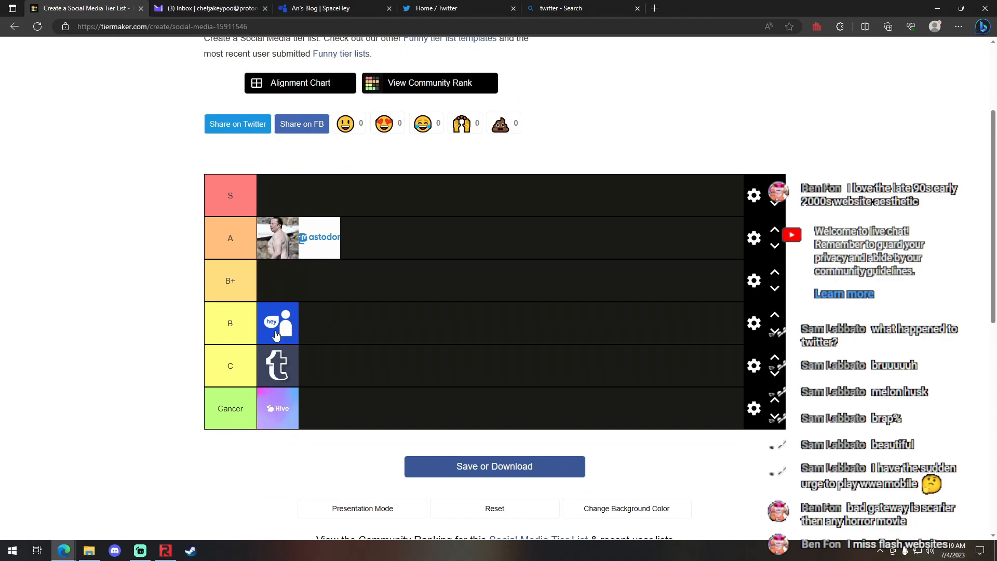
{"action": "left_click_drag", "start_coordinate": [276, 323], "coordinate": [348, 297]}
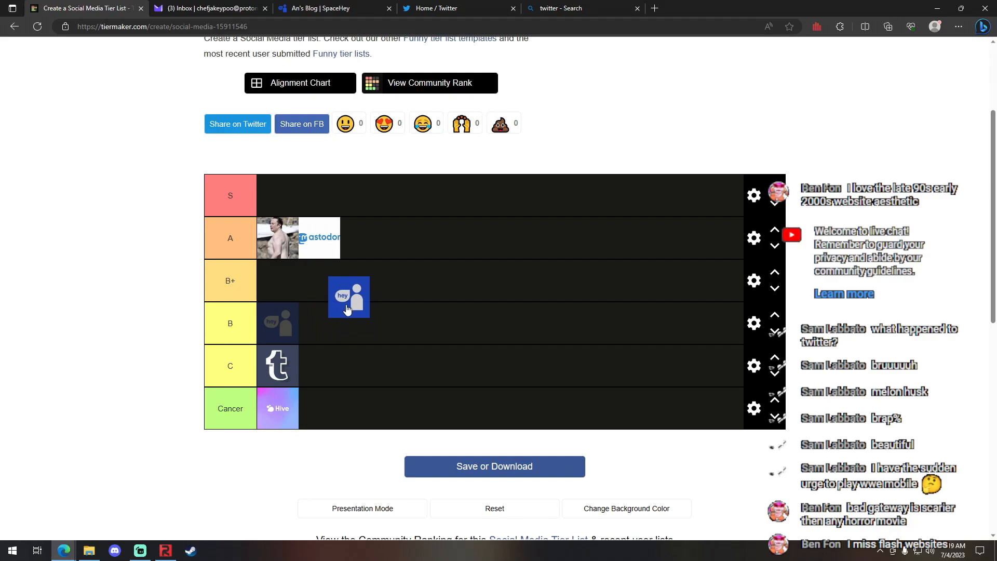
{"action": "left_click_drag", "start_coordinate": [347, 297], "coordinate": [277, 280]}
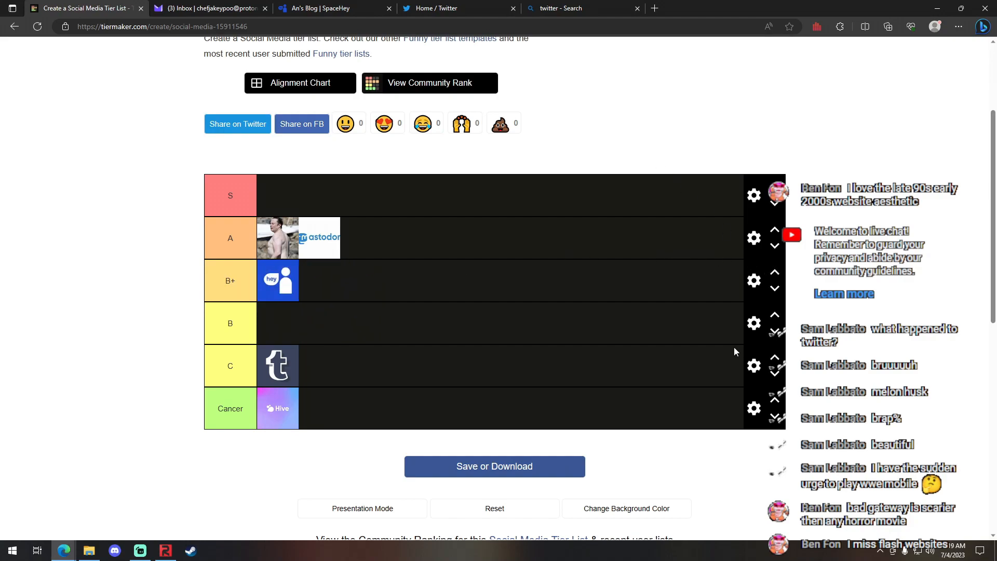
{"action": "mouse_move", "coordinate": [297, 369]}
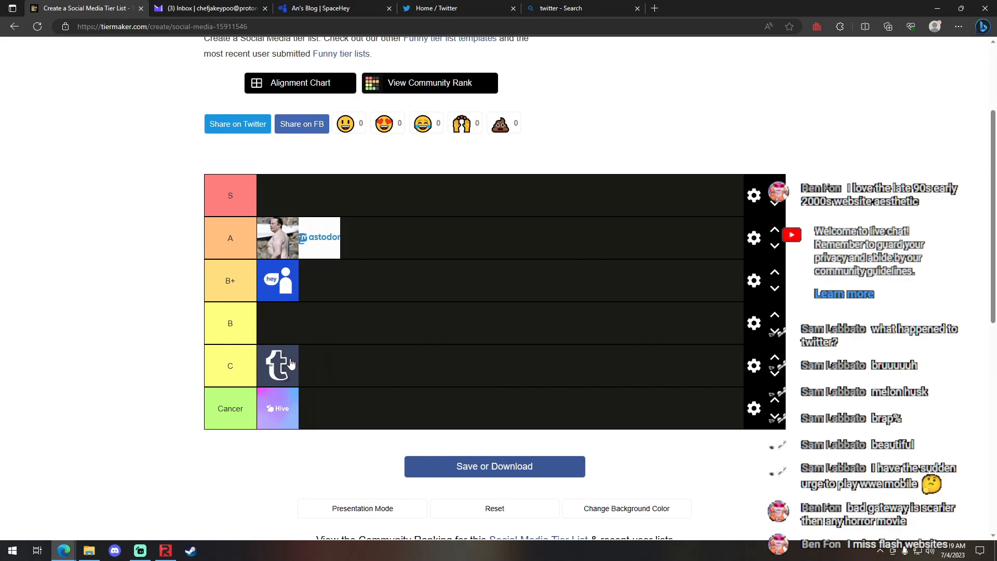
{"action": "mouse_move", "coordinate": [282, 423]}
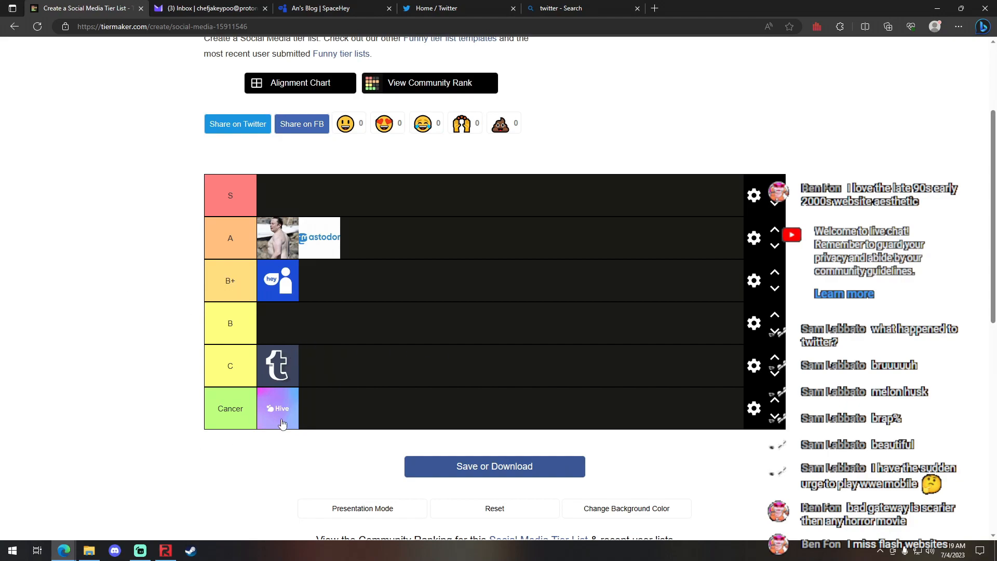
{"action": "mouse_move", "coordinate": [283, 417]}
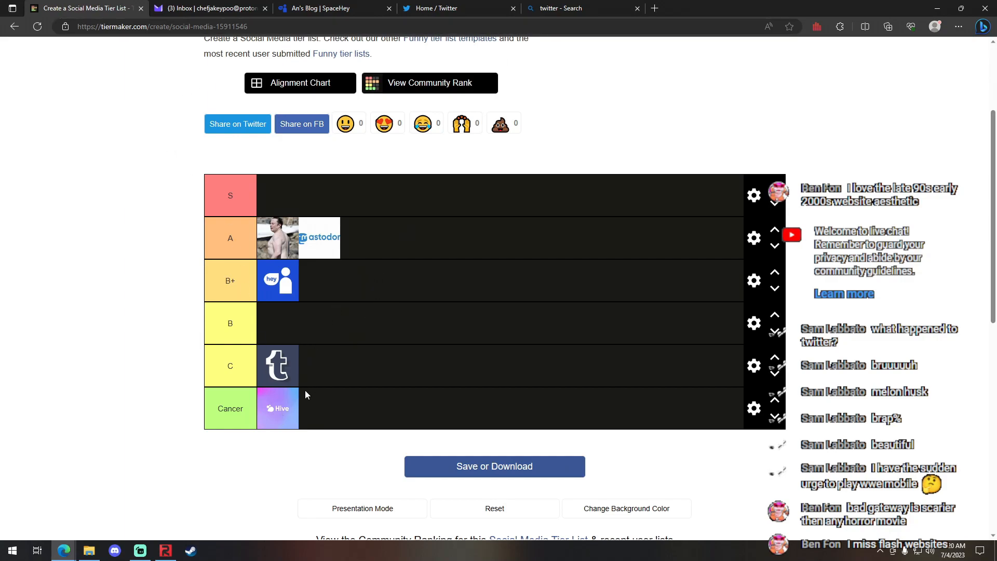
{"action": "mouse_move", "coordinate": [259, 397]}
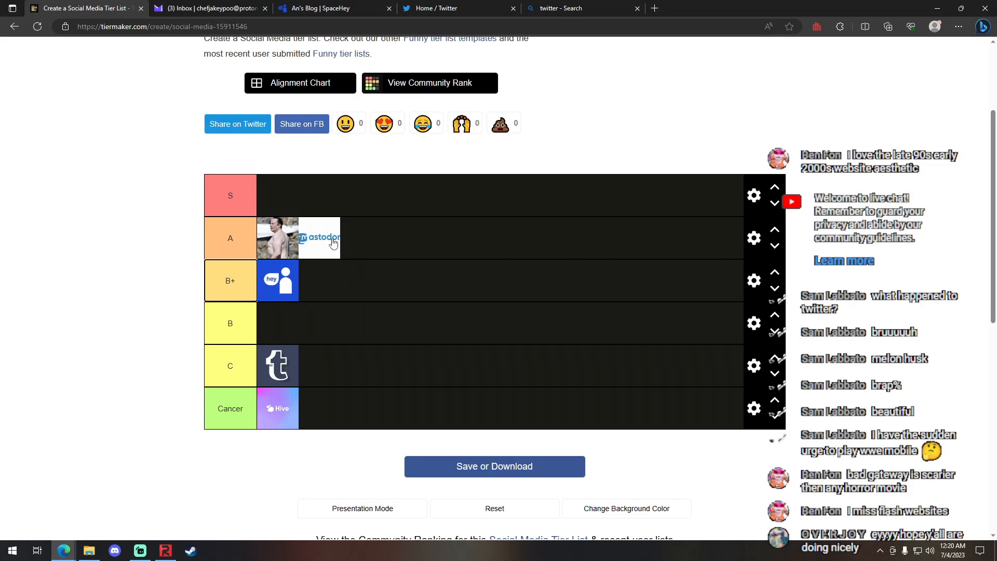
{"action": "mouse_move", "coordinate": [226, 322]}
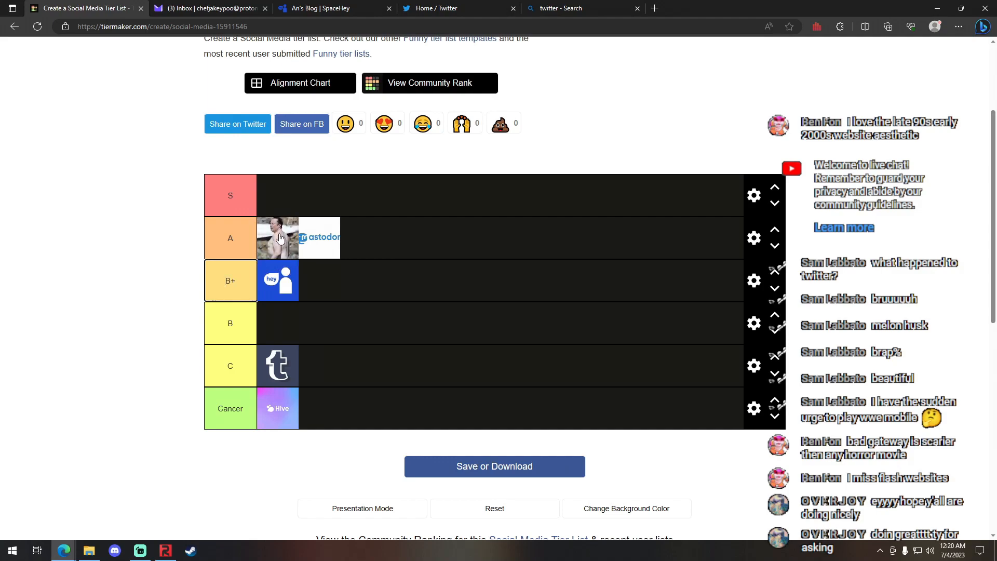
- Move the shirtless man photo from tier A down to C, then settle it in B+ beside SpaceHey
{"action": "left_click_drag", "start_coordinate": [276, 237], "coordinate": [318, 365]}
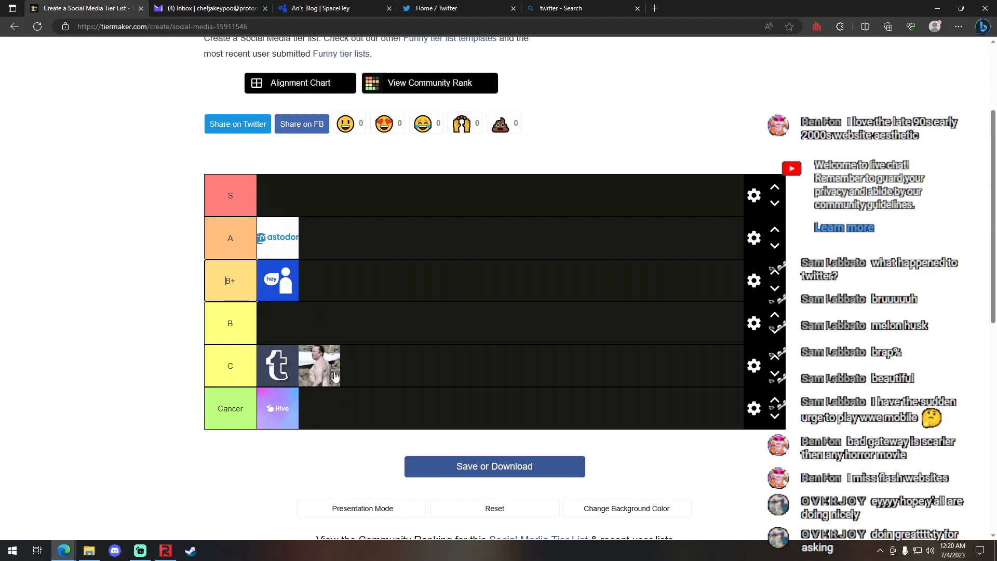
{"action": "left_click_drag", "start_coordinate": [319, 366], "coordinate": [276, 281]}
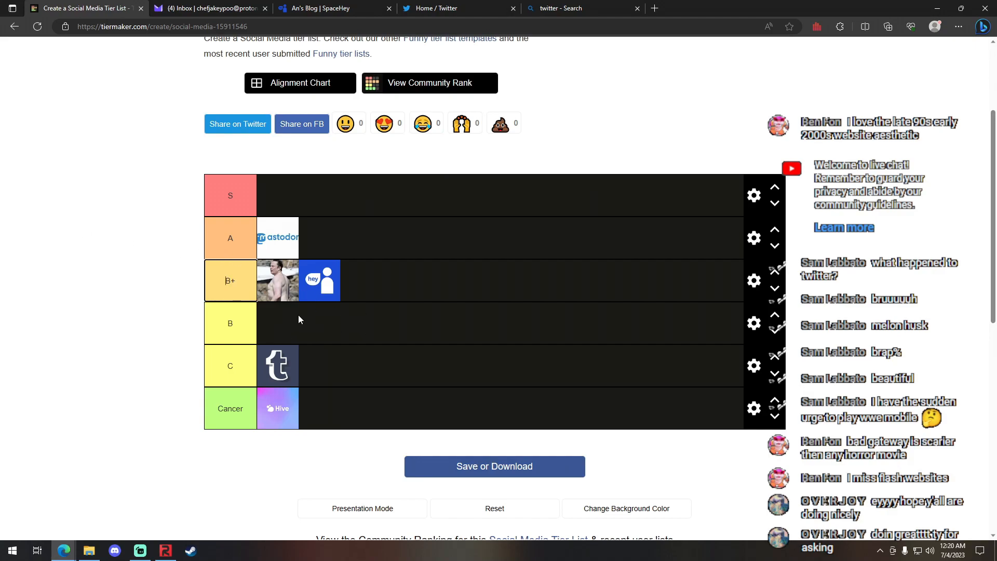
{"action": "mouse_move", "coordinate": [297, 250]}
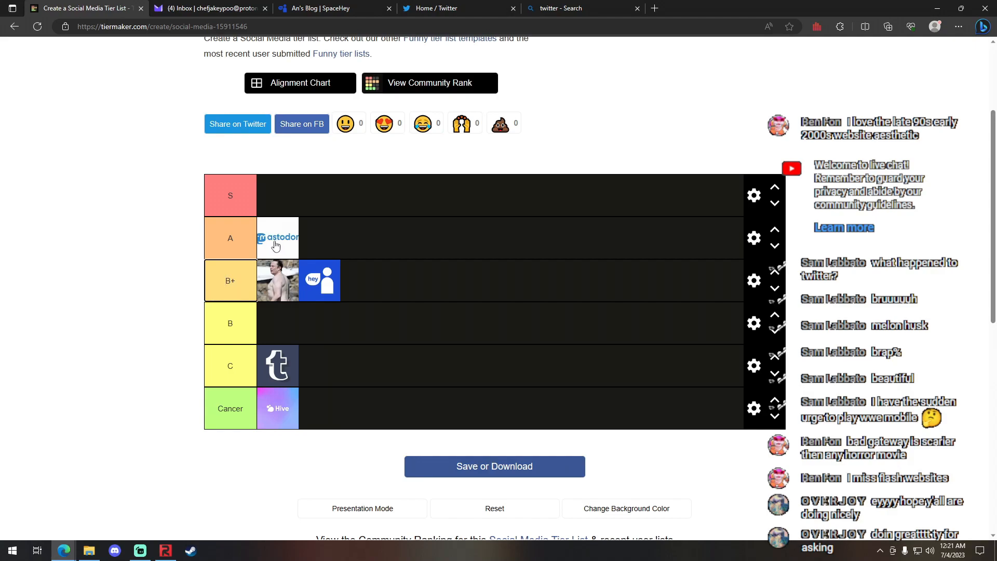
{"action": "mouse_move", "coordinate": [280, 290]}
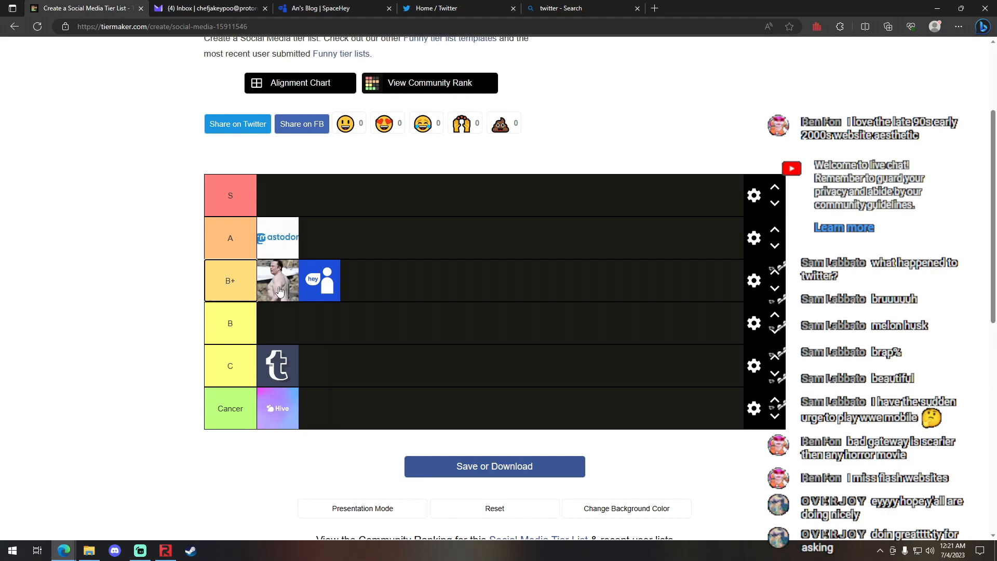
{"action": "mouse_move", "coordinate": [280, 287]}
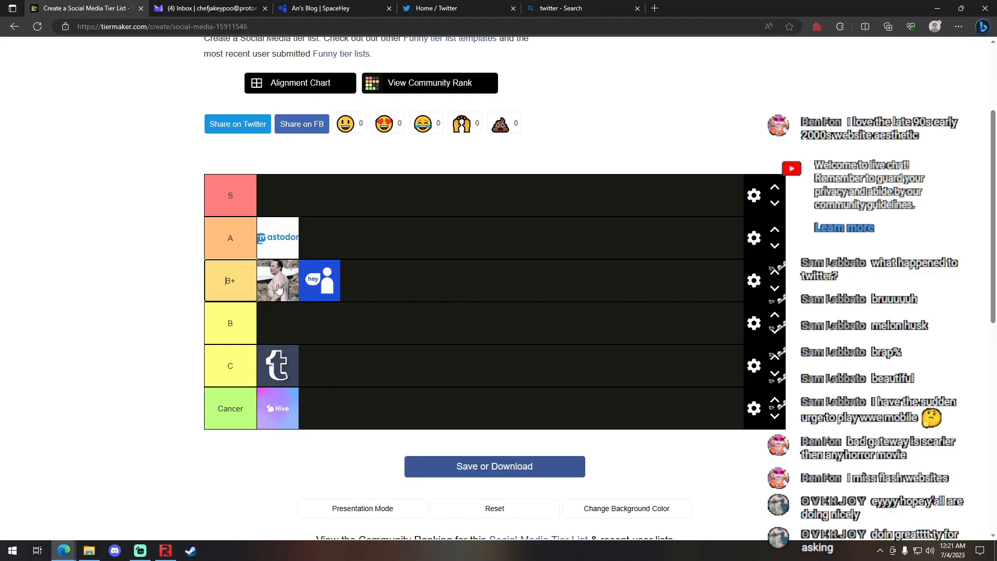
{"action": "mouse_move", "coordinate": [288, 261]}
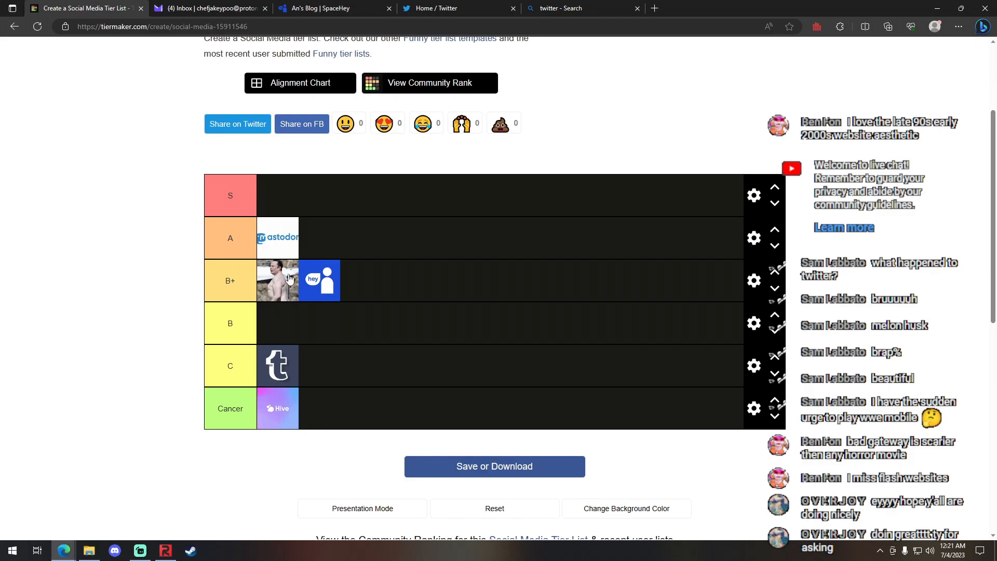
{"action": "mouse_move", "coordinate": [287, 272]}
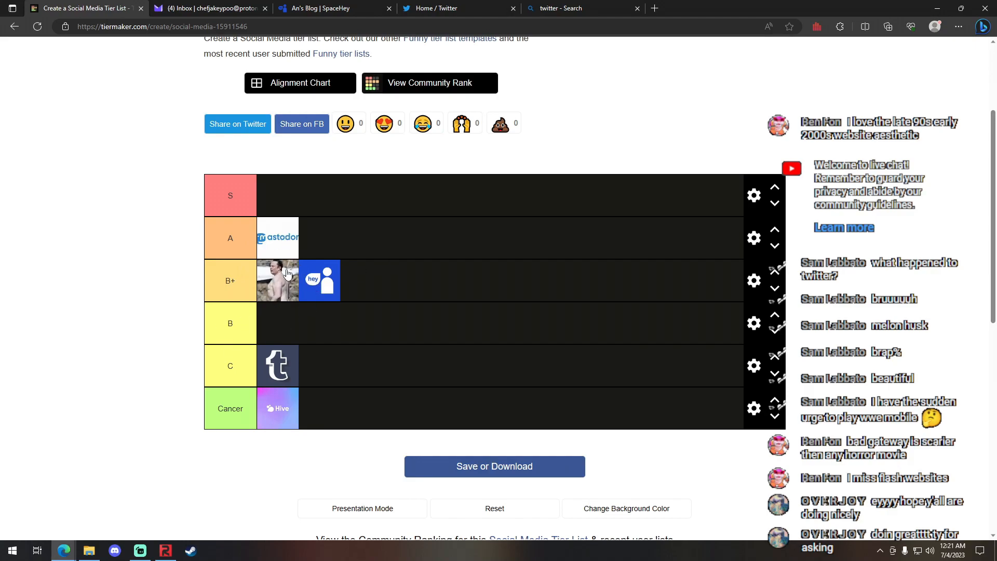
{"action": "mouse_move", "coordinate": [275, 255]}
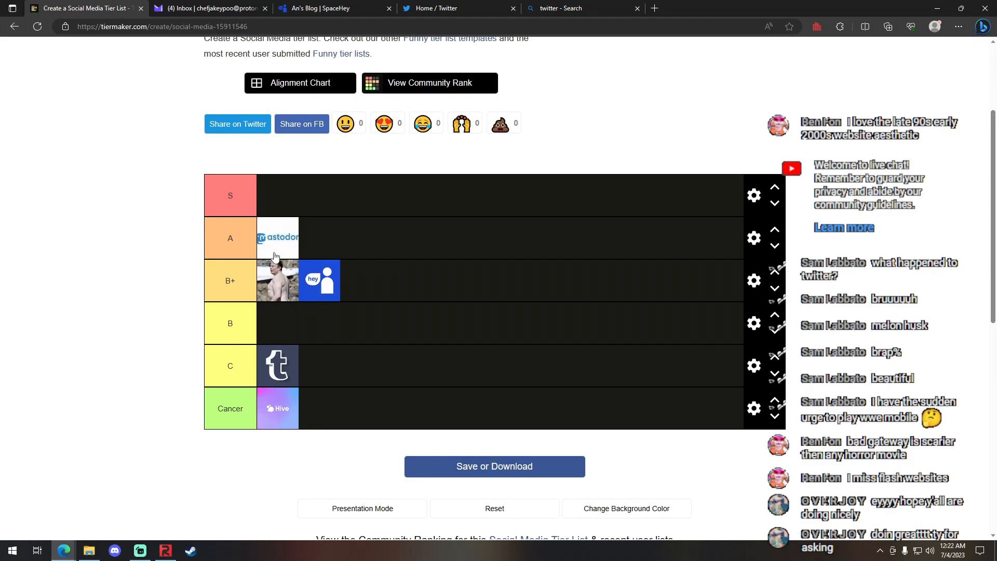
{"action": "mouse_move", "coordinate": [286, 252]}
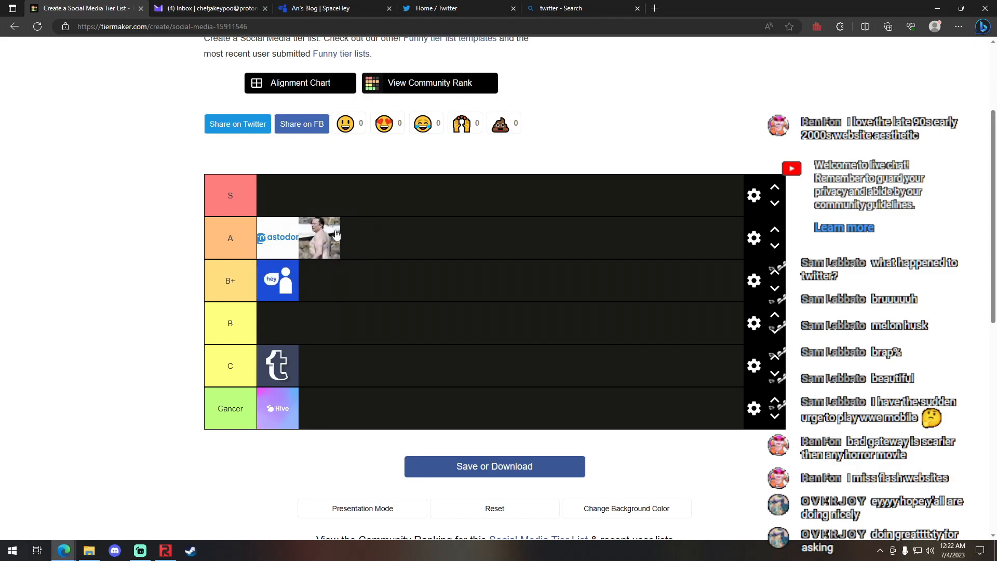
{"action": "mouse_move", "coordinate": [239, 332]}
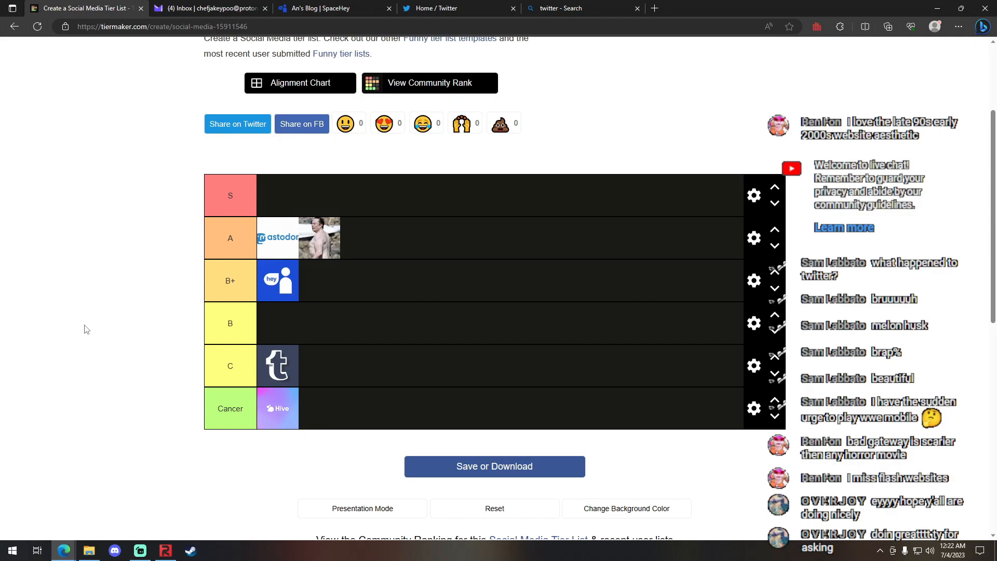
{"action": "mouse_move", "coordinate": [161, 312]}
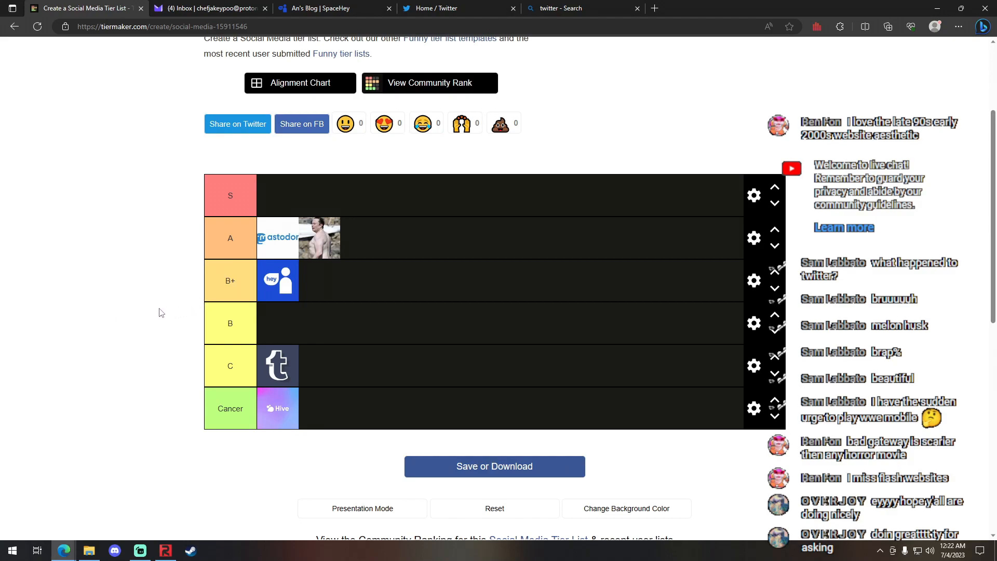
{"action": "mouse_move", "coordinate": [177, 277]}
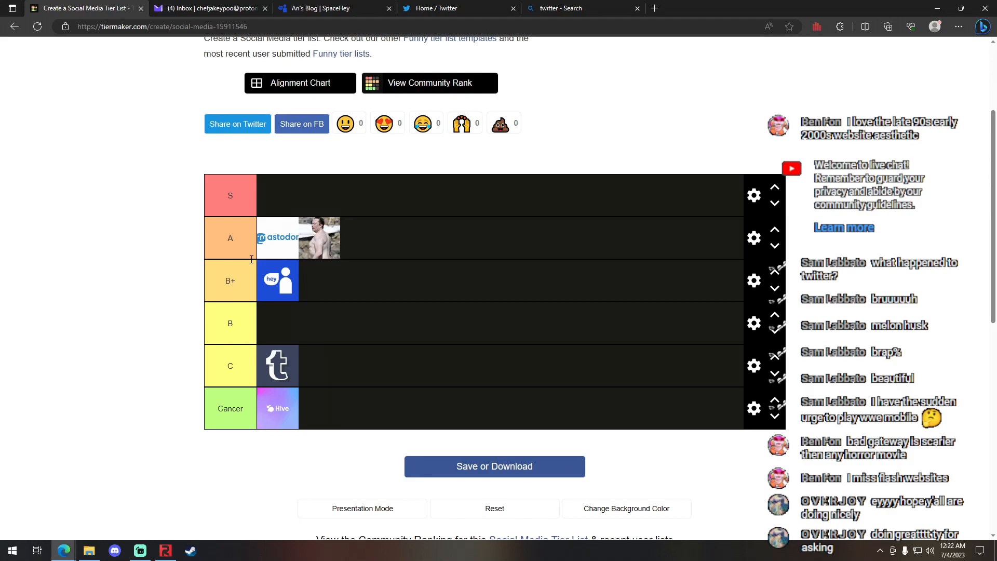
{"action": "mouse_move", "coordinate": [125, 313]}
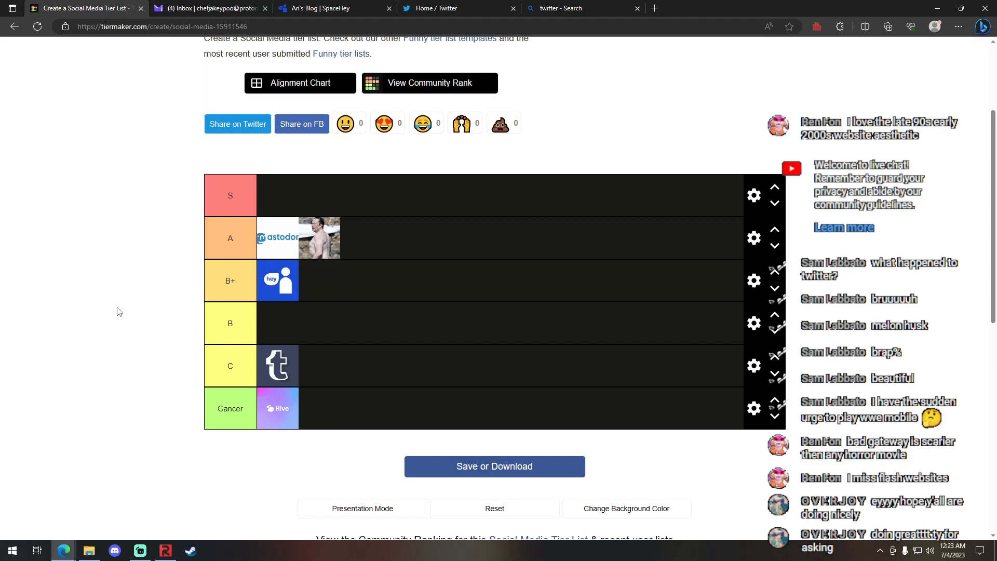
{"action": "mouse_move", "coordinate": [178, 297]}
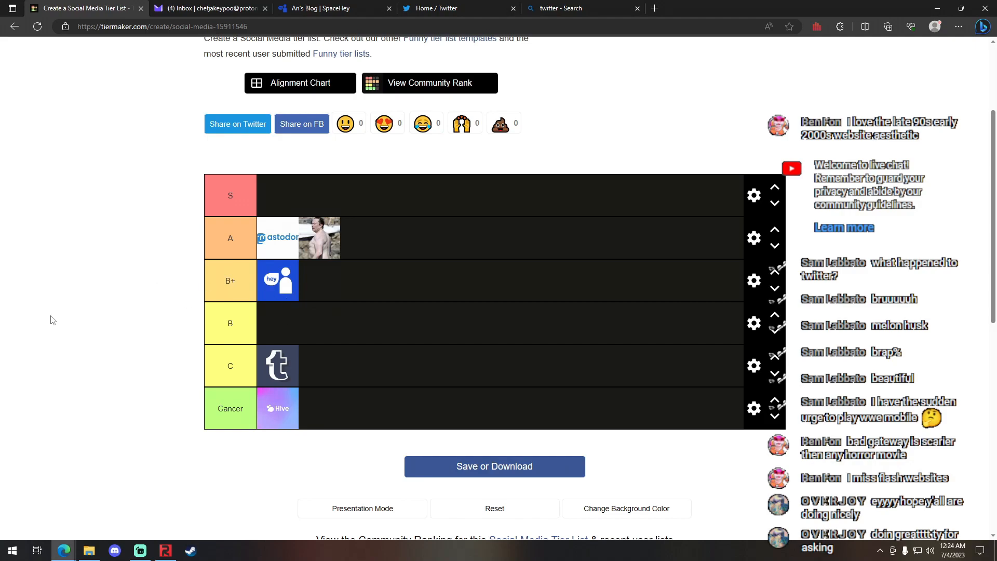
{"action": "mouse_move", "coordinate": [282, 288]}
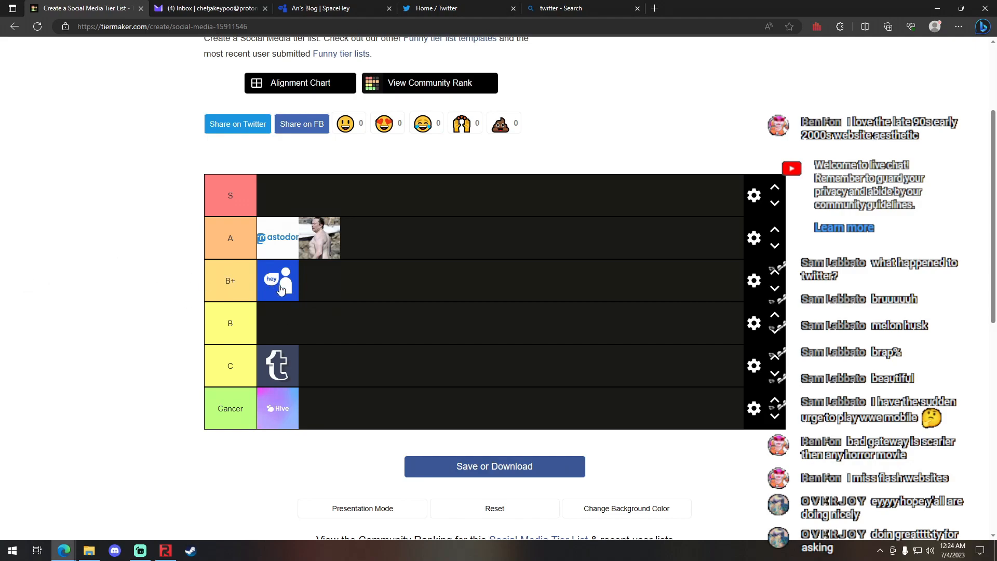
- Bring up the Twitter tweet asking whether Bluesky is just another Clubhouse
{"action": "left_click", "coordinate": [314, 9]}
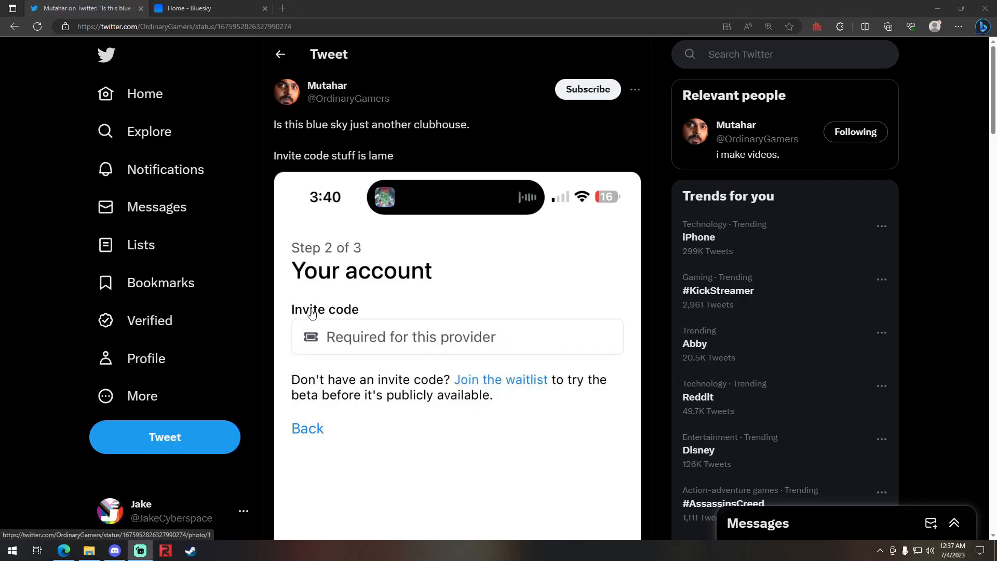
{"action": "mouse_move", "coordinate": [511, 268]}
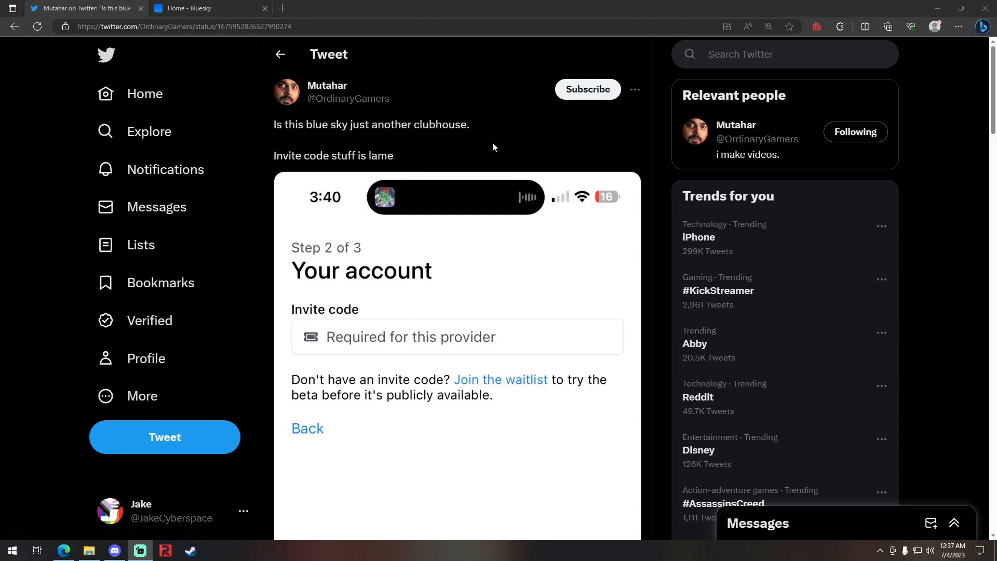
{"action": "mouse_move", "coordinate": [517, 280]}
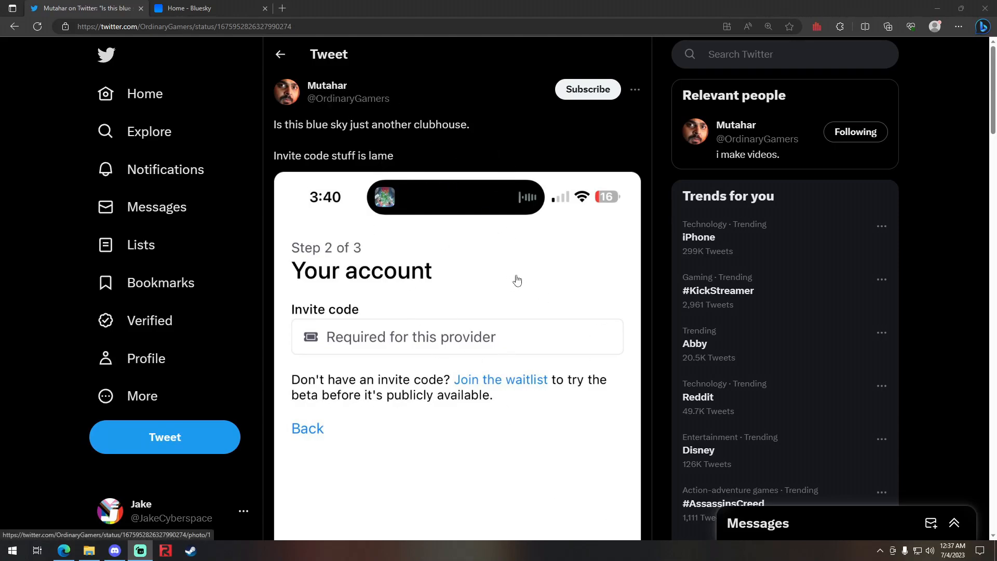
{"action": "mouse_move", "coordinate": [405, 262]}
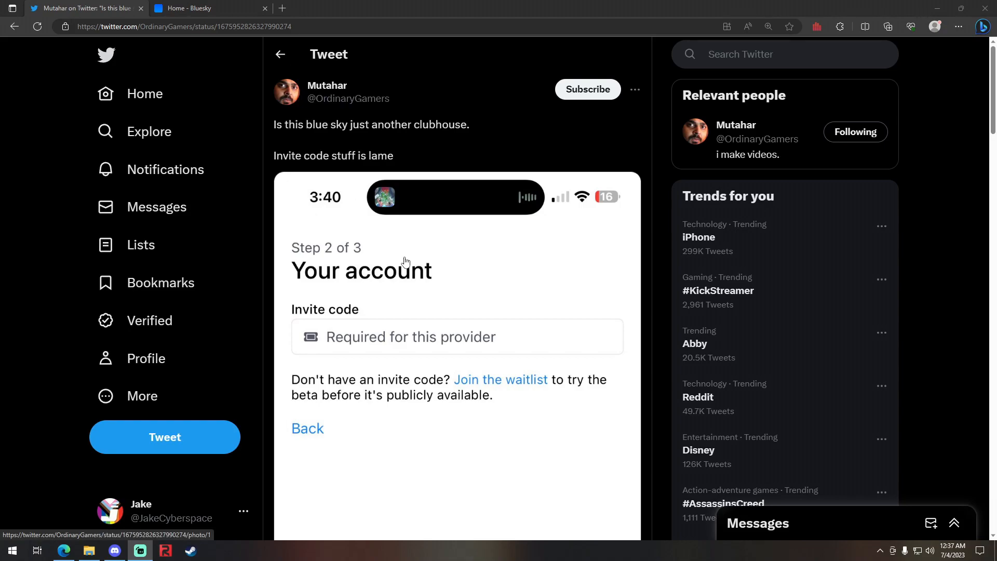
{"action": "mouse_move", "coordinate": [411, 255]}
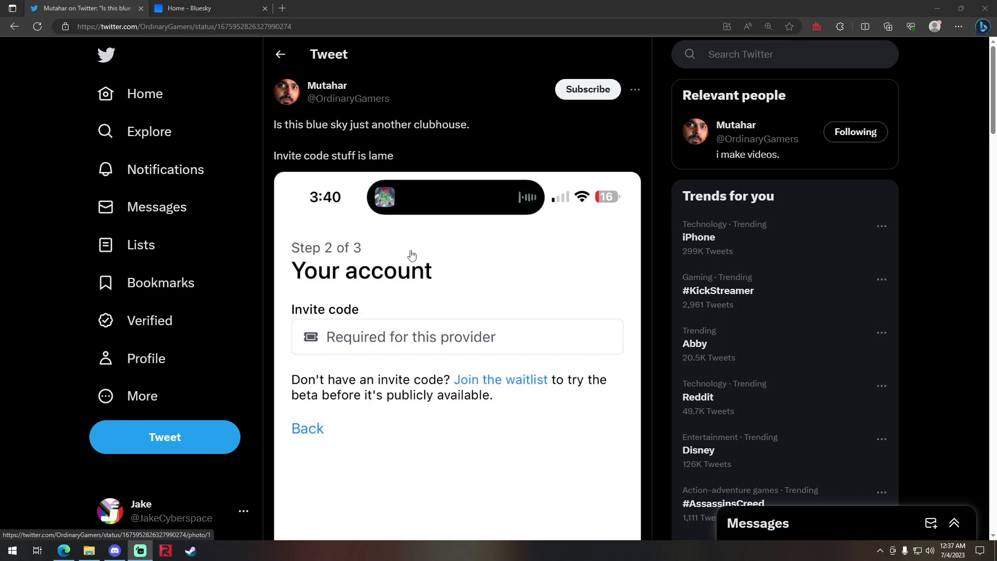
{"action": "mouse_move", "coordinate": [414, 256]}
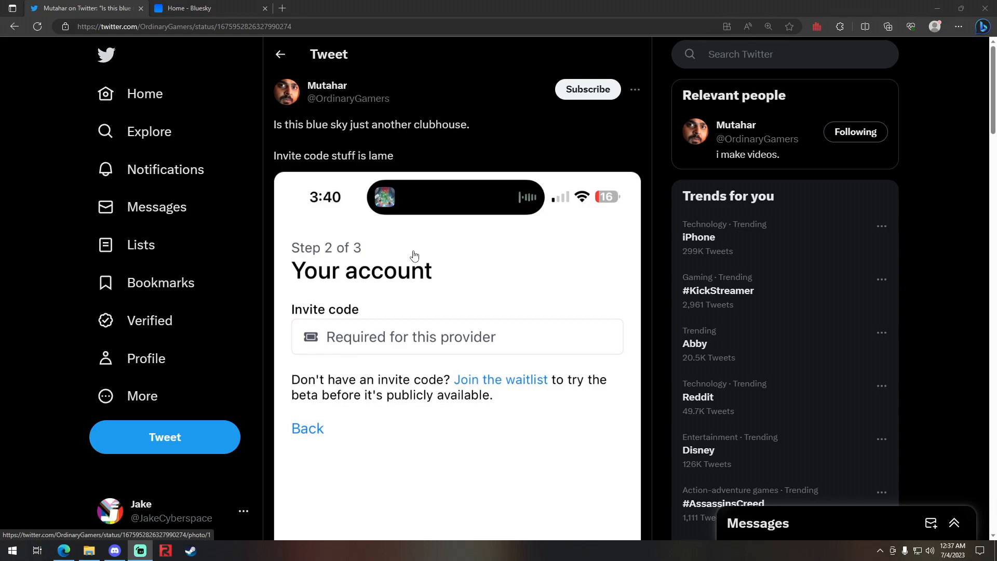
{"action": "mouse_move", "coordinate": [434, 220]}
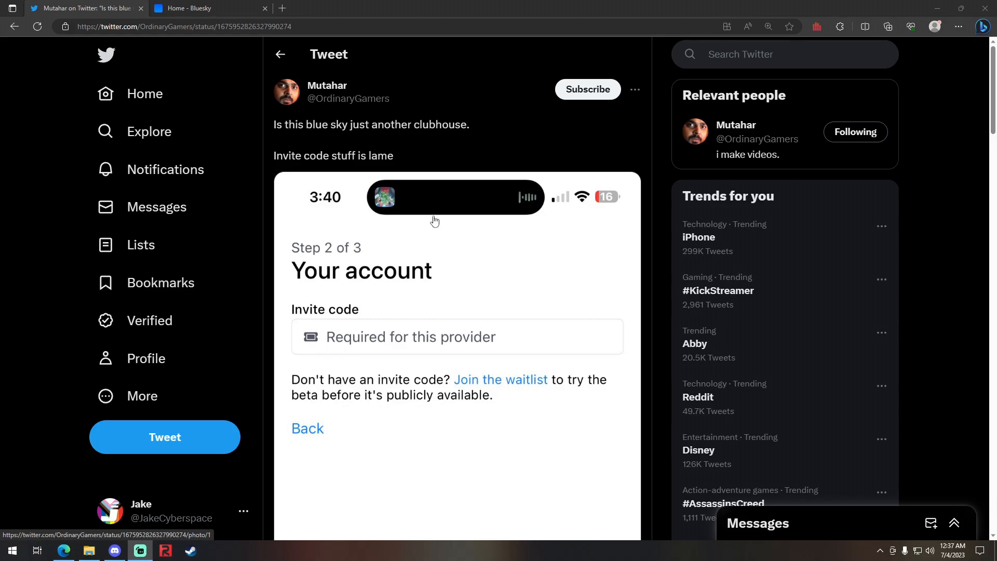
{"action": "mouse_move", "coordinate": [416, 222]}
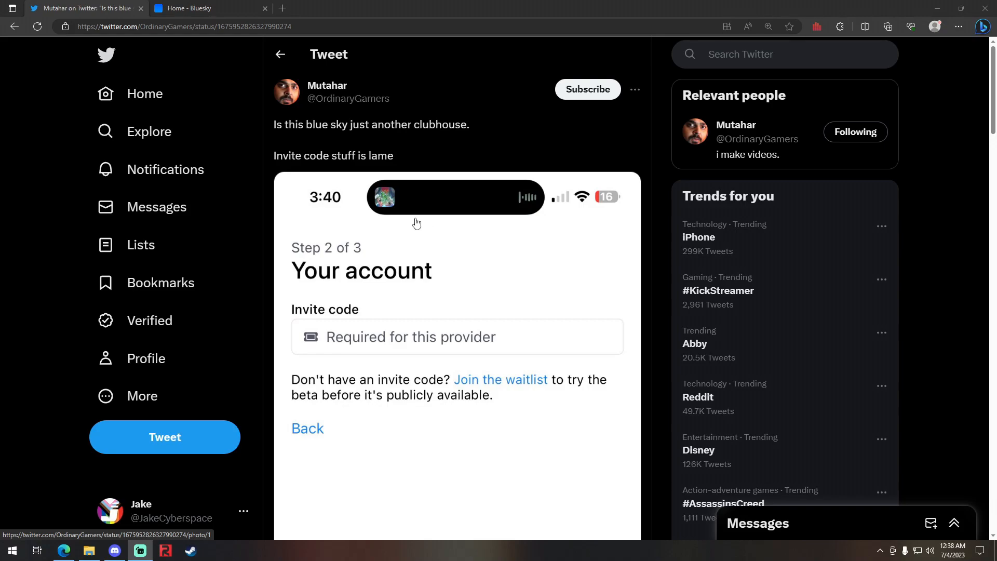
{"action": "mouse_move", "coordinate": [390, 238]}
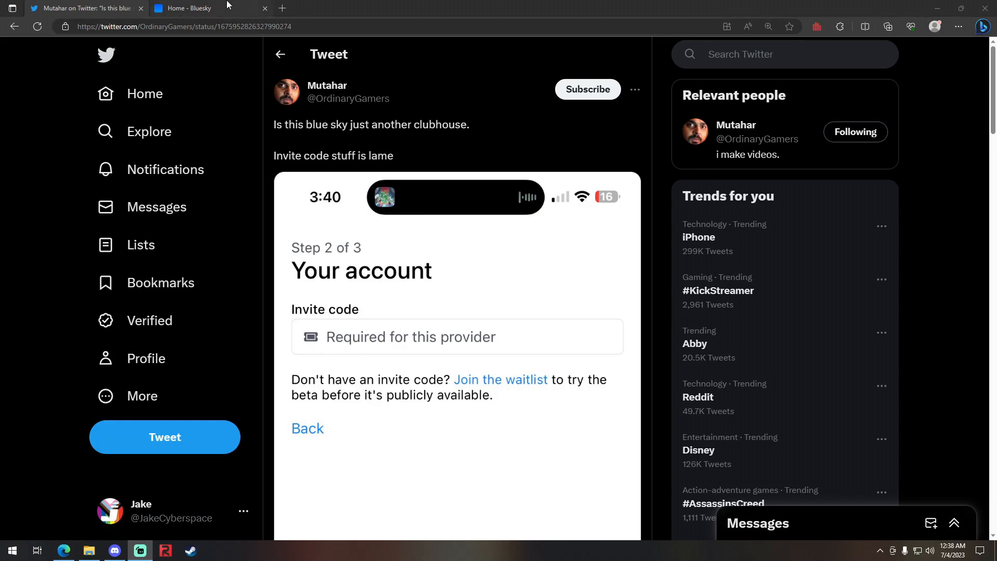
- Begin creating a new Bluesky account from the Bluesky site
{"action": "left_click", "coordinate": [206, 8]}
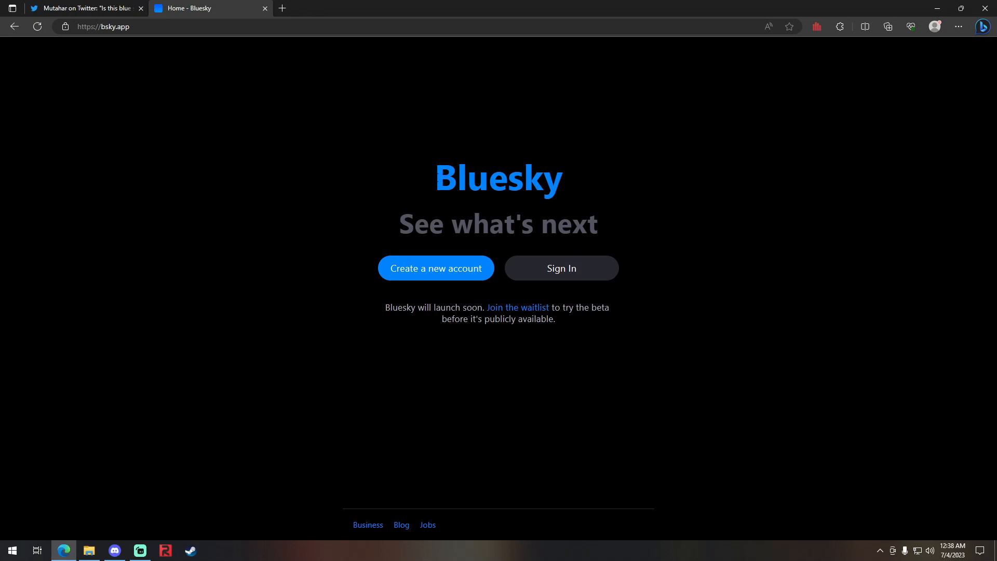
{"action": "left_click_drag", "start_coordinate": [409, 225], "coordinate": [473, 224]}
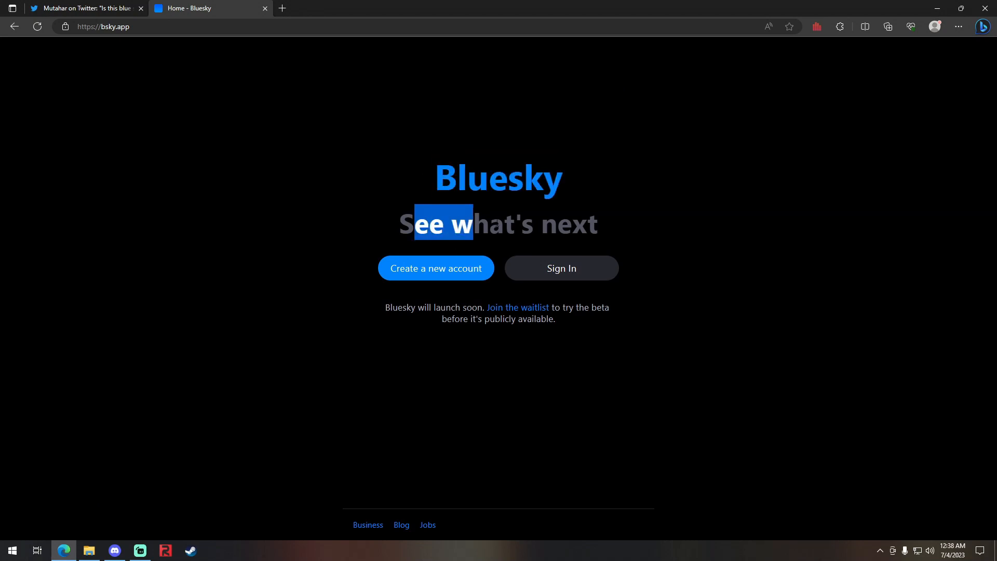
{"action": "left_click", "coordinate": [436, 268]}
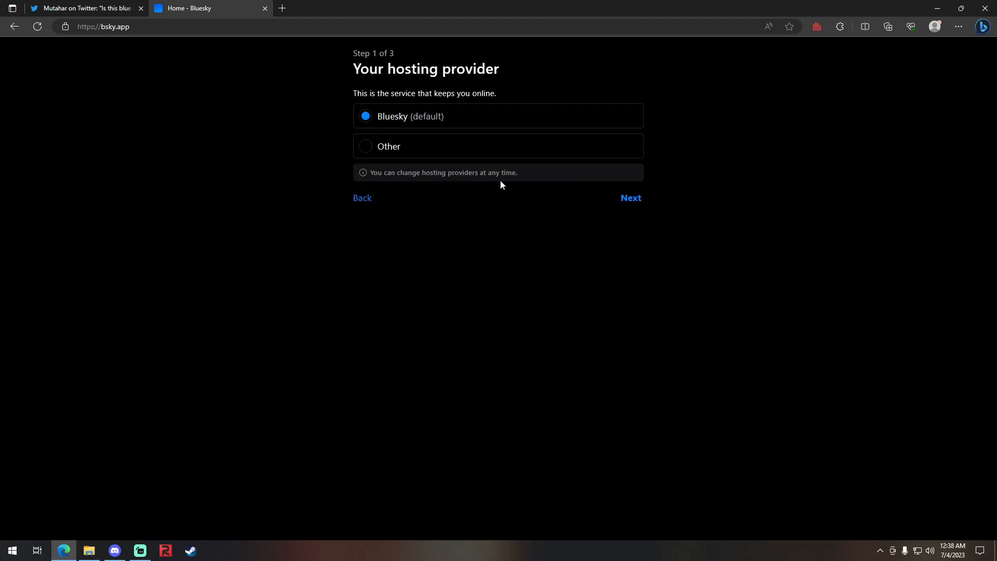
- Toggle the hosting provider between Other and Bluesky, leaving the default Bluesky selected
{"action": "left_click", "coordinate": [388, 145]}
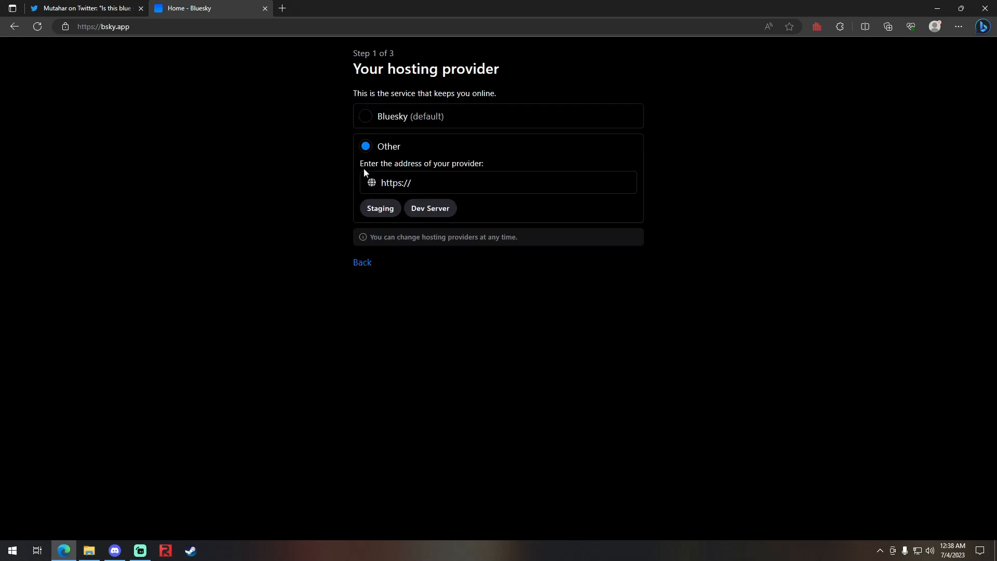
{"action": "left_click", "coordinate": [365, 116]}
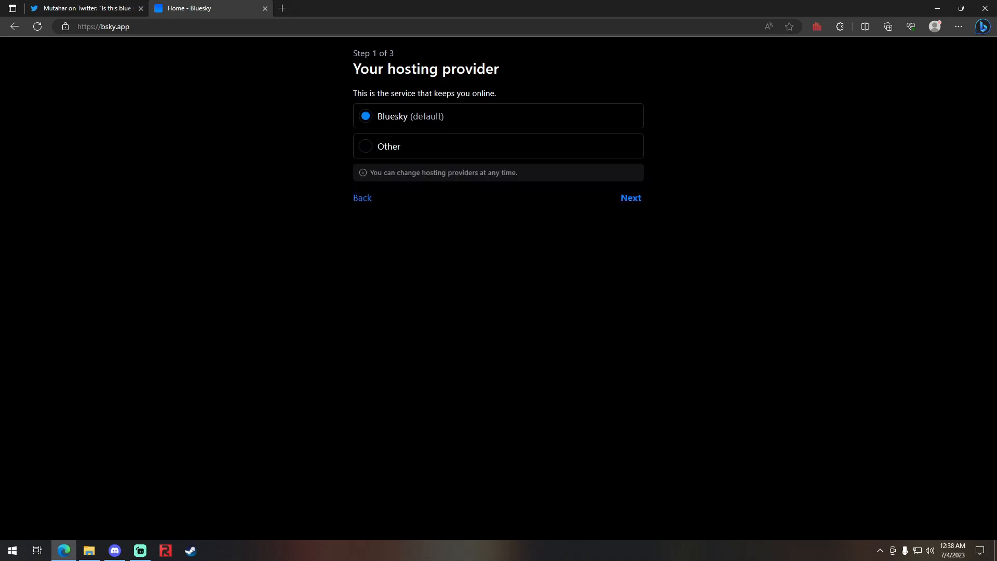
{"action": "mouse_move", "coordinate": [374, 153]}
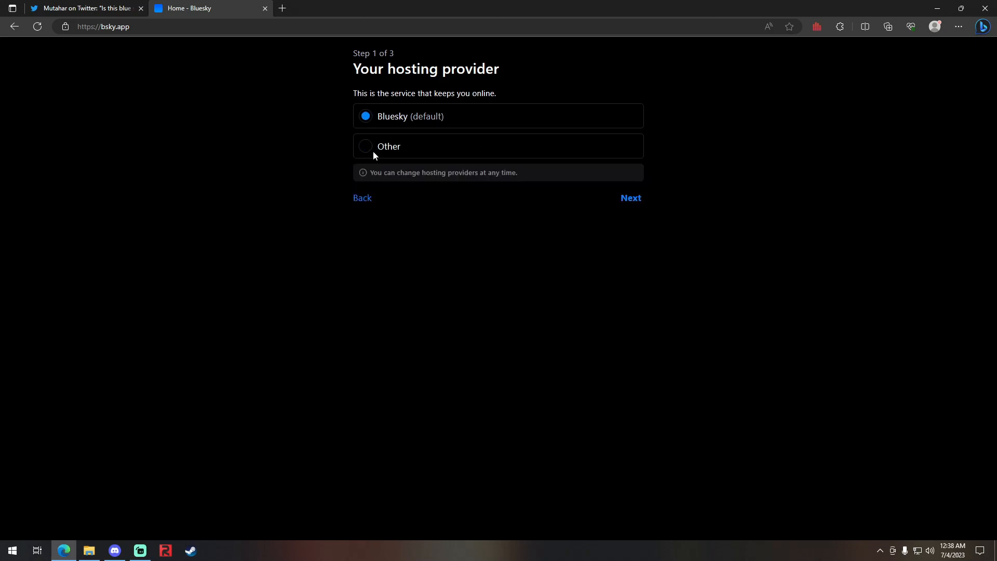
{"action": "left_click", "coordinate": [388, 147]}
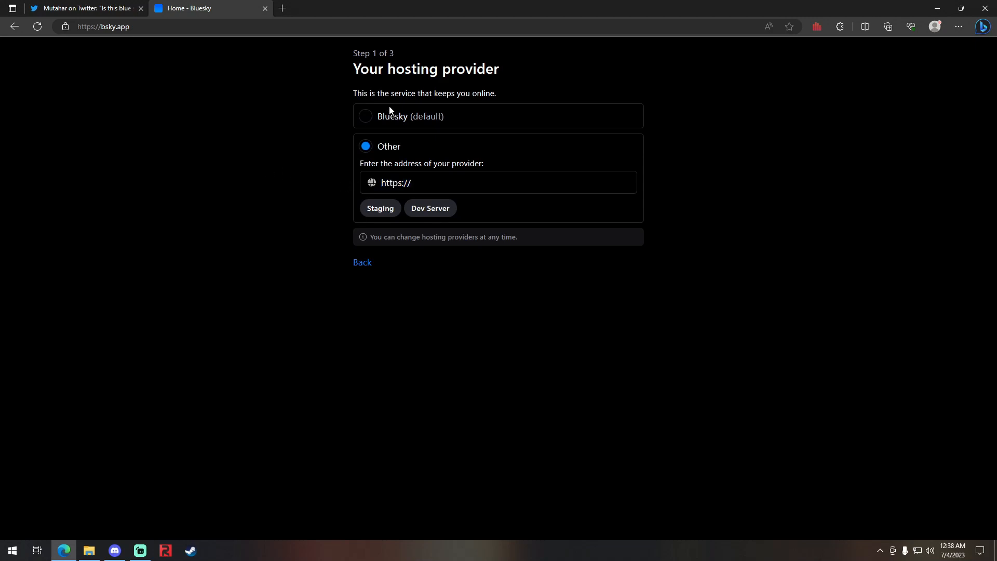
{"action": "left_click", "coordinate": [365, 117]}
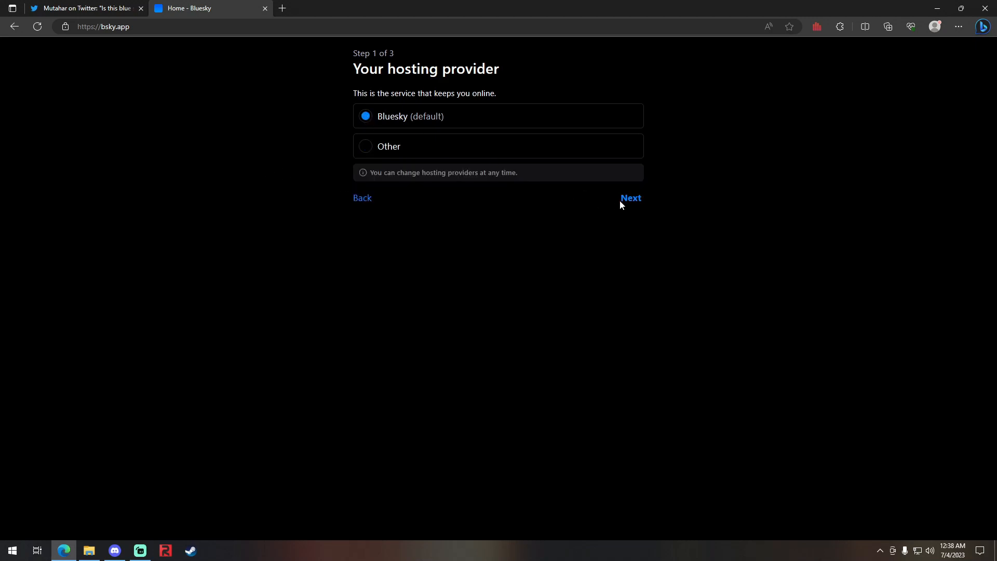
- Advance to the invite-code step and dismiss the waitlist signup without joining
{"action": "left_click", "coordinate": [630, 197]}
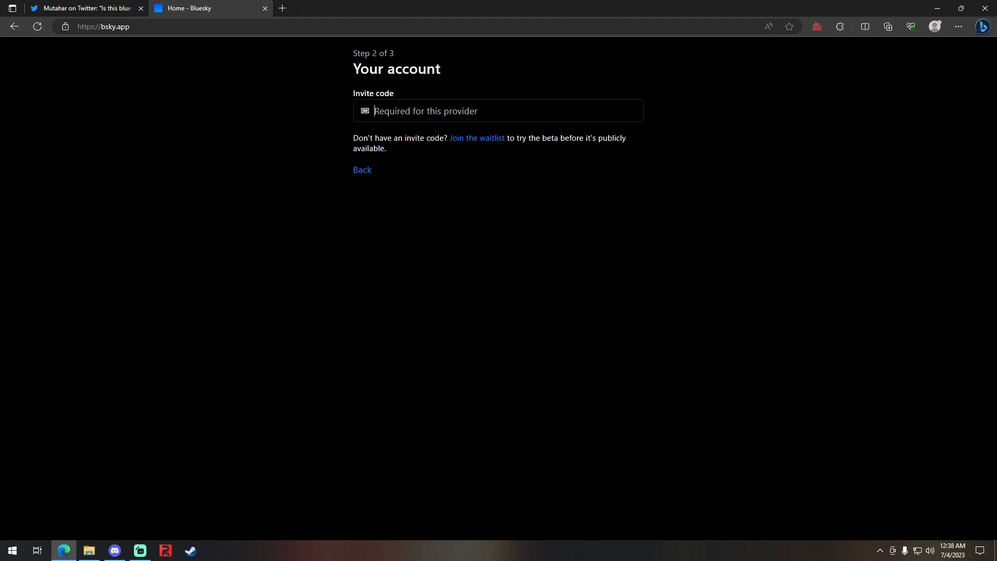
{"action": "left_click", "coordinate": [477, 137]}
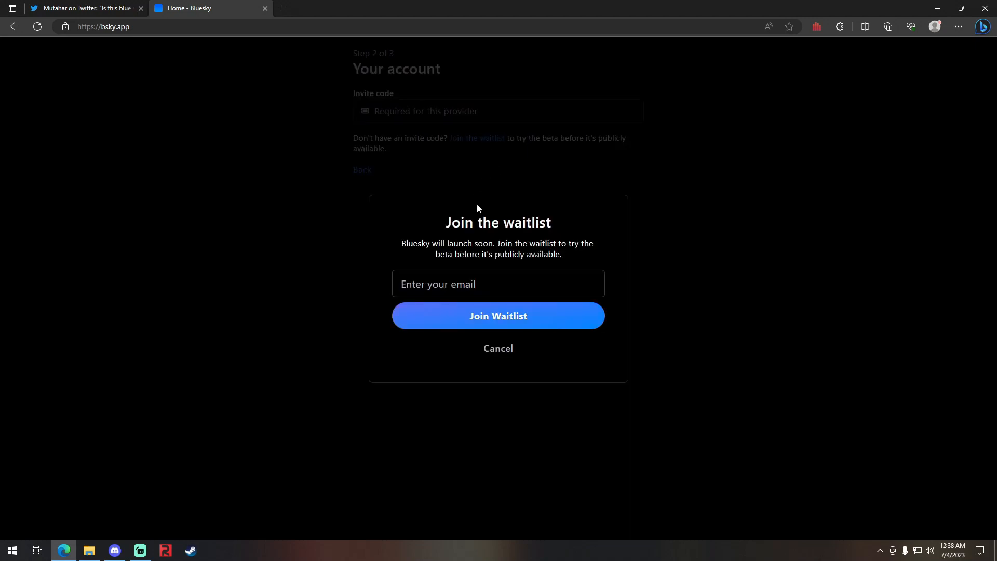
{"action": "mouse_move", "coordinate": [528, 236]}
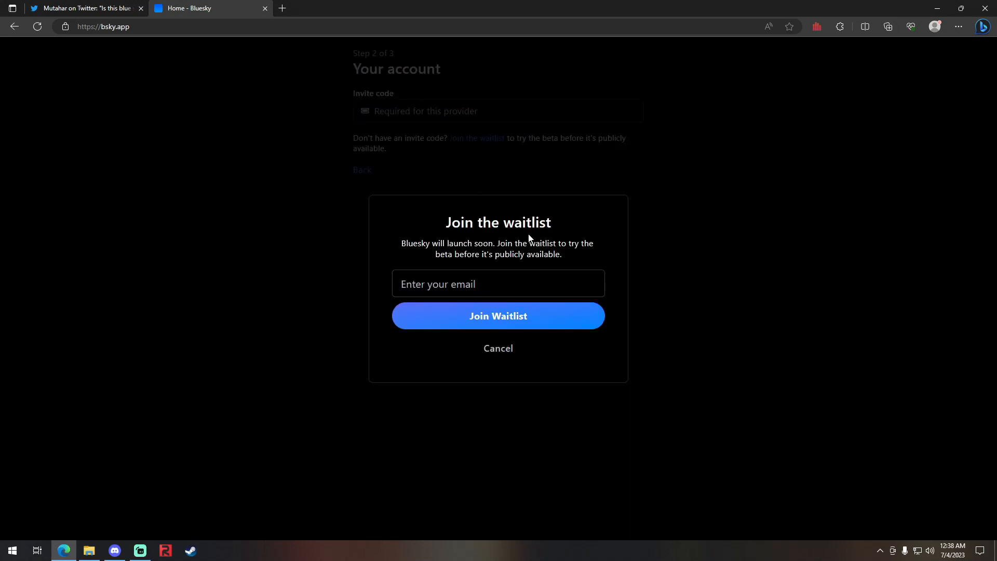
{"action": "mouse_move", "coordinate": [600, 253]}
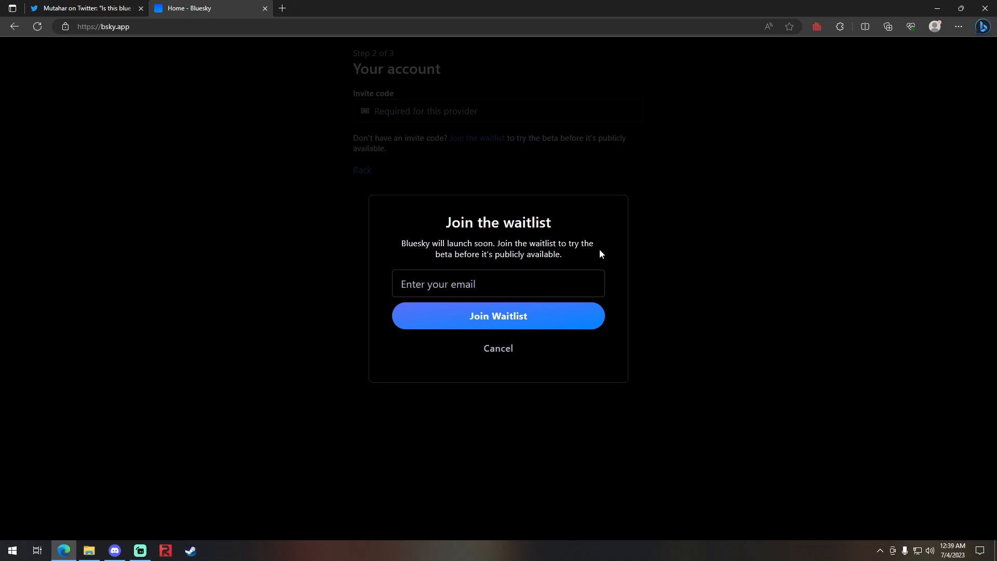
{"action": "mouse_move", "coordinate": [505, 353]}
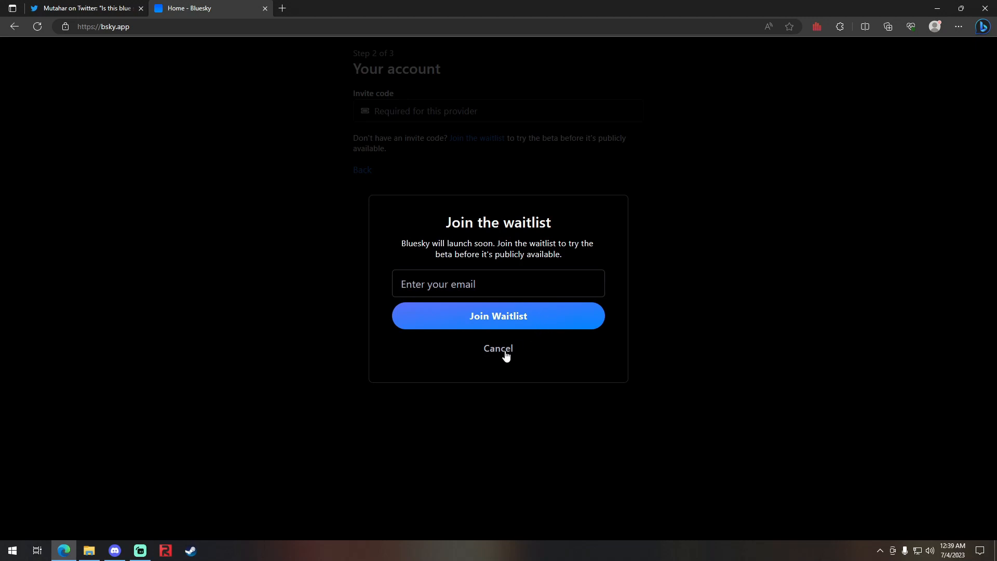
{"action": "left_click", "coordinate": [498, 349]}
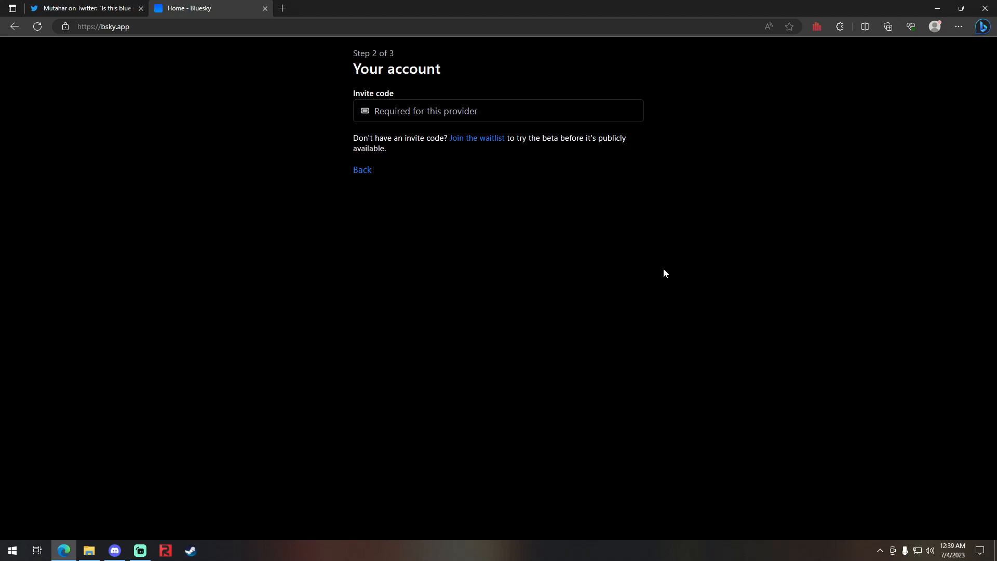
{"action": "mouse_move", "coordinate": [327, 237]}
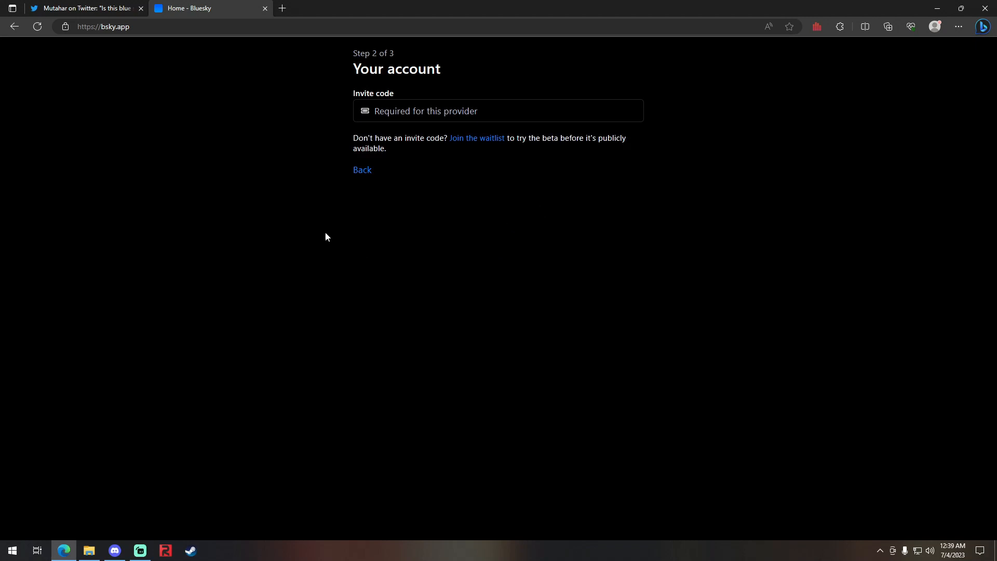
{"action": "mouse_move", "coordinate": [411, 205]}
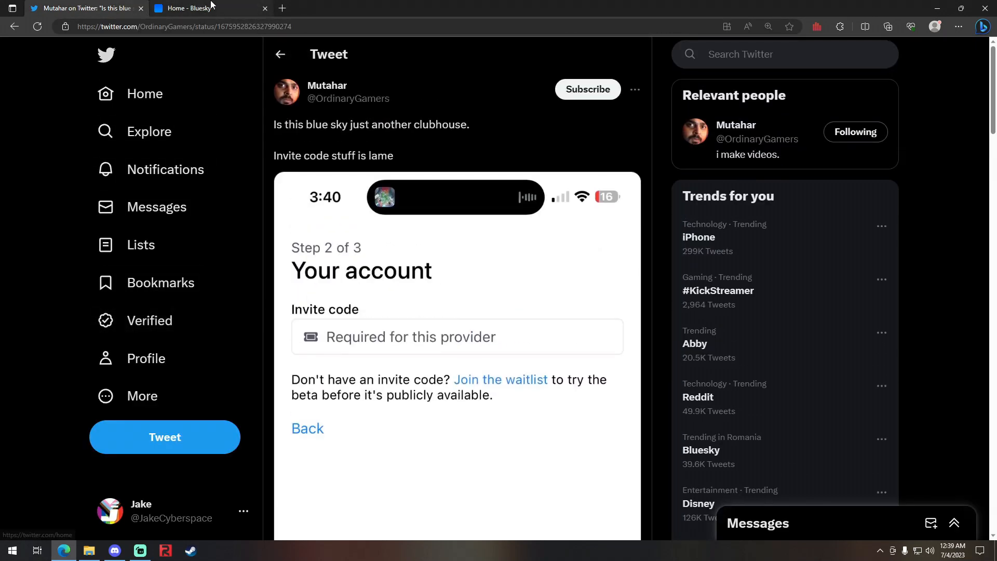
{"action": "left_click", "coordinate": [197, 9]}
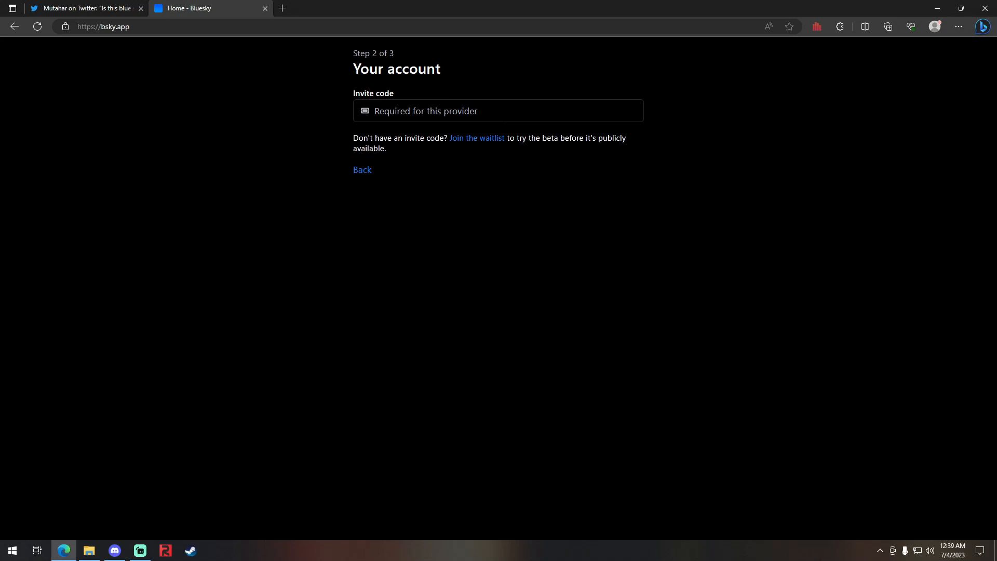
- Bring up and cancel the waitlist form twice more, staying at the invite-code step
{"action": "left_click", "coordinate": [477, 137]}
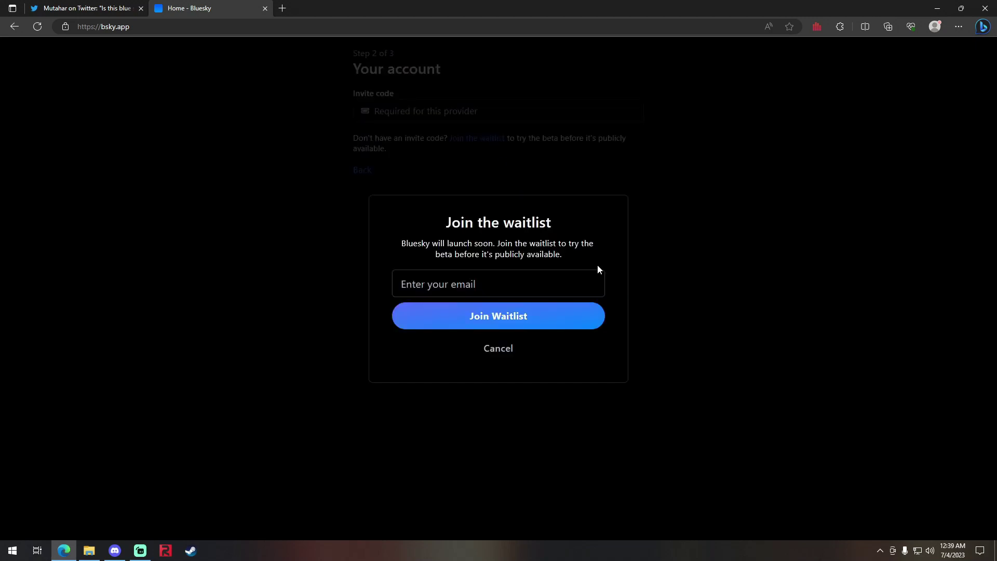
{"action": "left_click", "coordinate": [498, 348]}
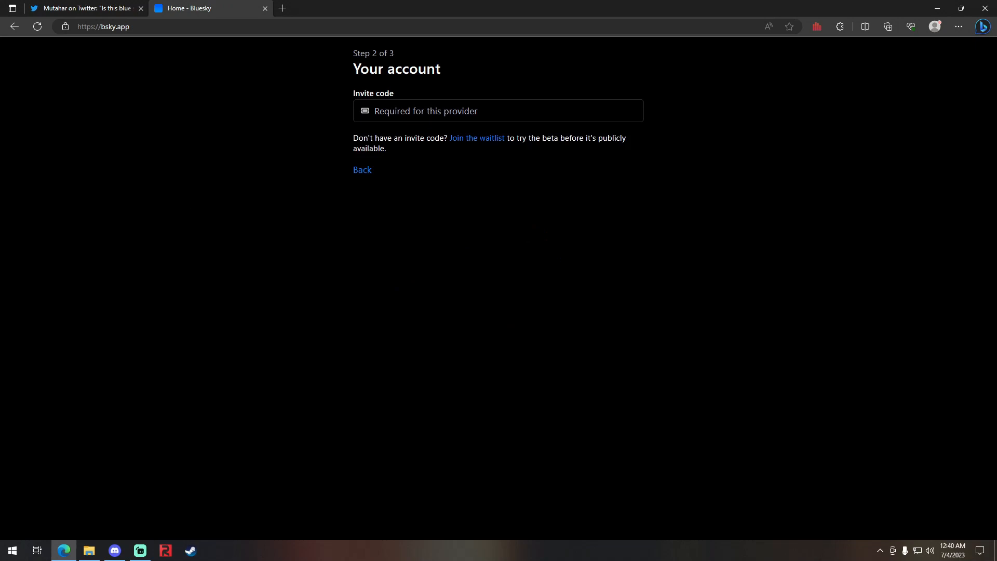
{"action": "left_click", "coordinate": [477, 137]}
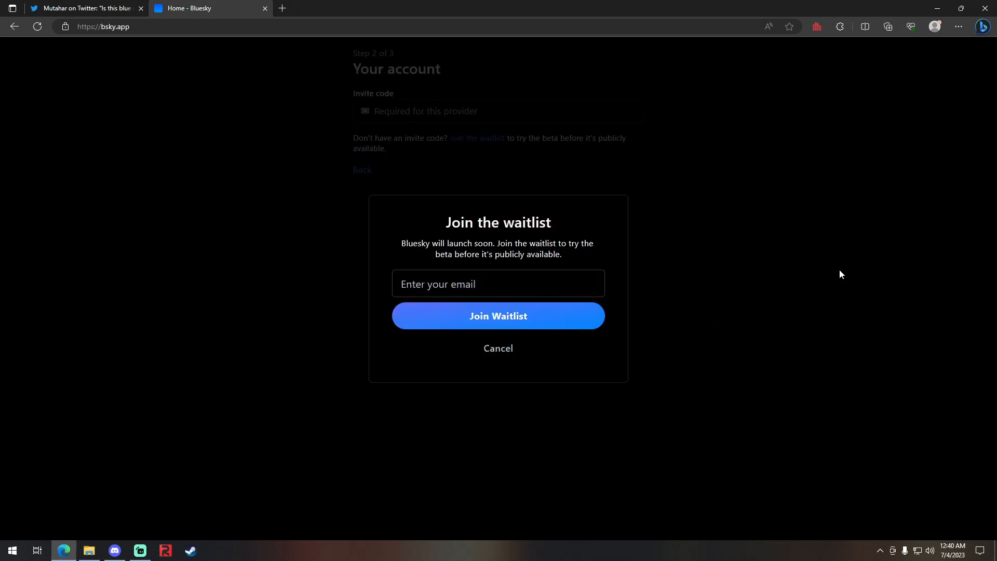
{"action": "mouse_move", "coordinate": [557, 400]}
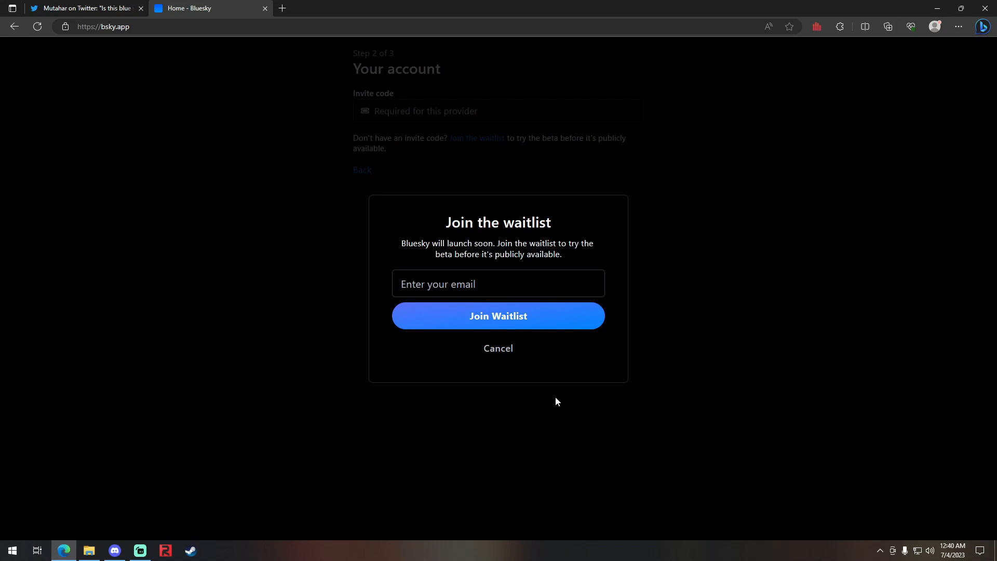
{"action": "left_click", "coordinate": [499, 348]}
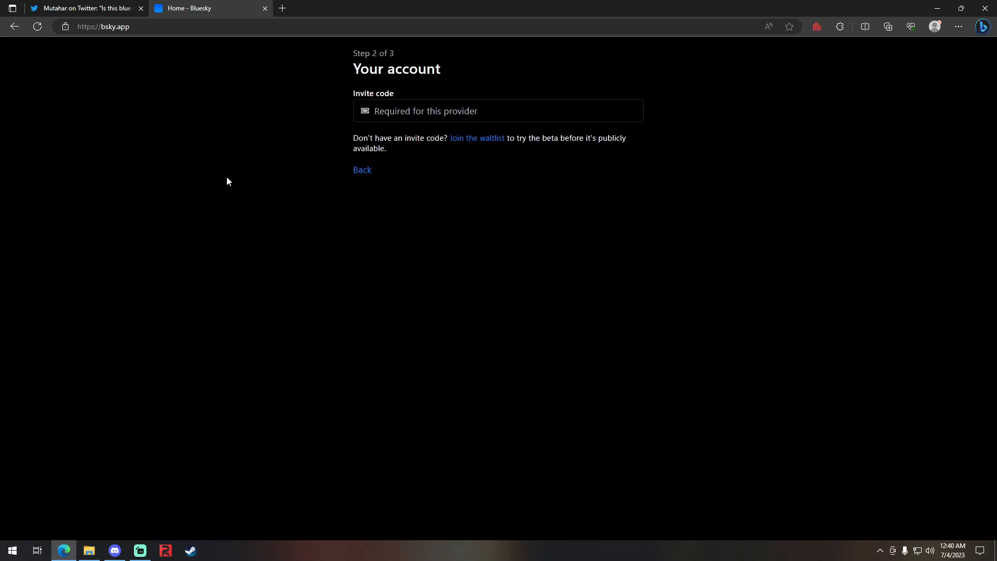
{"action": "mouse_move", "coordinate": [224, 176]}
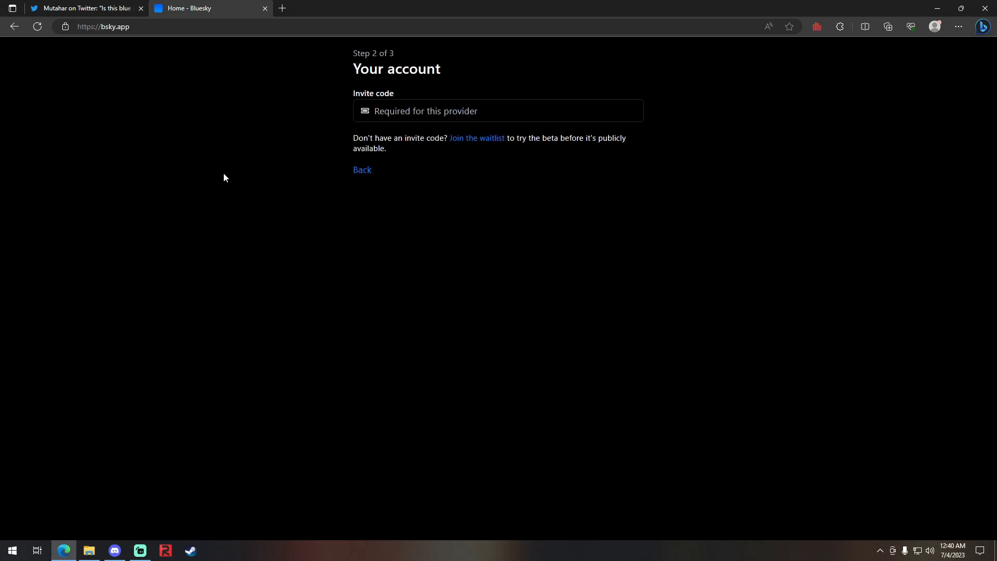
{"action": "mouse_move", "coordinate": [484, 221]}
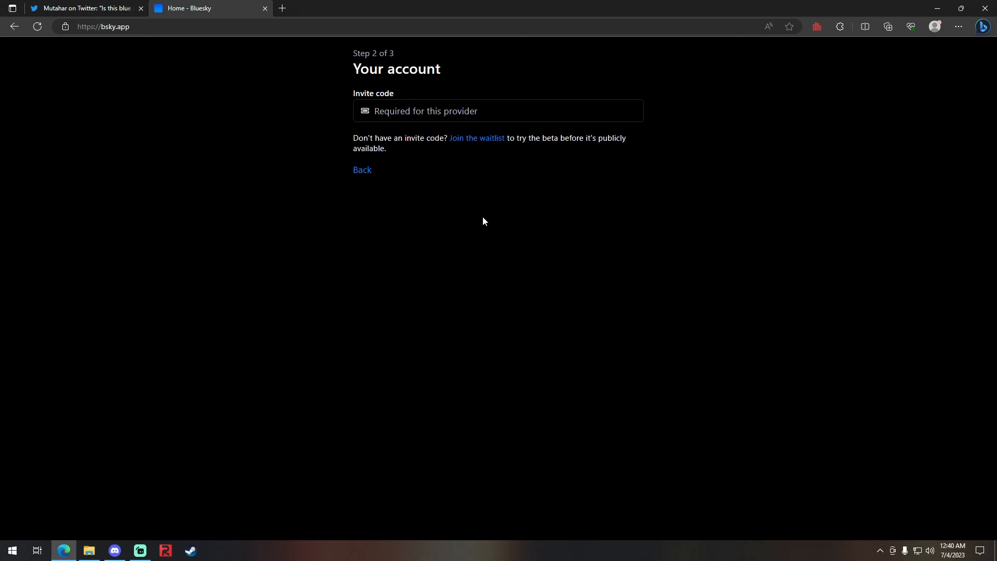
{"action": "mouse_move", "coordinate": [229, 165]}
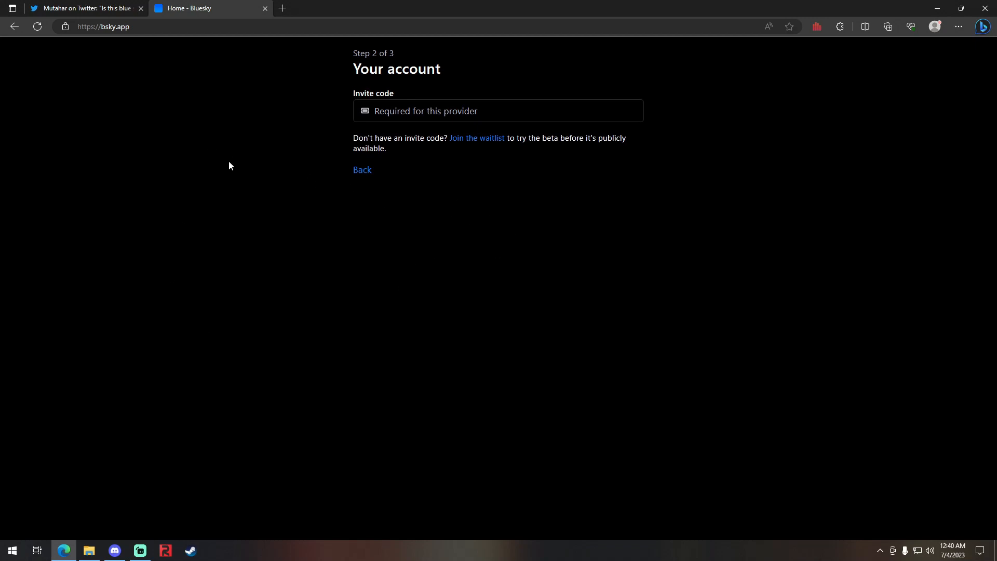
{"action": "mouse_move", "coordinate": [350, 277]}
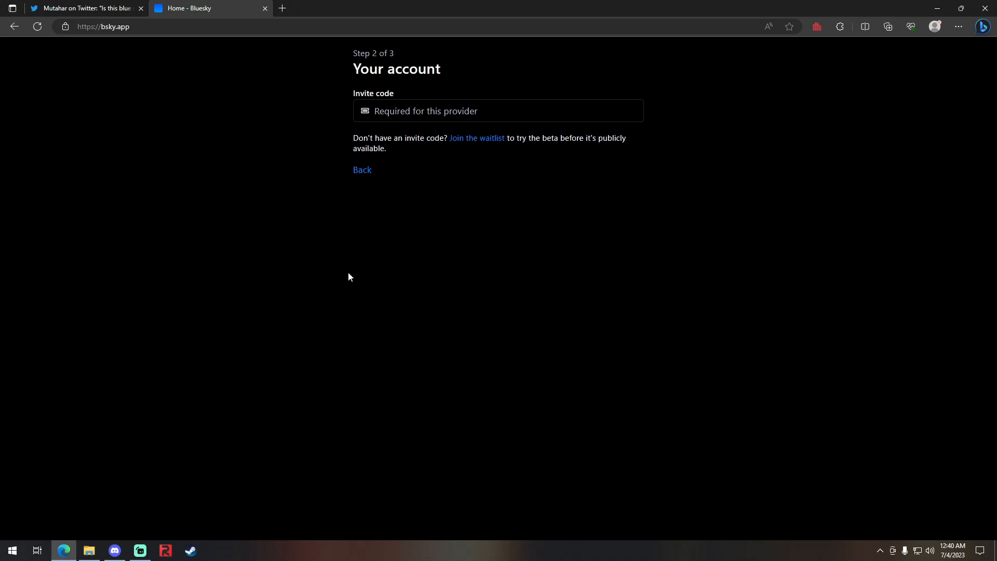
{"action": "mouse_move", "coordinate": [160, 164]}
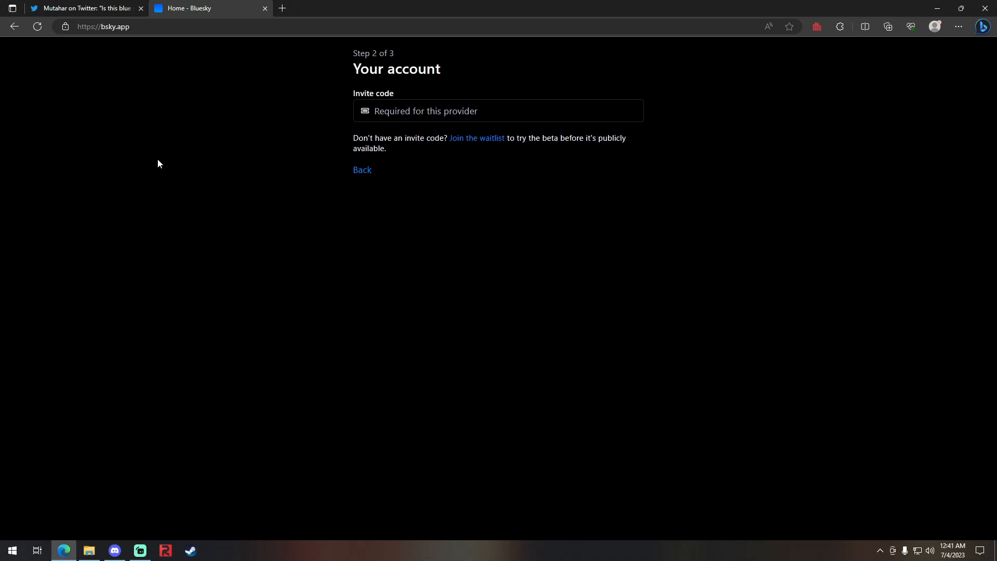
- Flip between the invite-code tweet and Bluesky signup, ending on Twitter's Bluesky trend results
{"action": "left_click", "coordinate": [83, 8]}
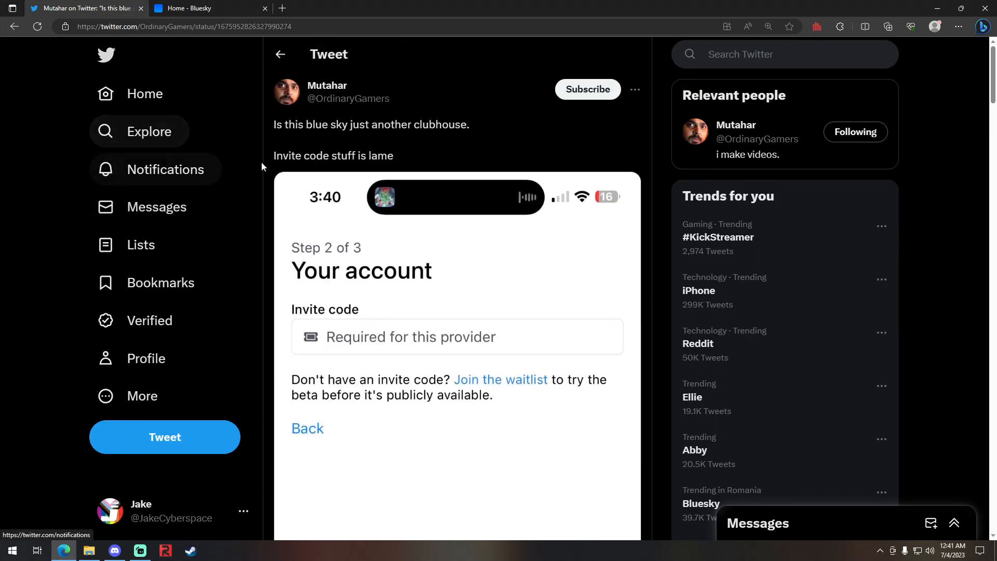
{"action": "left_click", "coordinate": [199, 8]}
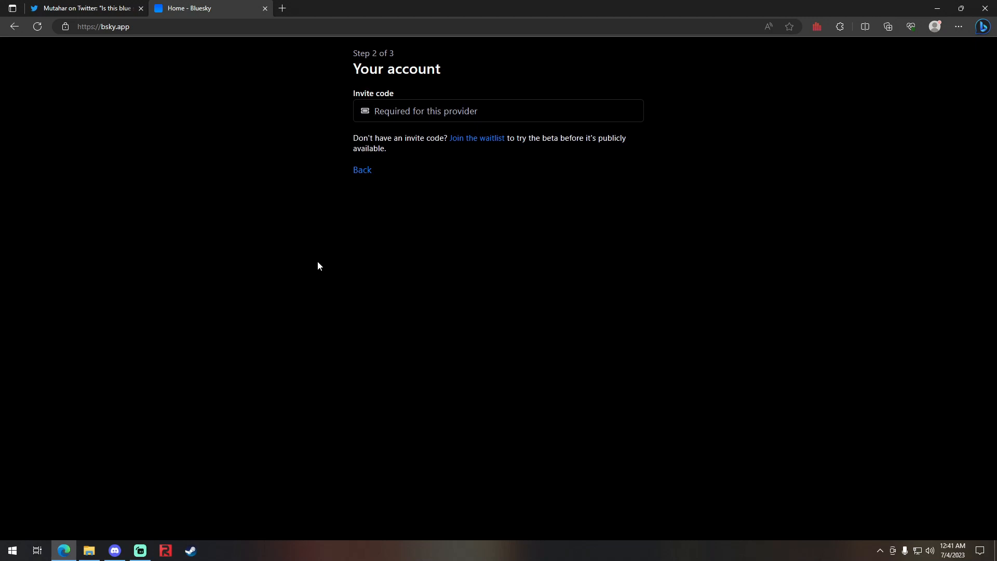
{"action": "left_click", "coordinate": [83, 9]}
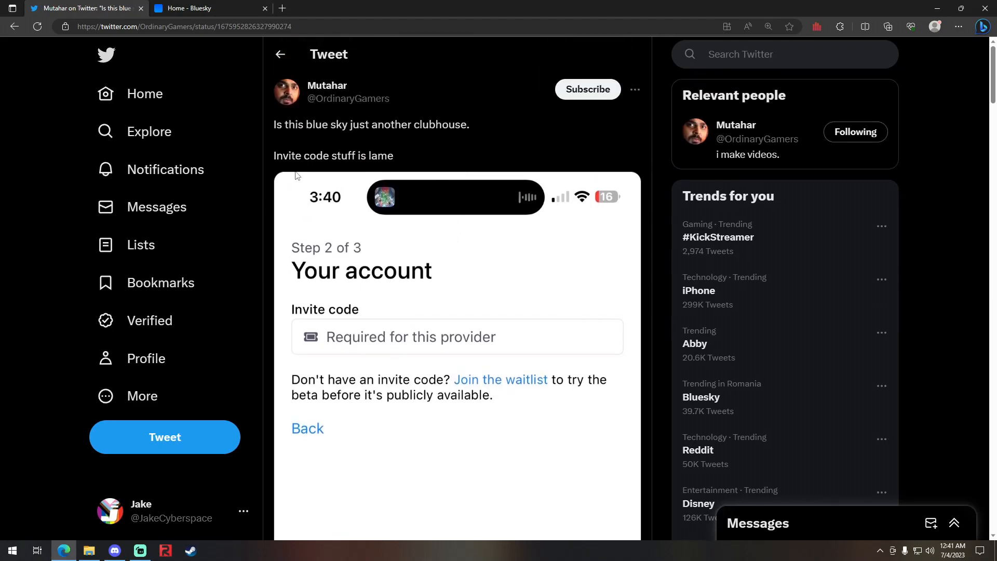
{"action": "left_click", "coordinate": [700, 396]}
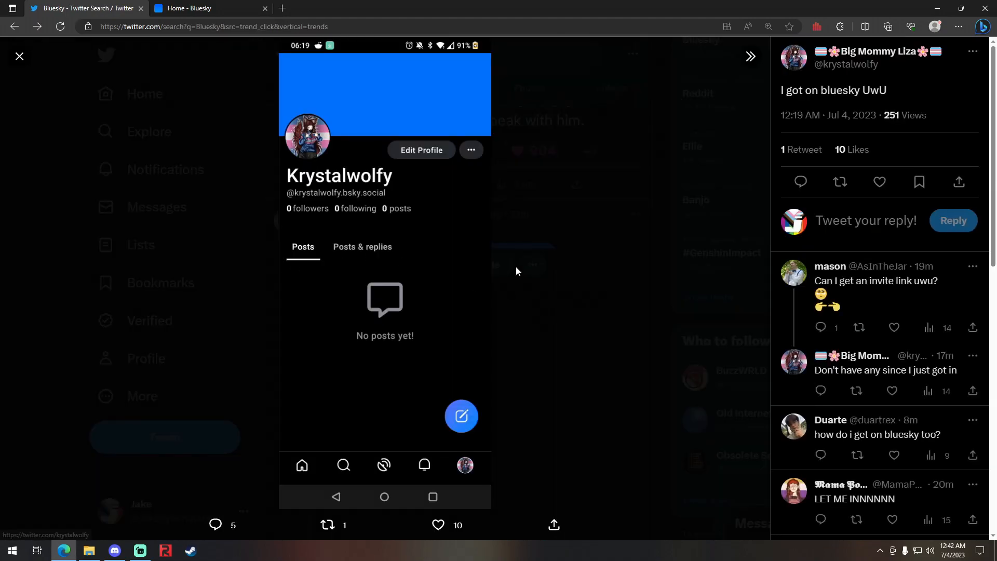
- Like the Velodus tweet doubting Bluesky will replace Twitter, bringing it to 34 likes
{"action": "left_click", "coordinate": [19, 55]}
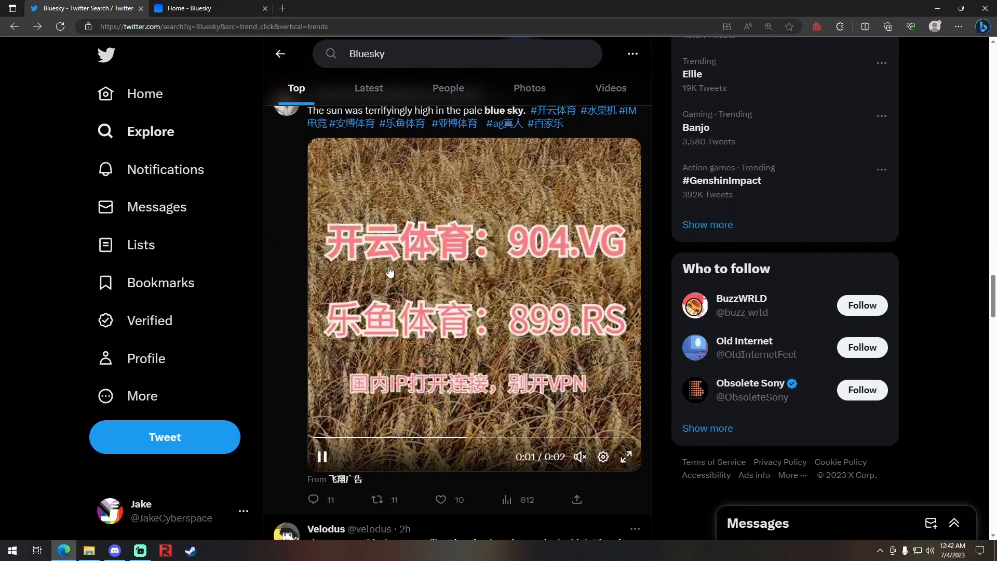
{"action": "scroll", "scroll_direction": "down", "scroll_amount": 3}
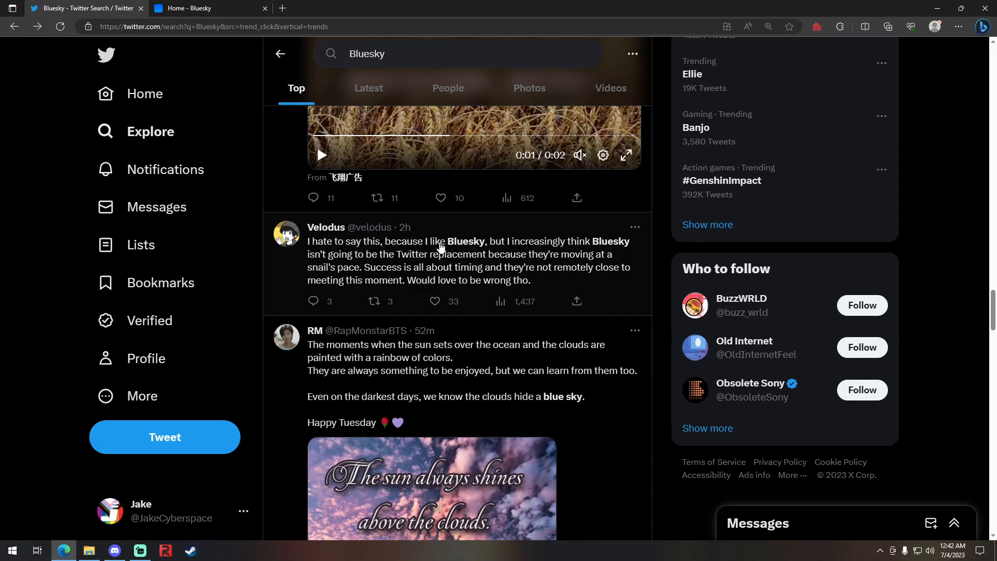
{"action": "mouse_move", "coordinate": [533, 248]}
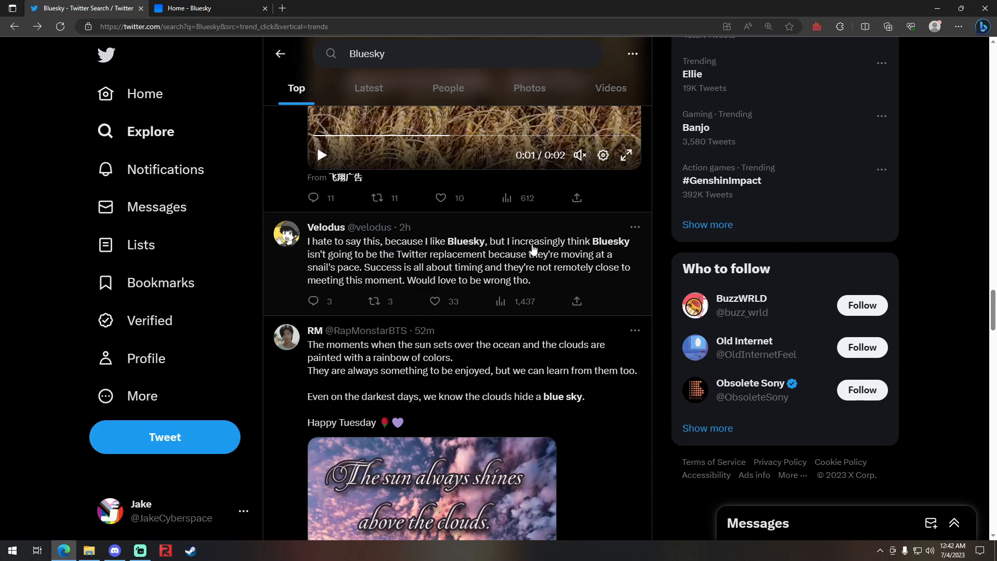
{"action": "mouse_move", "coordinate": [341, 260]}
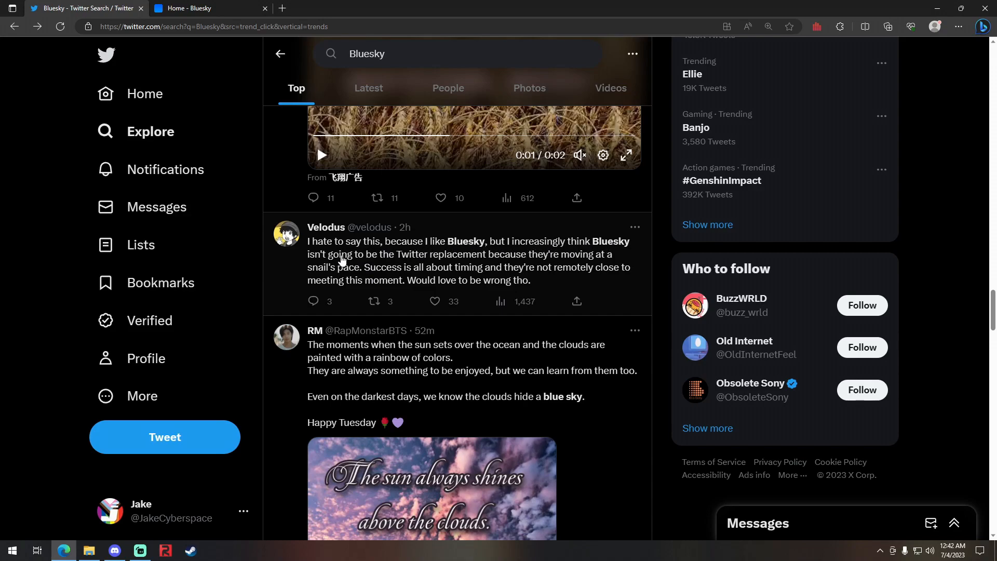
{"action": "mouse_move", "coordinate": [584, 265]}
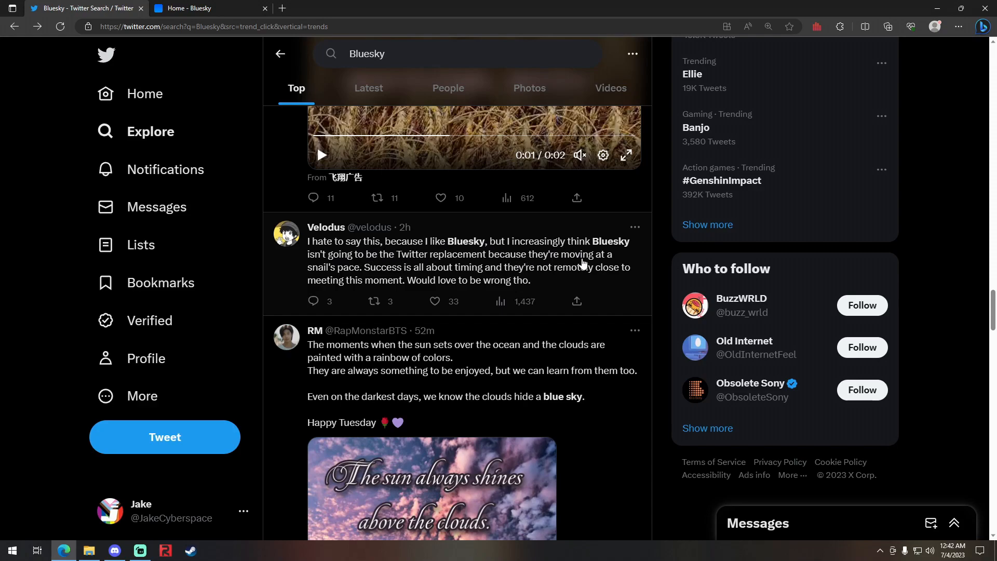
{"action": "mouse_move", "coordinate": [351, 270]}
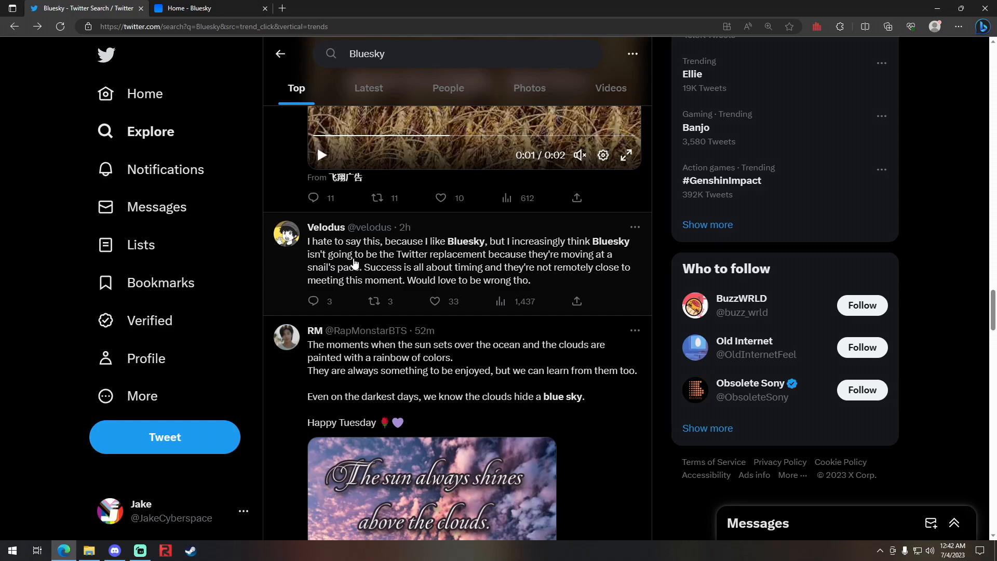
{"action": "mouse_move", "coordinate": [568, 272]}
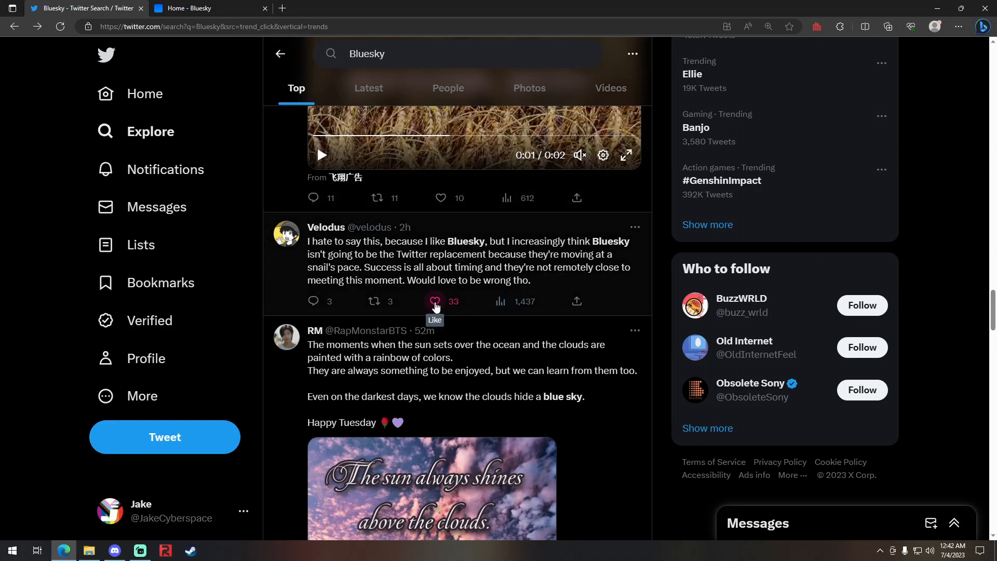
{"action": "left_click", "coordinate": [434, 301]}
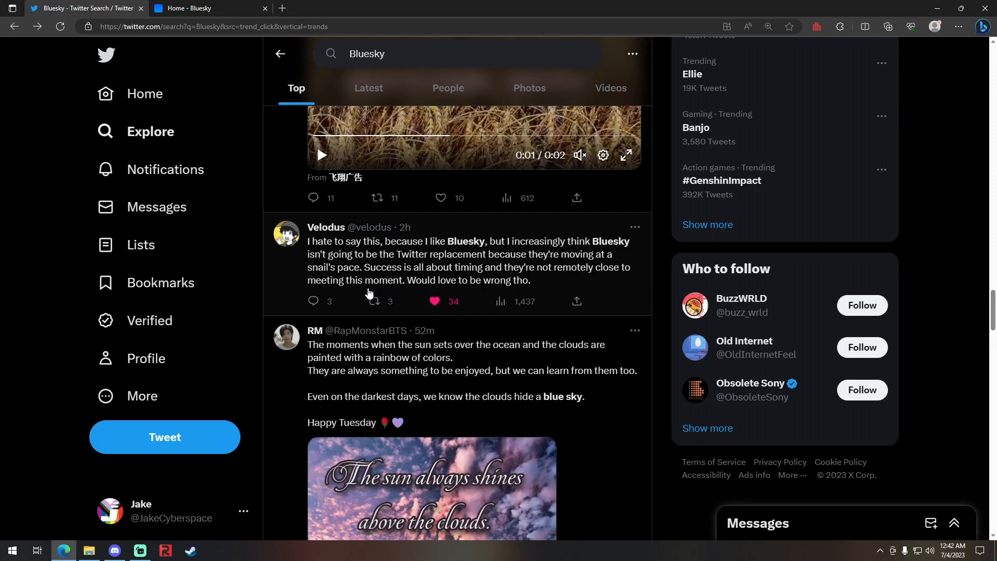
{"action": "left_click", "coordinate": [372, 302]}
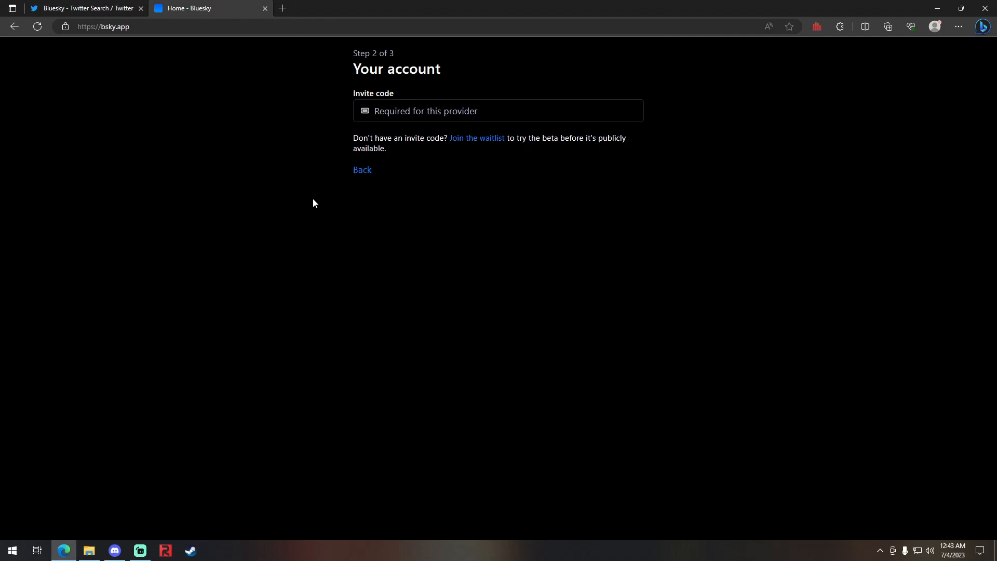
{"action": "mouse_move", "coordinate": [311, 311]}
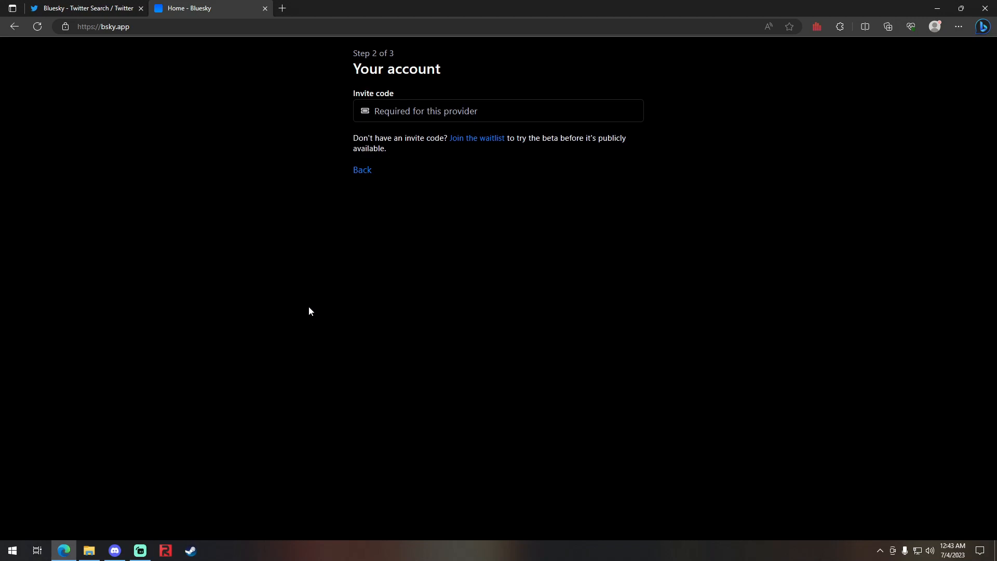
- Activate the empty invite code field on Bluesky's signup step 2 of 3
{"action": "left_click", "coordinate": [498, 110]}
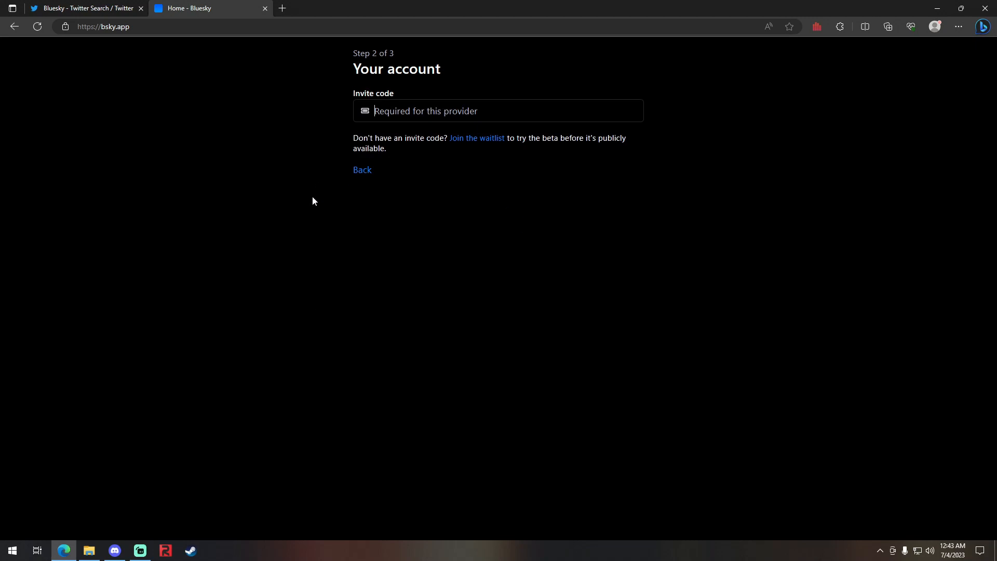